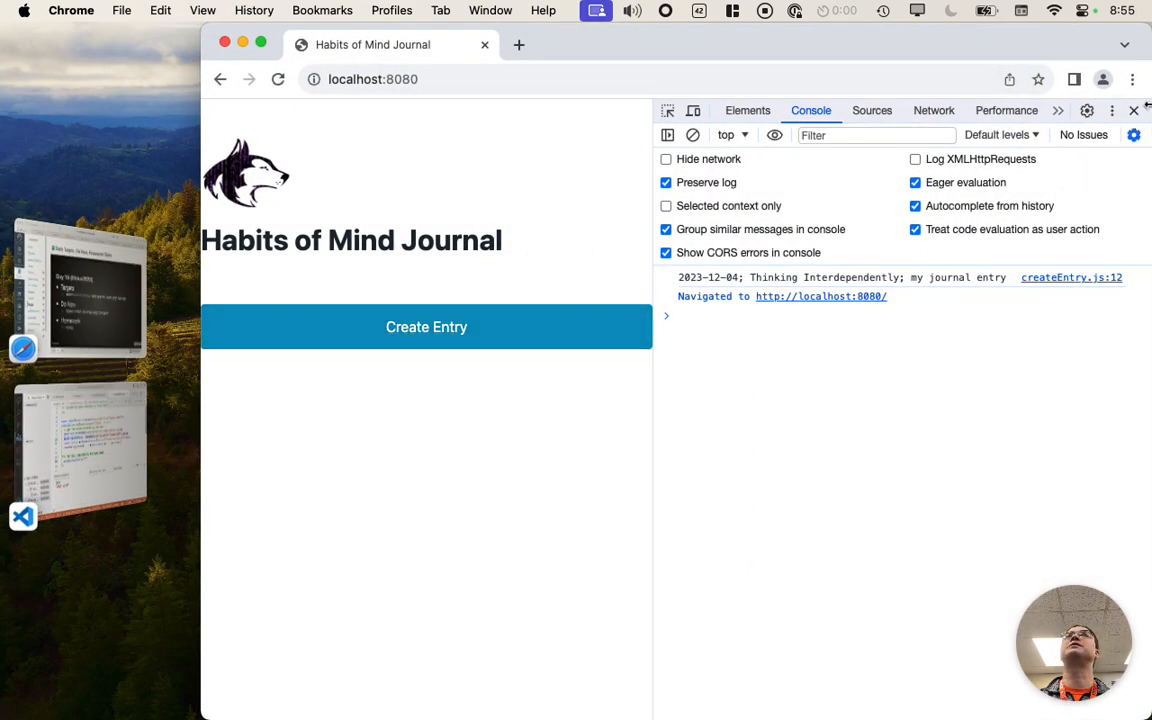
- Open the Create Habits of Mind Journal Entry form from the home page's Create Entry button
{"action": "left_click", "coordinate": [426, 326]}
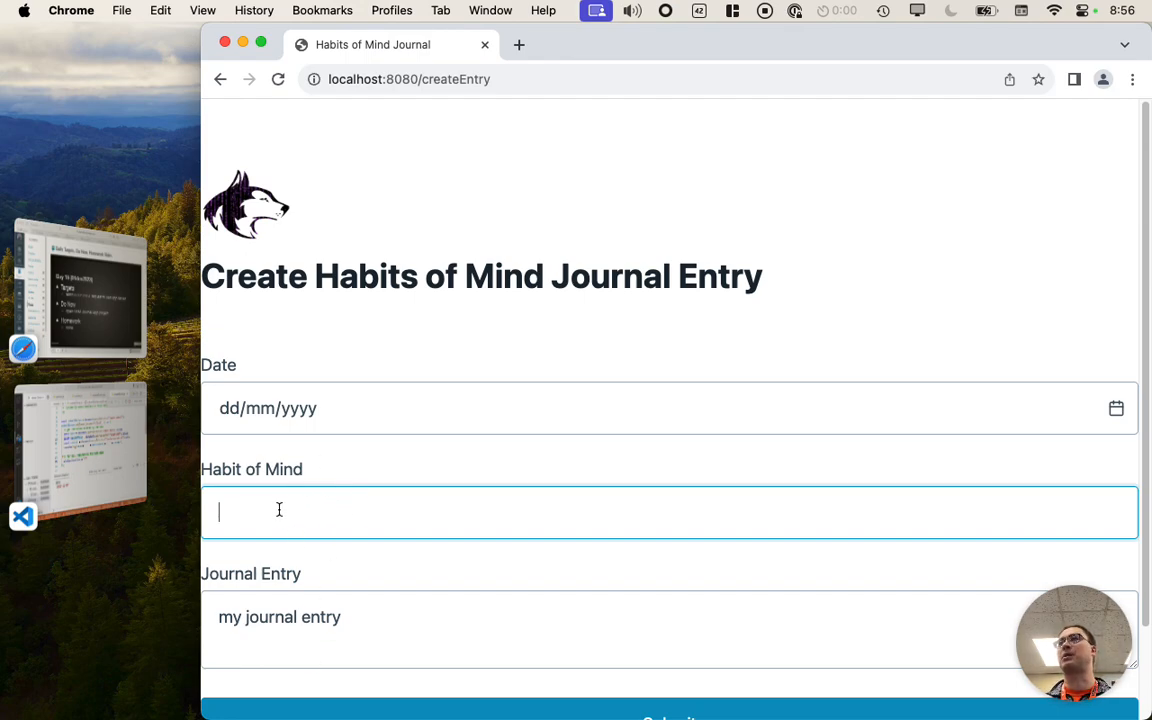
{"action": "mouse_move", "coordinate": [328, 522]}
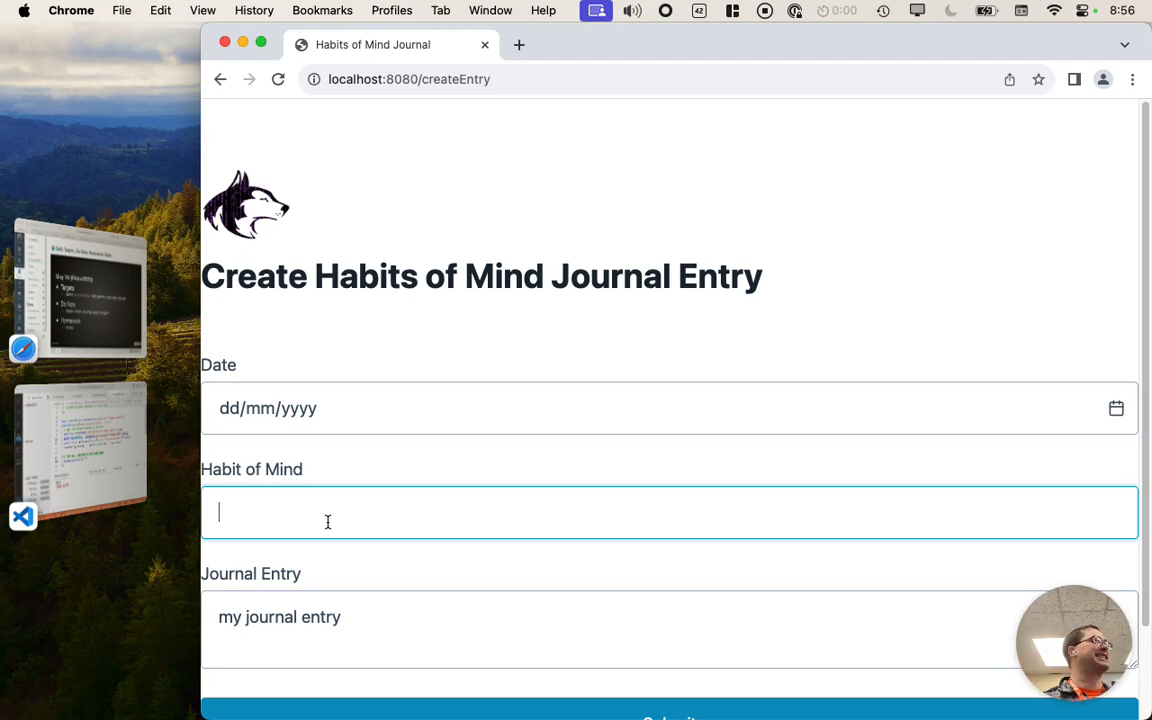
{"action": "mouse_move", "coordinate": [176, 414]}
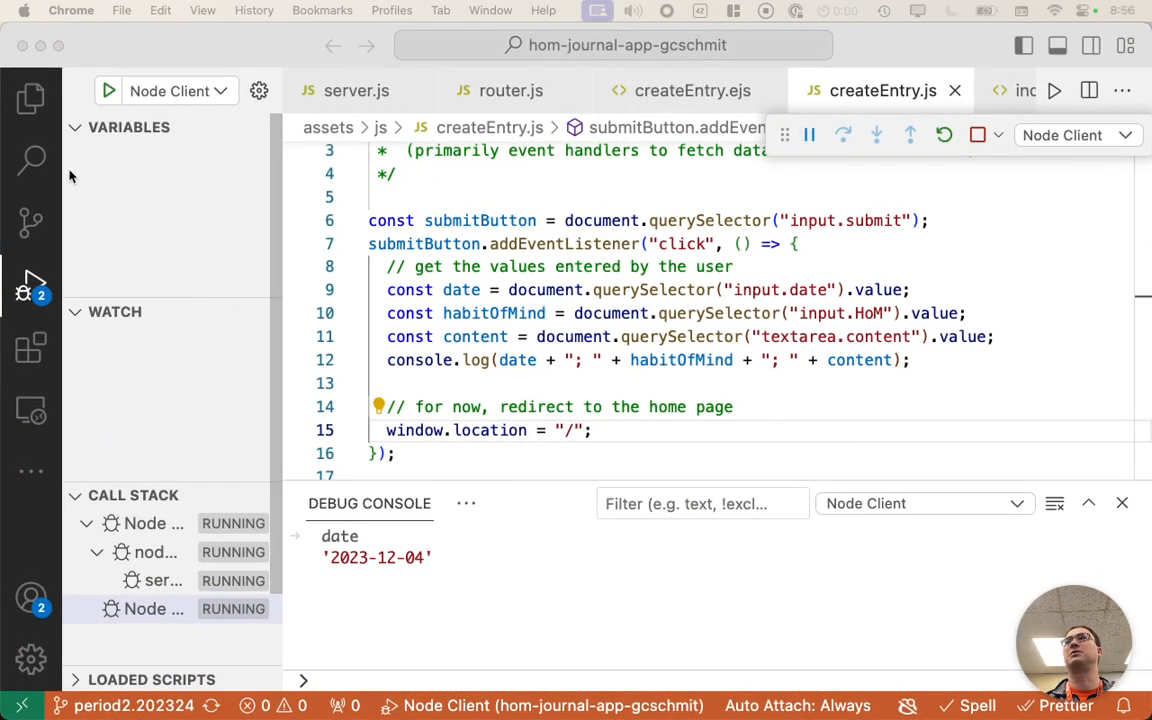
- Open habitsOfMind.json from the server's model folder in the Explorer
{"action": "left_click", "coordinate": [32, 98]}
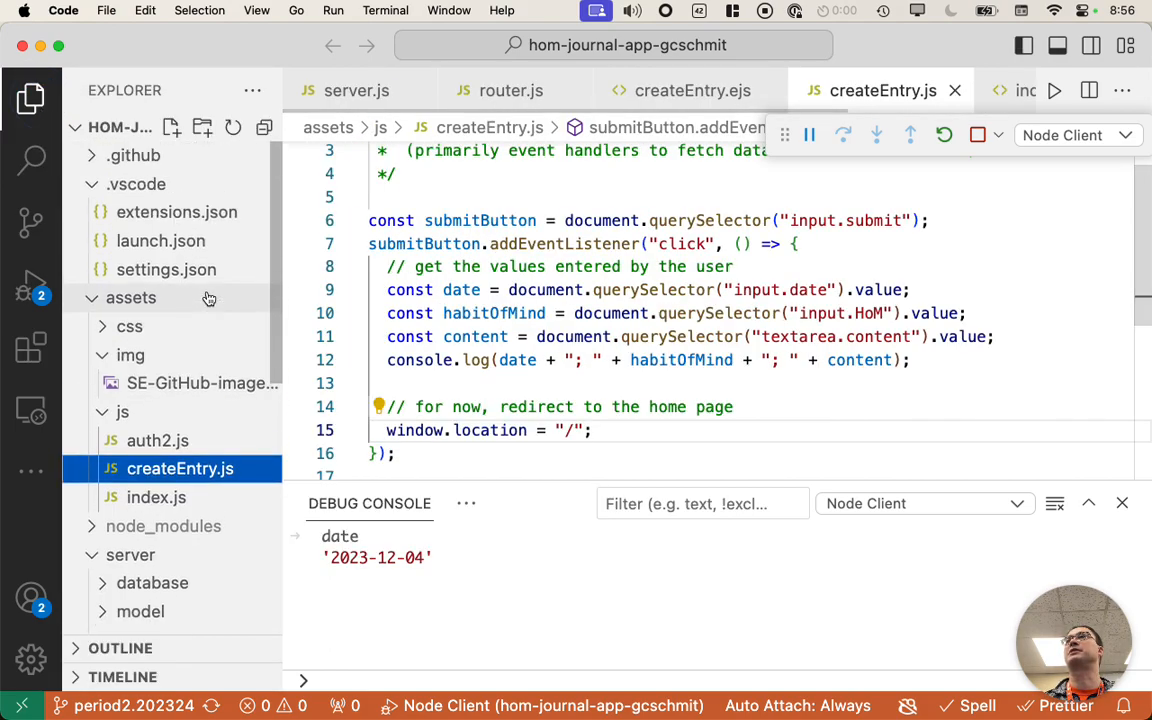
{"action": "scroll", "scroll_direction": "down", "scroll_amount": 3}
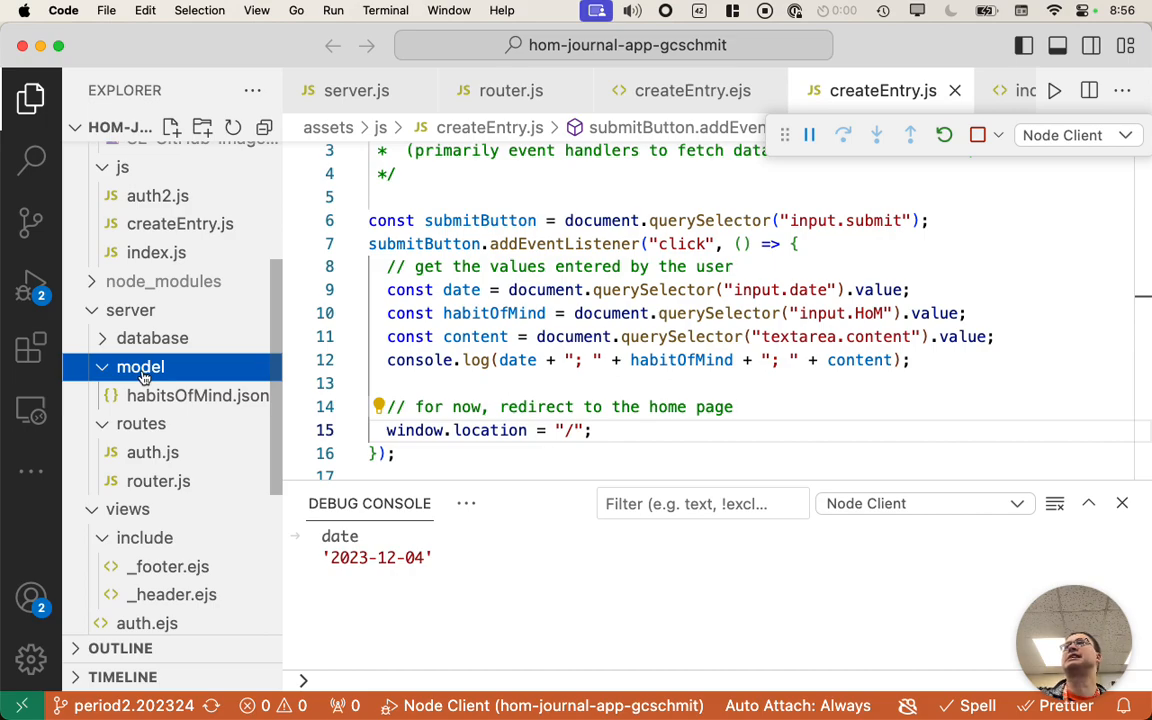
{"action": "mouse_move", "coordinate": [140, 368]}
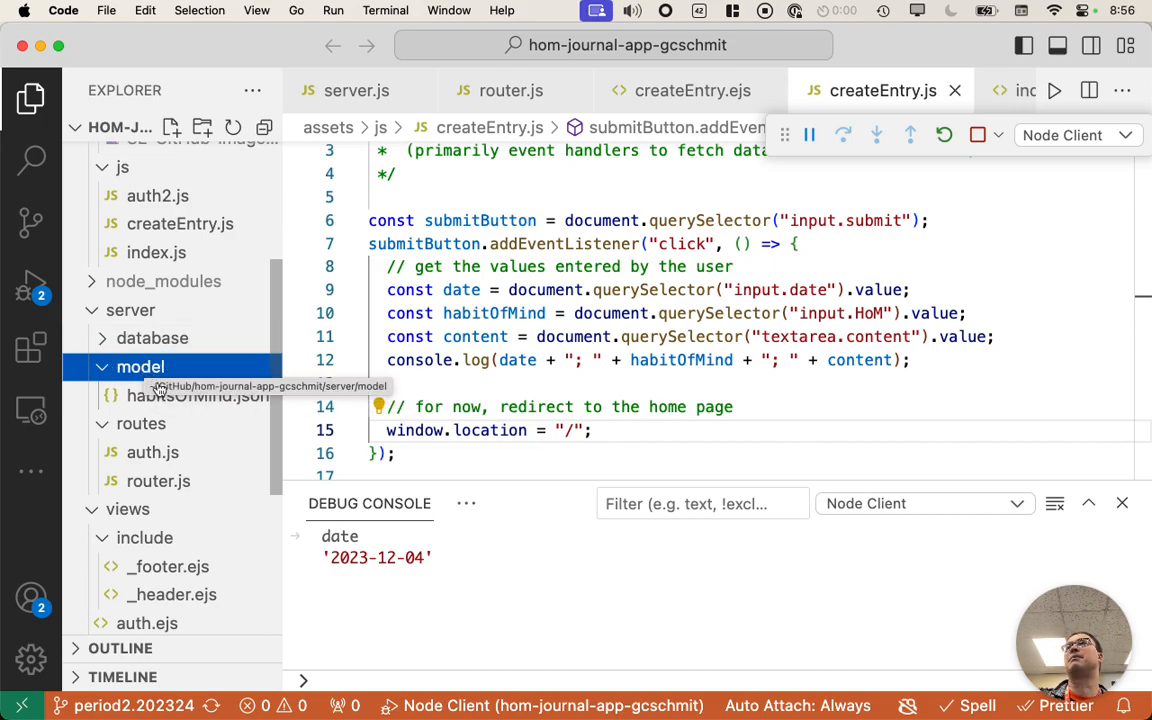
{"action": "left_click", "coordinate": [196, 396]}
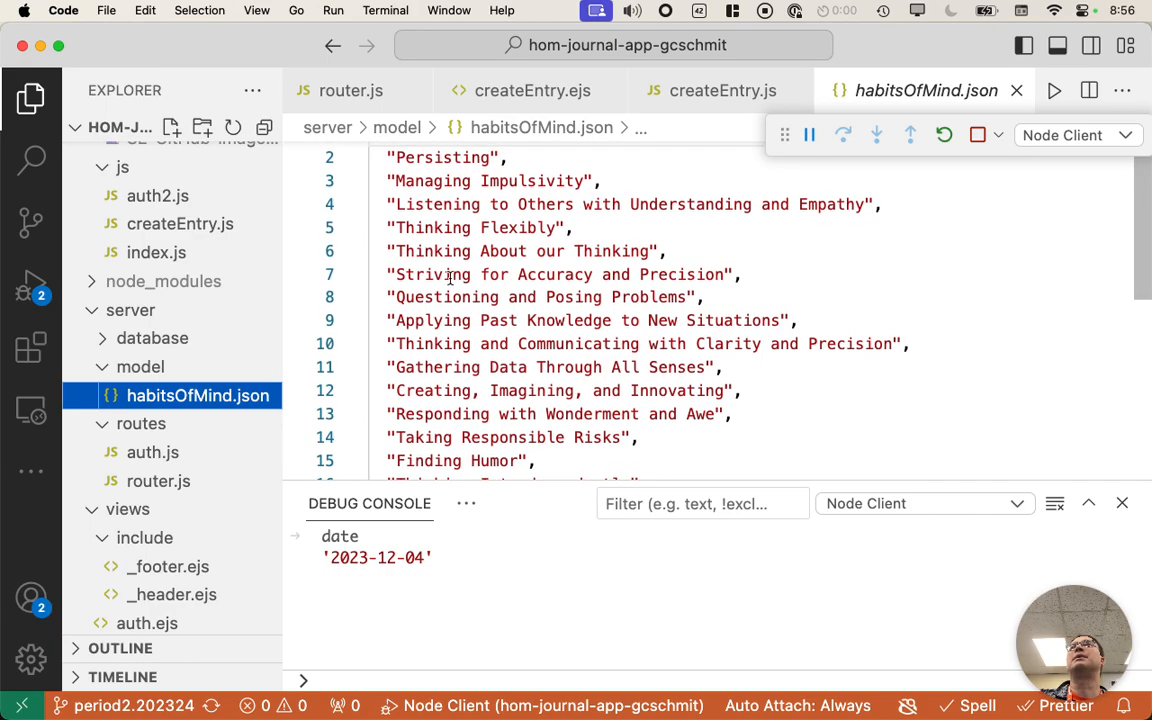
- Scroll through the habitsOfMind.json array to review the full list of habits
{"action": "scroll", "scroll_direction": "down", "scroll_amount": 3}
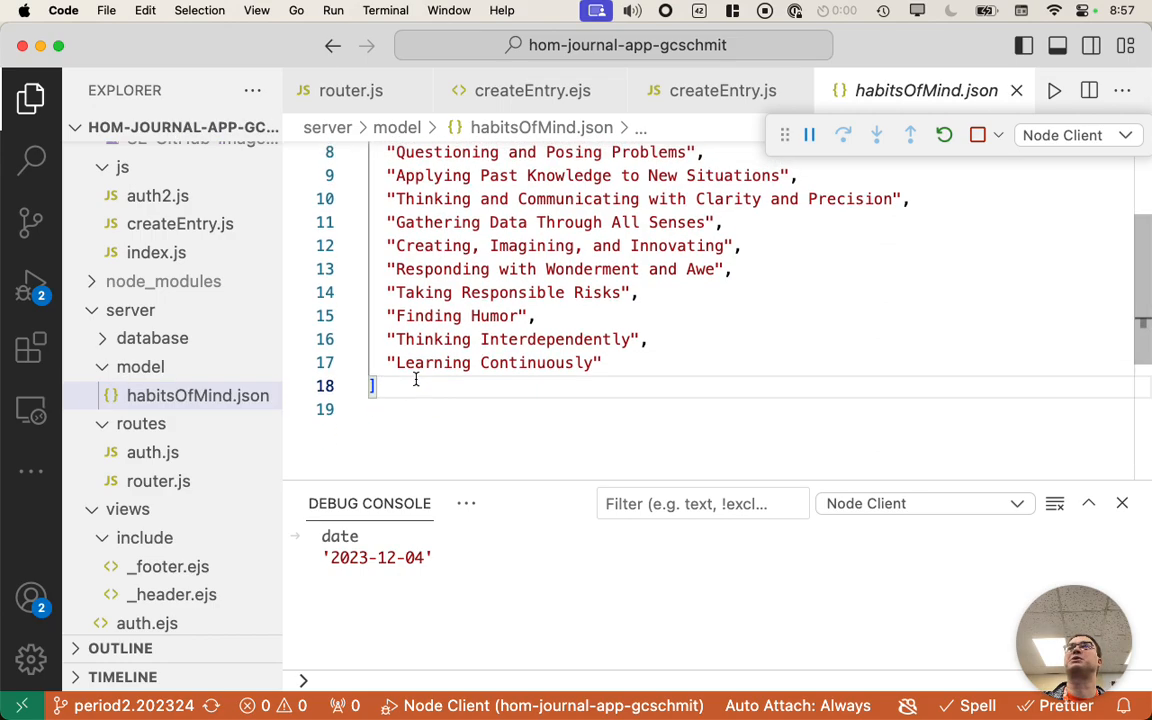
{"action": "scroll", "scroll_direction": "up", "scroll_amount": 3}
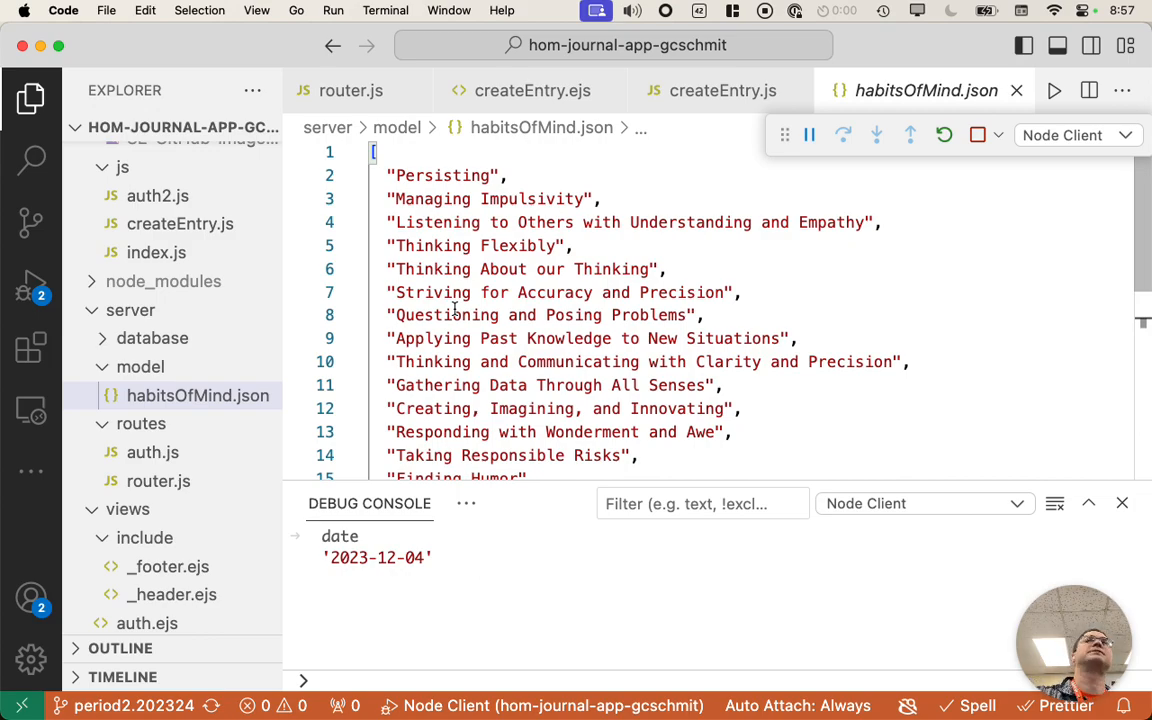
{"action": "scroll", "scroll_direction": "down", "scroll_amount": 3}
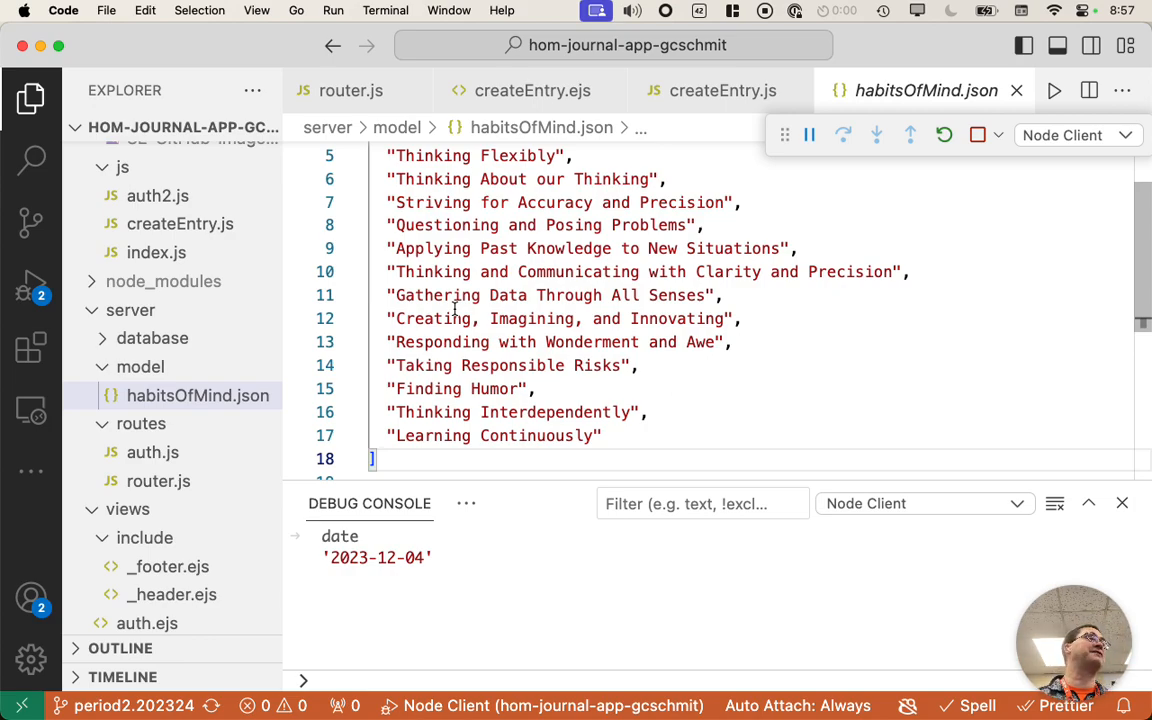
{"action": "scroll", "scroll_direction": "up", "scroll_amount": 3}
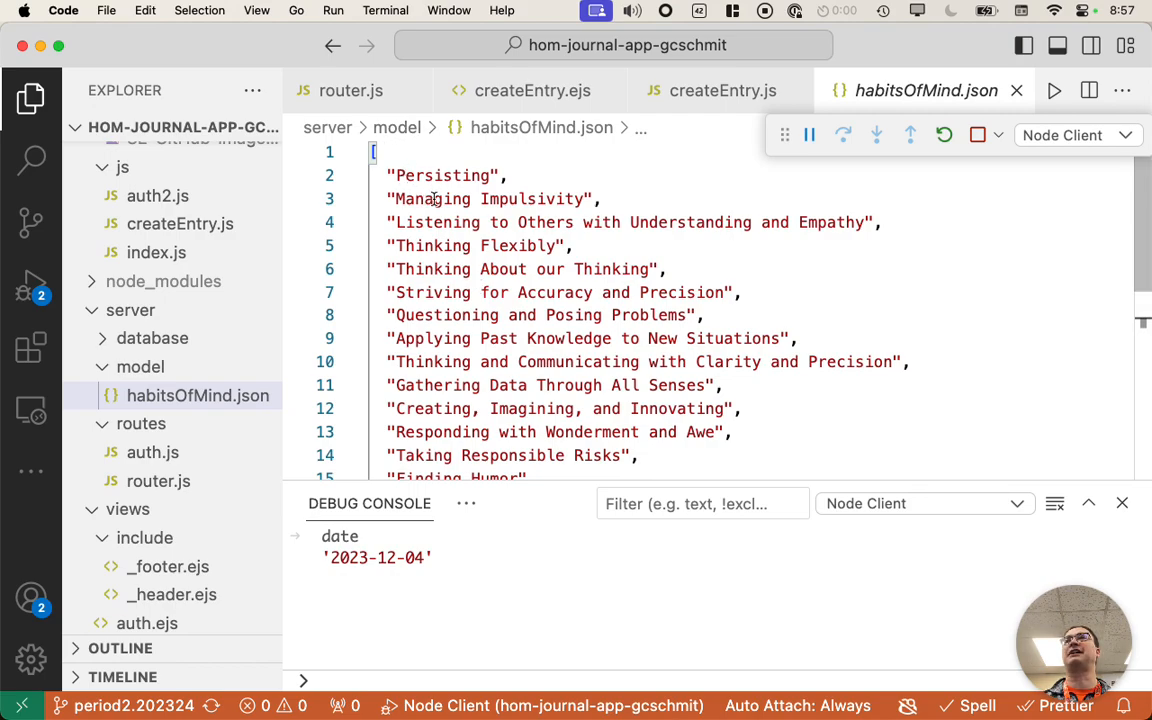
{"action": "scroll", "scroll_direction": "down", "scroll_amount": 3}
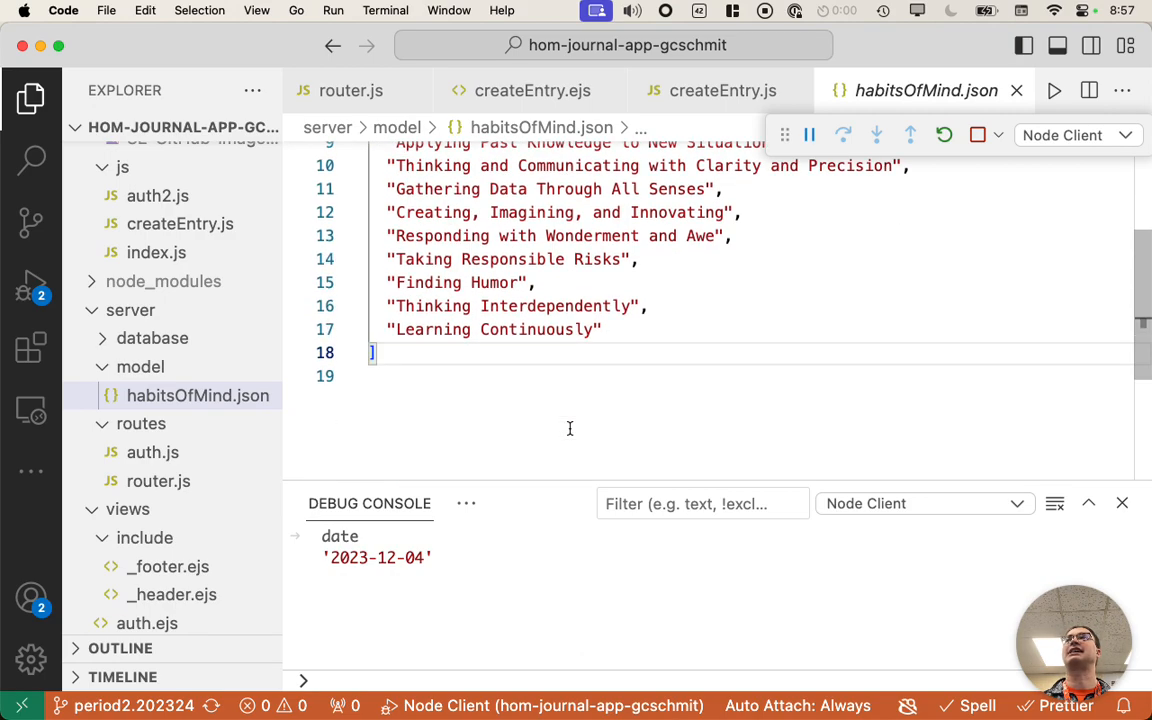
{"action": "scroll", "scroll_direction": "up", "scroll_amount": 3}
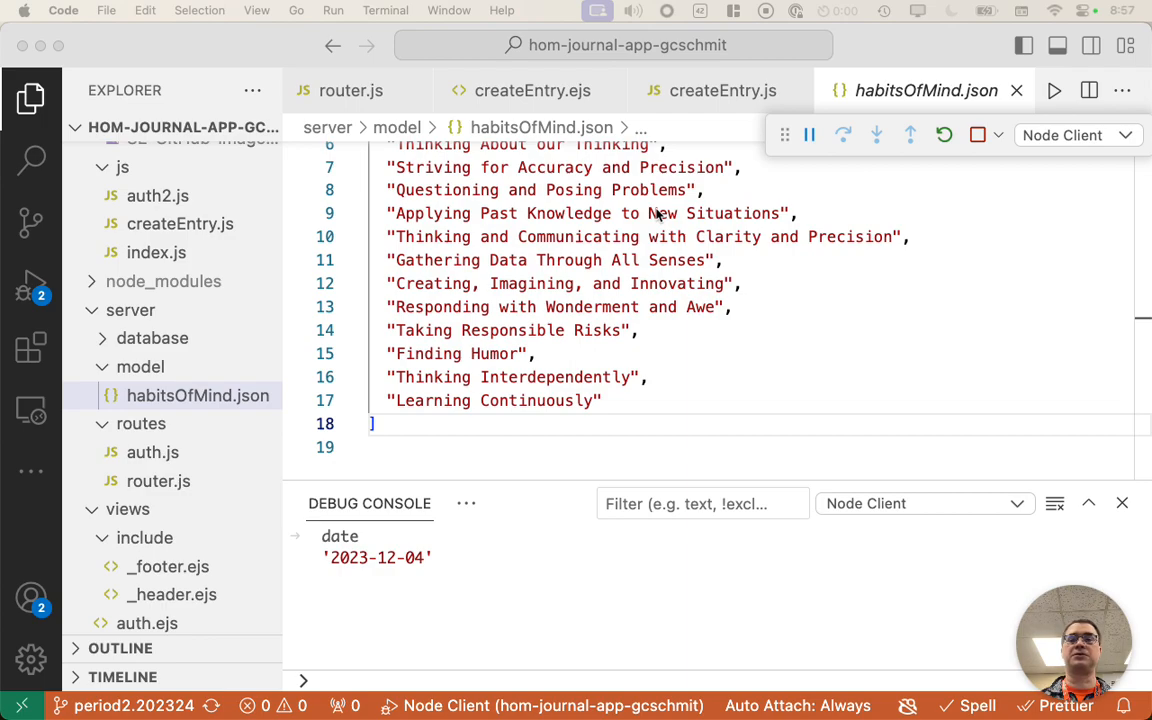
{"action": "mouse_move", "coordinate": [658, 212]}
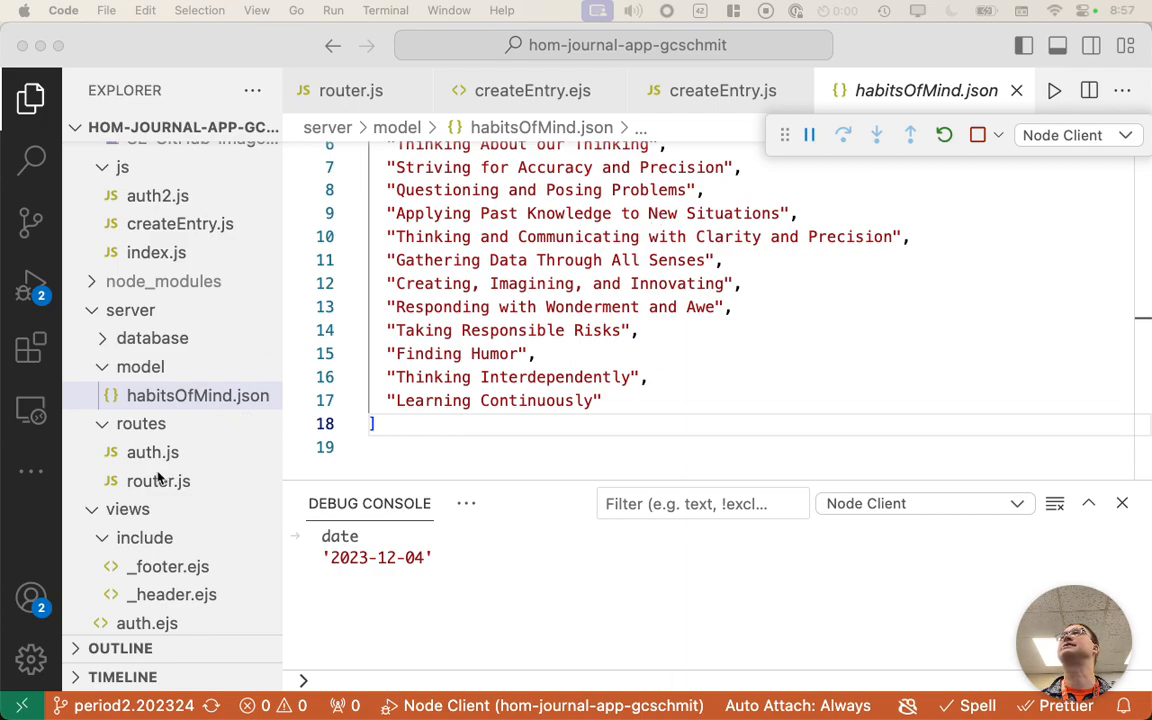
{"action": "scroll", "scroll_direction": "down", "scroll_amount": 3}
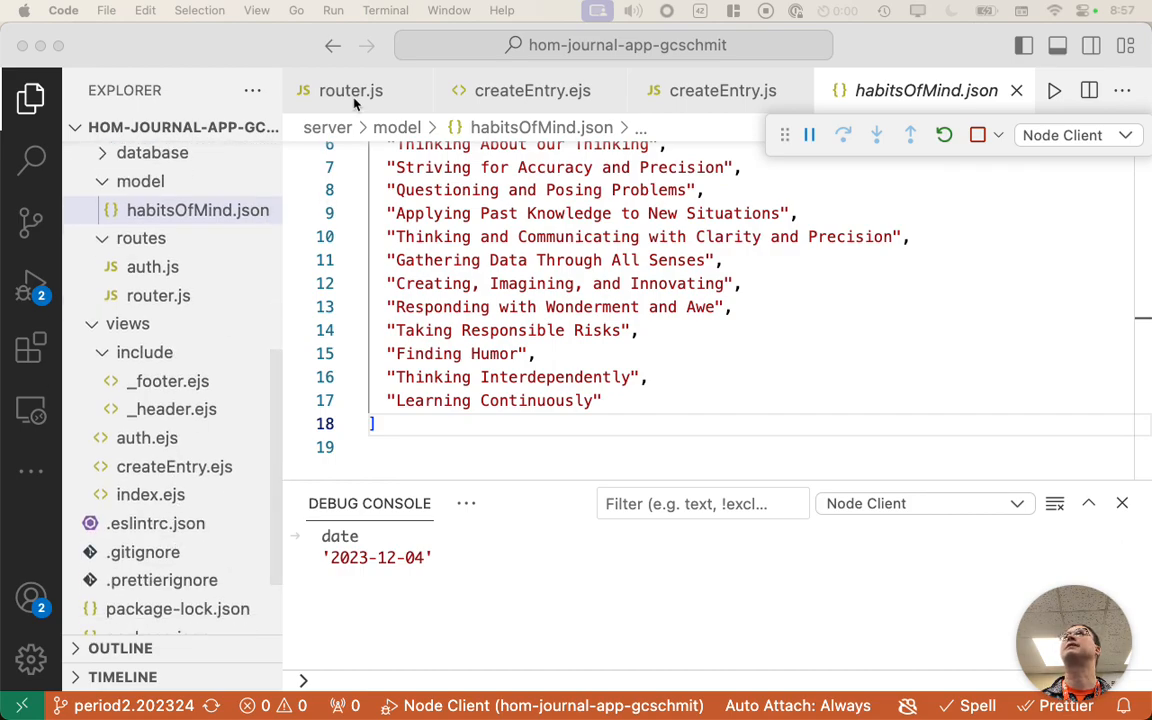
- In router.js, start a habitsOfMind constant assigned from require with a ../ path after the Router() line
{"action": "left_click", "coordinate": [350, 90]}
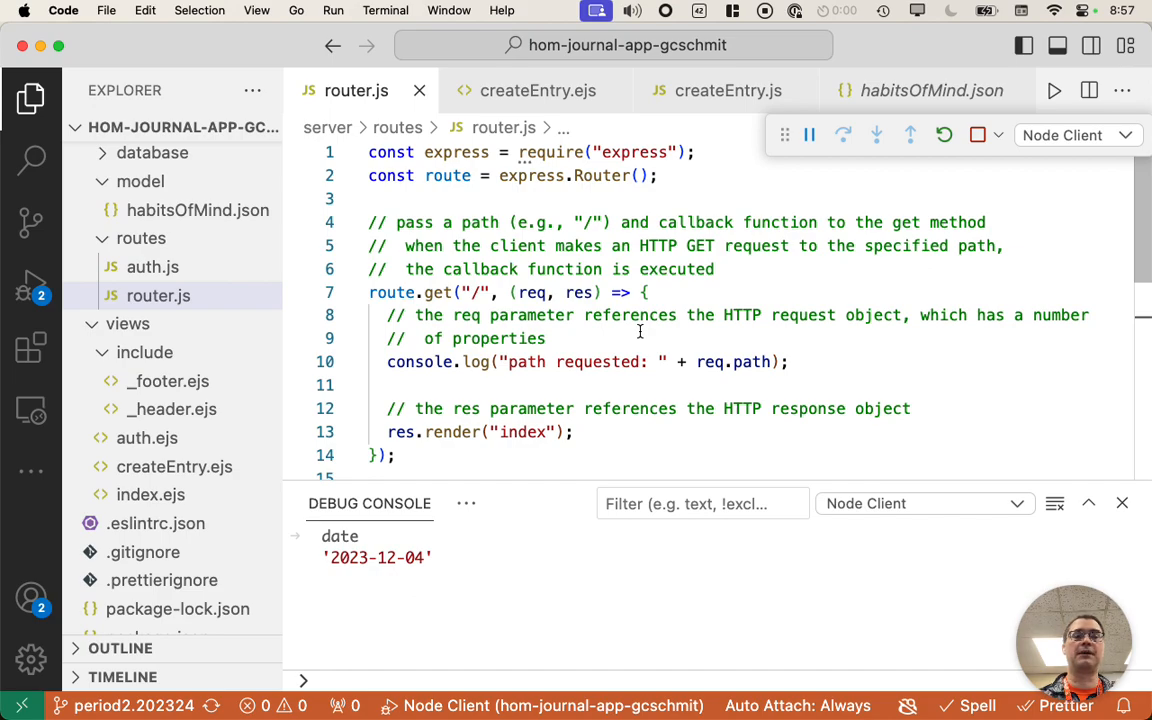
{"action": "mouse_move", "coordinate": [850, 210]}
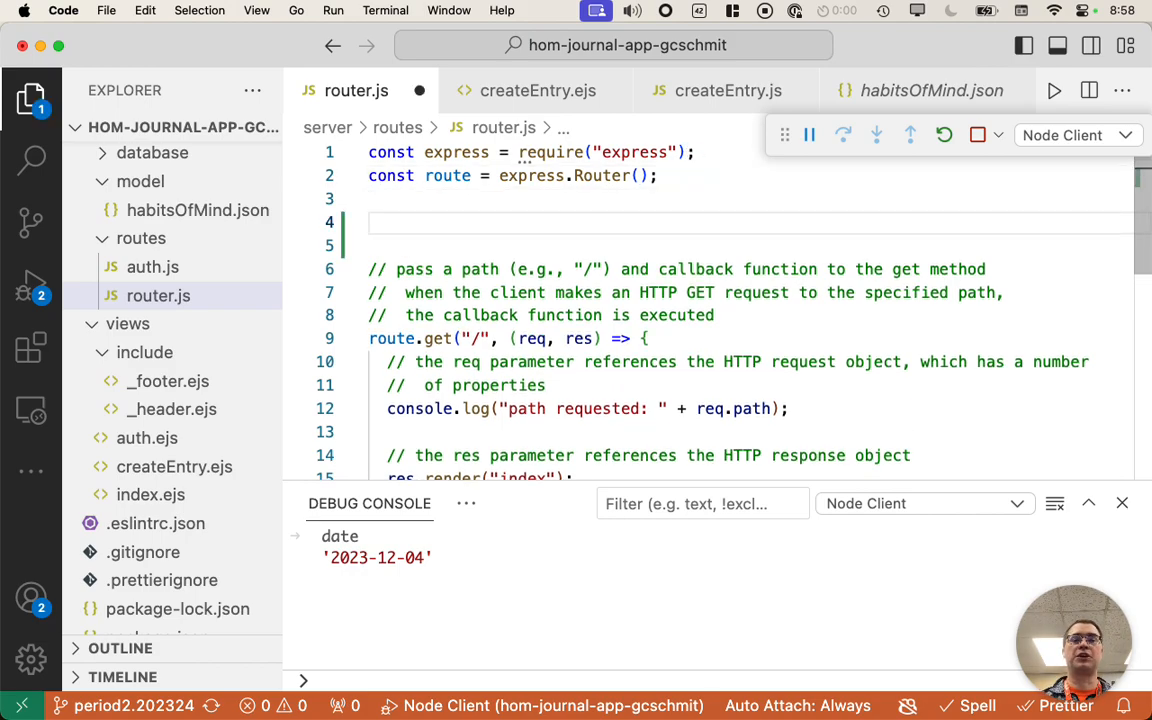
{"action": "type", "text": "const habitsOfMind ="}
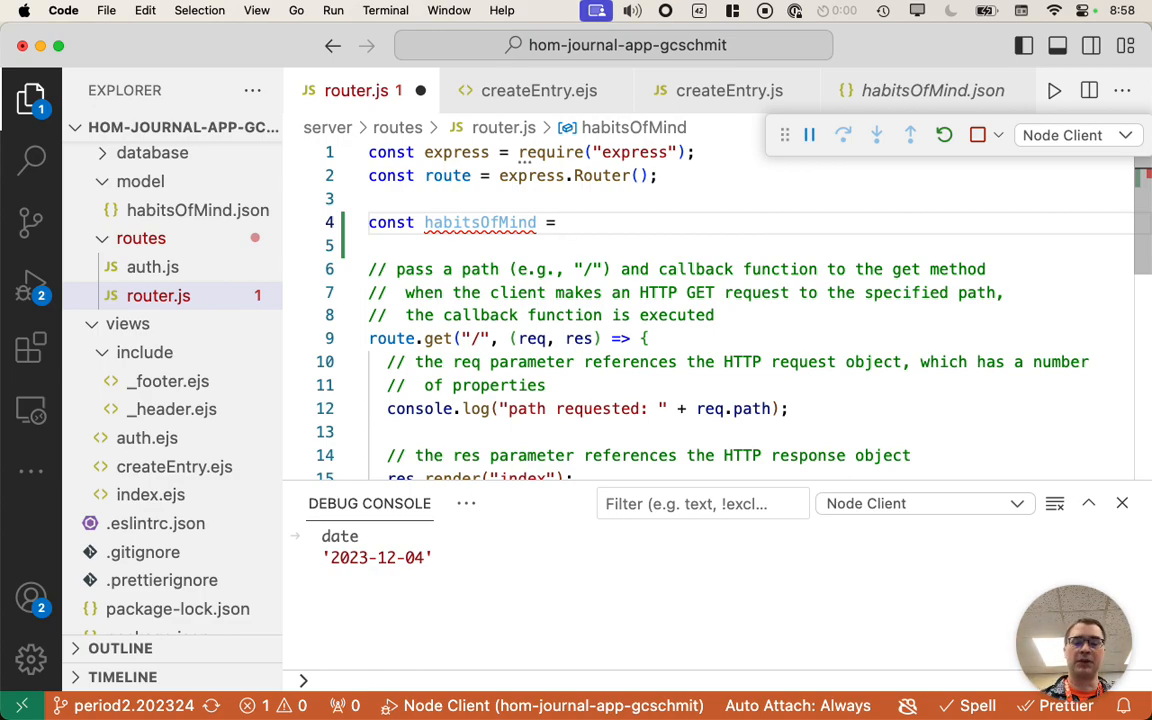
{"action": "type", "text": "require(\""}
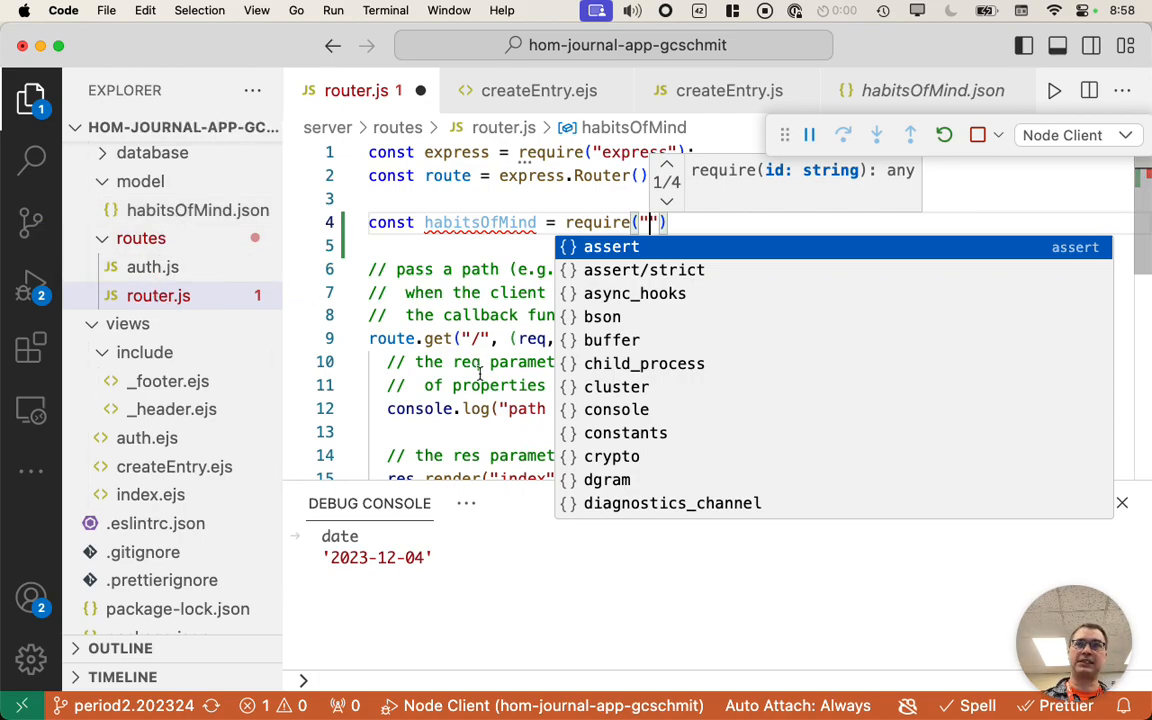
{"action": "type", "text": "../"}
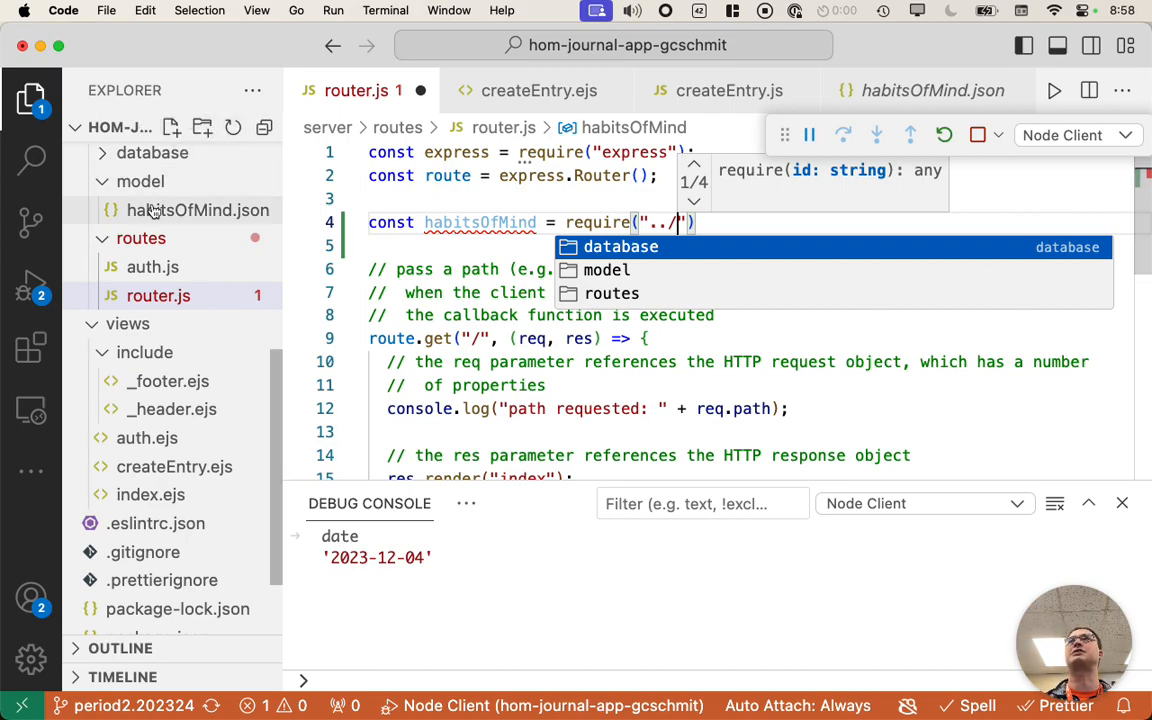
{"action": "mouse_move", "coordinate": [198, 210]}
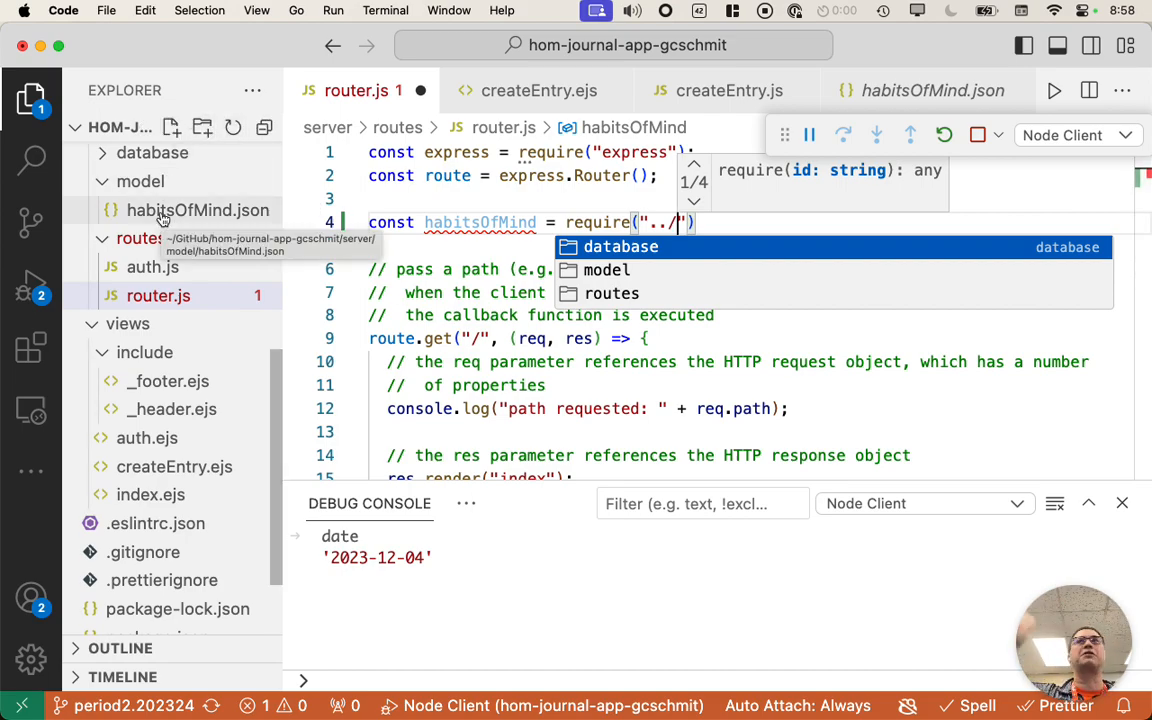
{"action": "mouse_move", "coordinate": [132, 240]}
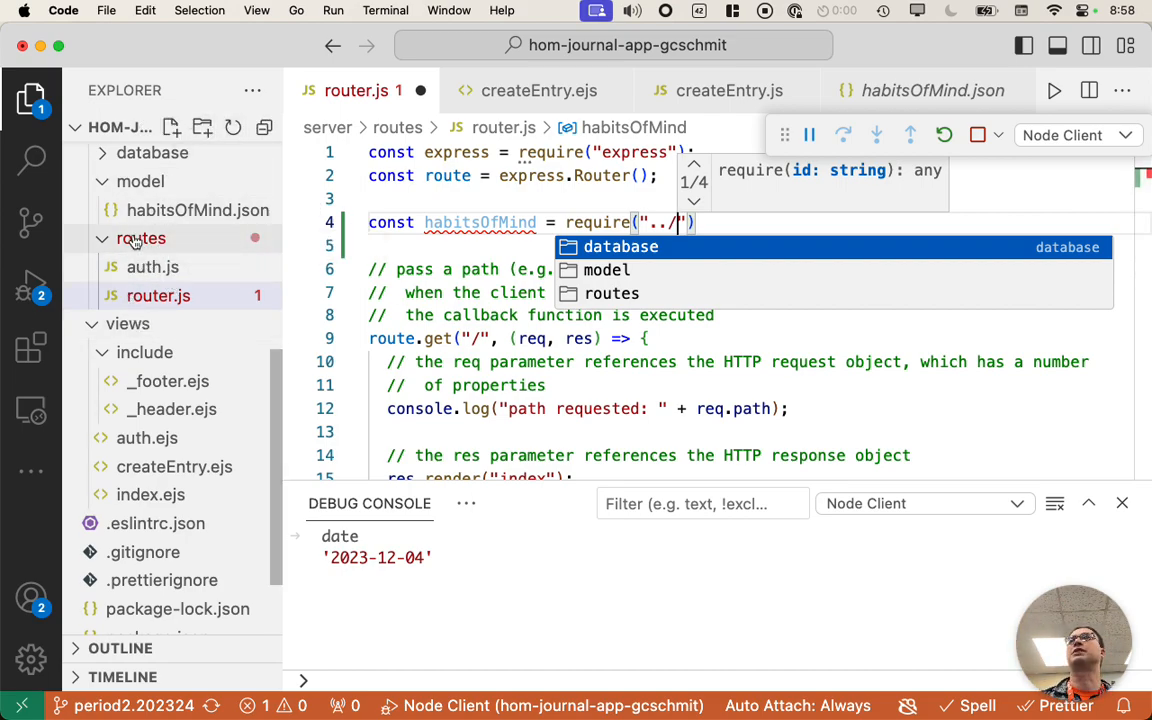
{"action": "mouse_move", "coordinate": [140, 238]}
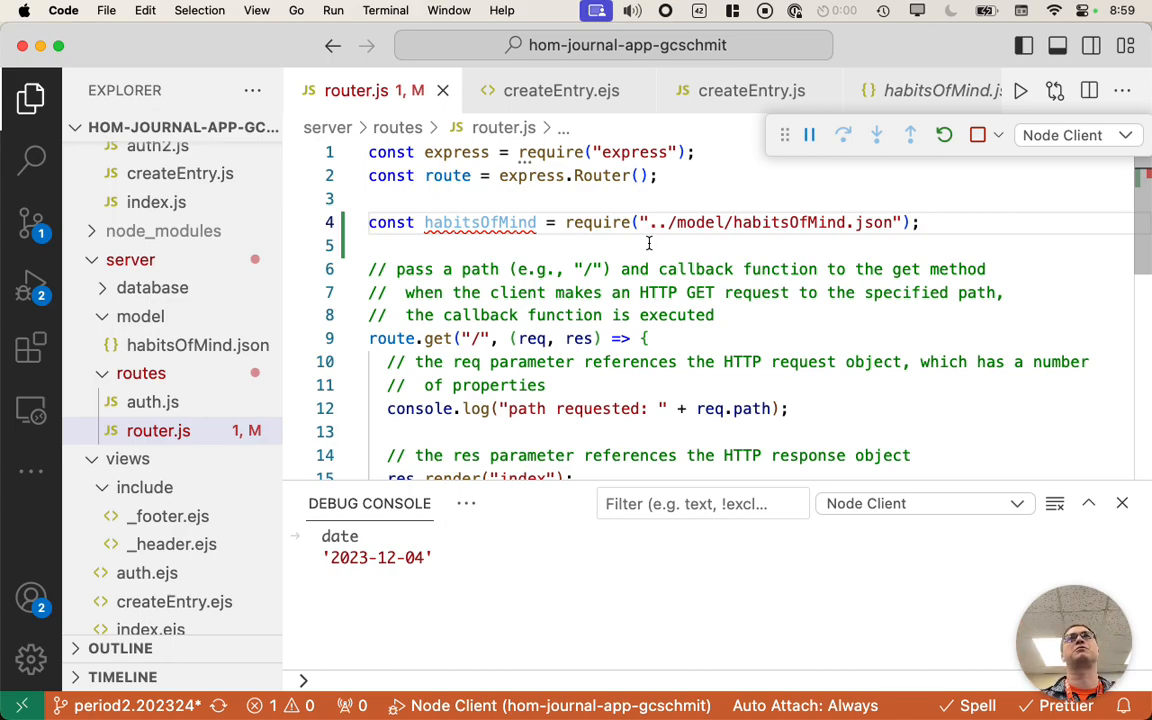
{"action": "mouse_move", "coordinate": [480, 222]}
{"action": "type", "text": "//"}
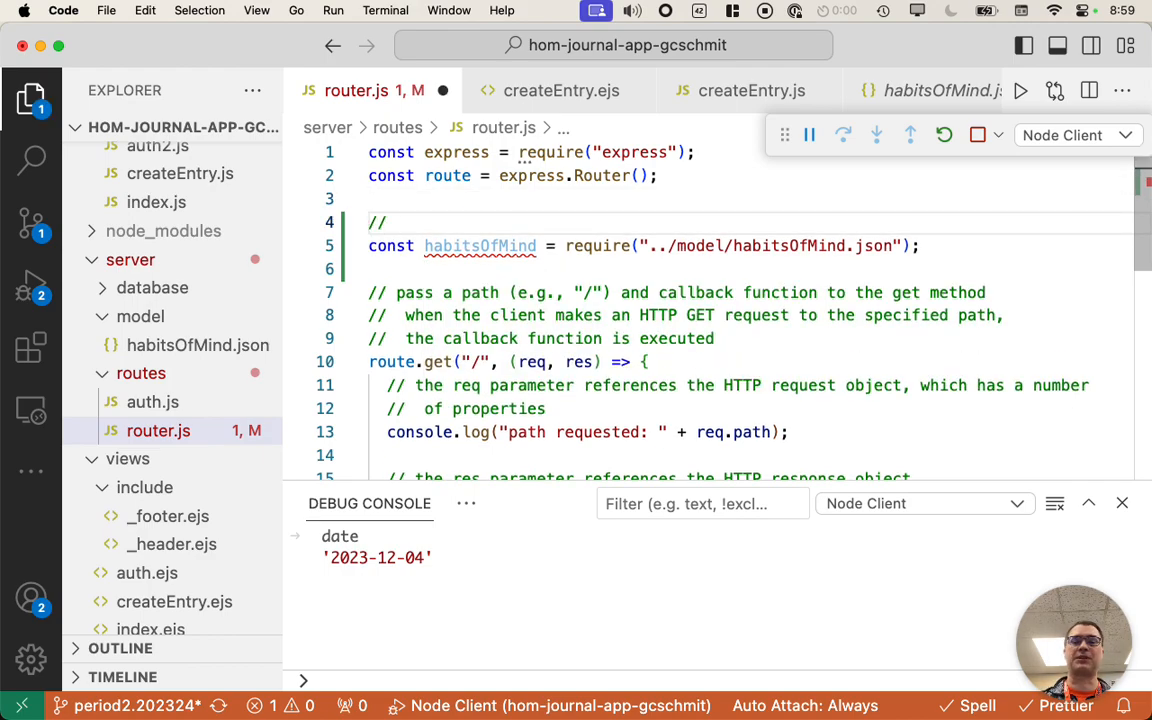
- Add a comment explaining require as an easy way to assign static data (e.g., array of strings) to a variable
{"action": "type", "text": "easy"}
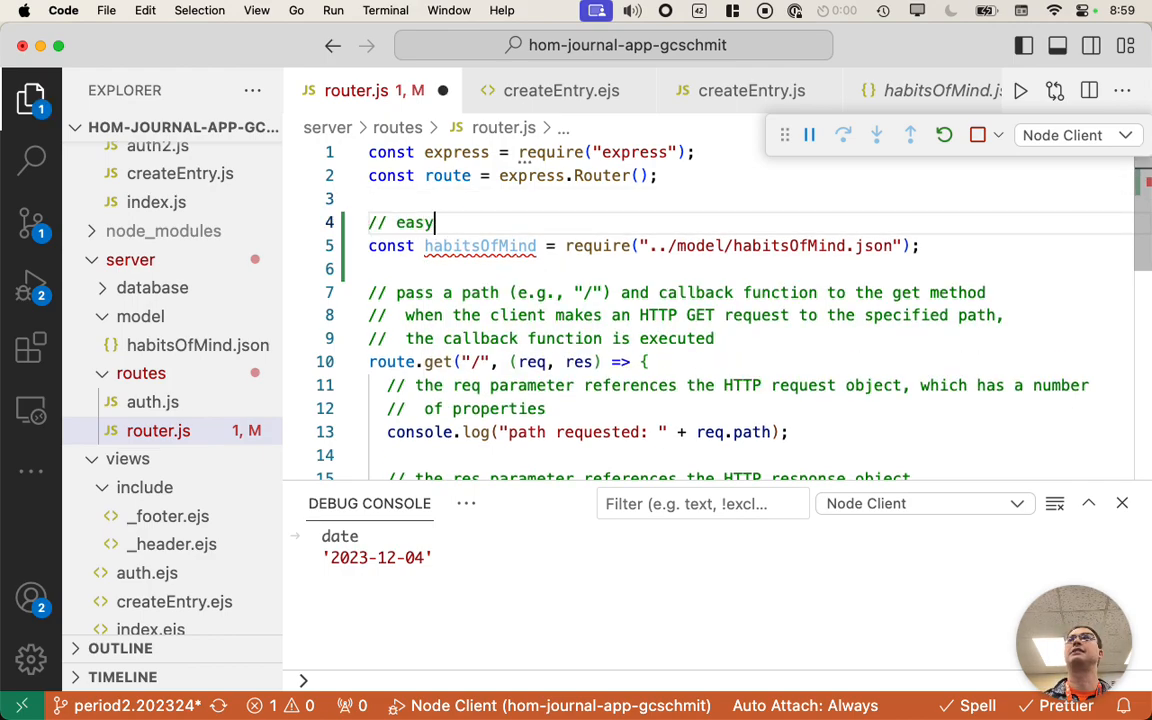
{"action": "type", "text": "way to assign static dat"}
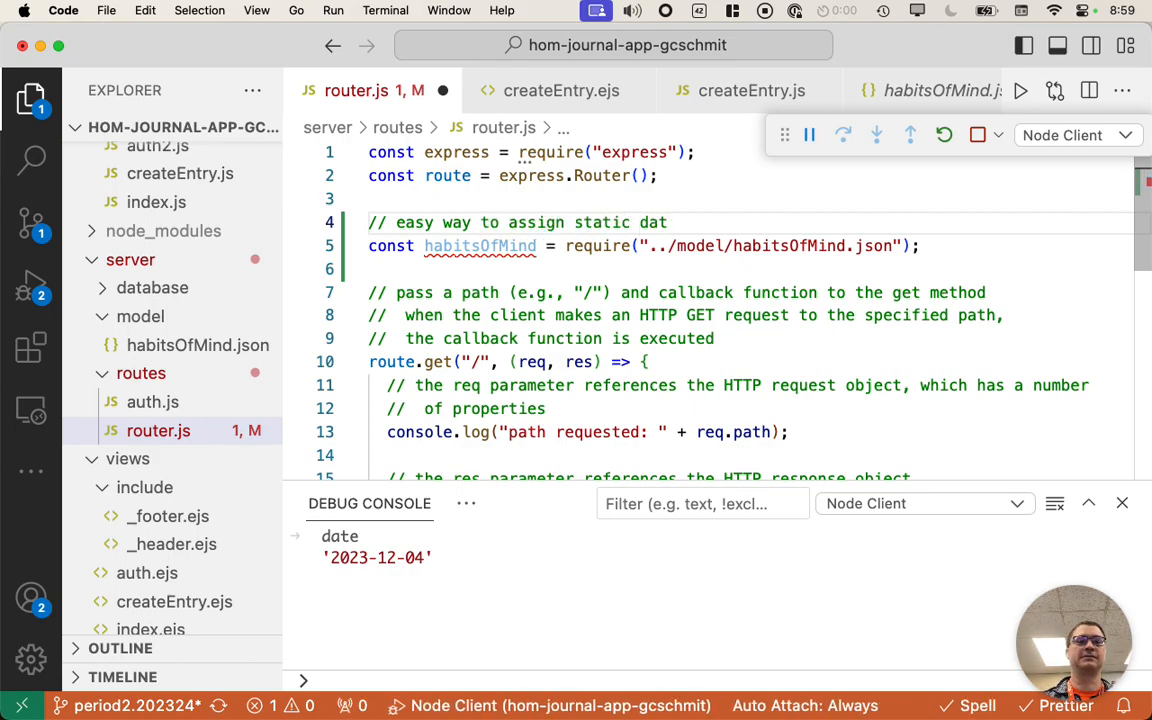
{"action": "type", "text": "(e.g., array of"}
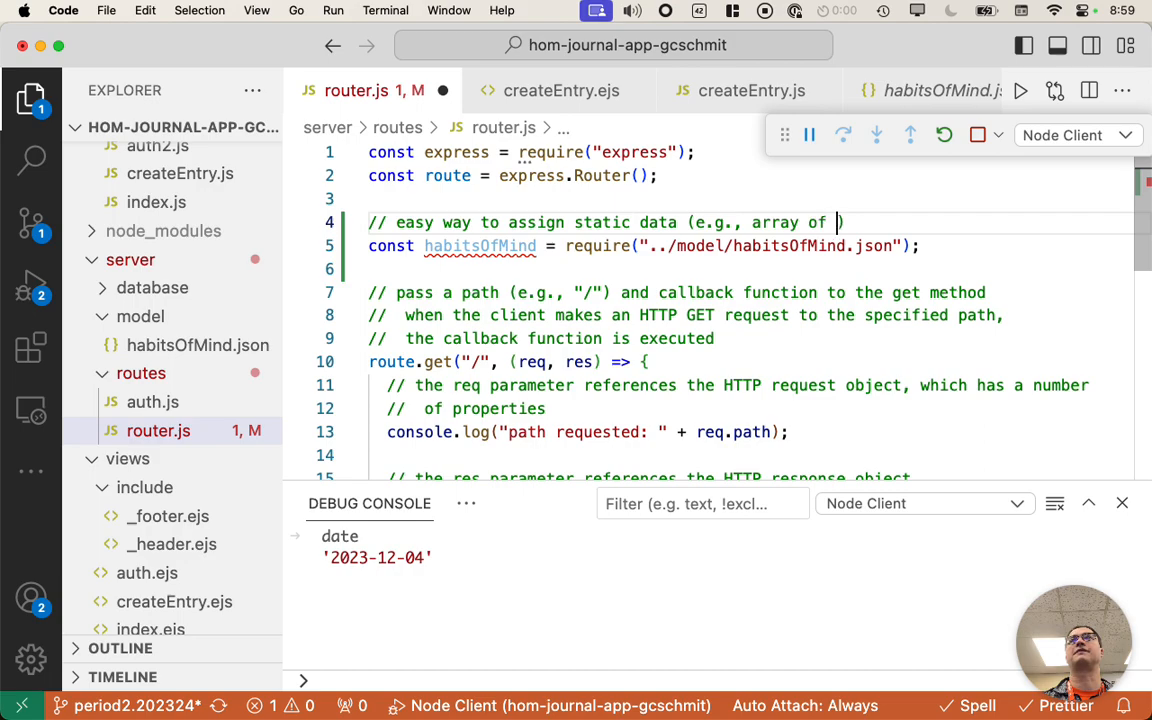
{"action": "type", "text": "strings)"}
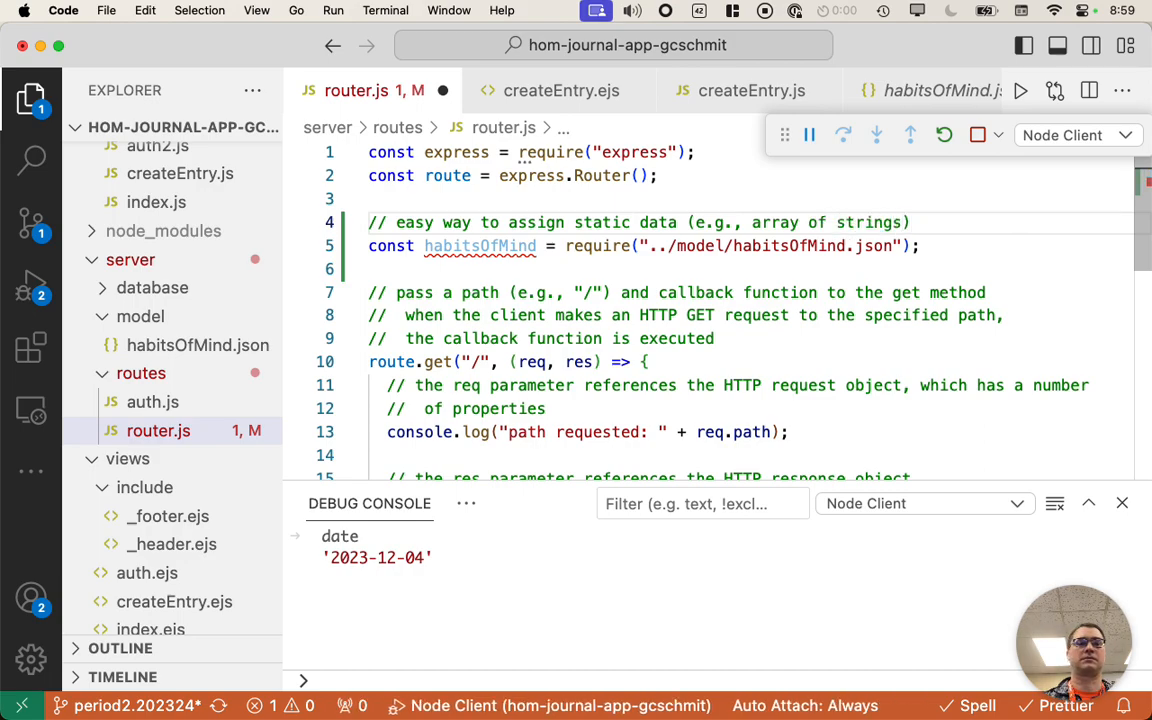
{"action": "type", "text": "to a variable"}
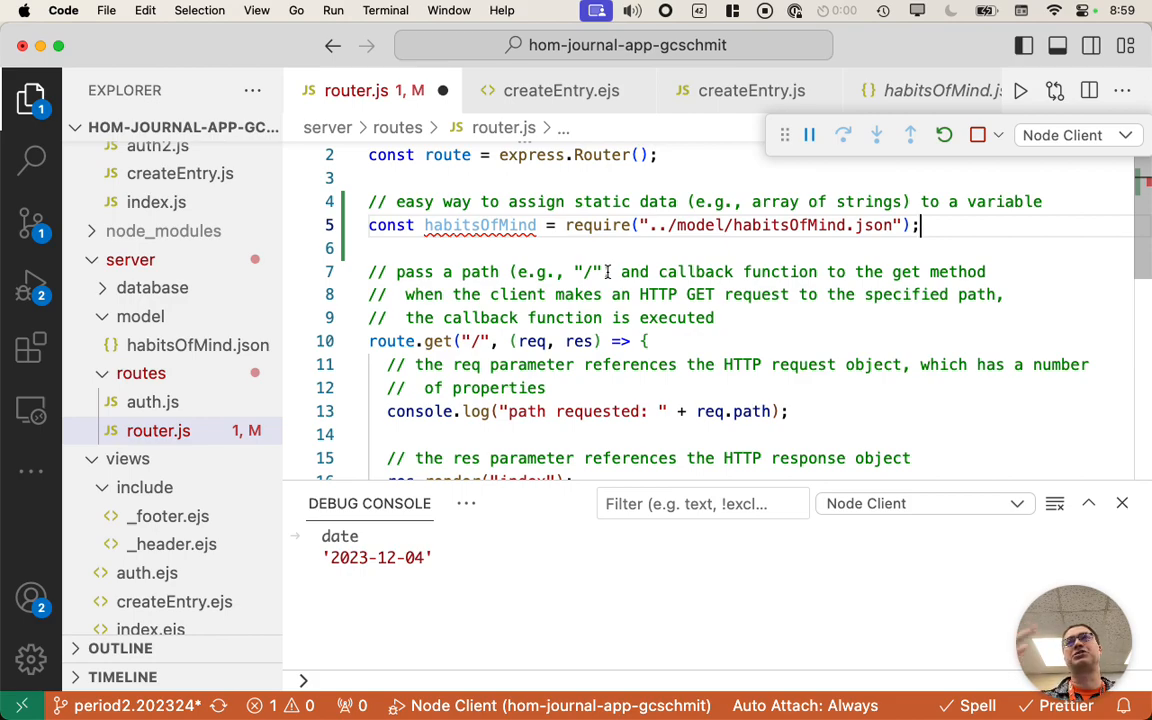
{"action": "mouse_move", "coordinate": [836, 256]}
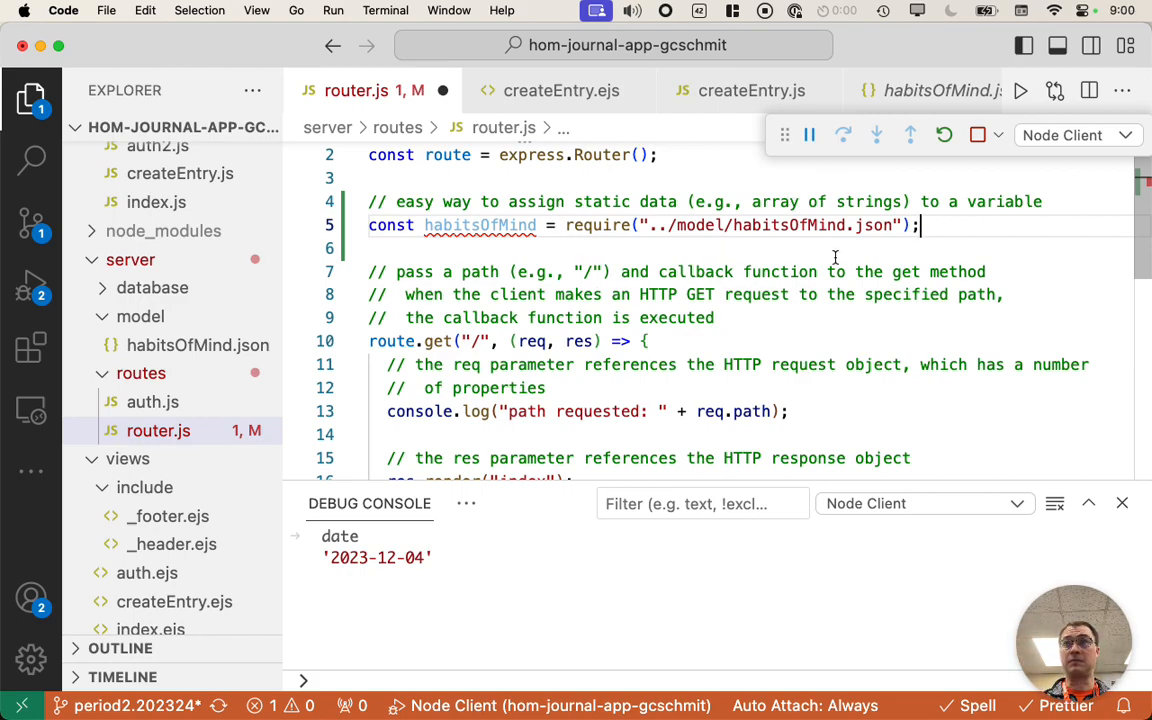
{"action": "mouse_move", "coordinate": [684, 420]}
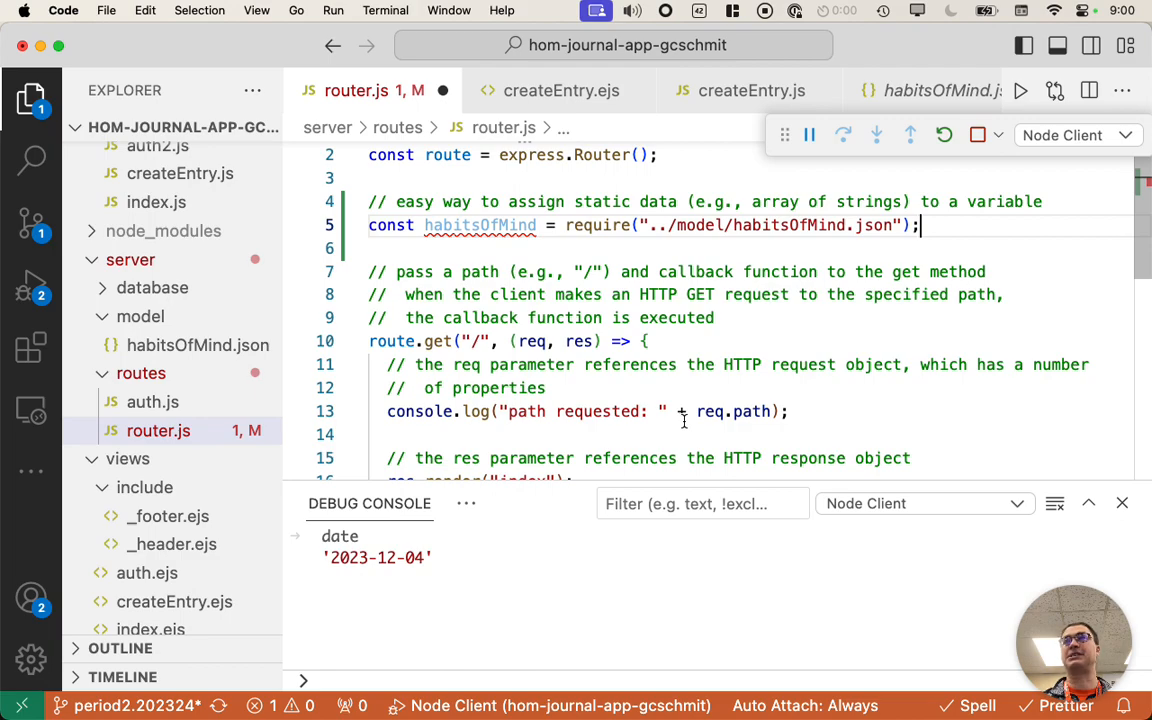
- Change the index route to res.render("index", { habits: habitsOfMind })
{"action": "scroll", "scroll_direction": "down", "scroll_amount": 3}
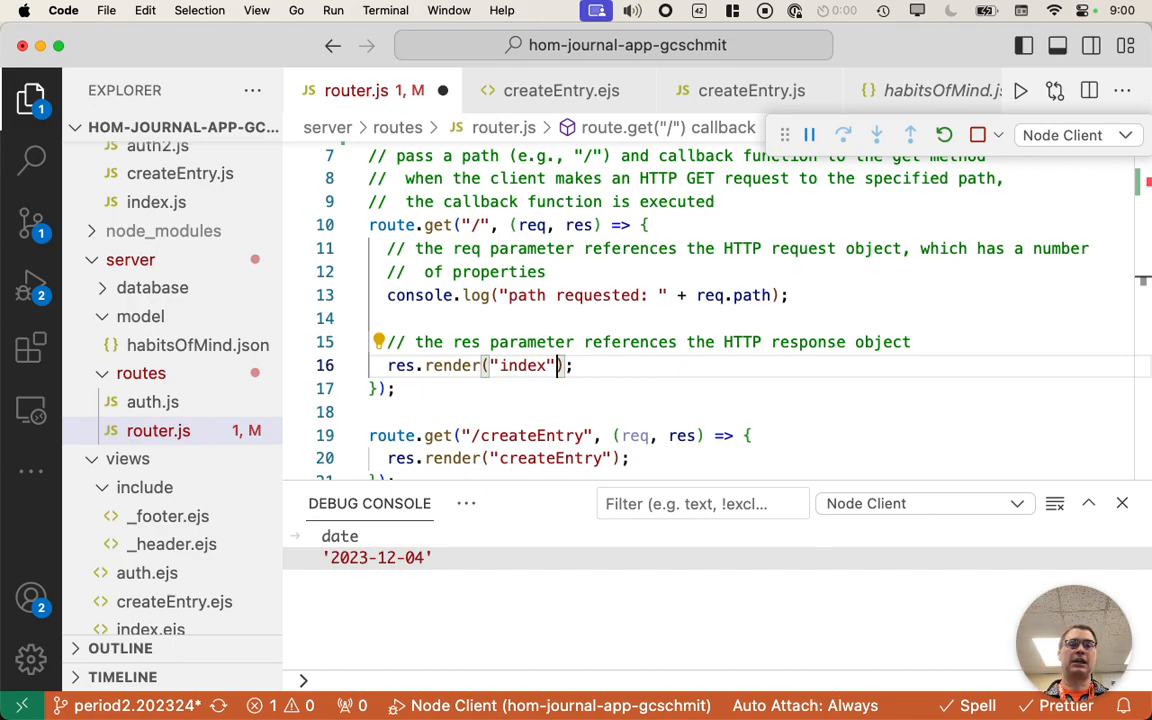
{"action": "type", "text": ","}
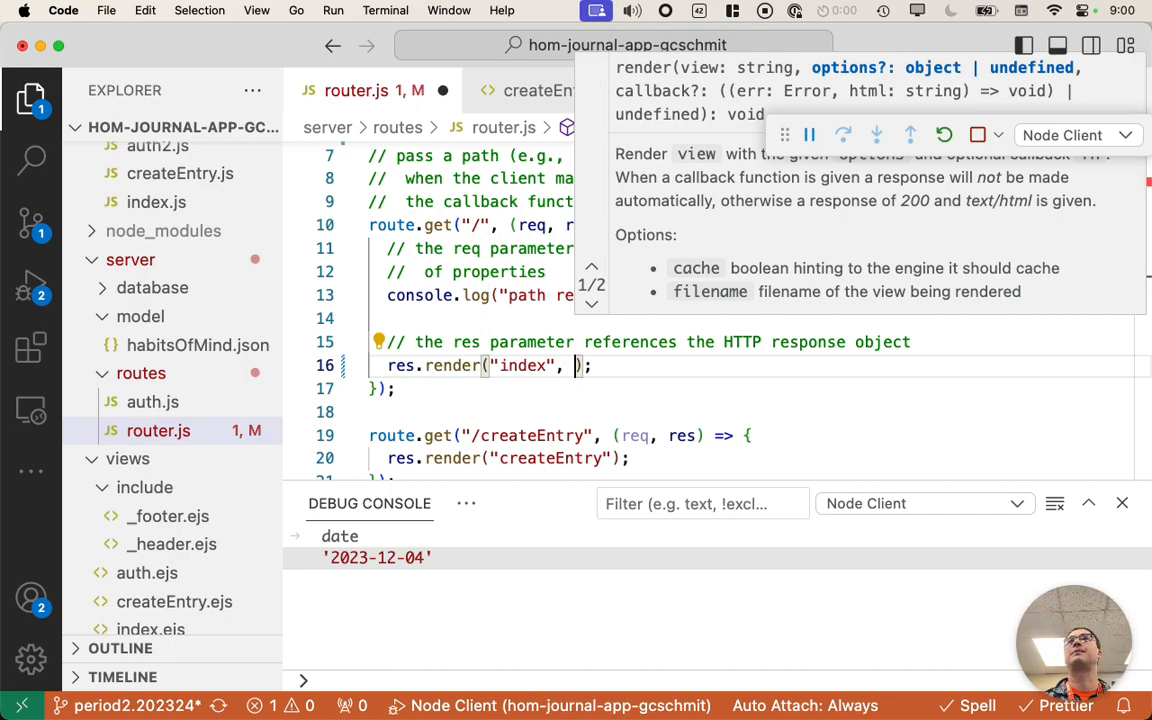
{"action": "type", "text": "{}"}
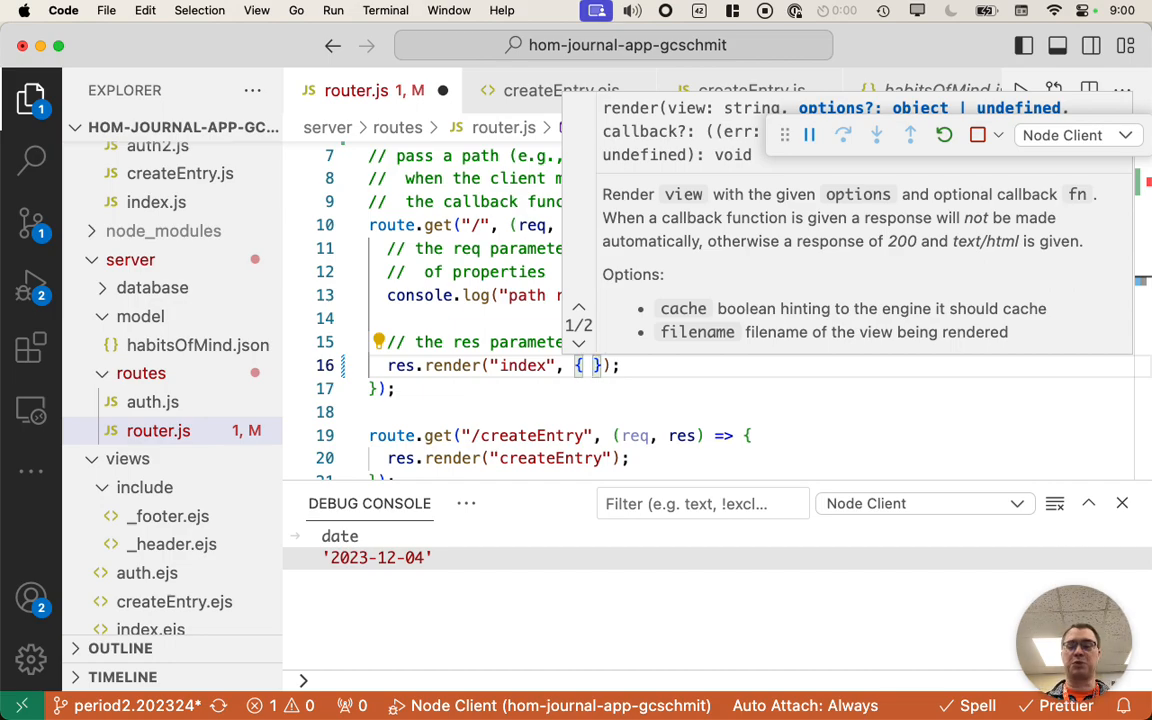
{"action": "type", "text": "habits"}
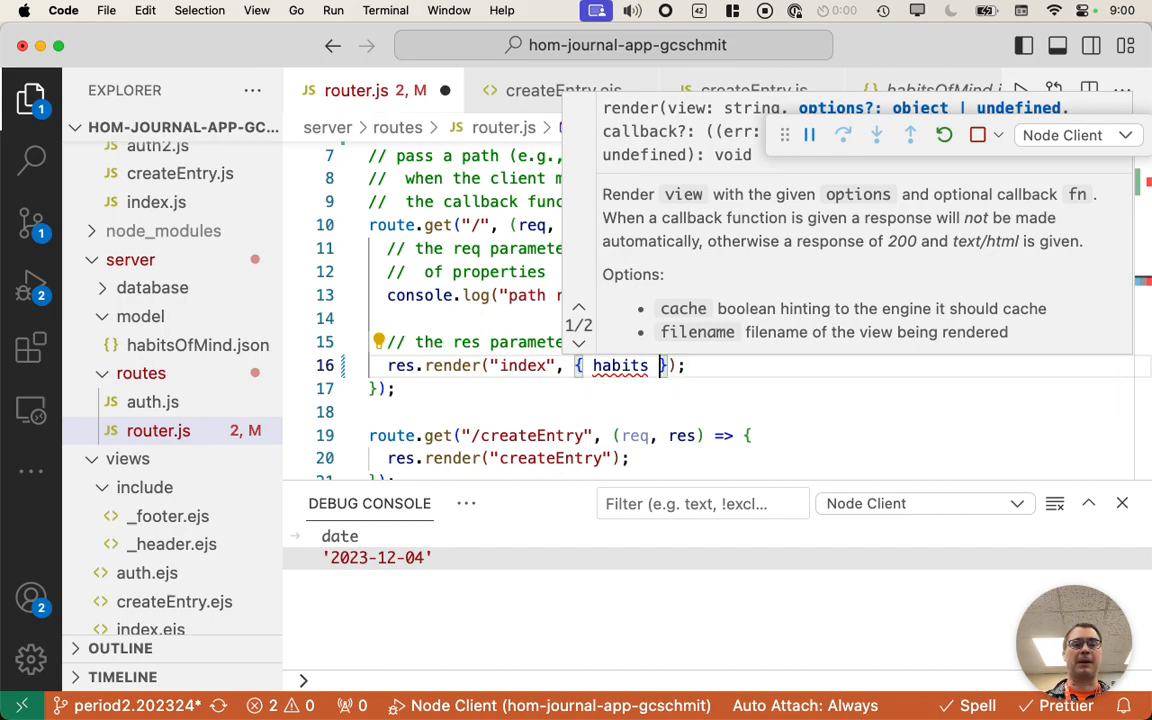
{"action": "type", "text": ":"}
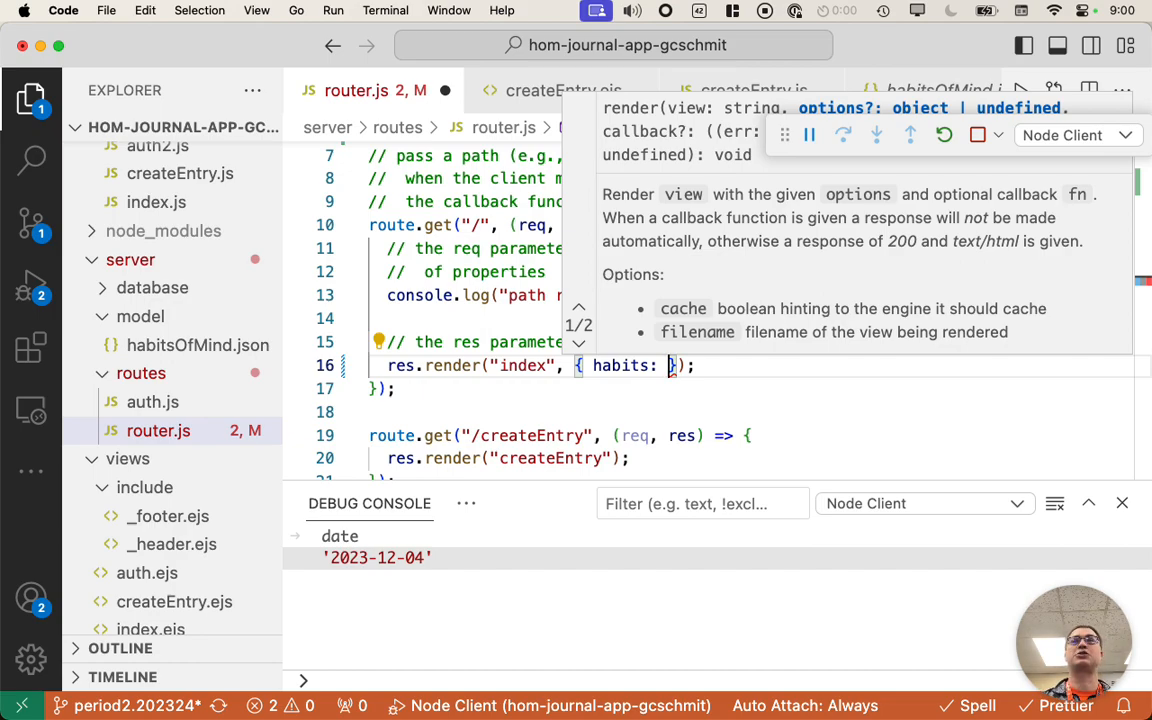
{"action": "type", "text": "habitsOfMind"}
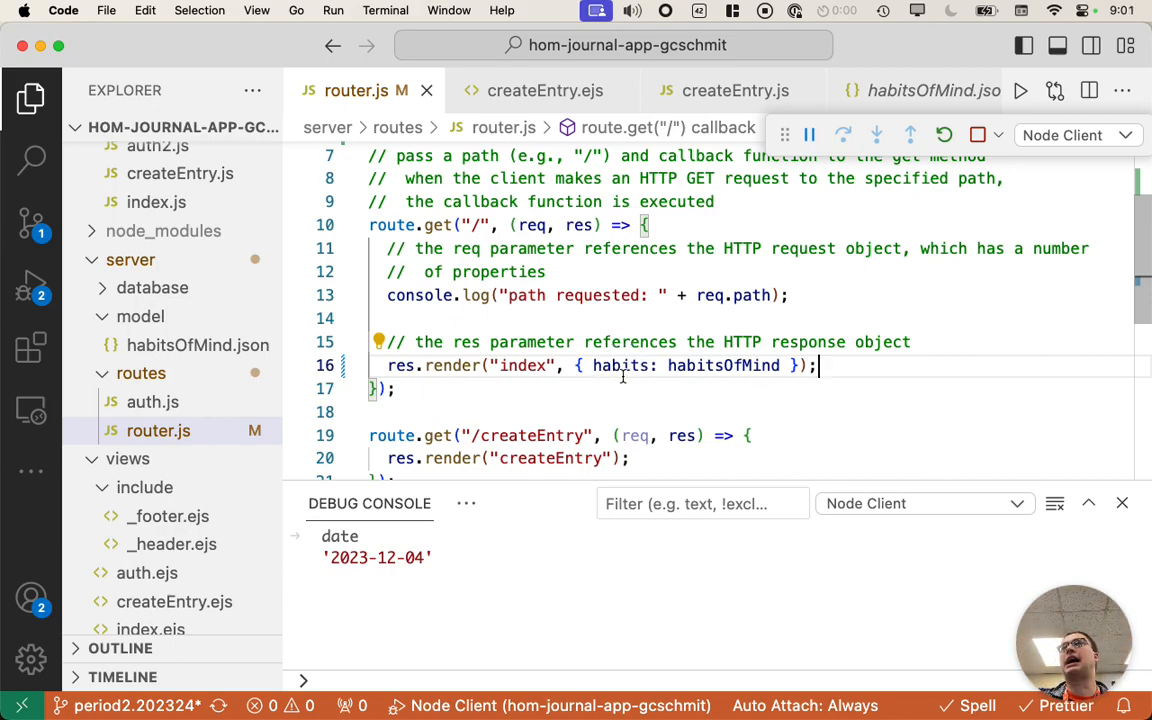
{"action": "mouse_move", "coordinate": [620, 364]}
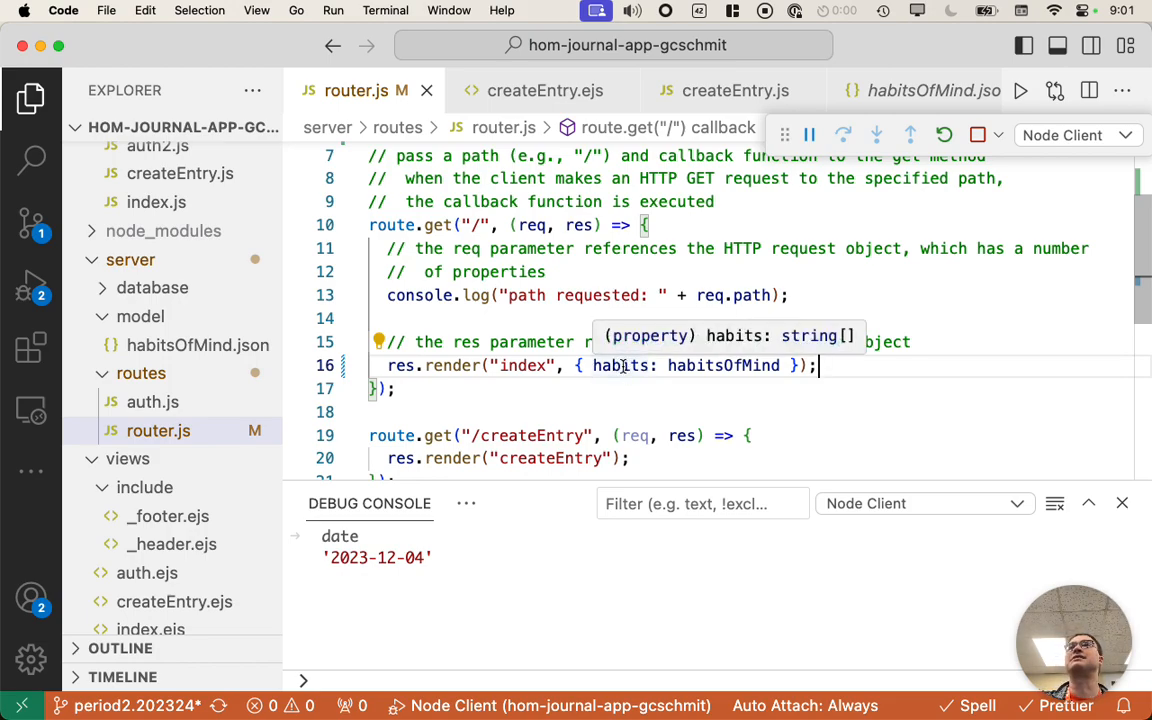
- Verify habitsOfMind in the render call matches its declaration and save router.js
{"action": "double_click", "coordinate": [620, 364]}
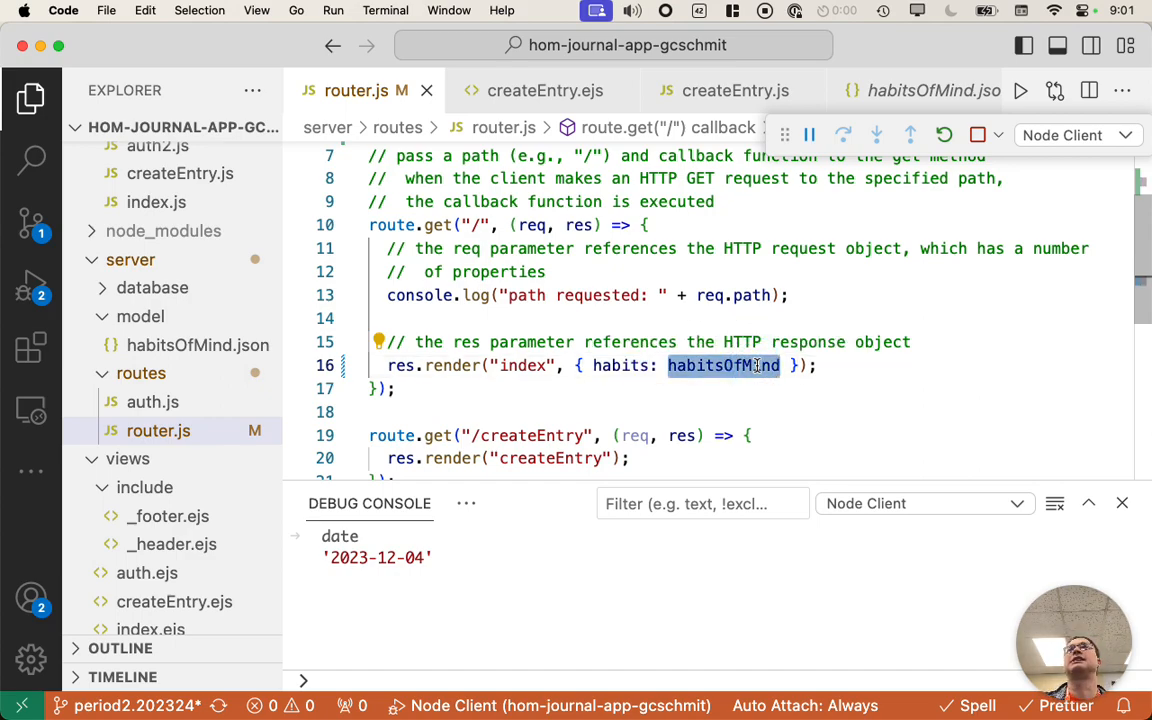
{"action": "scroll", "scroll_direction": "up", "scroll_amount": 3}
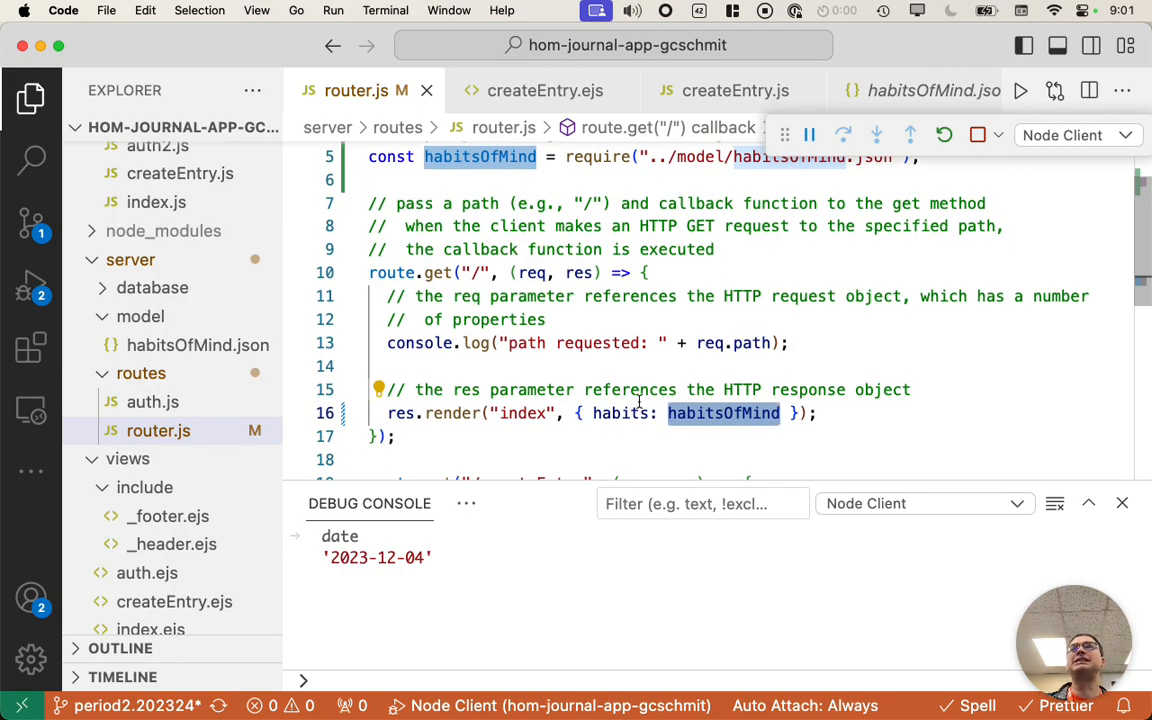
{"action": "mouse_move", "coordinate": [724, 412]}
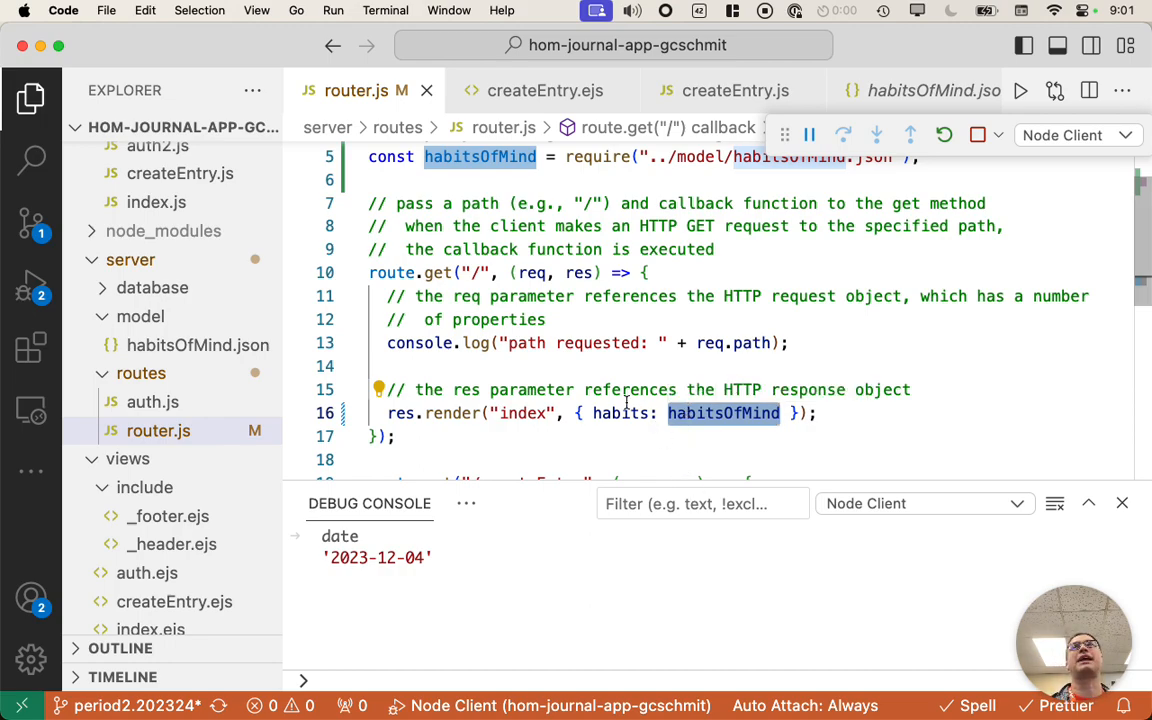
{"action": "double_click", "coordinate": [620, 412]}
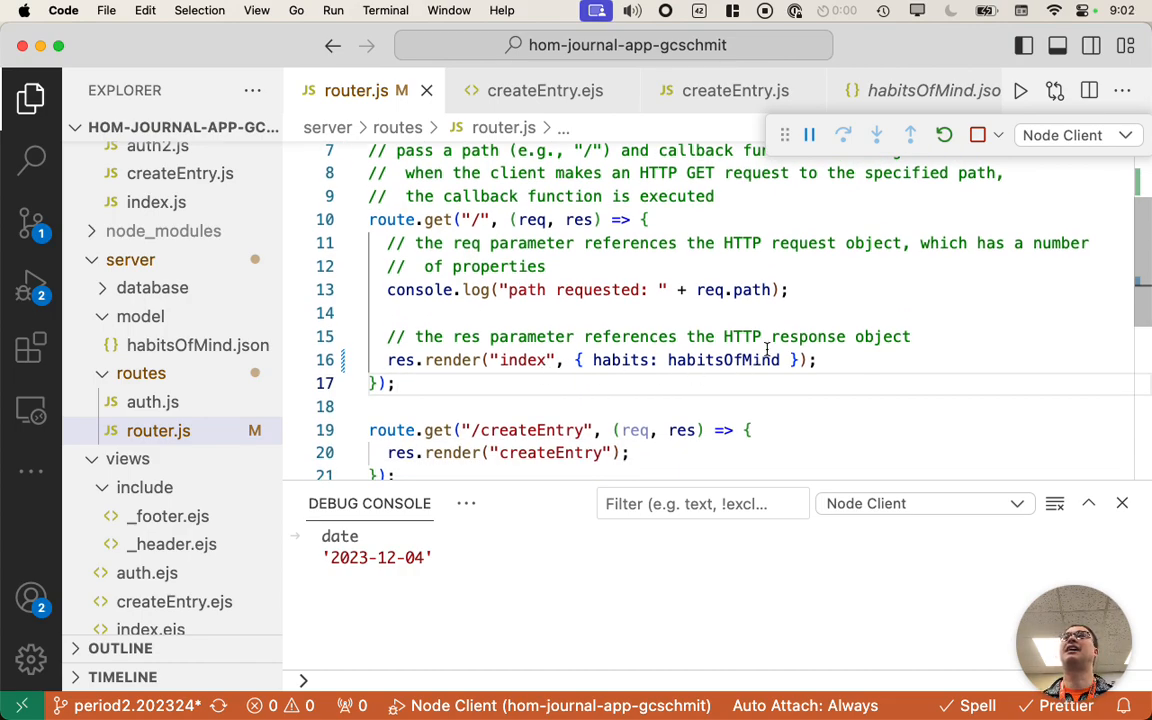
{"action": "mouse_move", "coordinate": [724, 360]}
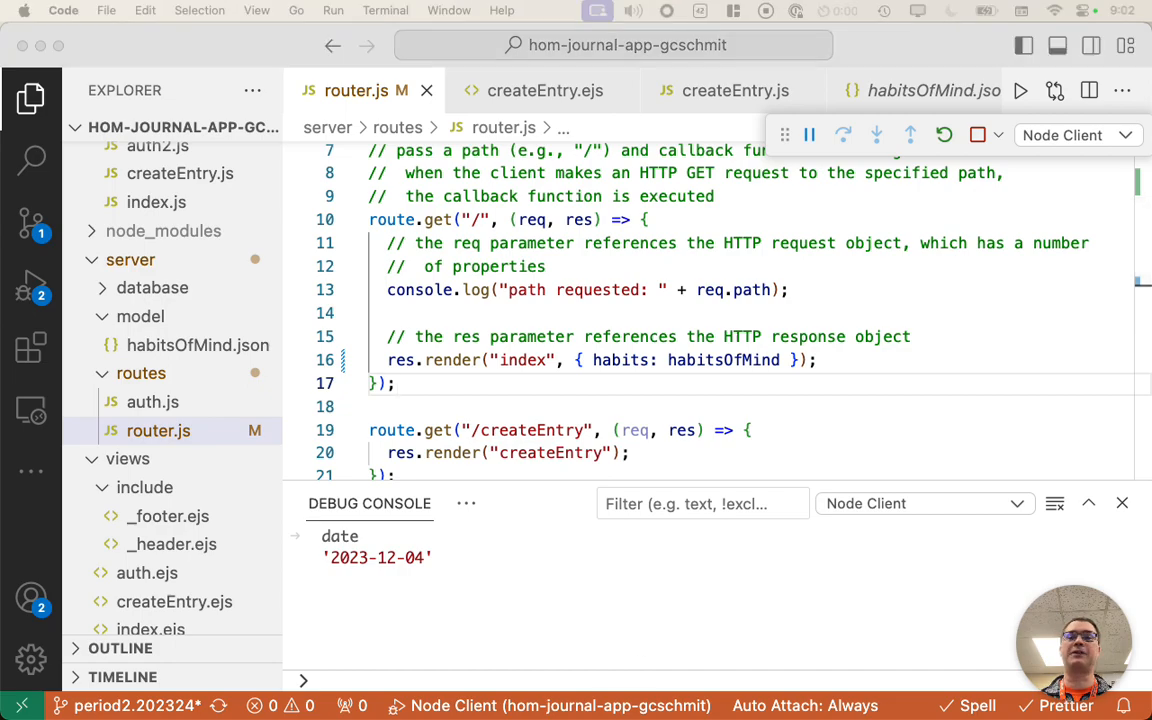
- In createEntry.ejs, replace the Habit of Mind text input with a <fieldset> and <legend>Habit of Mind:</legend>
{"action": "left_click", "coordinate": [544, 90]}
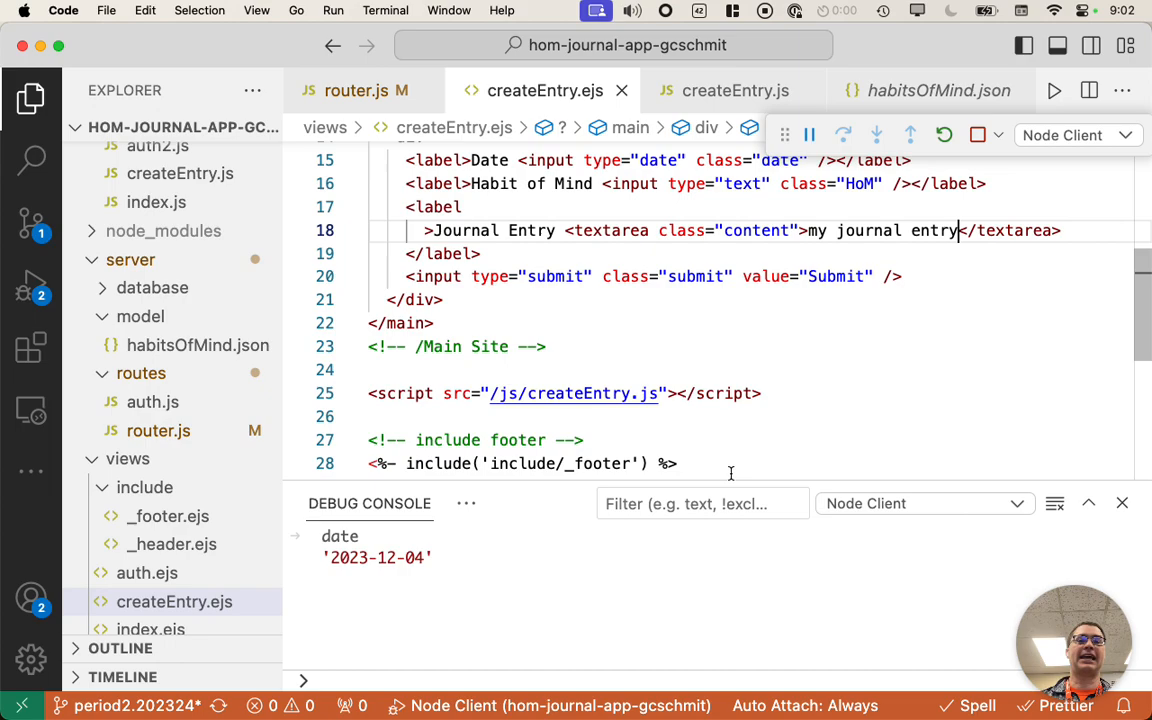
{"action": "scroll", "scroll_direction": "up", "scroll_amount": 3}
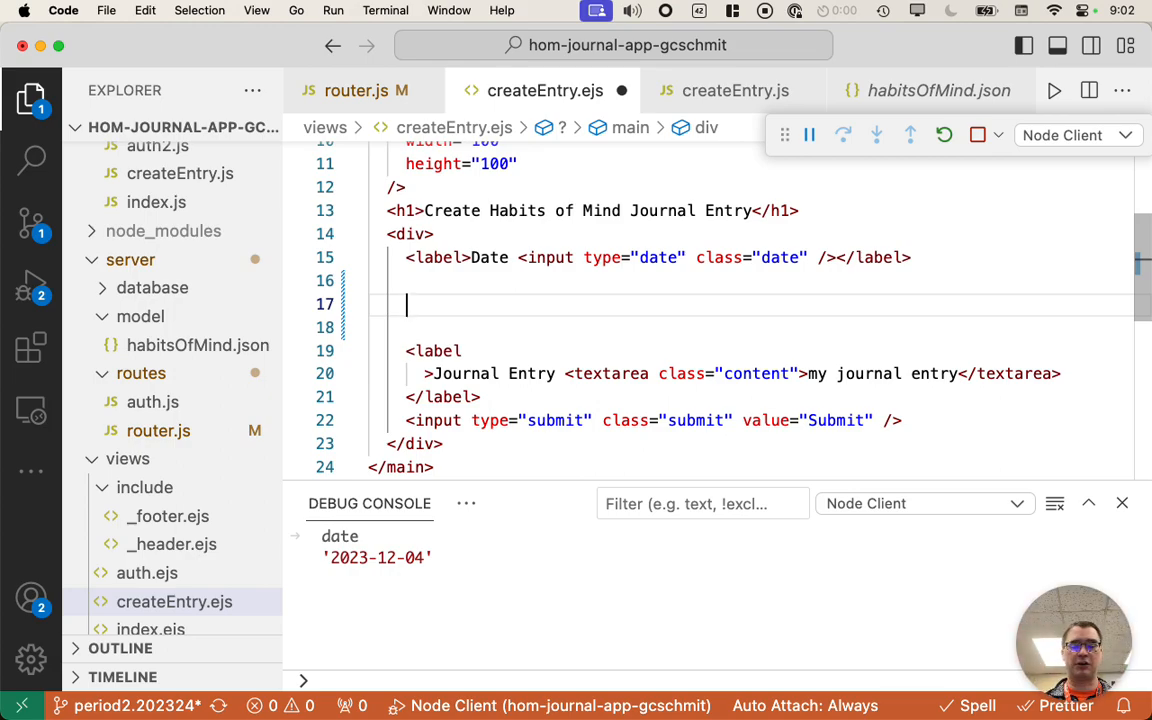
{"action": "type", "text": "<fieldset>"}
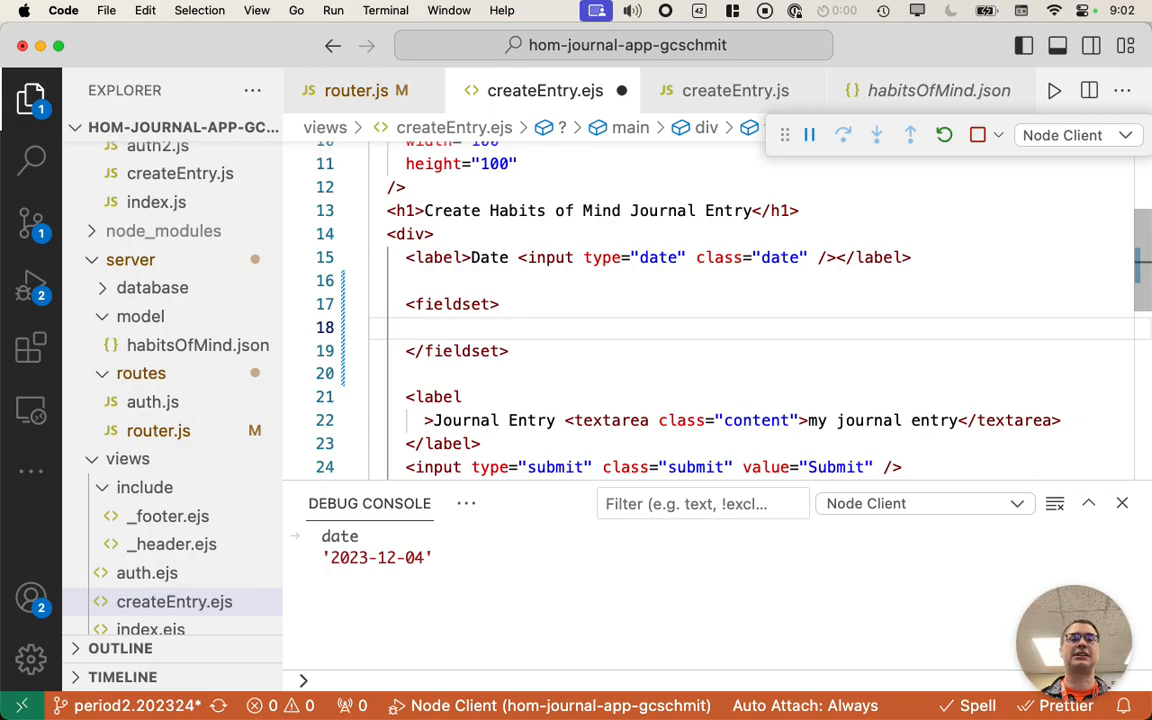
{"action": "type", "text": "<legend></legend>"}
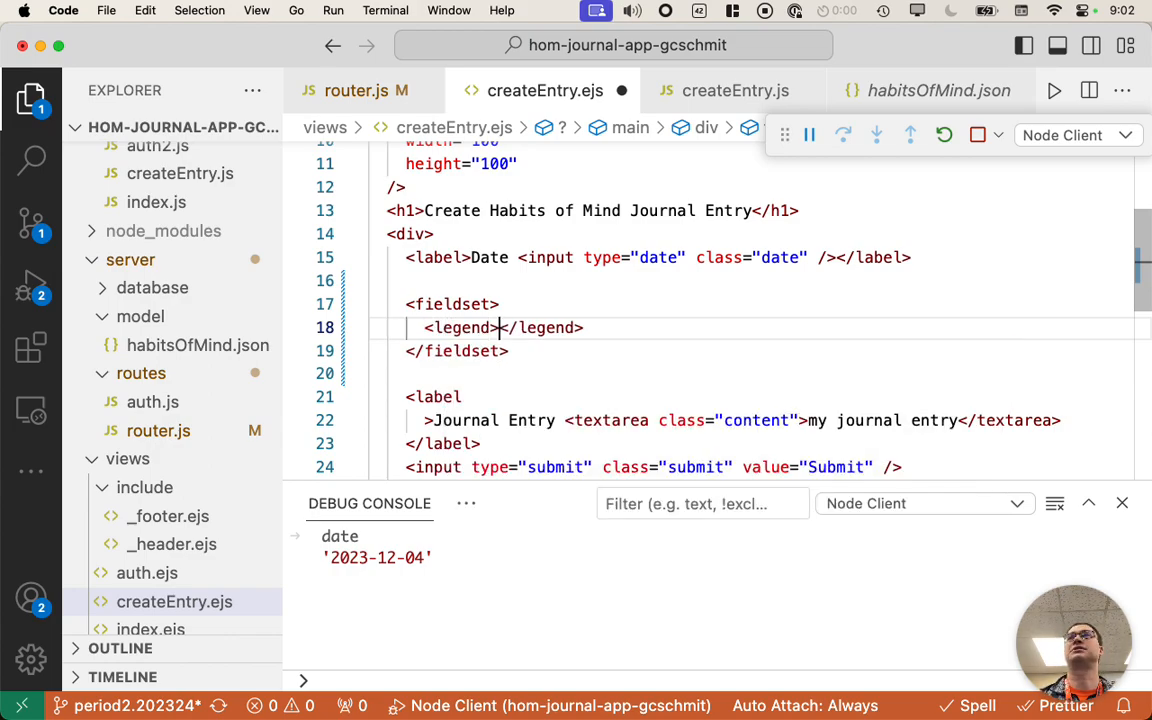
{"action": "type", "text": "H"}
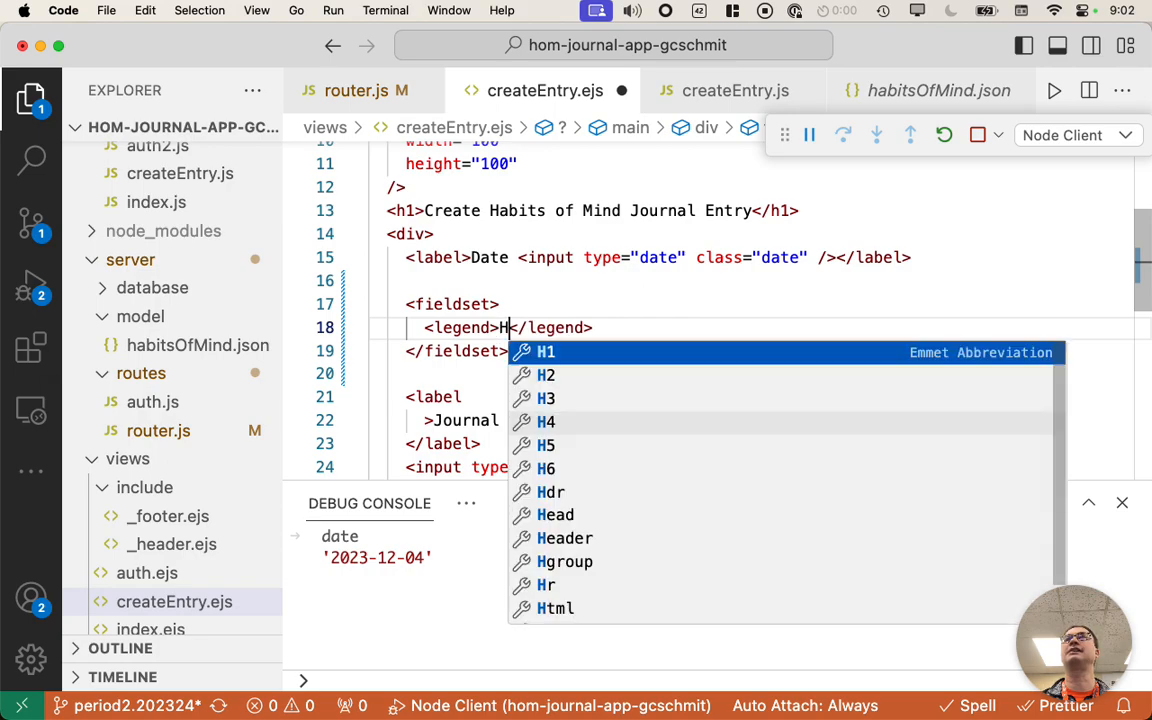
{"action": "type", "text": "abit"}
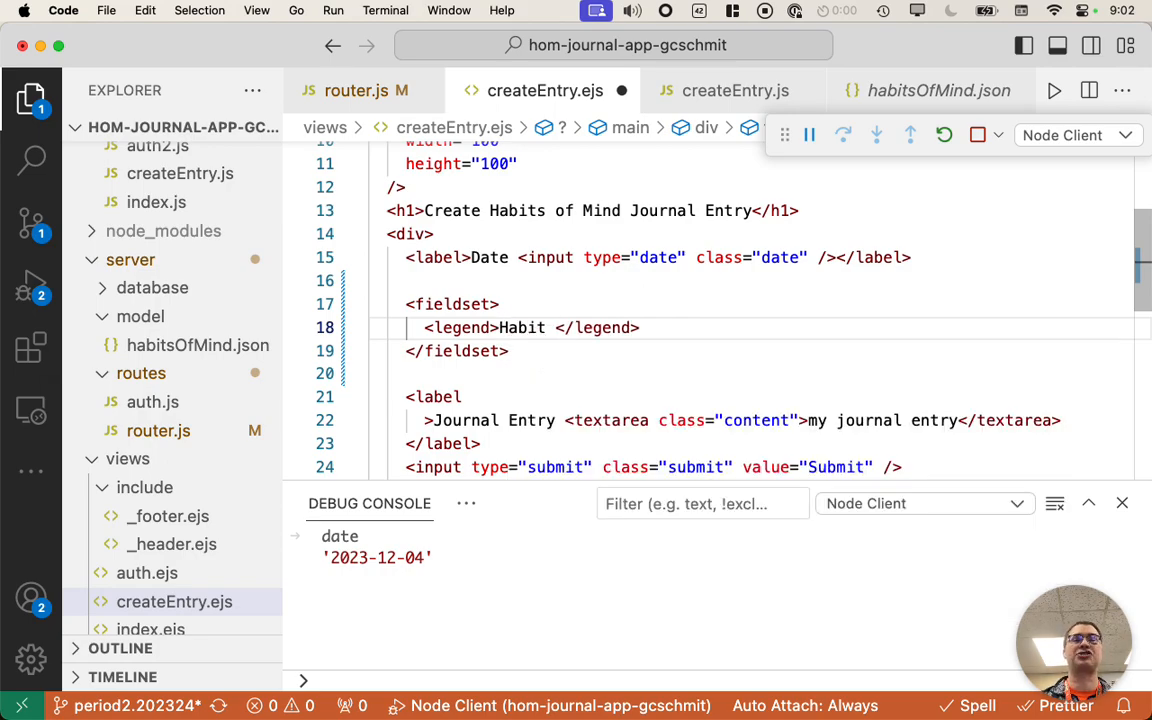
{"action": "type", "text": "of Mi"}
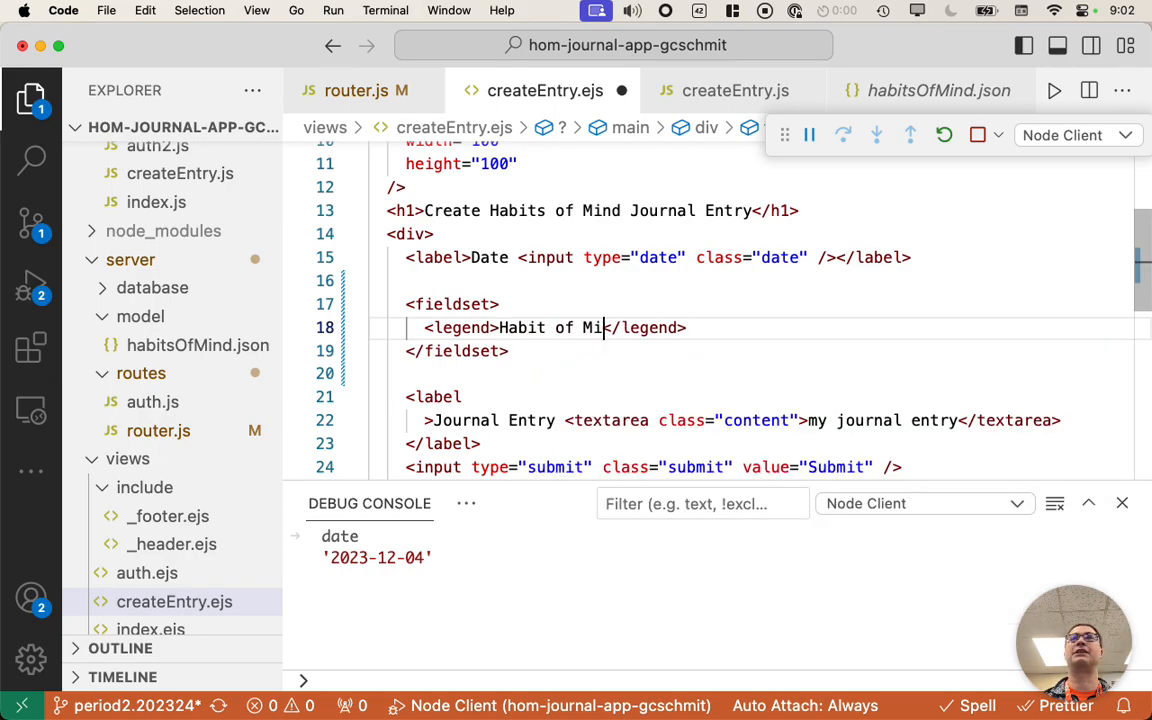
{"action": "type", "text": "nd:"}
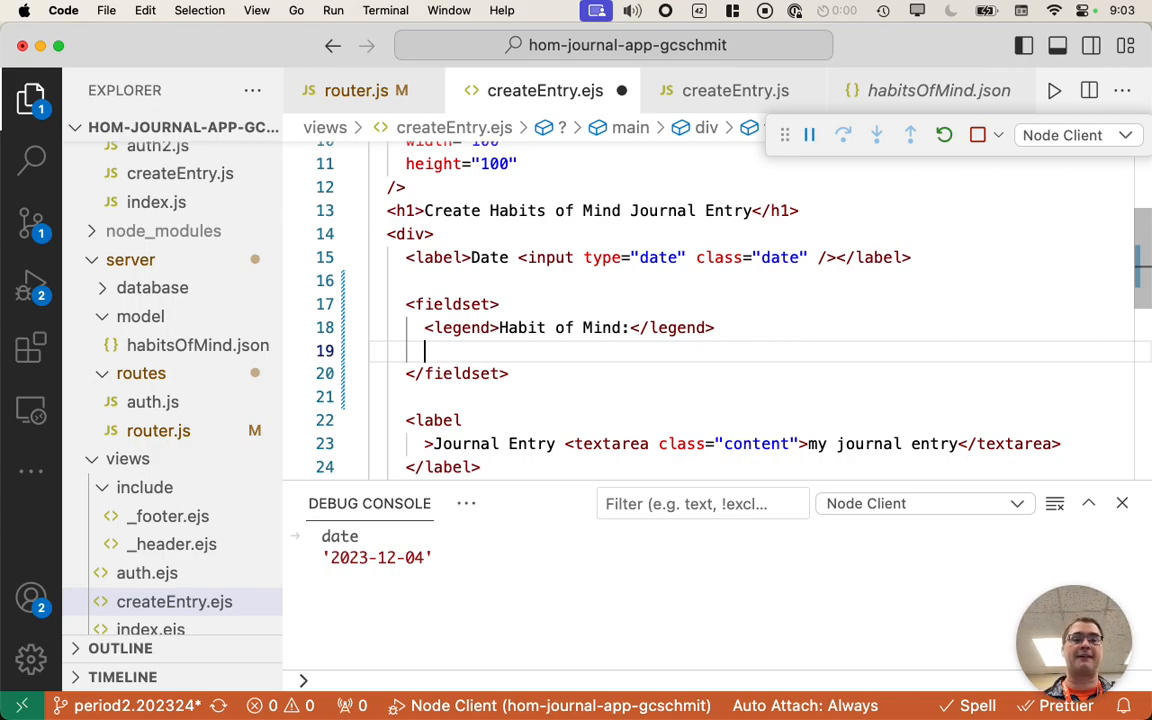
{"action": "key", "text": "Return"}
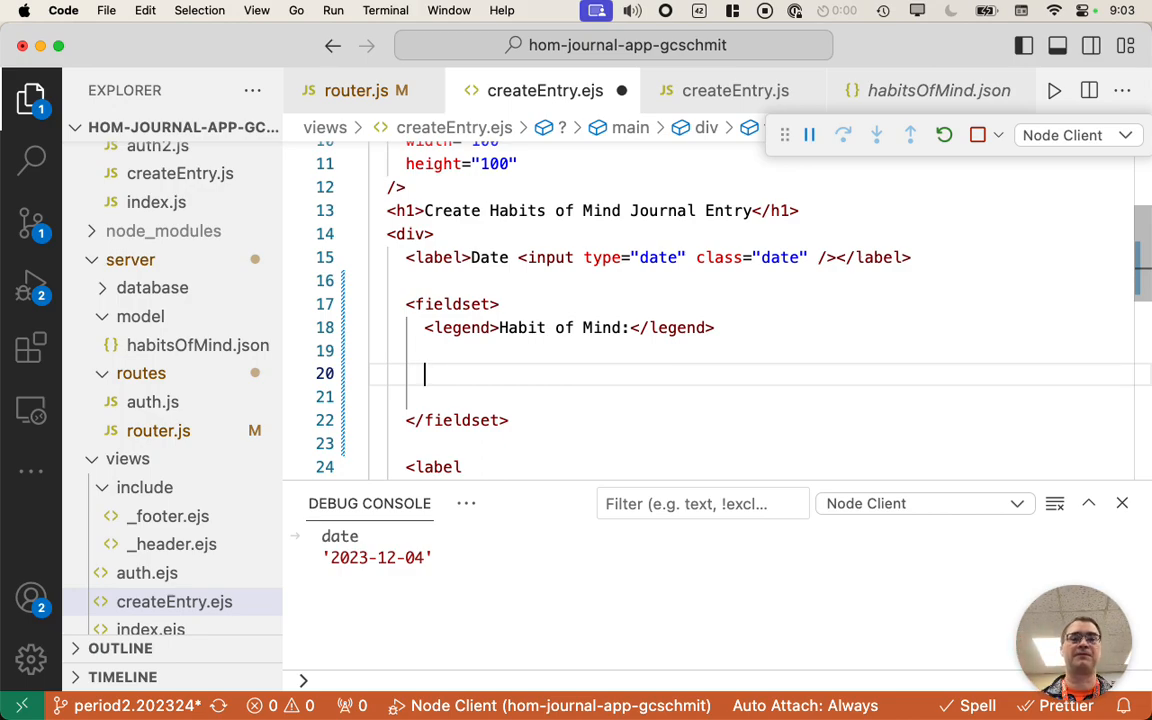
- Inside the fieldset, add an EJS for (let habit of habits) loop with an opening brace
{"action": "type", "text": "<"}
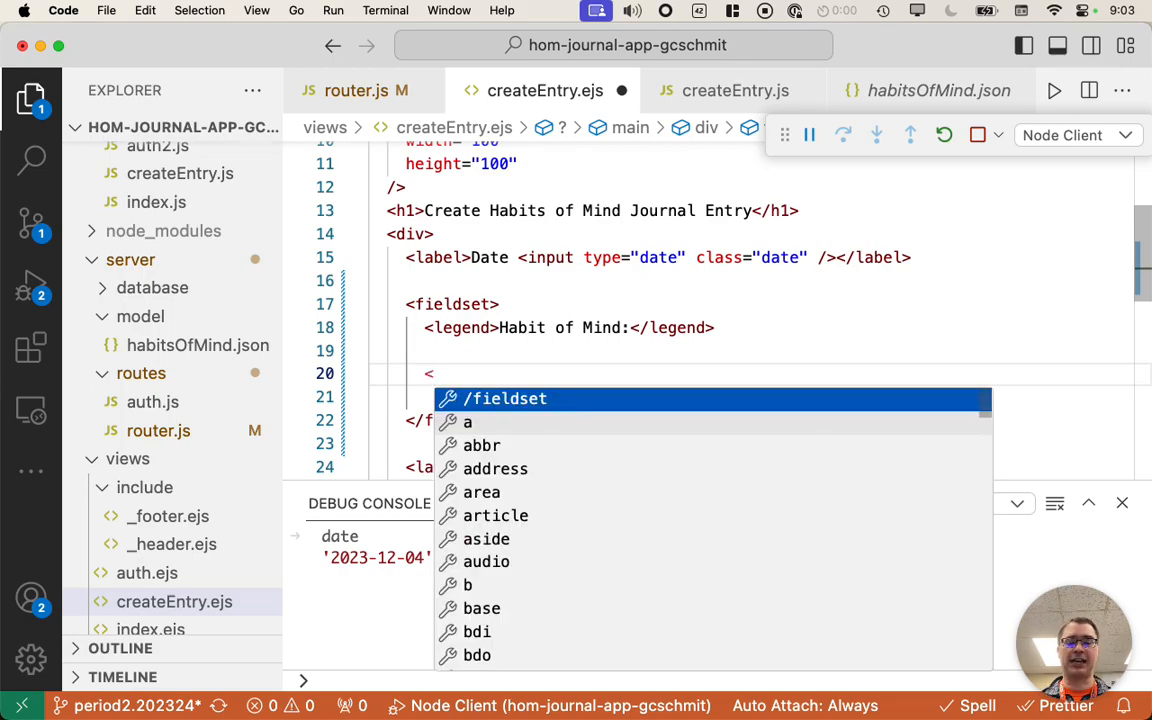
{"action": "type", "text": "%"}
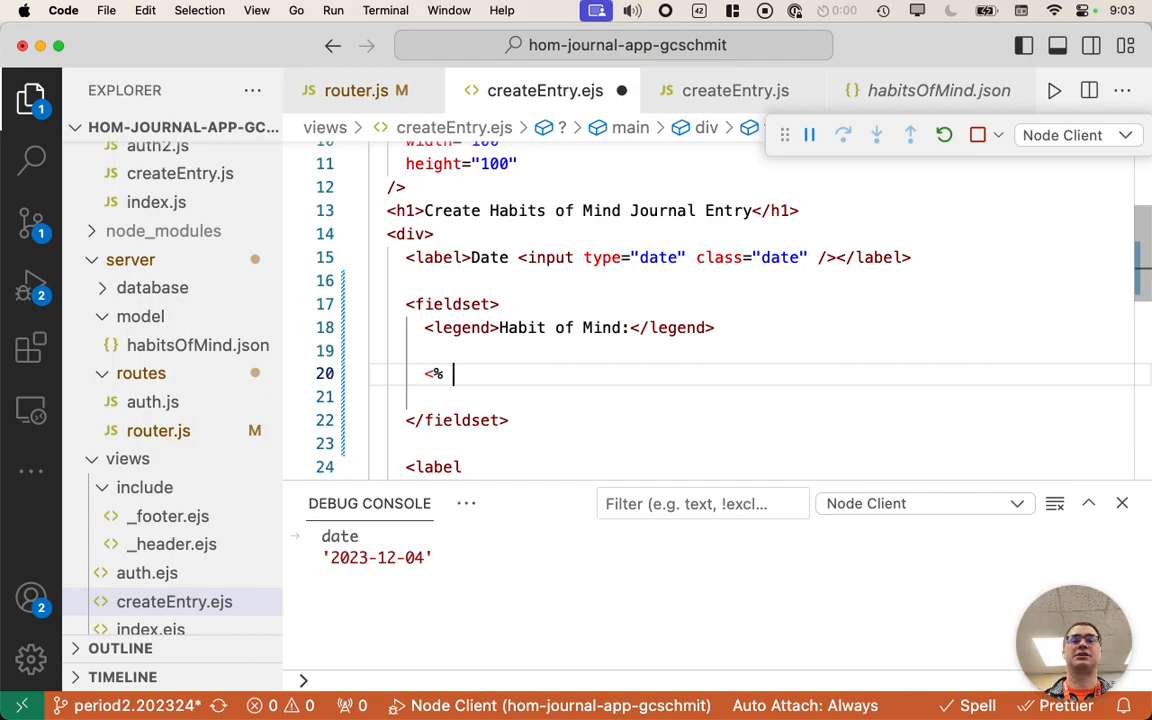
{"action": "type", "text": "for("}
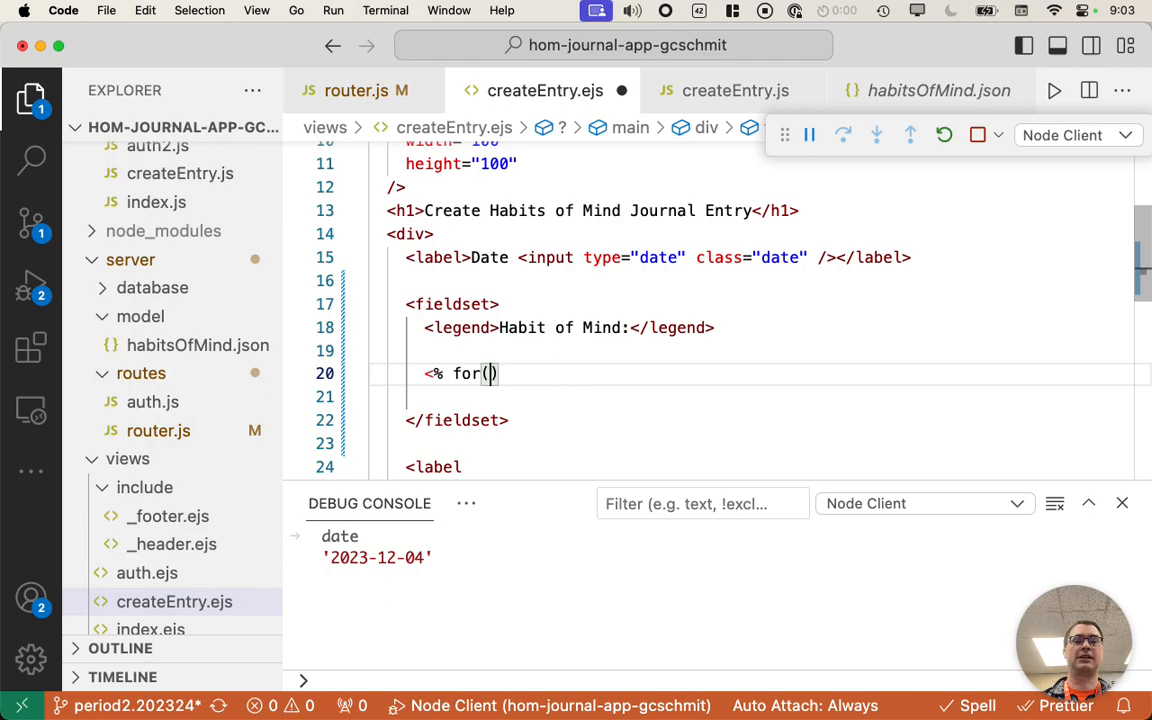
{"action": "type", "text": "let habit of"}
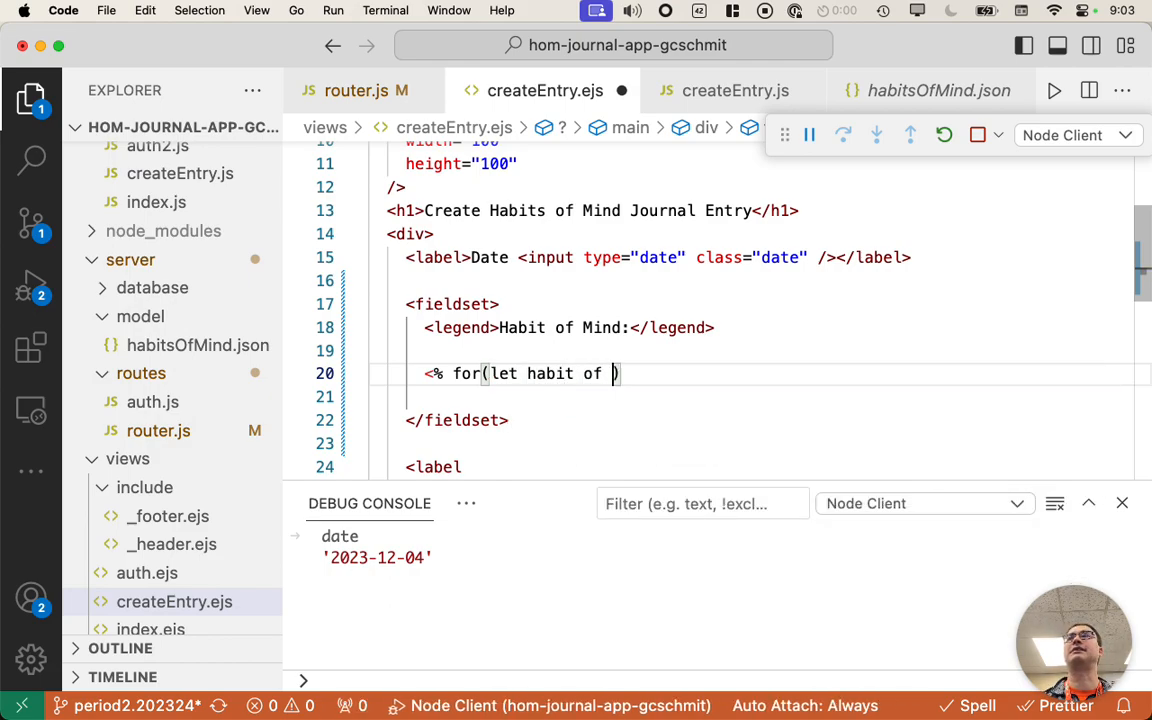
{"action": "type", "text": "habits"}
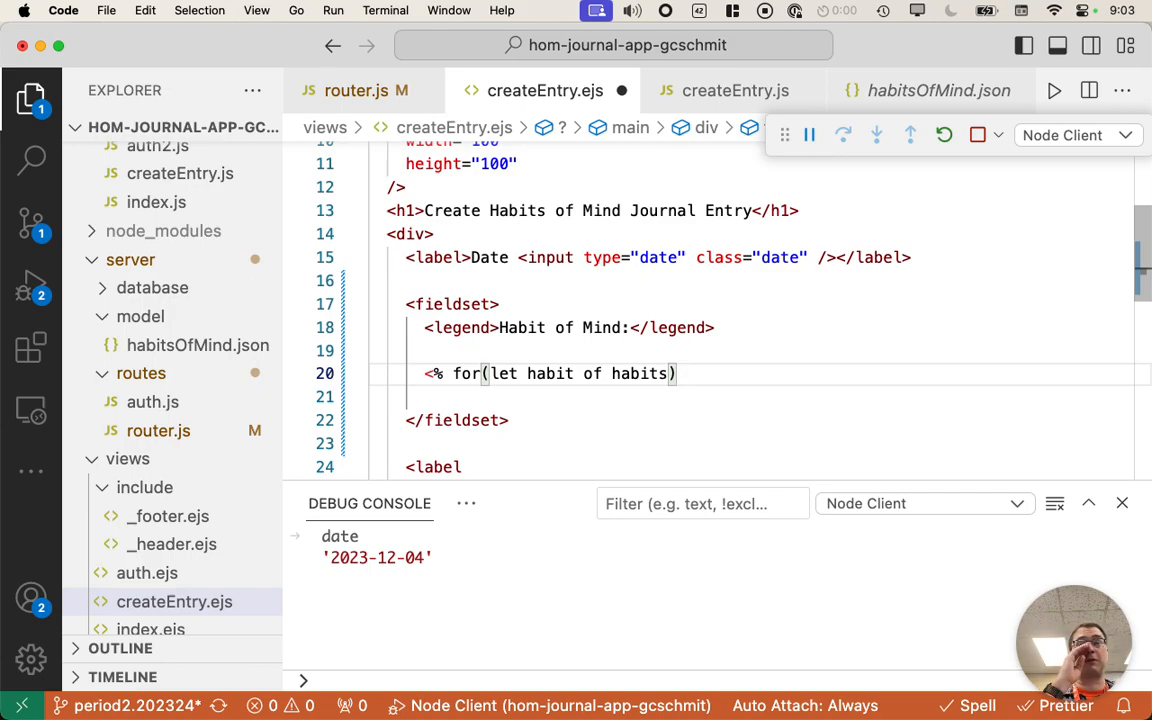
{"action": "mouse_move", "coordinate": [724, 402]}
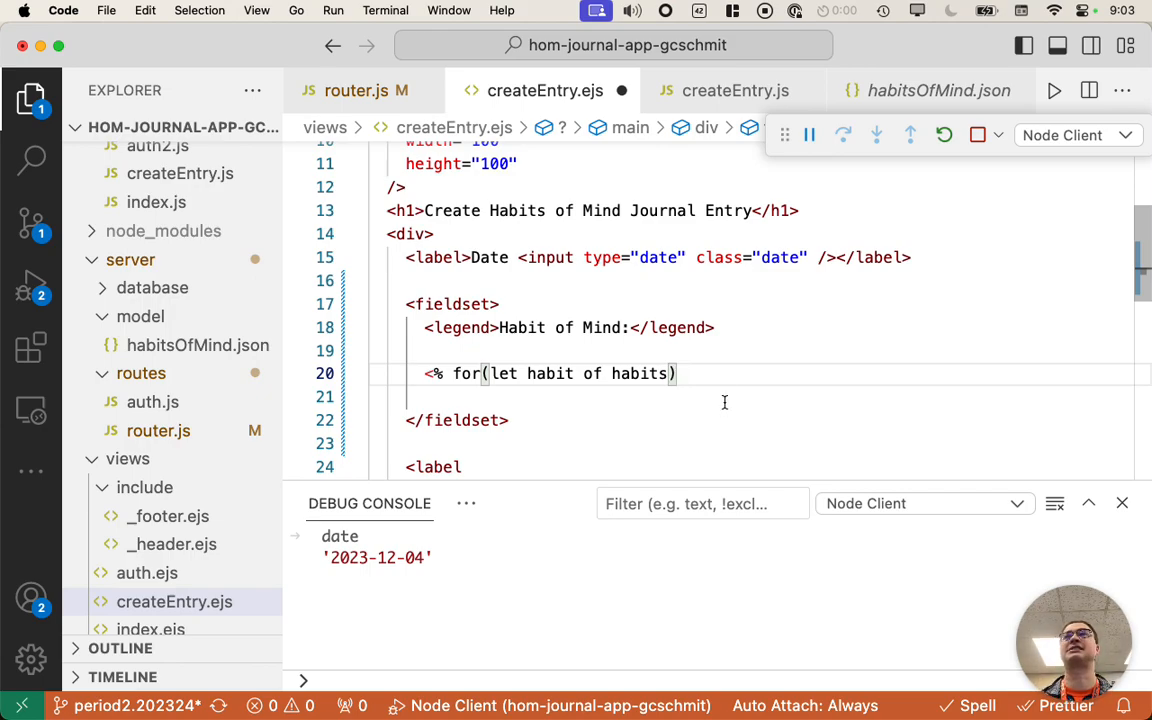
{"action": "double_click", "coordinate": [640, 374]}
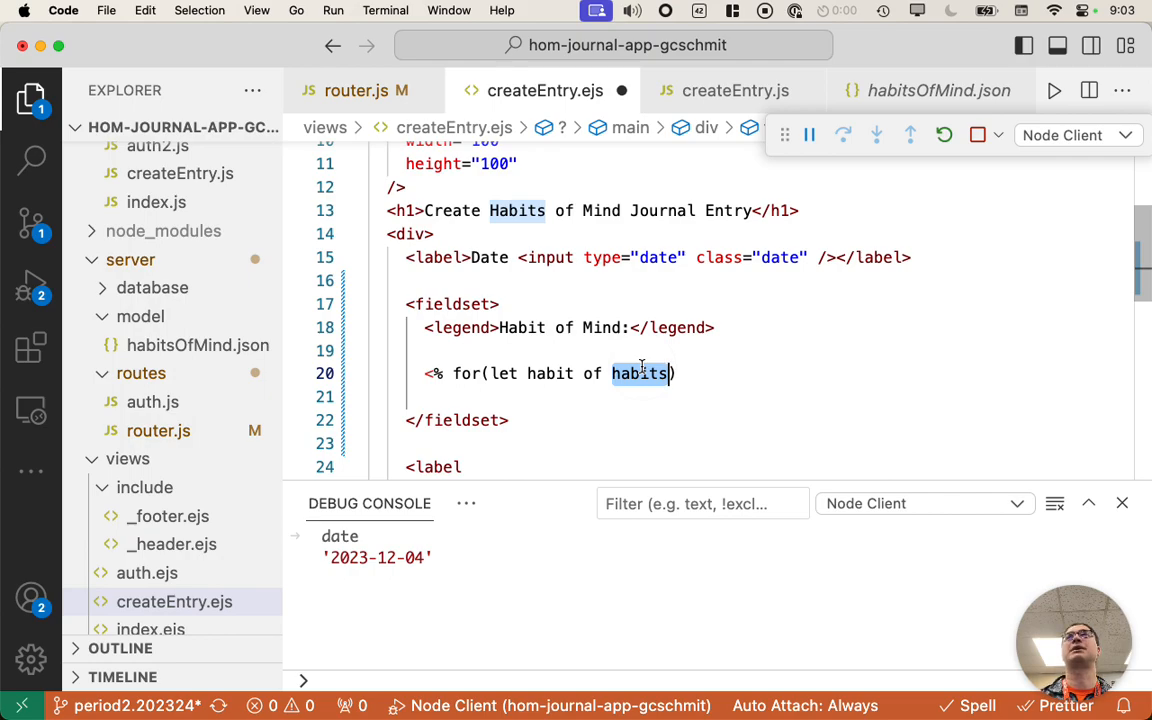
{"action": "left_click", "coordinate": [696, 374]}
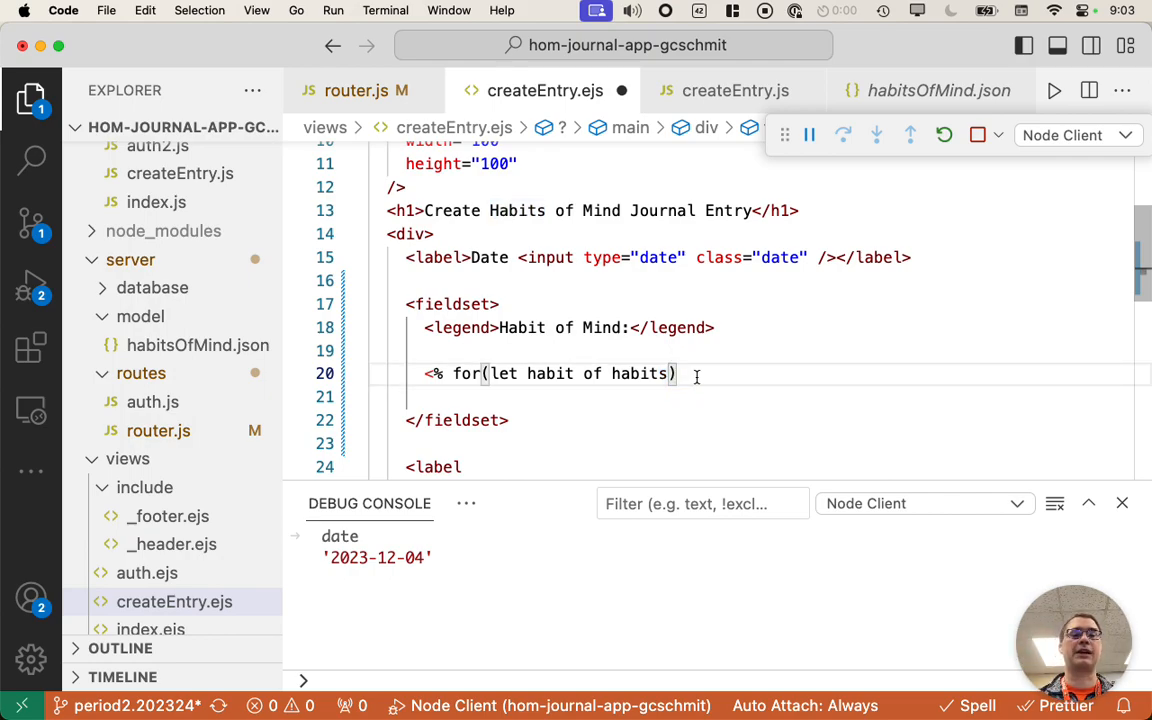
{"action": "type", "text": "{"}
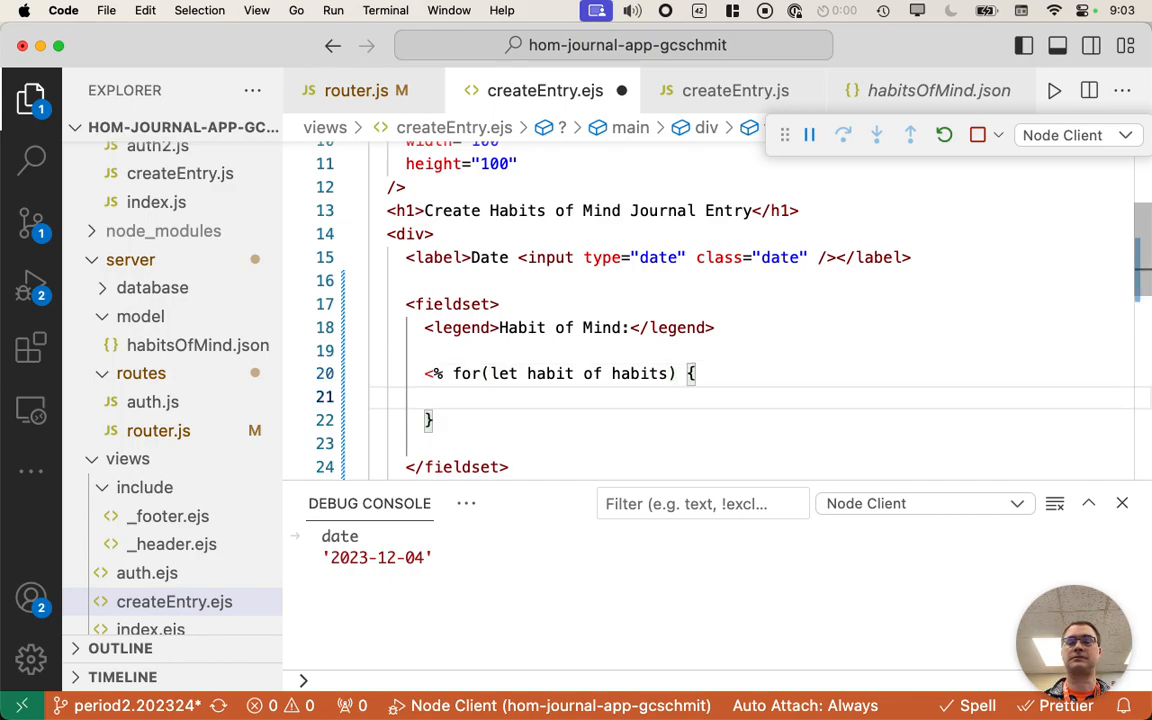
- Define const habitID = habit.replaceAll(" ", "_") inside the loop and close the EJS tag
{"action": "type", "text": "const"}
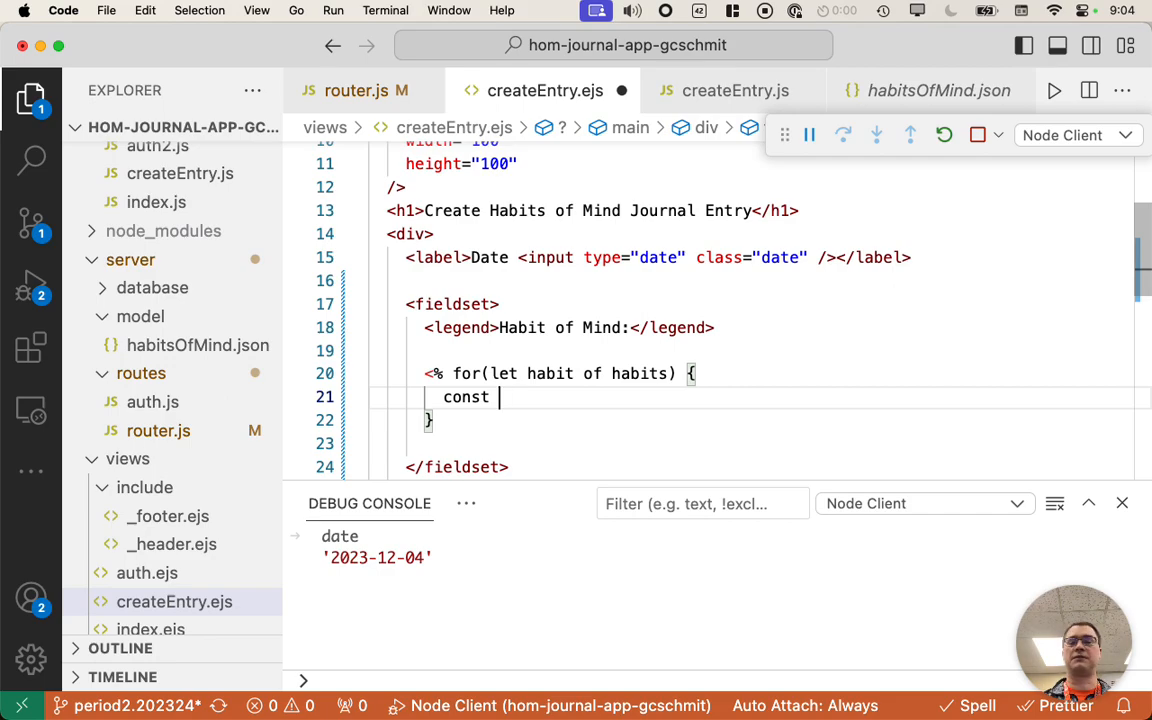
{"action": "type", "text": "habitI"}
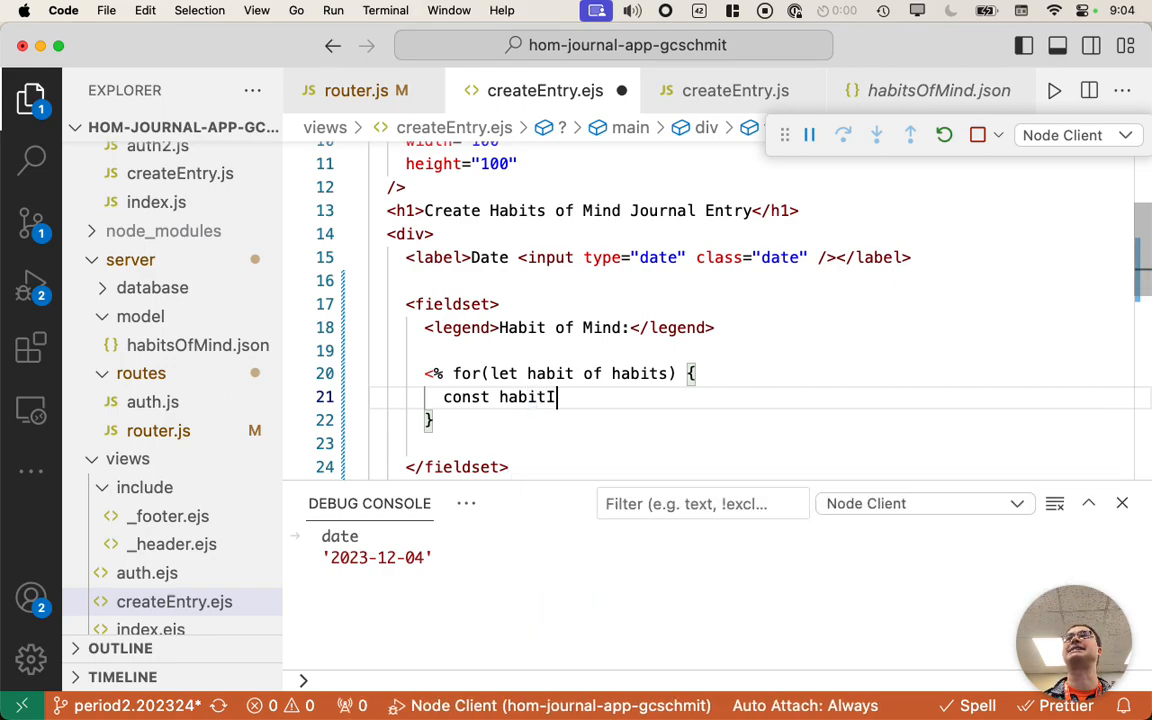
{"action": "type", "text": "D"}
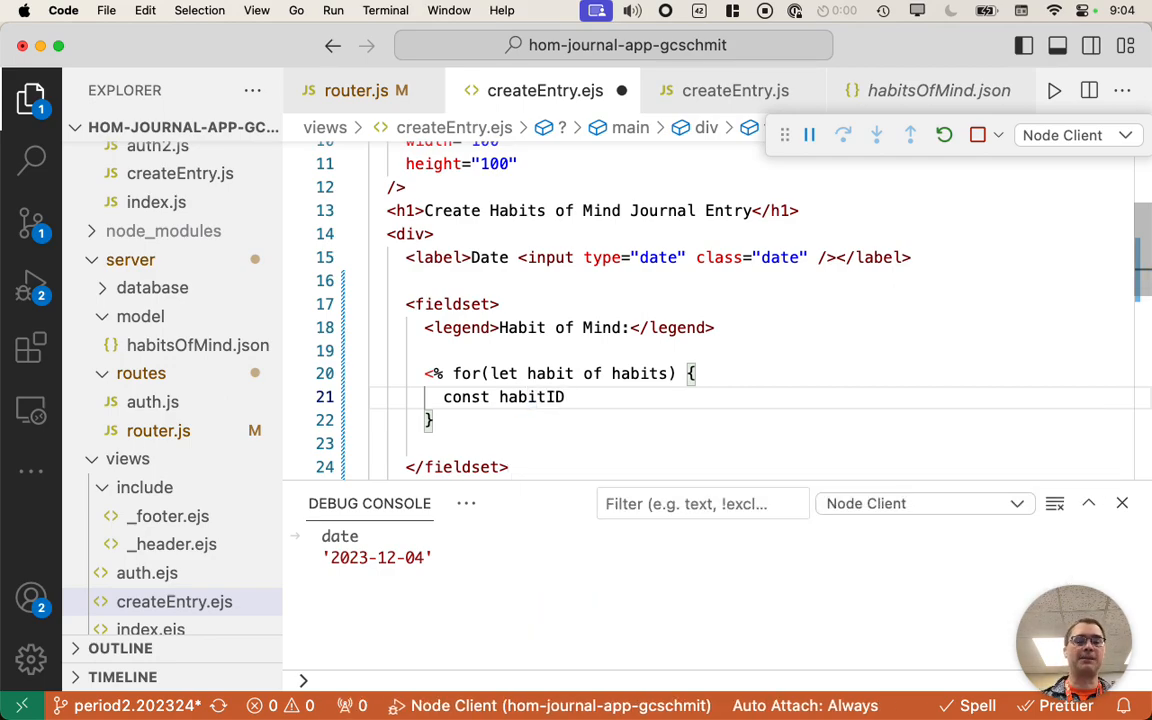
{"action": "type", "text": "="}
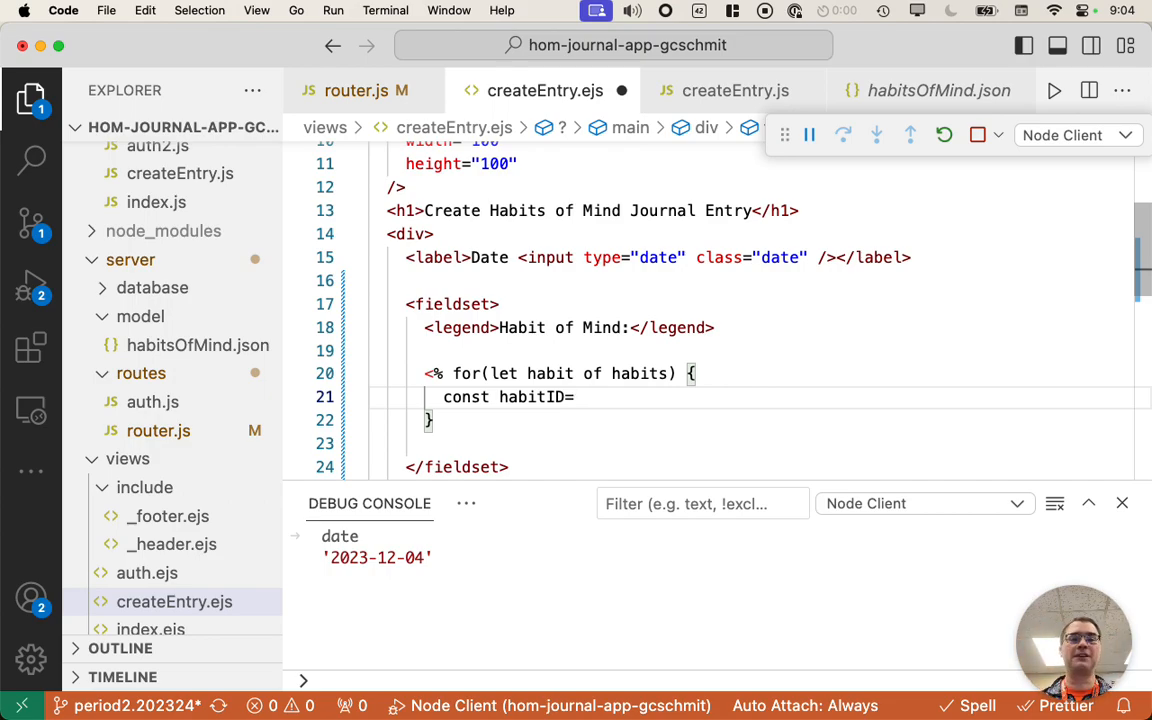
{"action": "type", "text": "habit"}
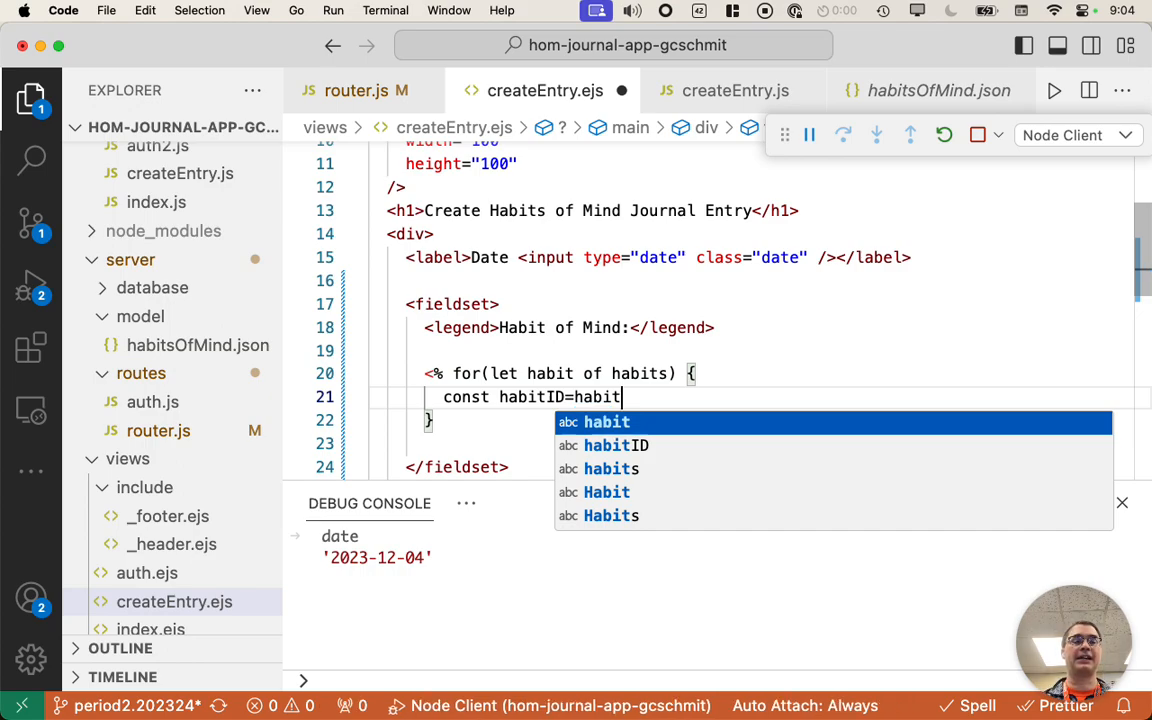
{"action": "type", "text": ".re"}
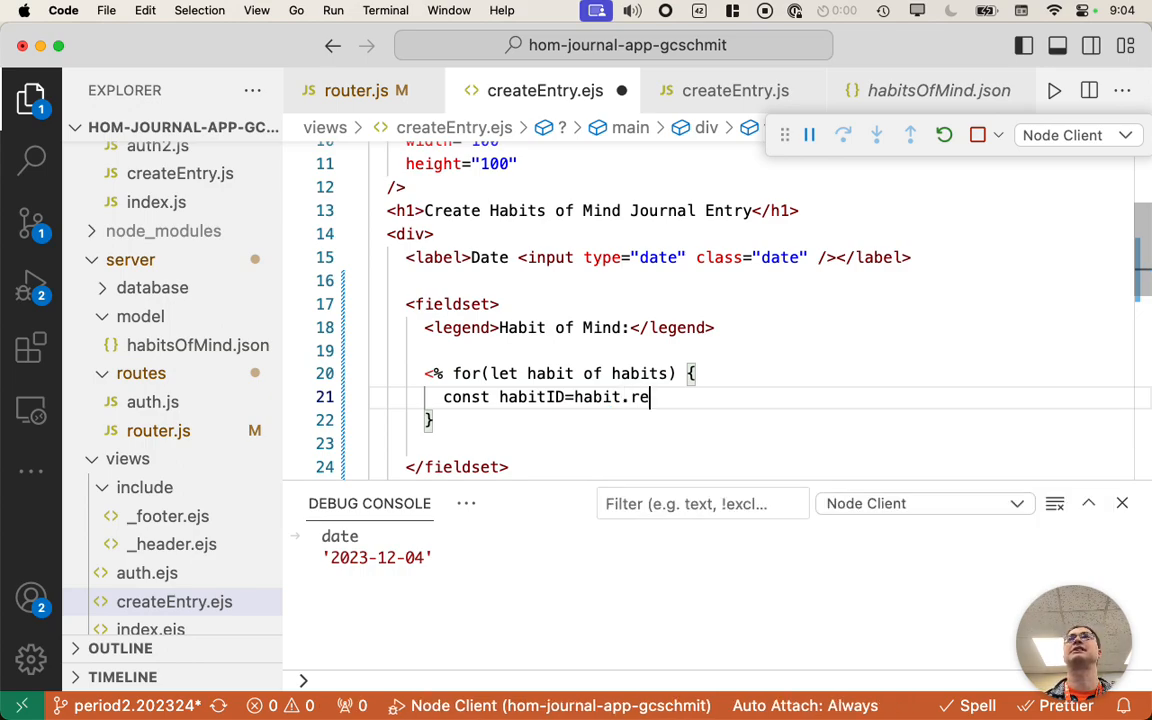
{"action": "type", "text": "placeAl"}
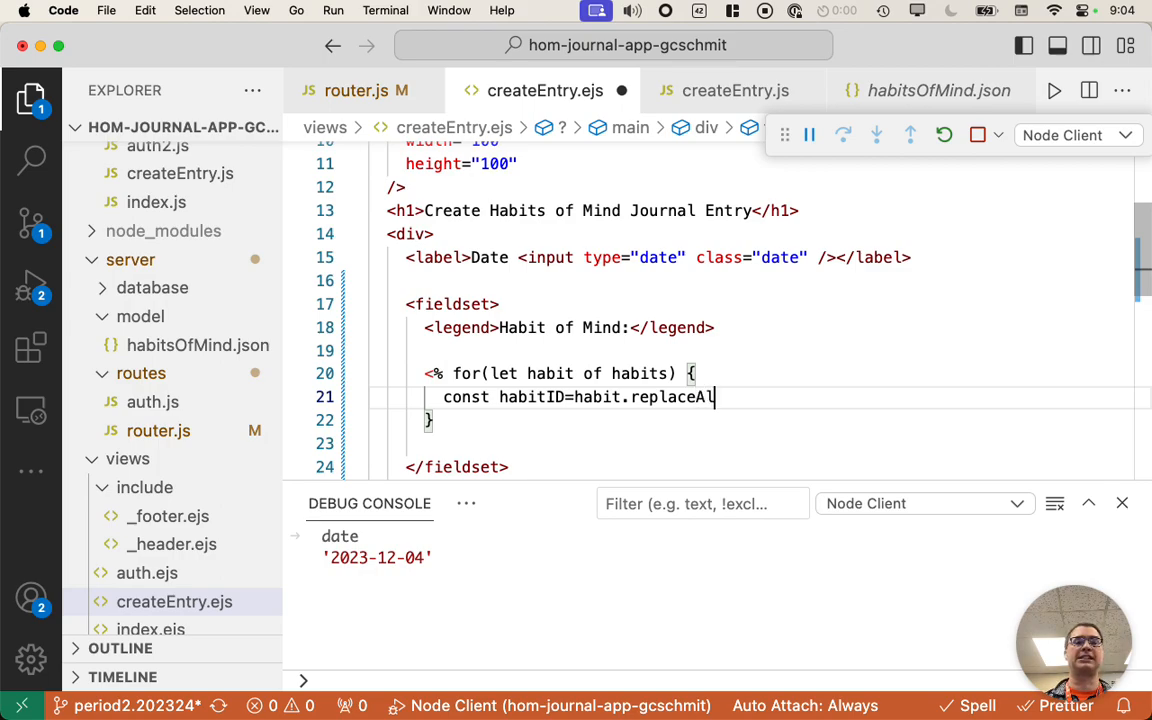
{"action": "type", "text": "(\" \")"}
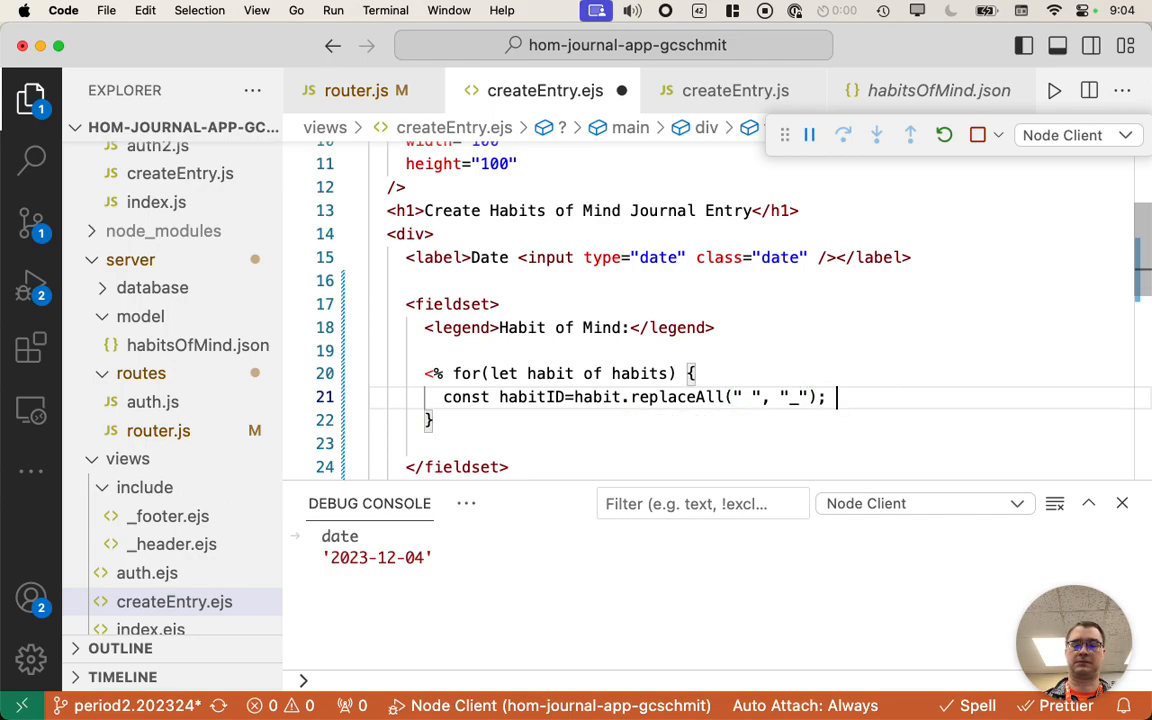
{"action": "type", "text": "%>"}
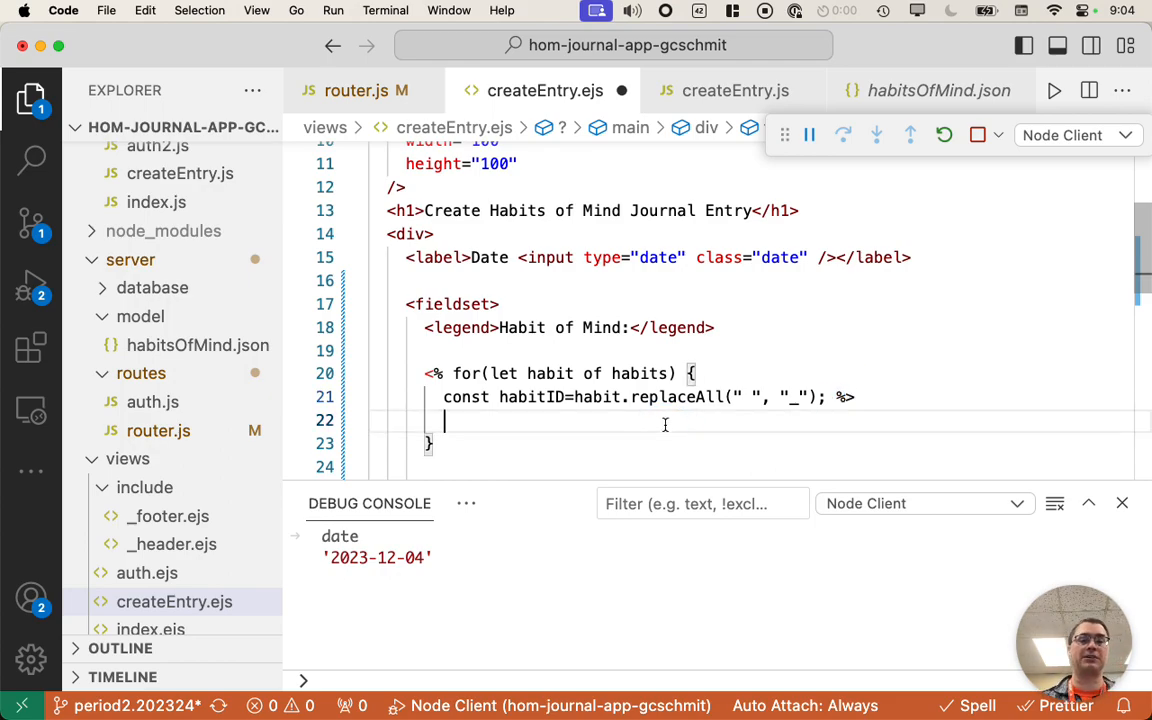
- Add a label containing a radio input with class="habits" and name="habits"
{"action": "type", "text": "<label></label>"}
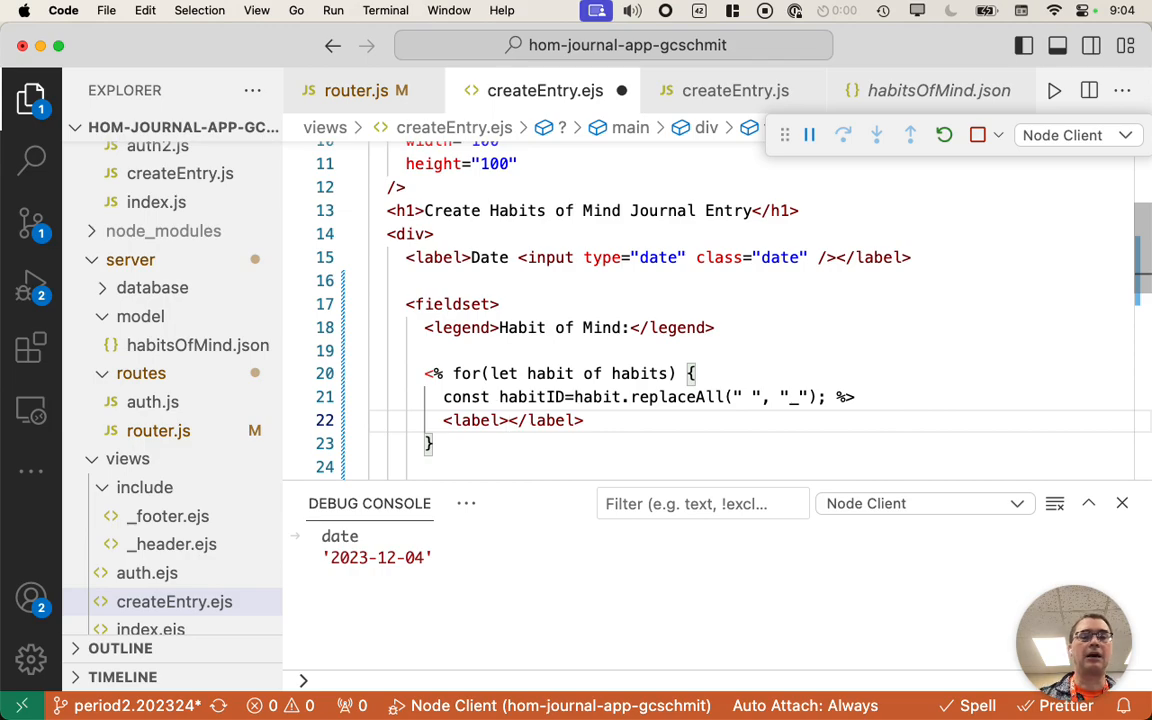
{"action": "type", "text": "input <"}
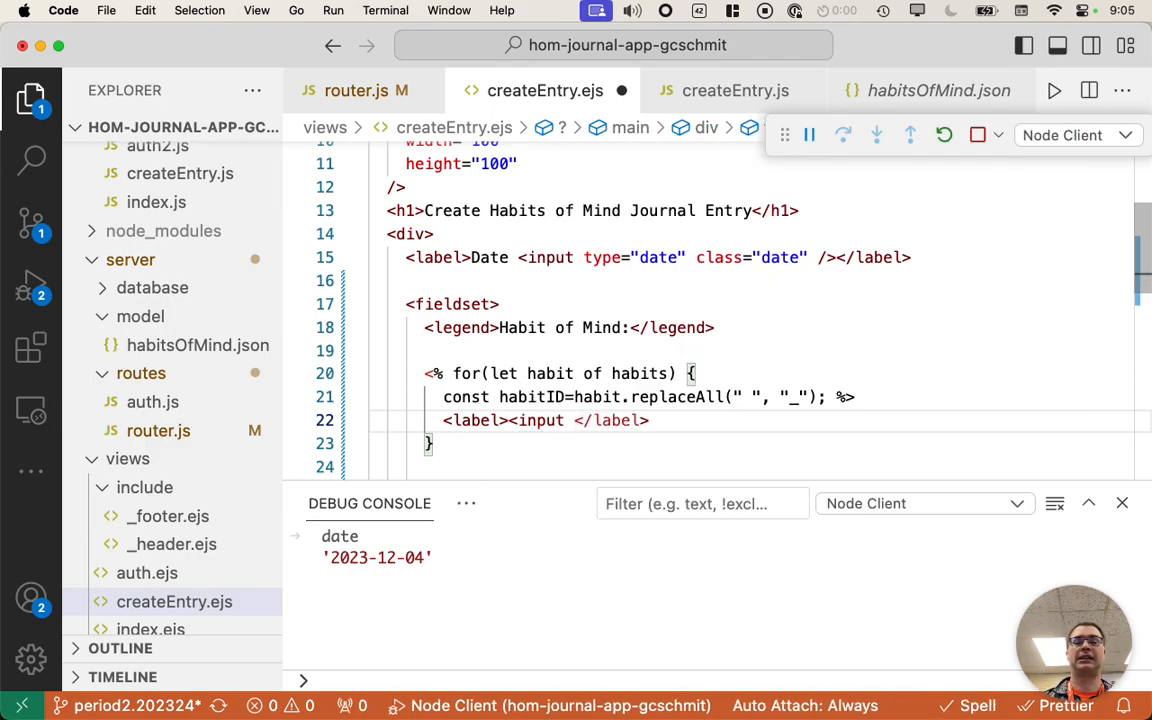
{"action": "type", "text": "type\"radi"}
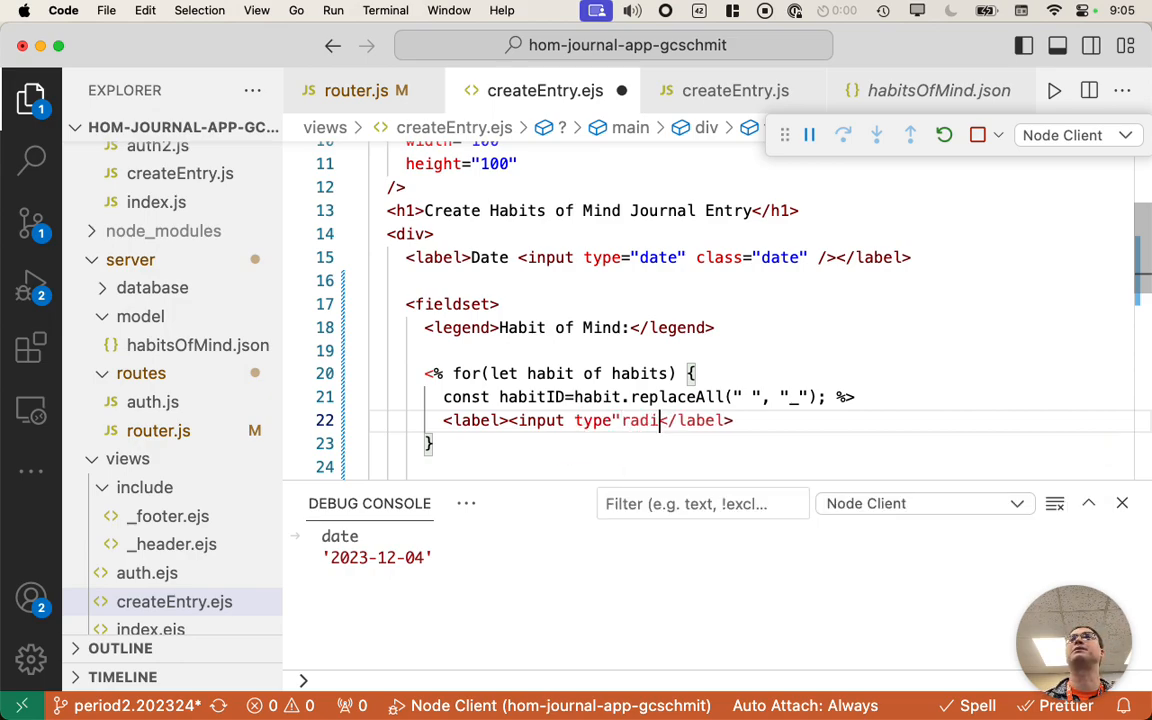
{"action": "type", "text": "c"}
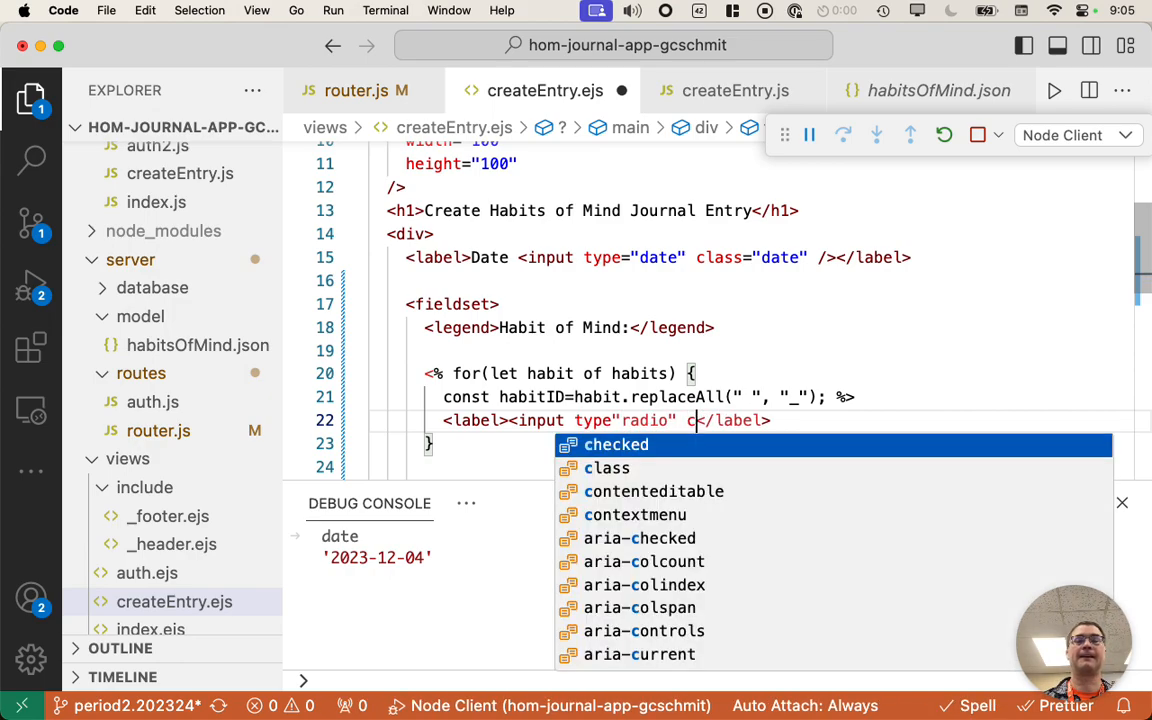
{"action": "type", "text": "lass=\"hab"}
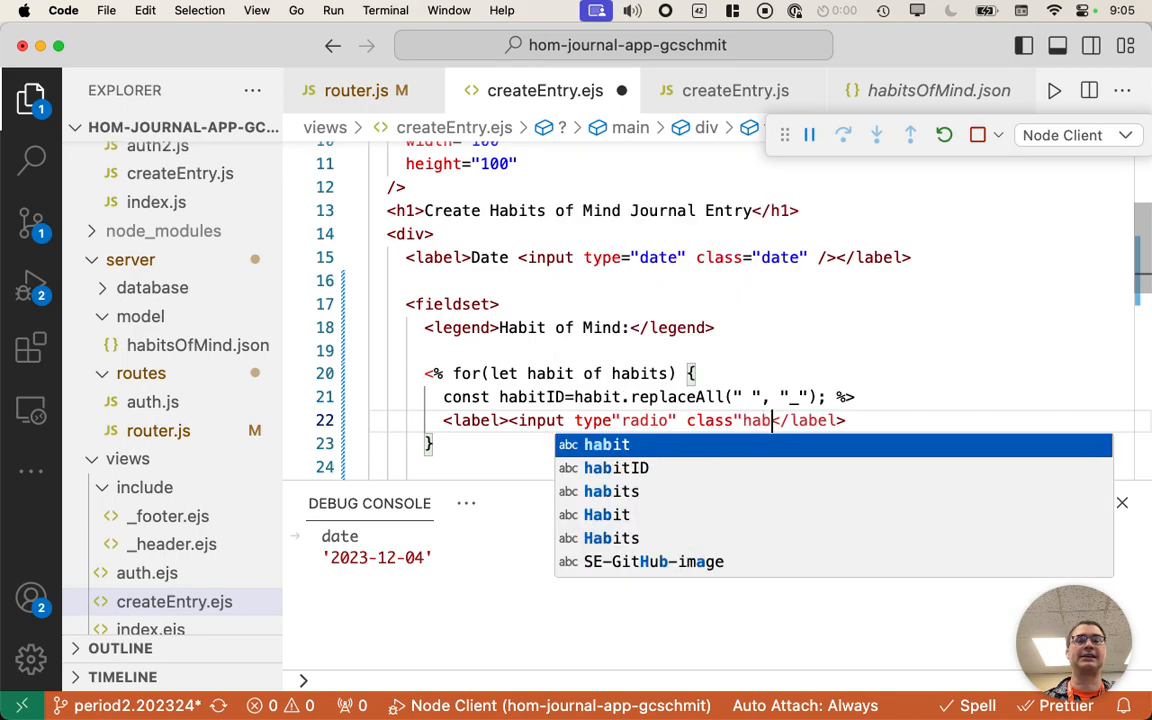
{"action": "left_click", "coordinate": [612, 492]}
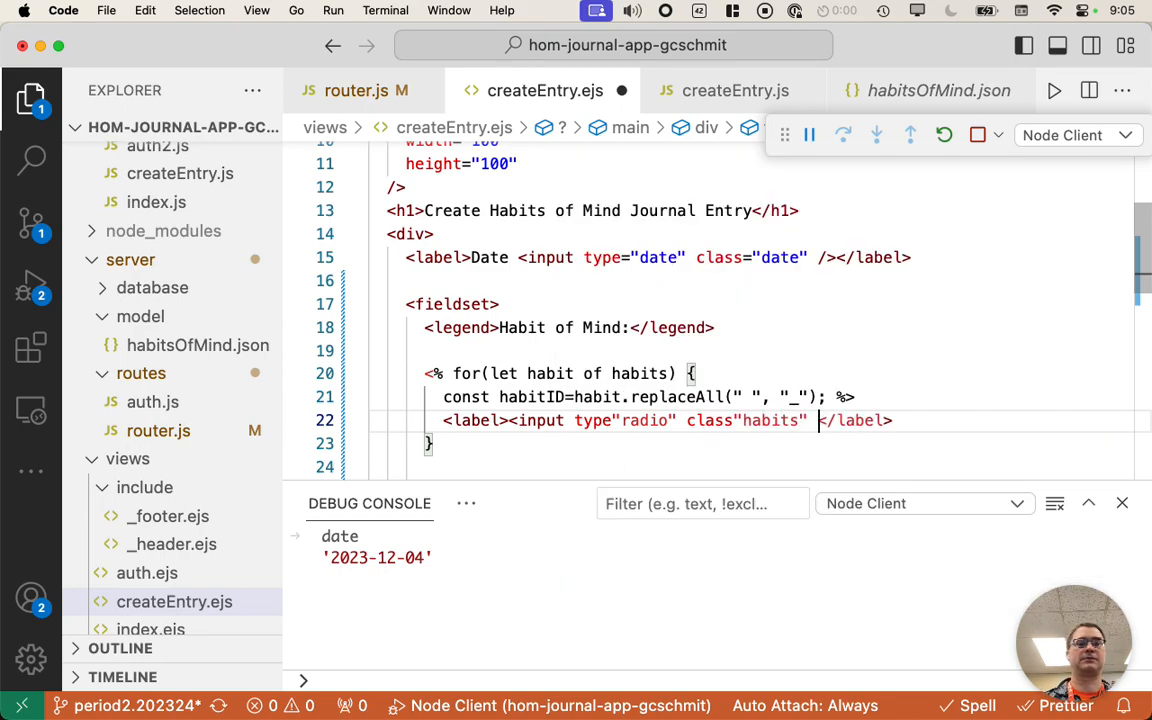
{"action": "type", "text": "name=\"habits"}
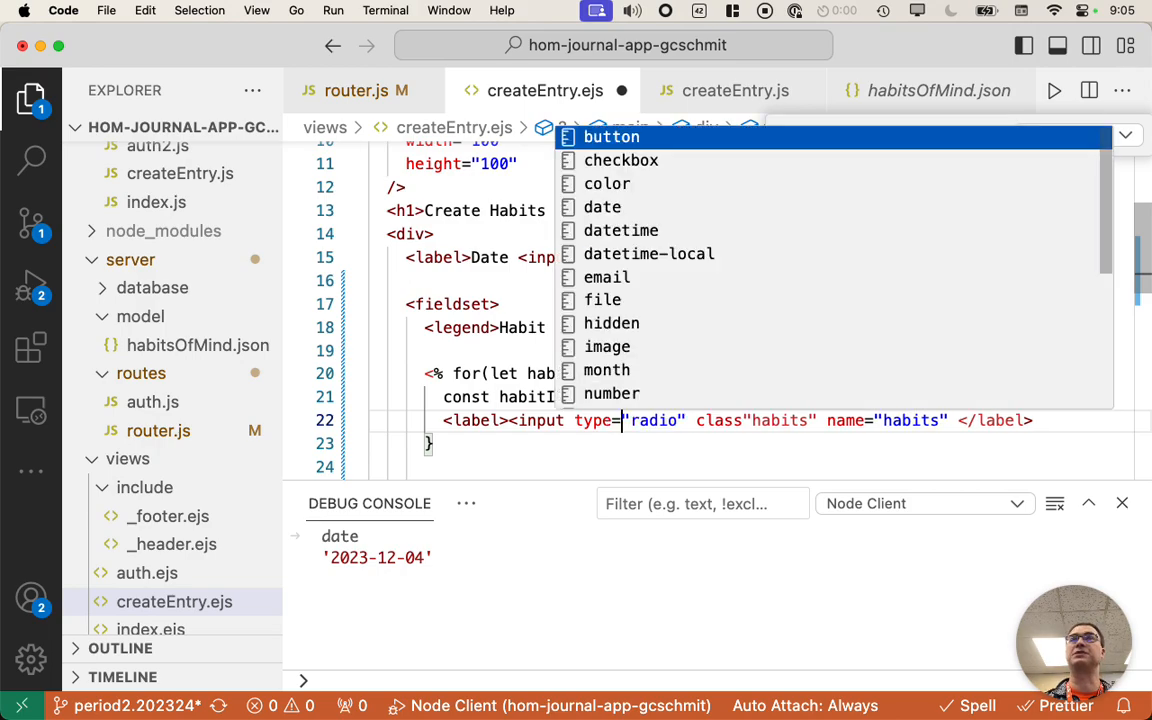
{"action": "key", "text": "Escape"}
{"action": "type", "text": "="}
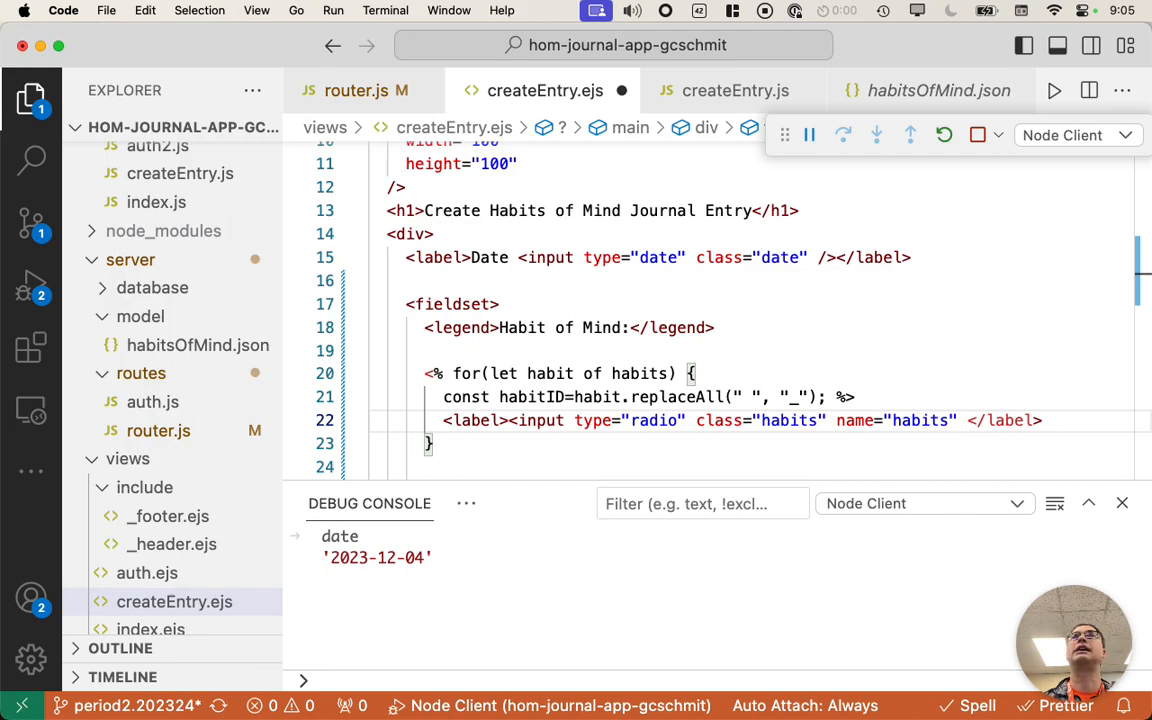
- Set the radio input's value attribute to <%= habitID %> on its own line
{"action": "type", "text": "value=\""}
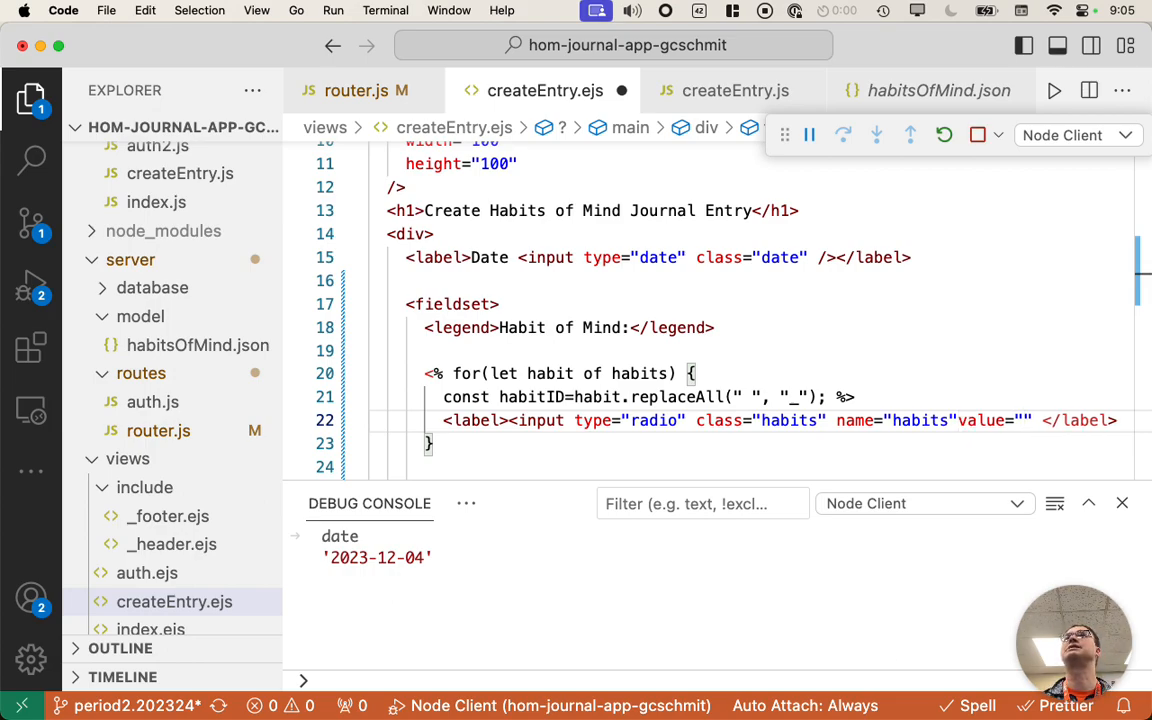
{"action": "type", "text": "<%= "}
{"action": "key", "text": "Enter"}
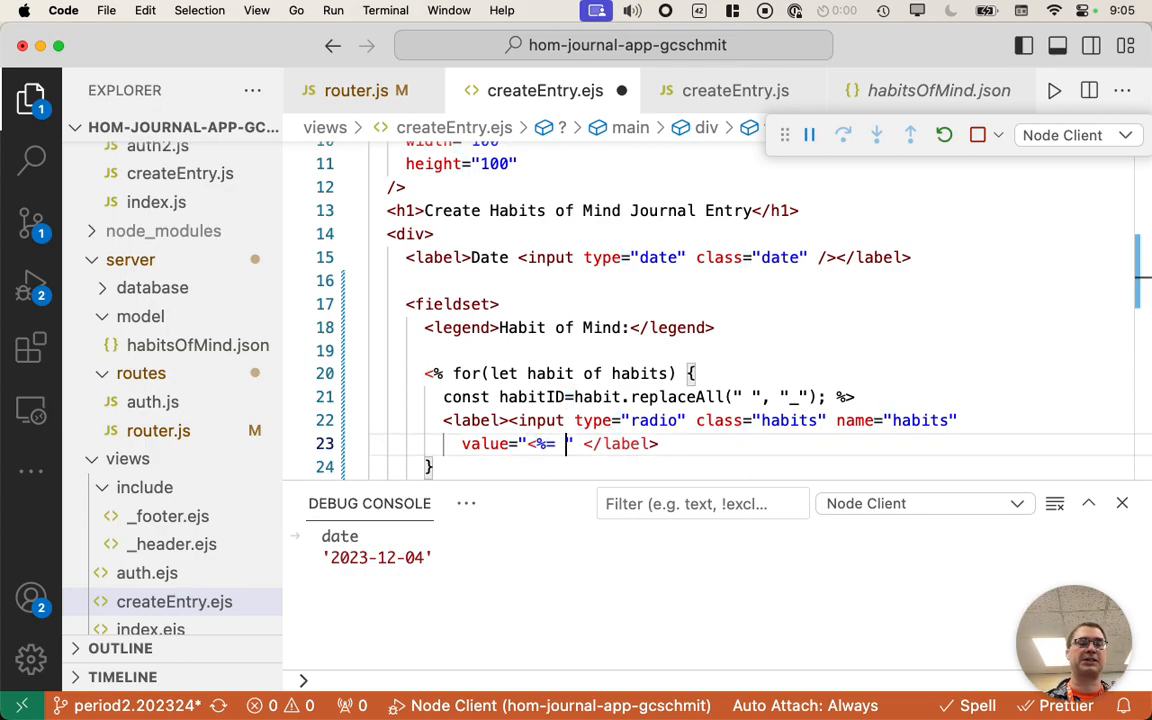
{"action": "type", "text": "habitID"}
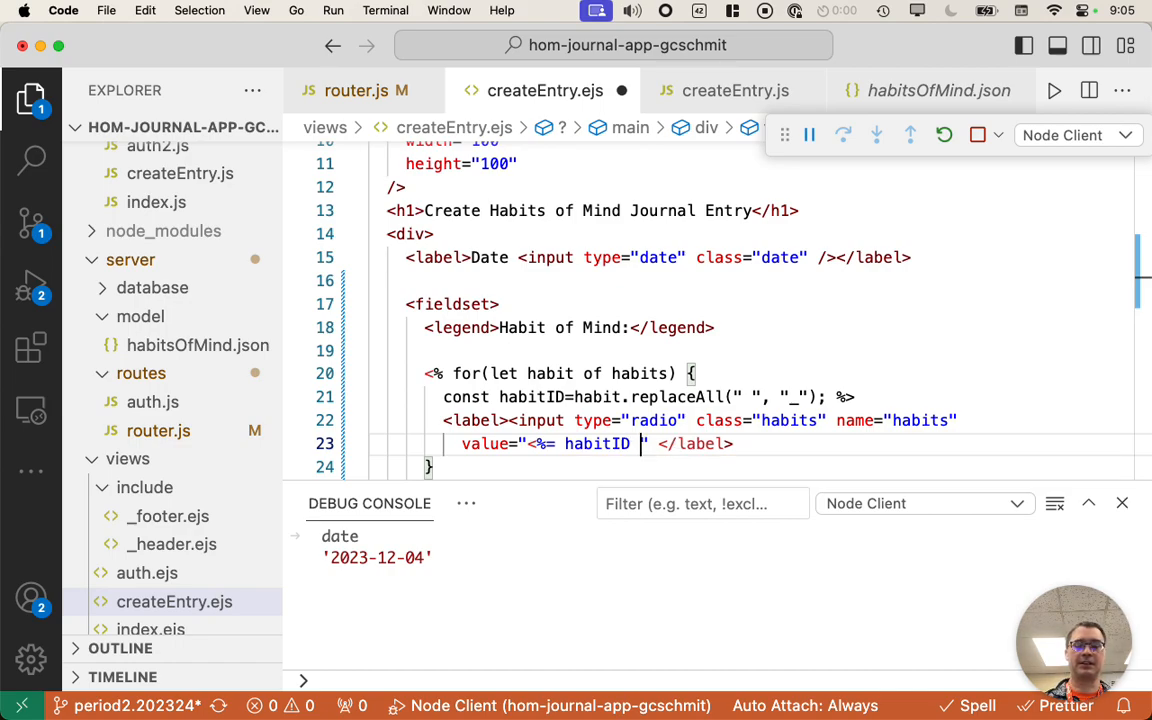
{"action": "type", "text": "%>"}
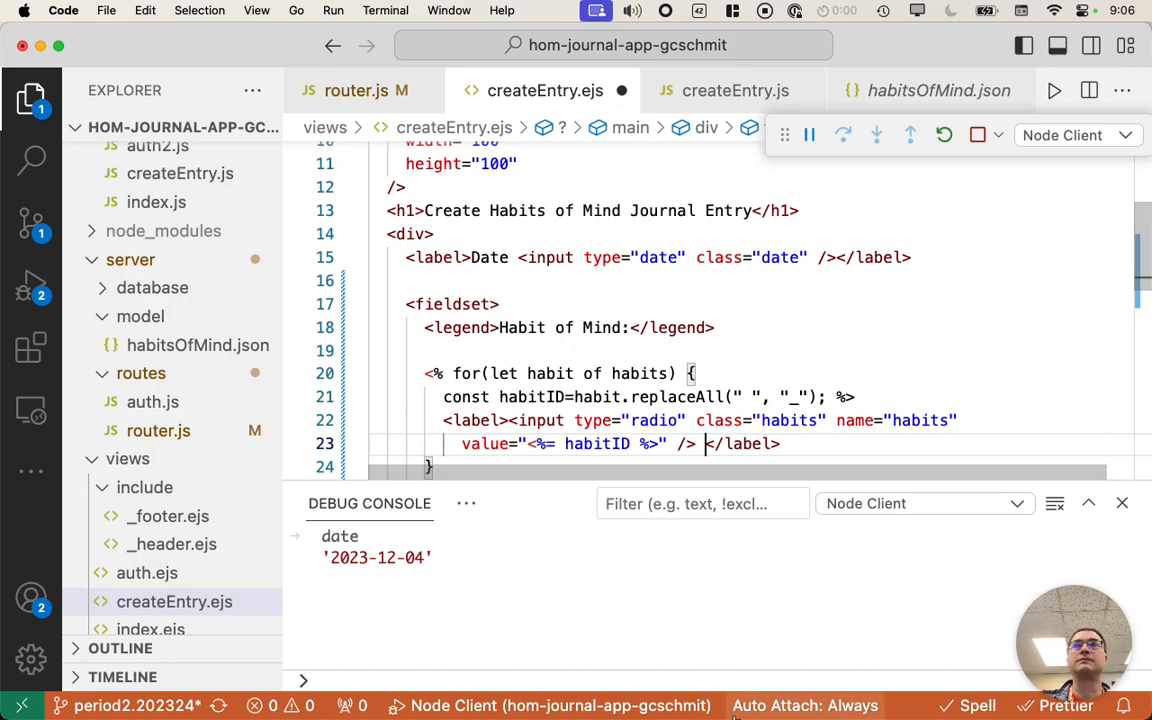
{"action": "mouse_move", "coordinate": [804, 704]}
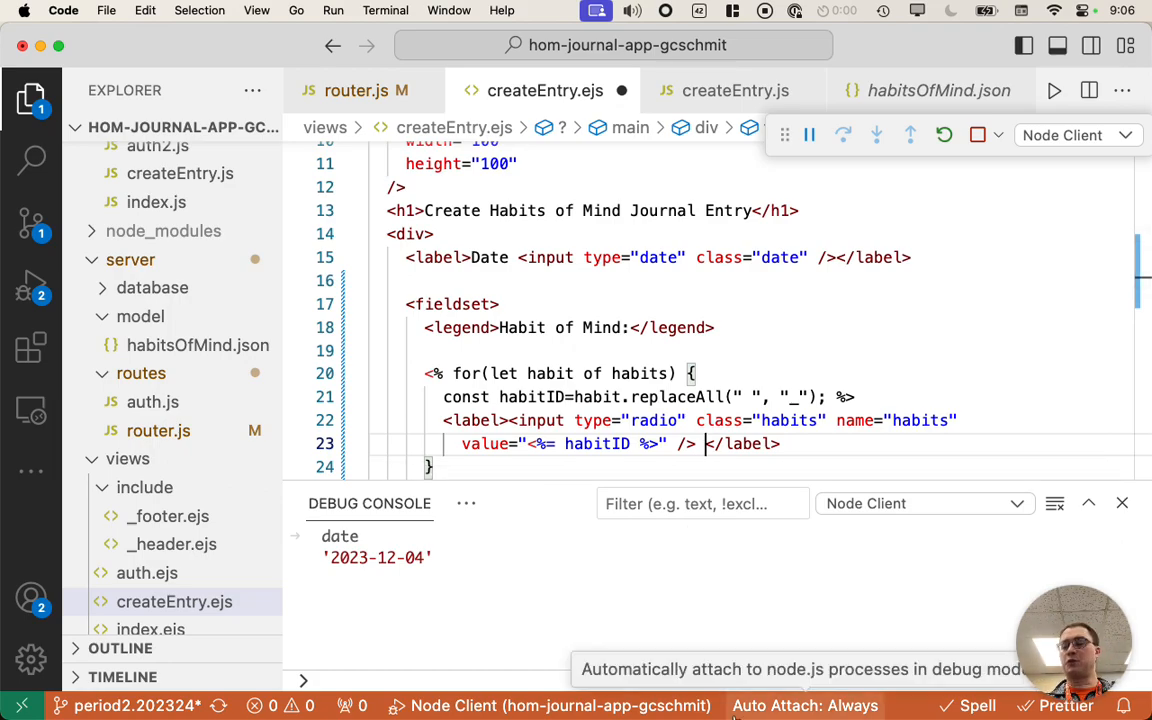
- Show the habit name as the label text after the radio input
{"action": "type", "text": "<"}
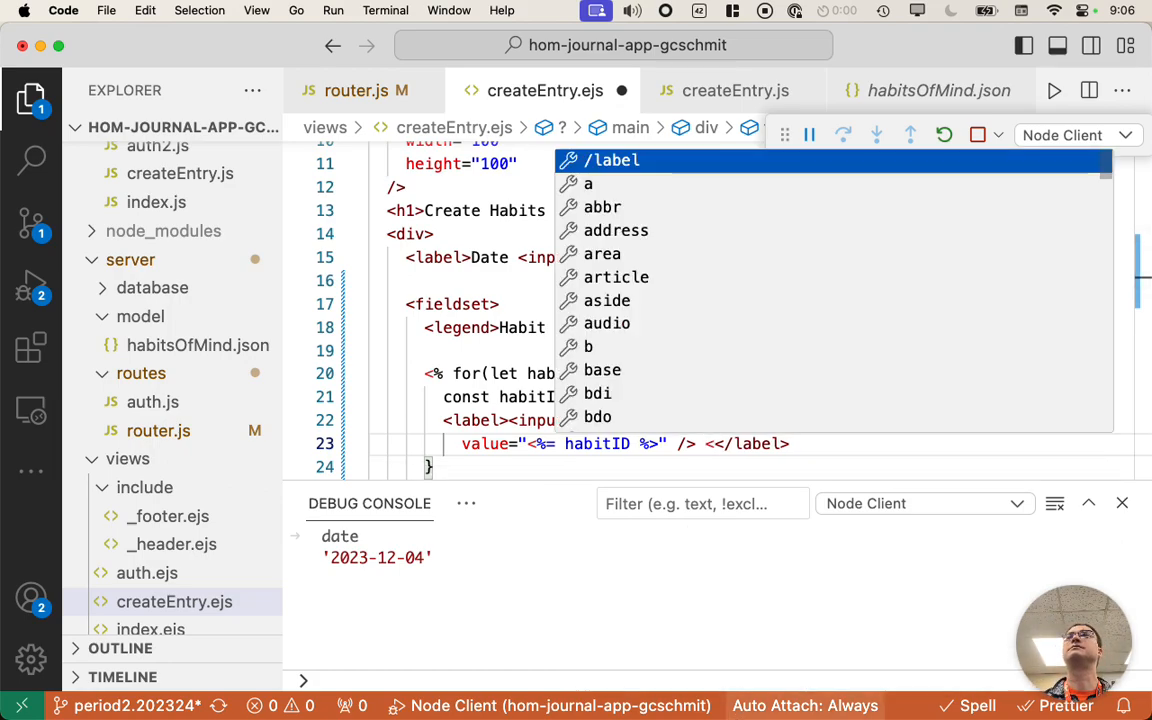
{"action": "key", "text": "Escape"}
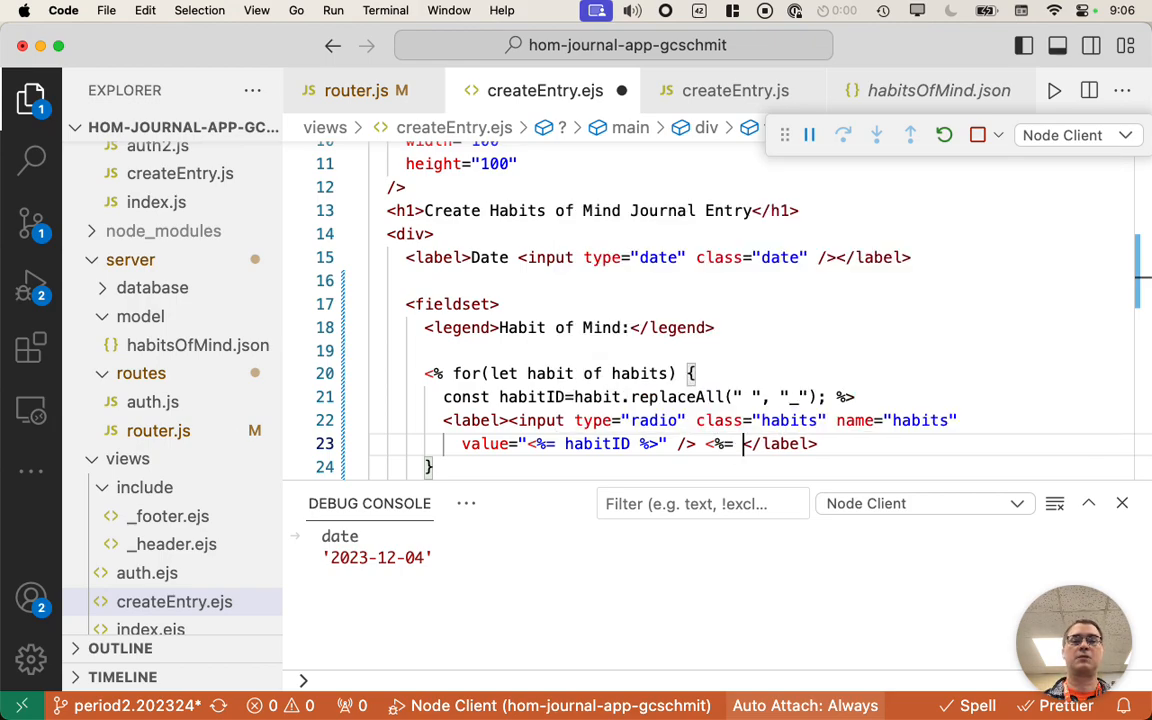
{"action": "type", "text": "habit %>"}
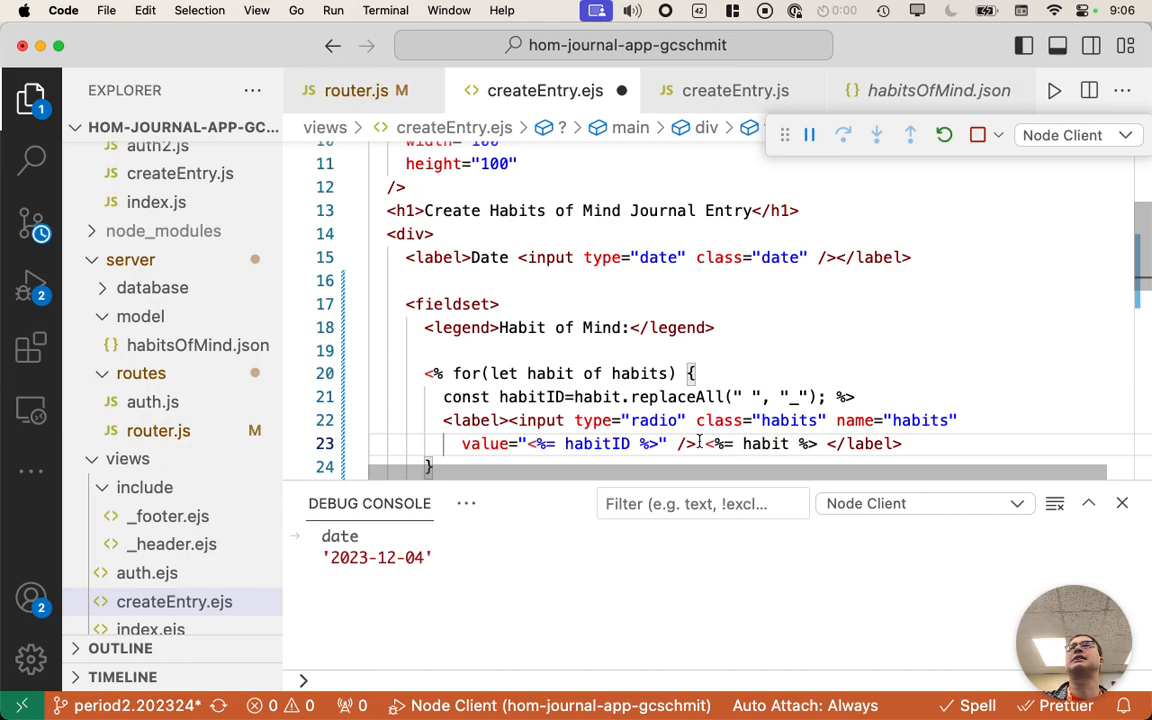
{"action": "double_click", "coordinate": [764, 444]}
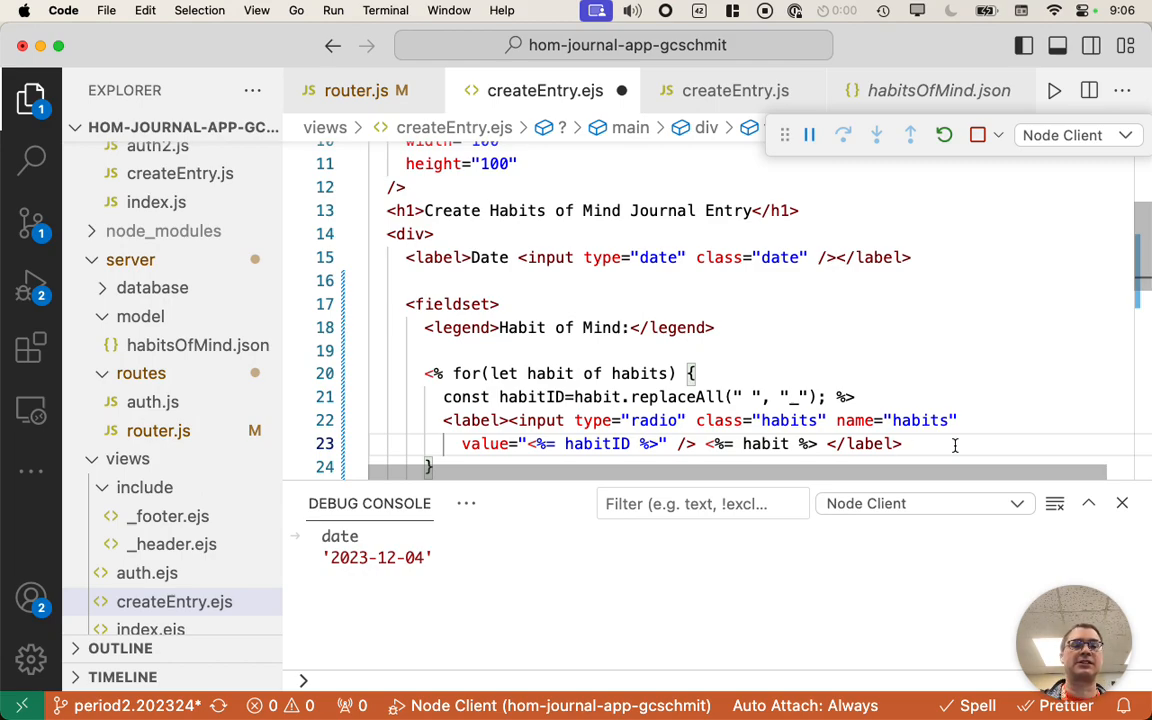
{"action": "scroll", "scroll_direction": "down", "scroll_amount": 3}
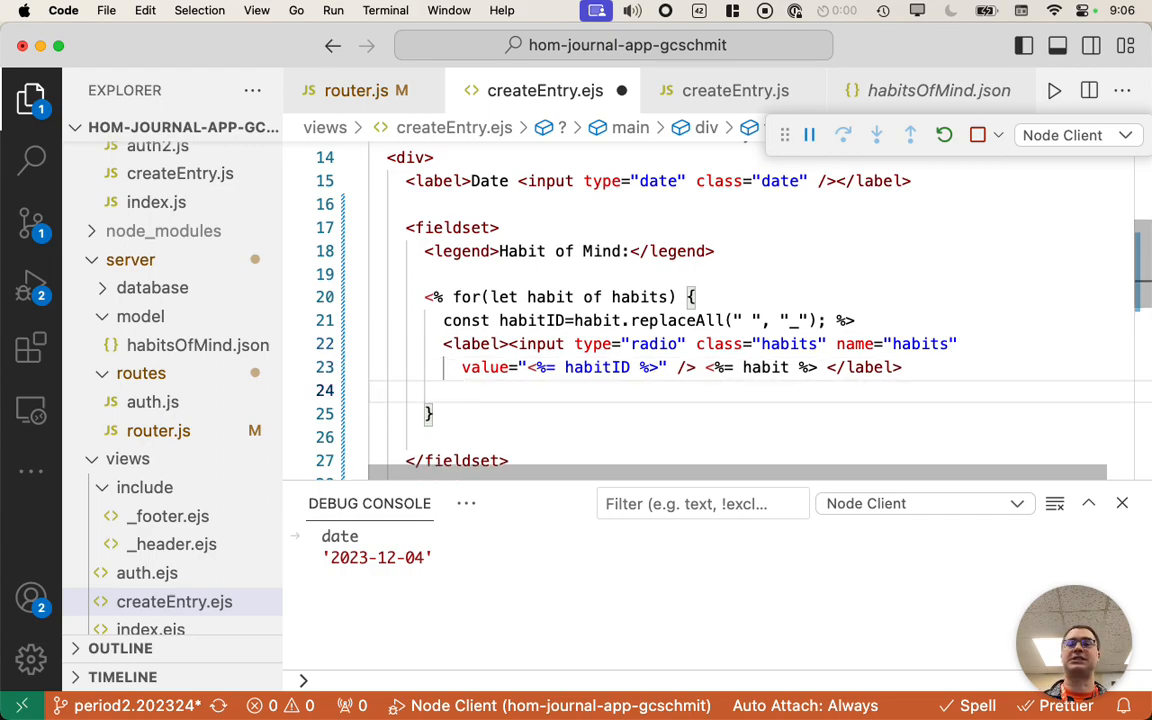
- Close the habits for loop with an EJS brace tag and format the document so attributes sit on separate lines
{"action": "type", "text": ","}
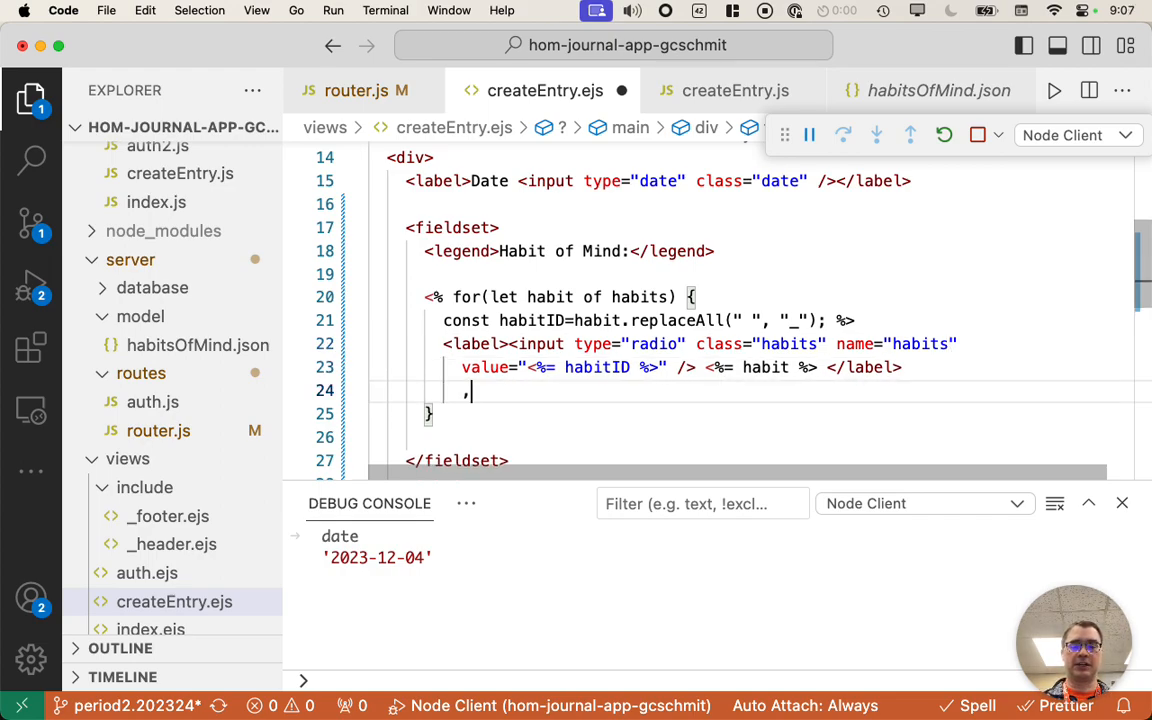
{"action": "type", "text": "%"}
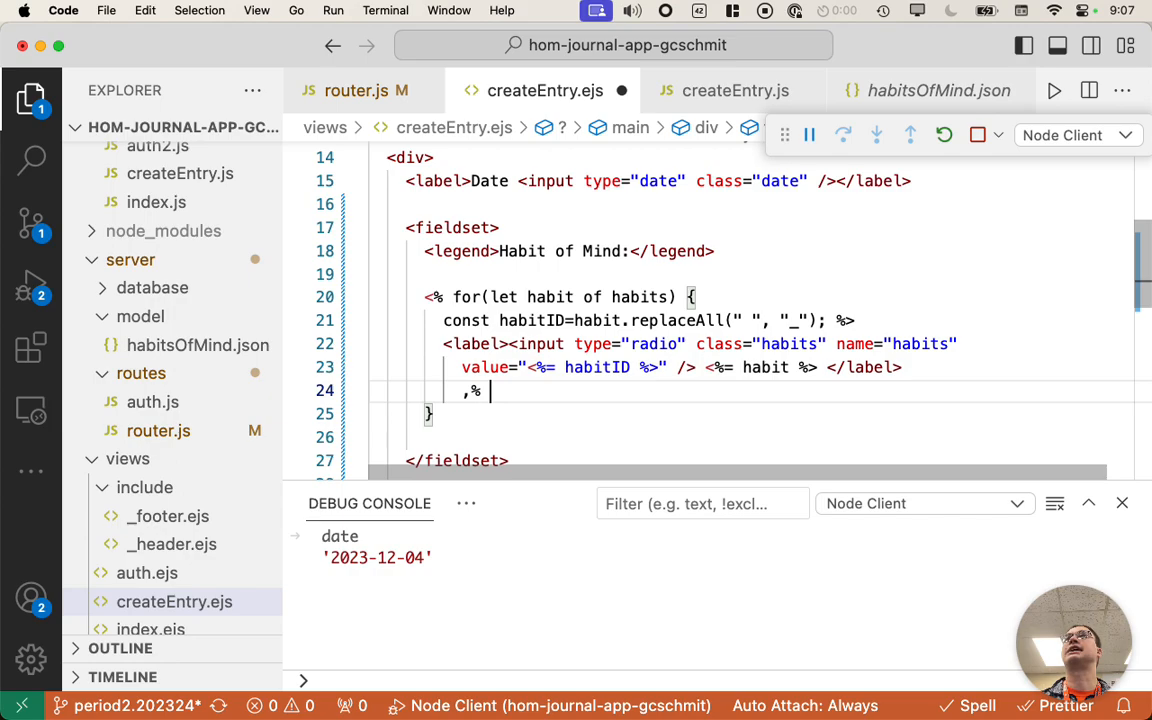
{"action": "type", "text": "<%"}
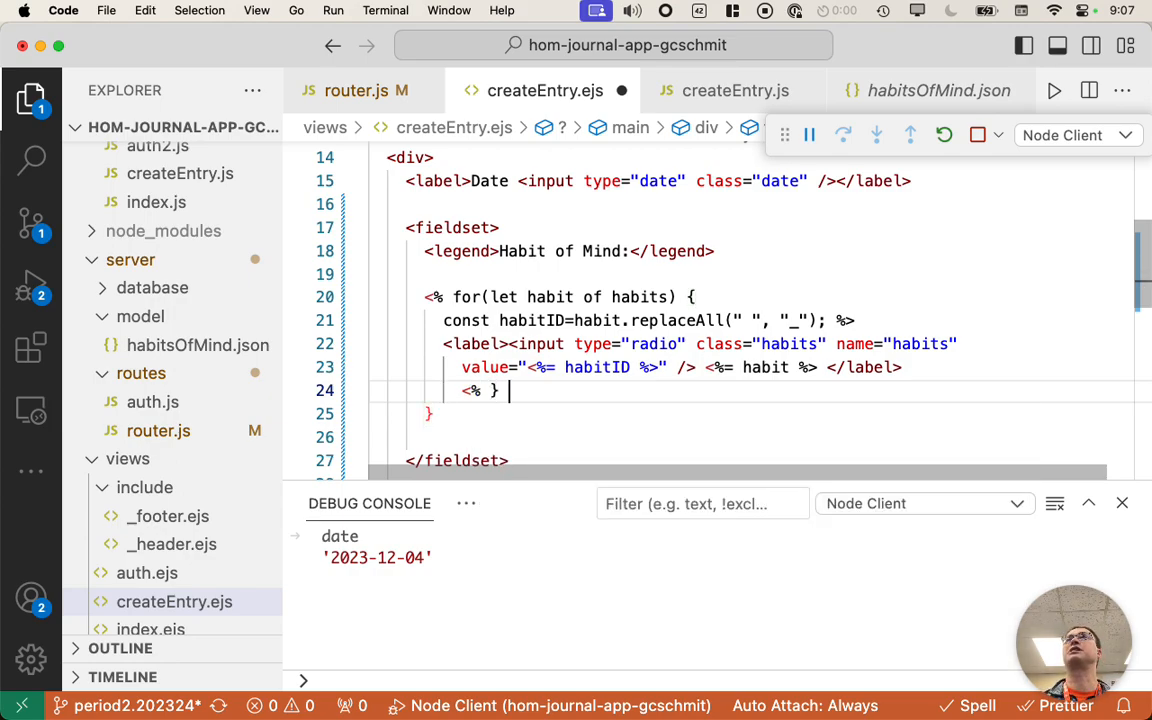
{"action": "type", "text": "%>"}
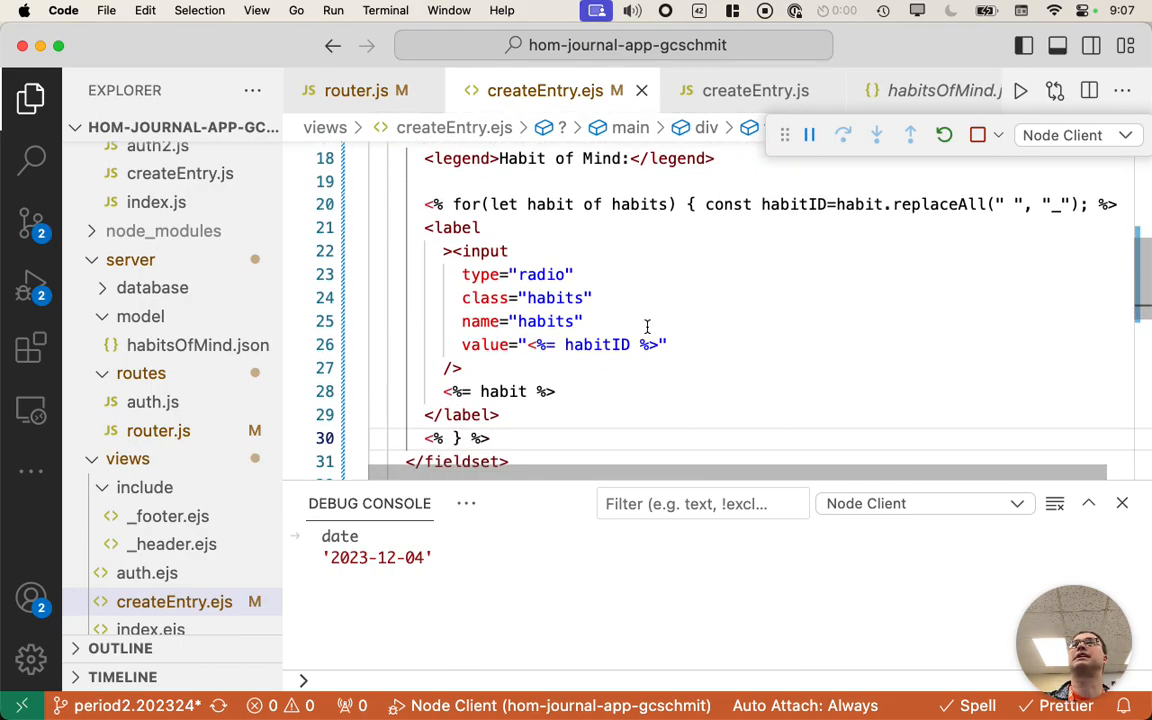
{"action": "mouse_move", "coordinate": [778, 416]}
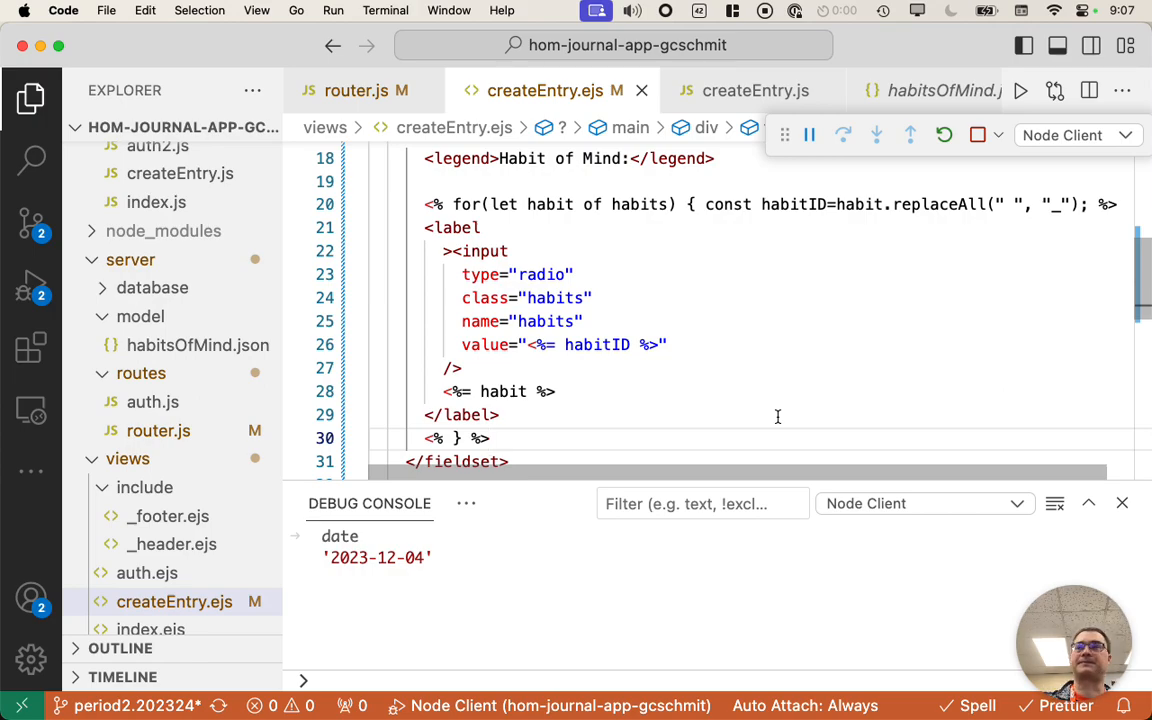
{"action": "scroll", "scroll_direction": "up", "scroll_amount": 3}
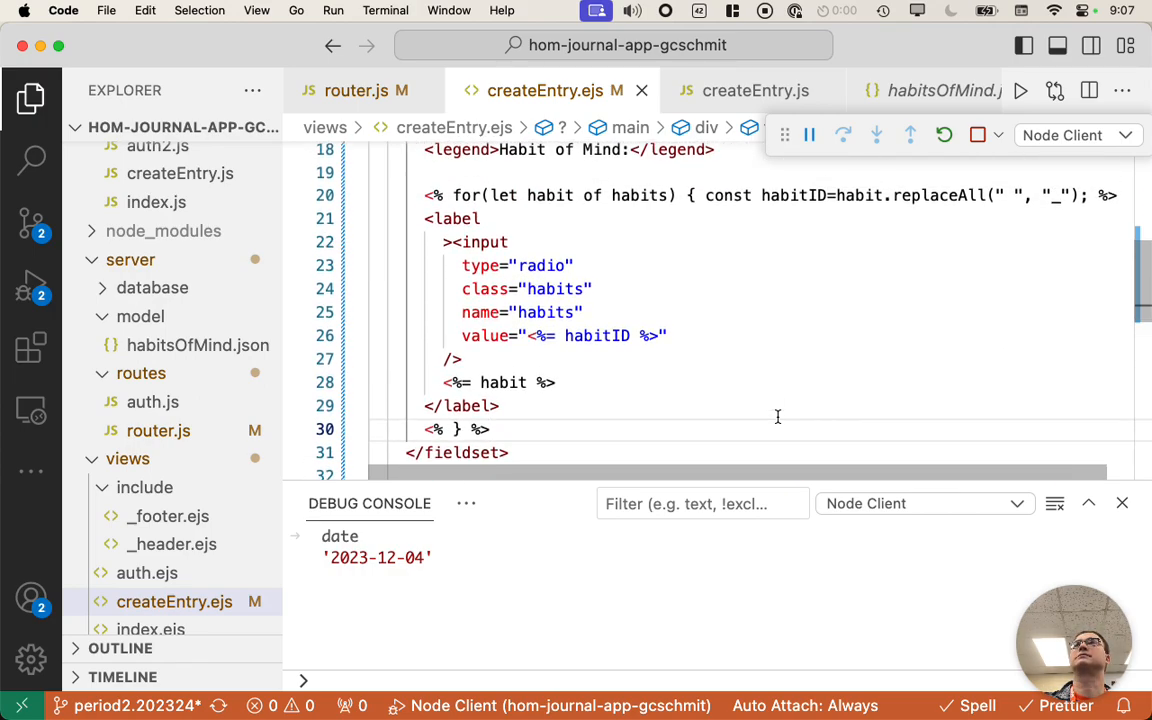
{"action": "scroll", "scroll_direction": "up", "scroll_amount": 3}
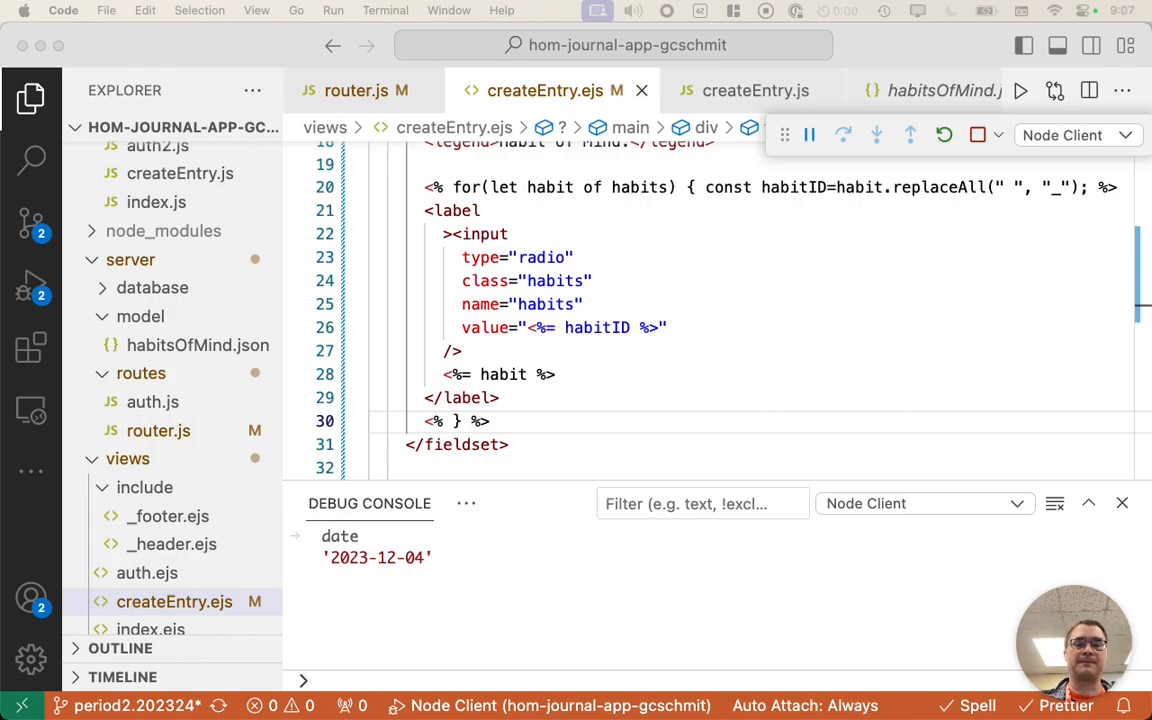
{"action": "mouse_move", "coordinate": [792, 356]}
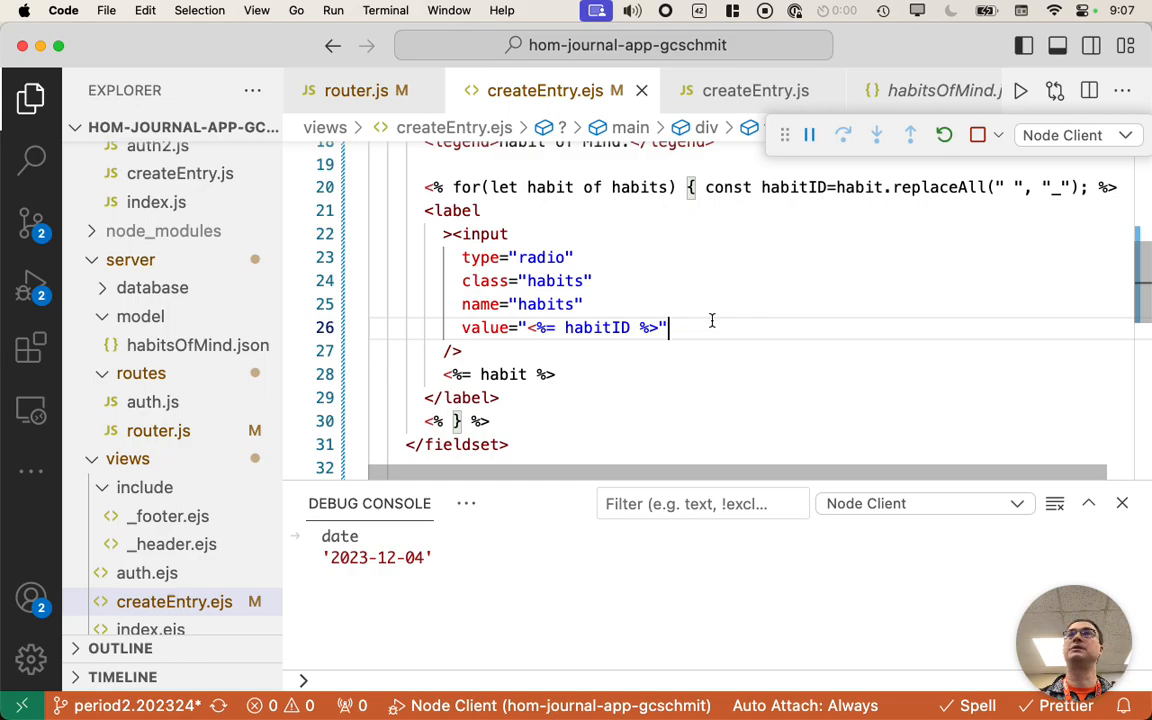
{"action": "mouse_move", "coordinate": [690, 374]}
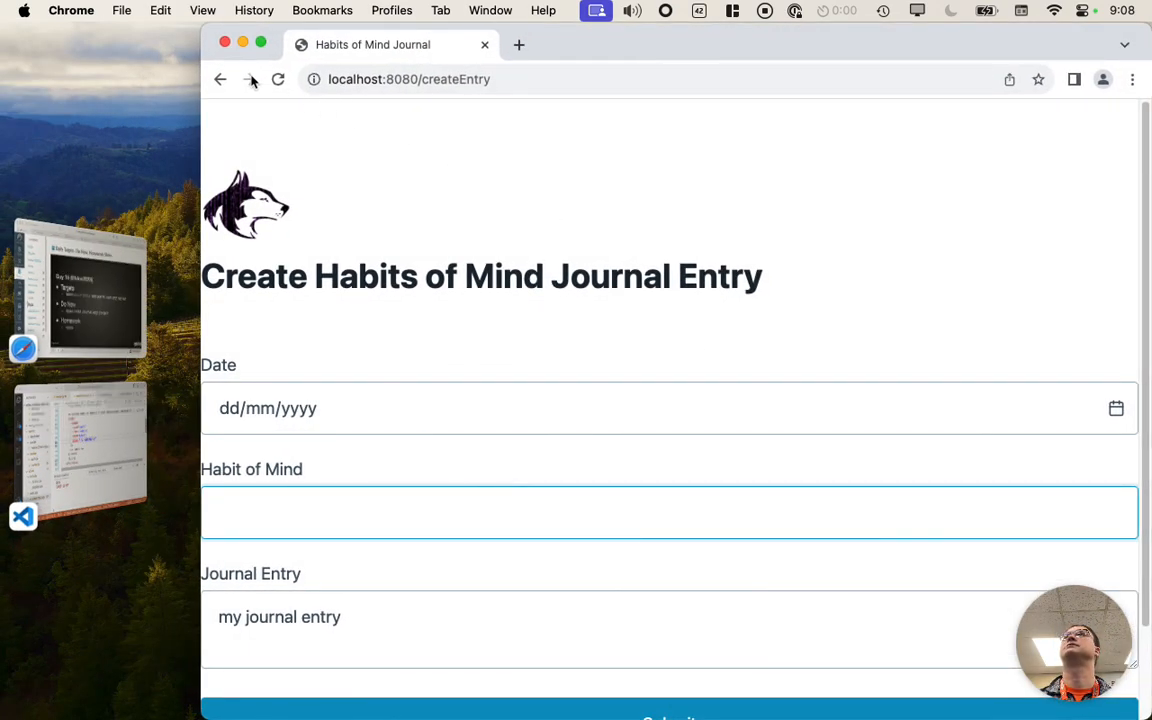
- Go back to the journal home page in Chrome and request the Create Entry form again
{"action": "left_click", "coordinate": [220, 80]}
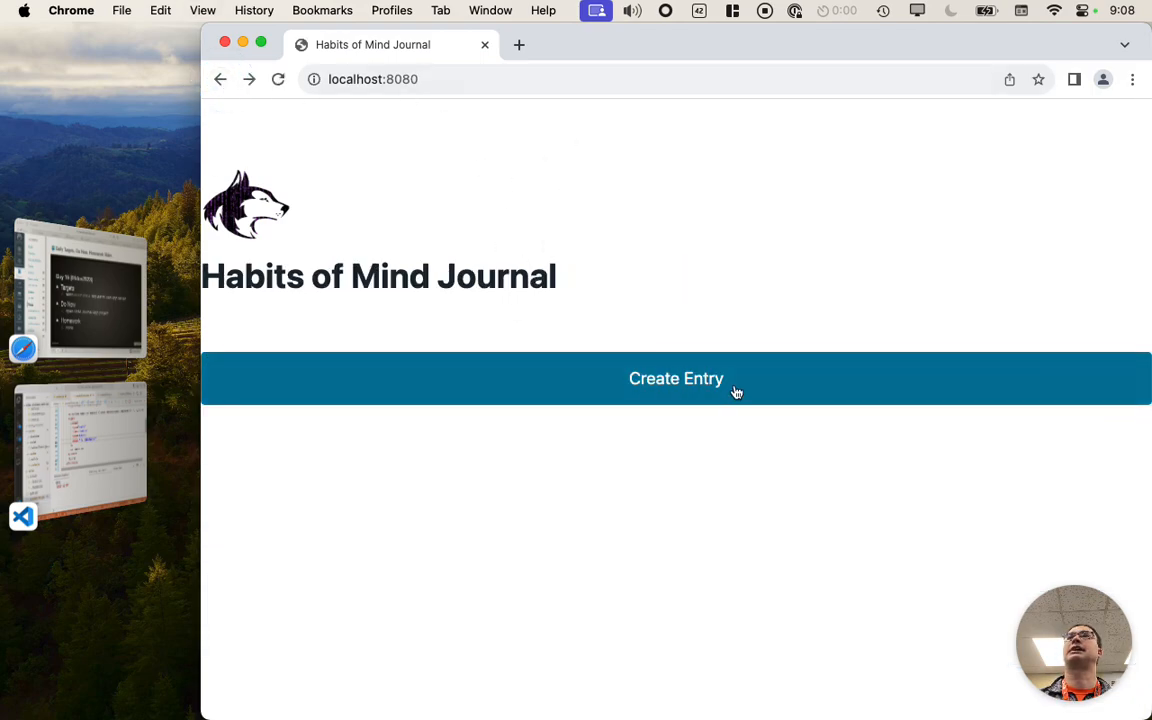
{"action": "left_click", "coordinate": [676, 378]}
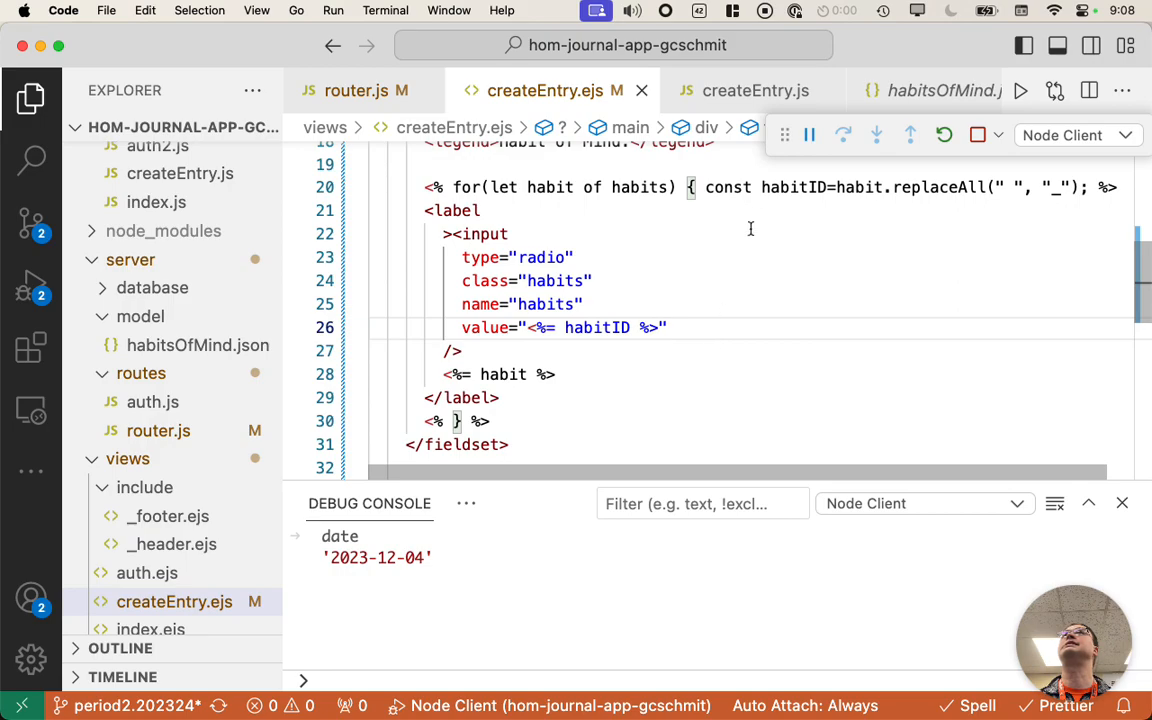
{"action": "mouse_move", "coordinate": [744, 292]}
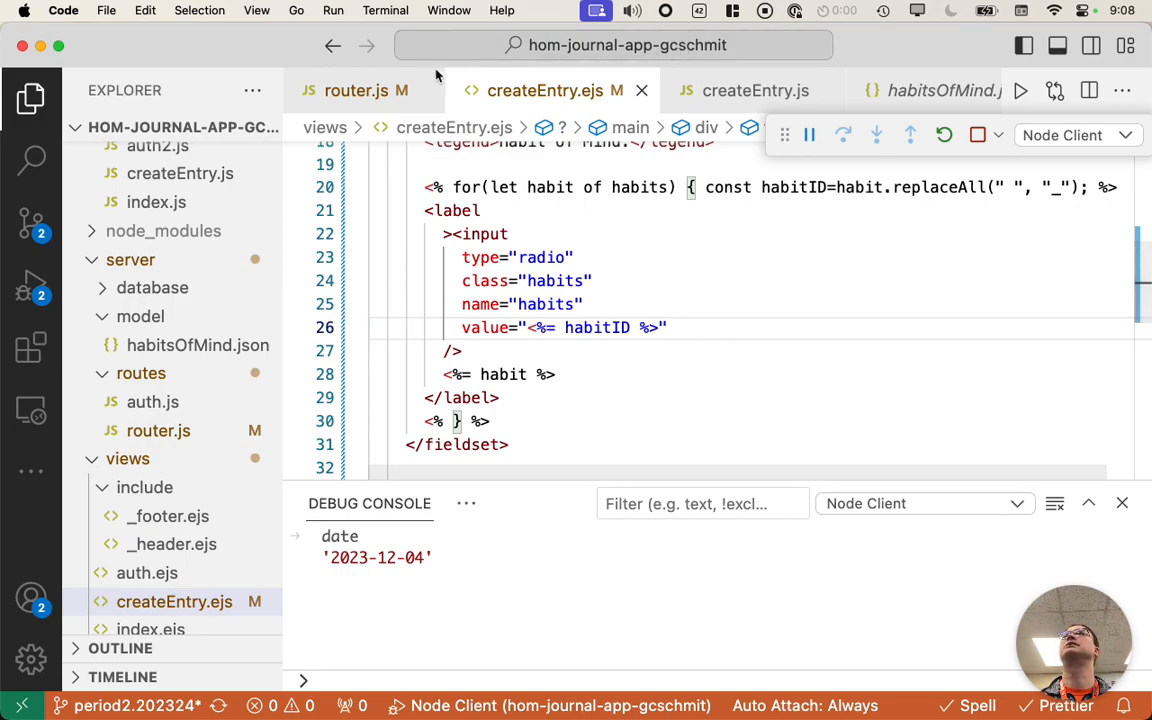
- Review router.js's index render data alongside the Node Server debug output, then return to createEntry.ejs
{"action": "left_click", "coordinate": [356, 90]}
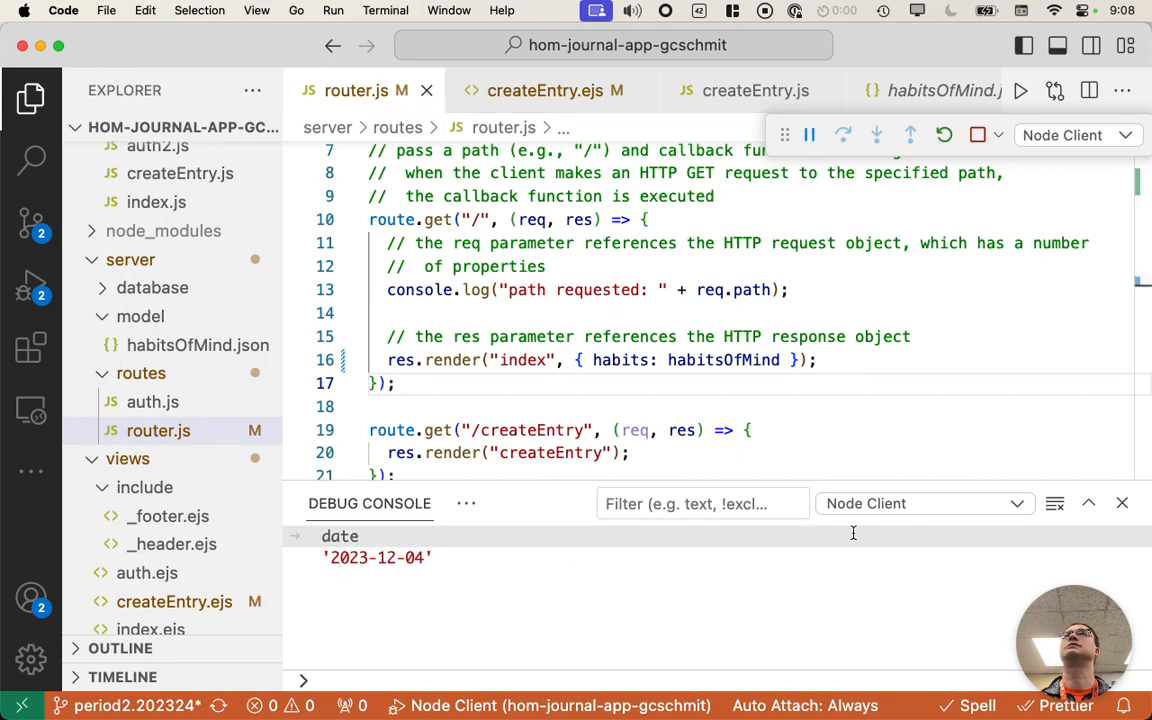
{"action": "left_click", "coordinate": [924, 504]}
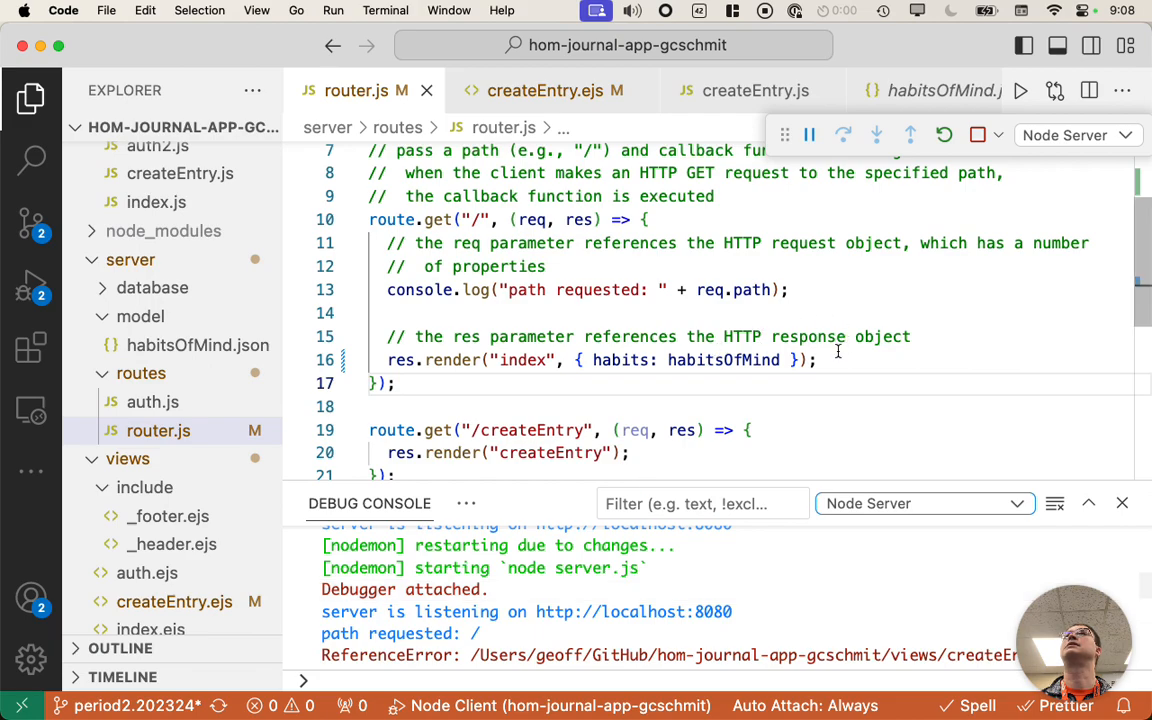
{"action": "double_click", "coordinate": [618, 360]}
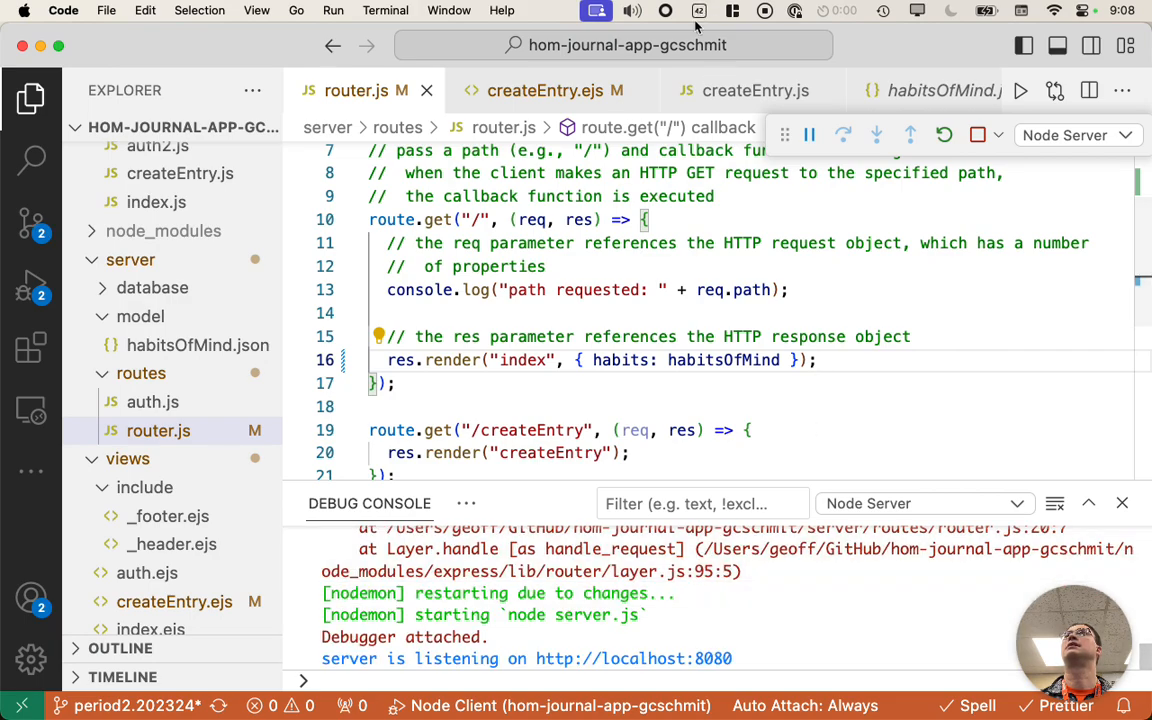
{"action": "left_click", "coordinate": [544, 90]}
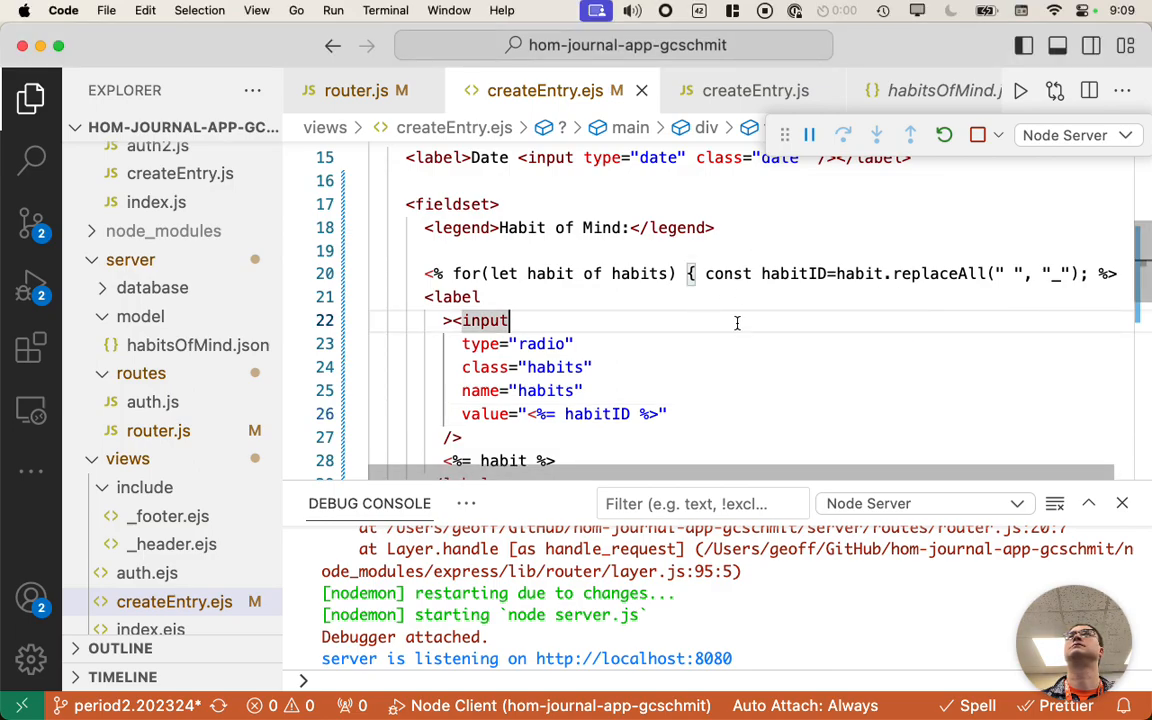
{"action": "mouse_move", "coordinate": [728, 296]}
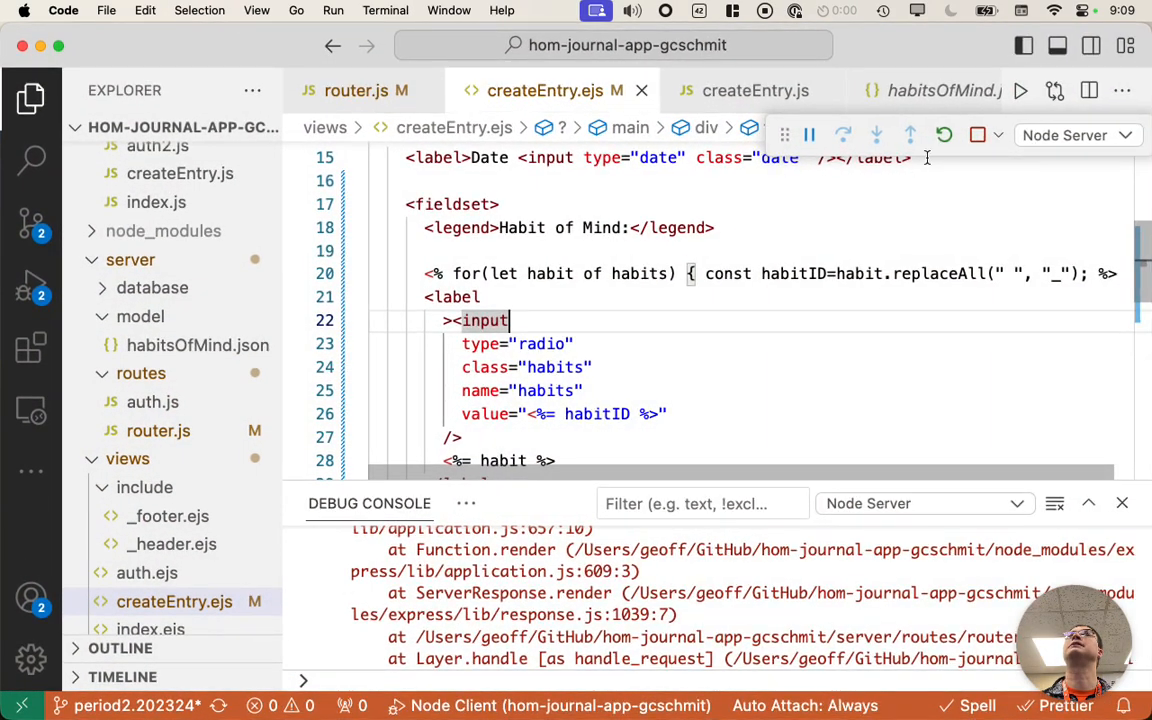
- Switch the Debug Console to the Node Client session, clear it, and bring Chrome forward
{"action": "left_click", "coordinate": [1076, 136]}
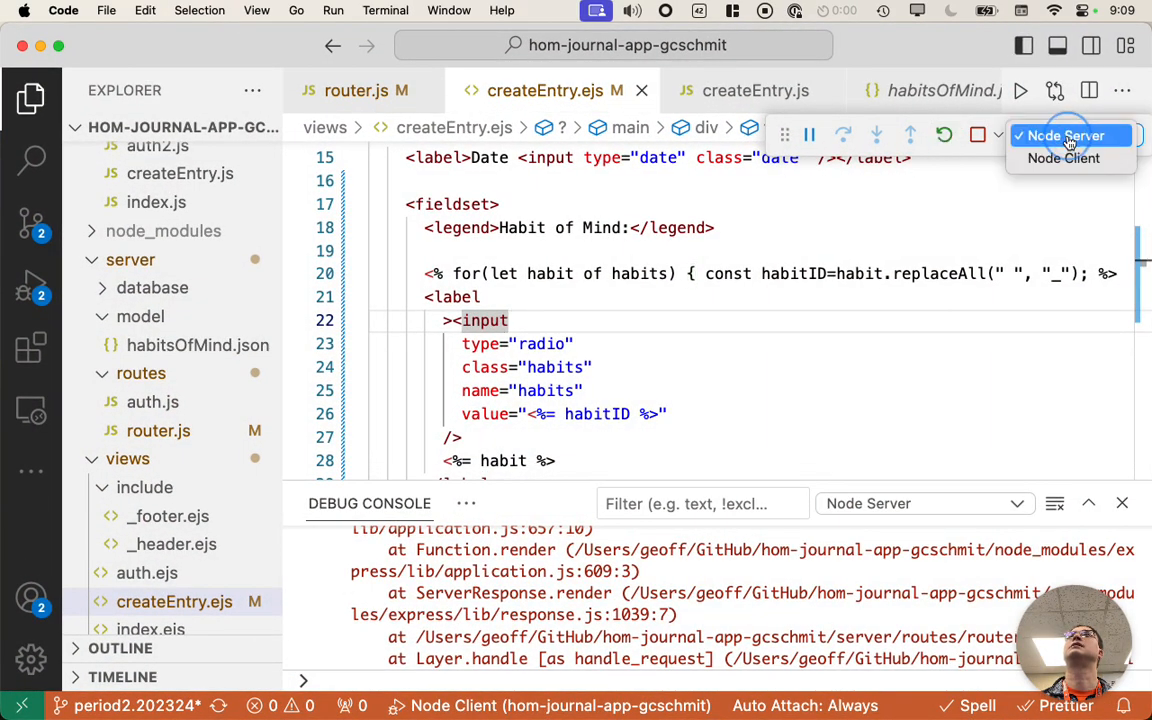
{"action": "left_click", "coordinate": [1064, 158]}
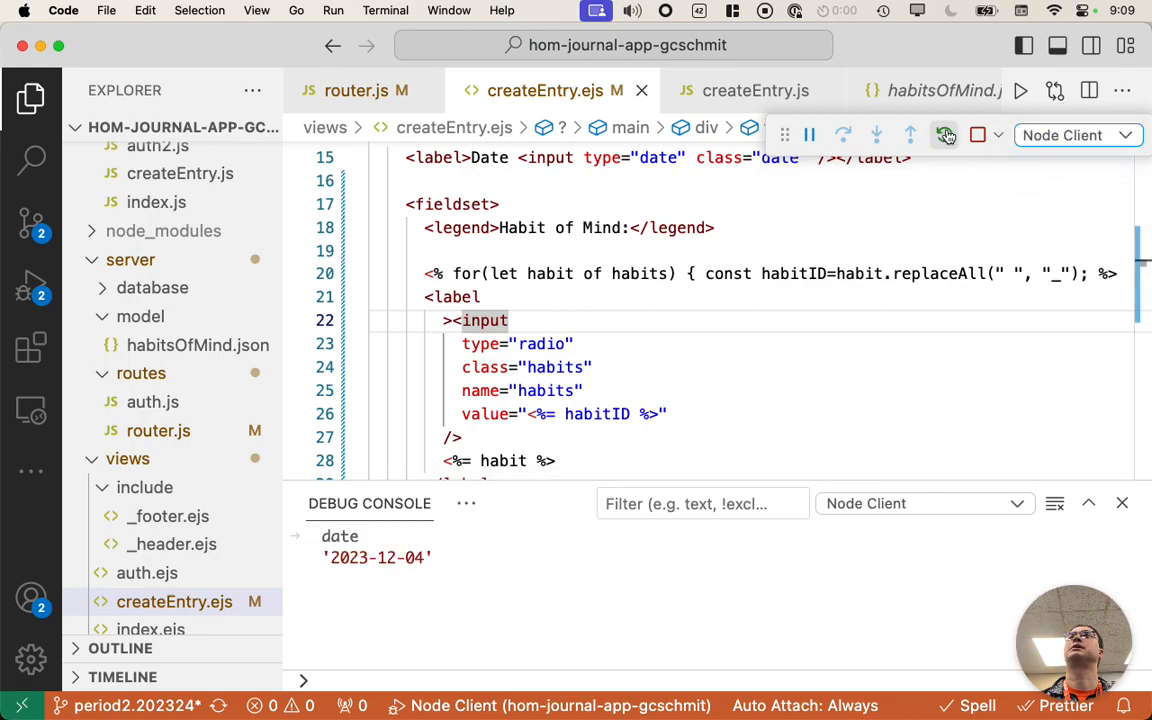
{"action": "left_click", "coordinate": [944, 136]}
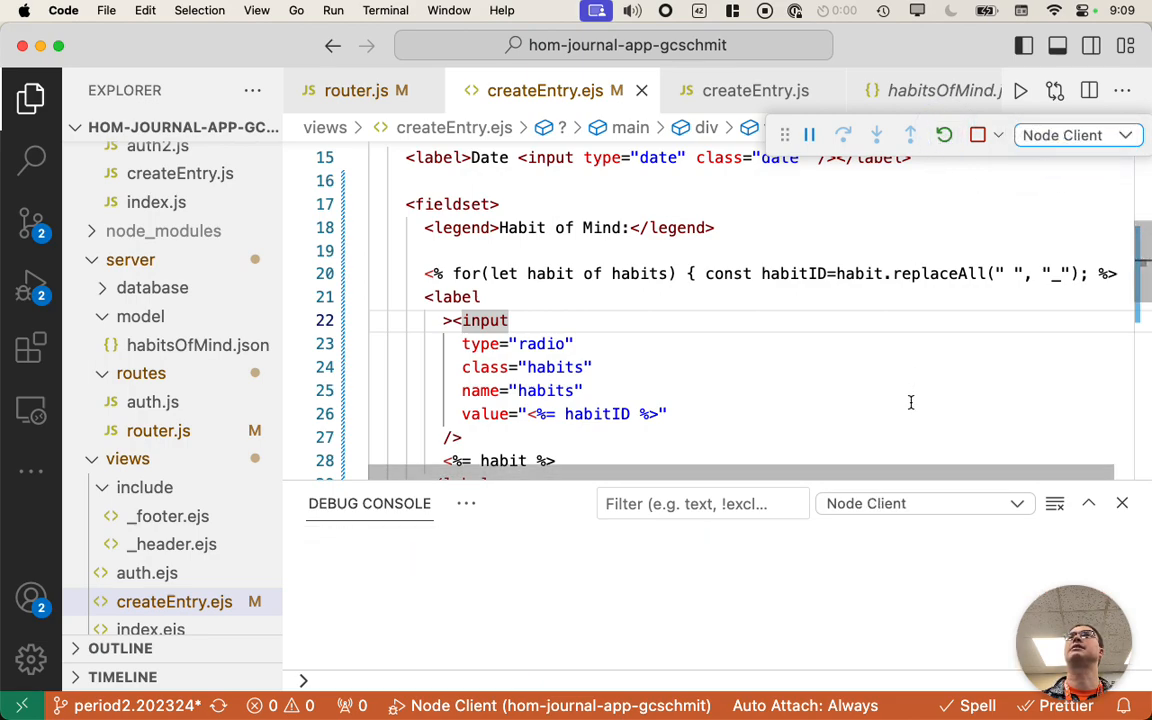
{"action": "mouse_move", "coordinate": [912, 408]}
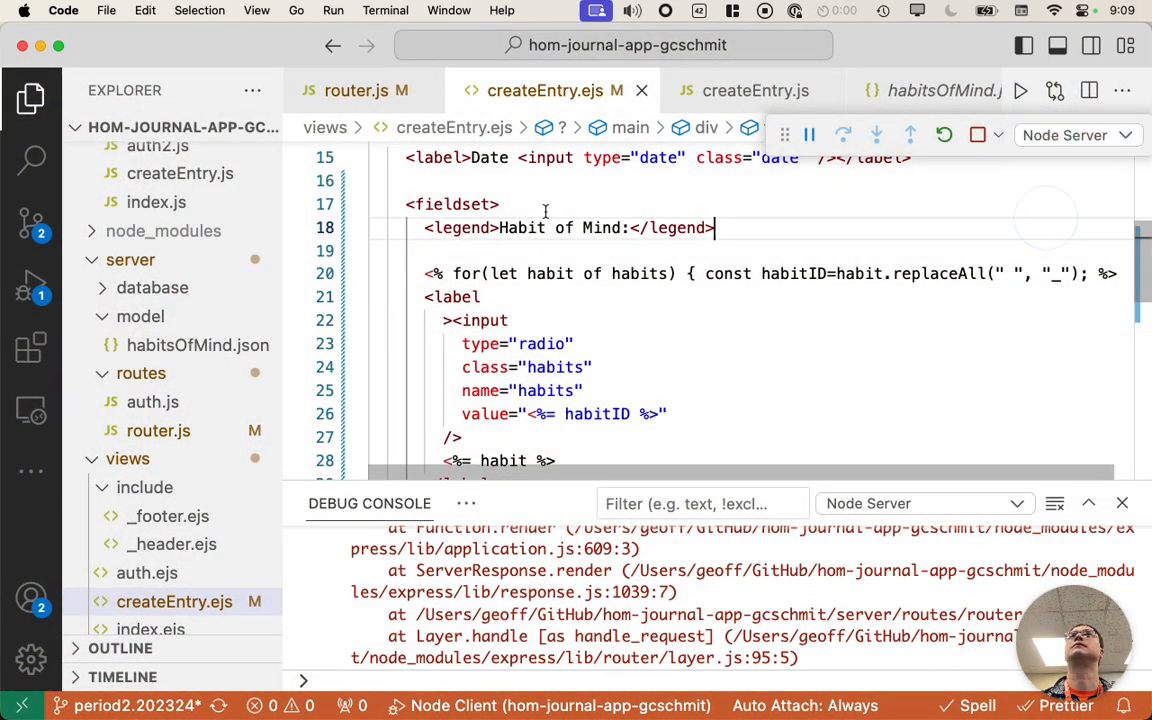
{"action": "left_click", "coordinate": [30, 284]}
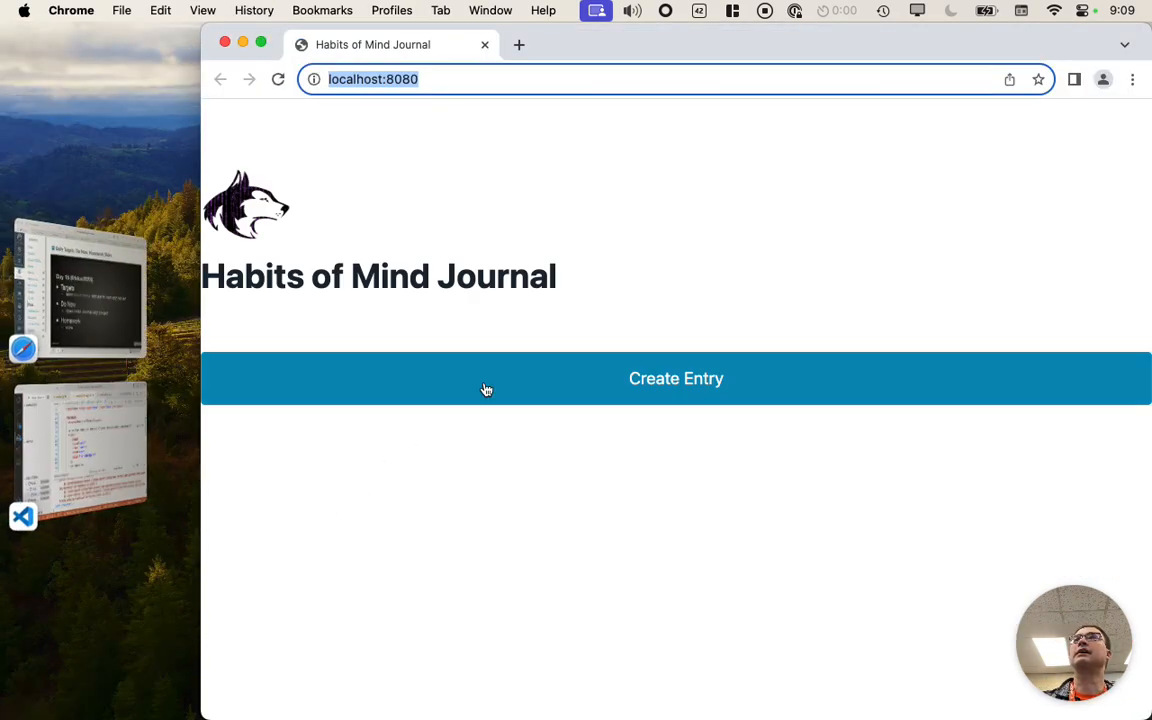
- Load Create Entry and select the undefined 'habits' name in the ReferenceError page
{"action": "left_click", "coordinate": [676, 378]}
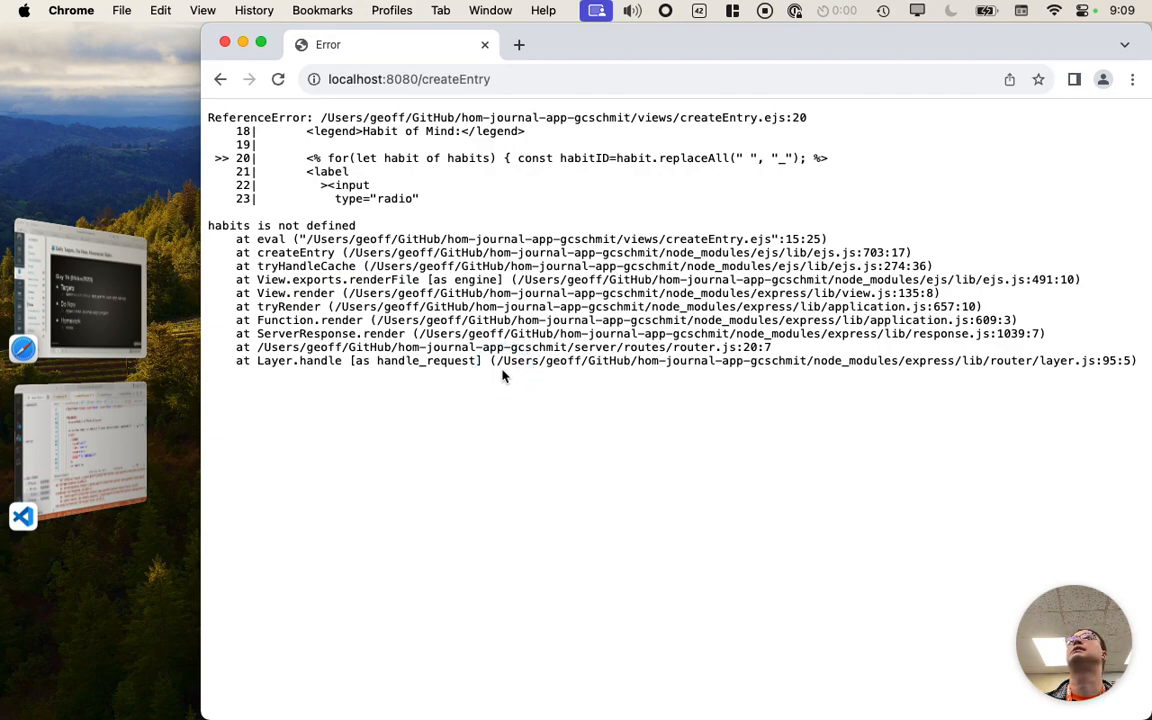
{"action": "mouse_move", "coordinate": [474, 154]}
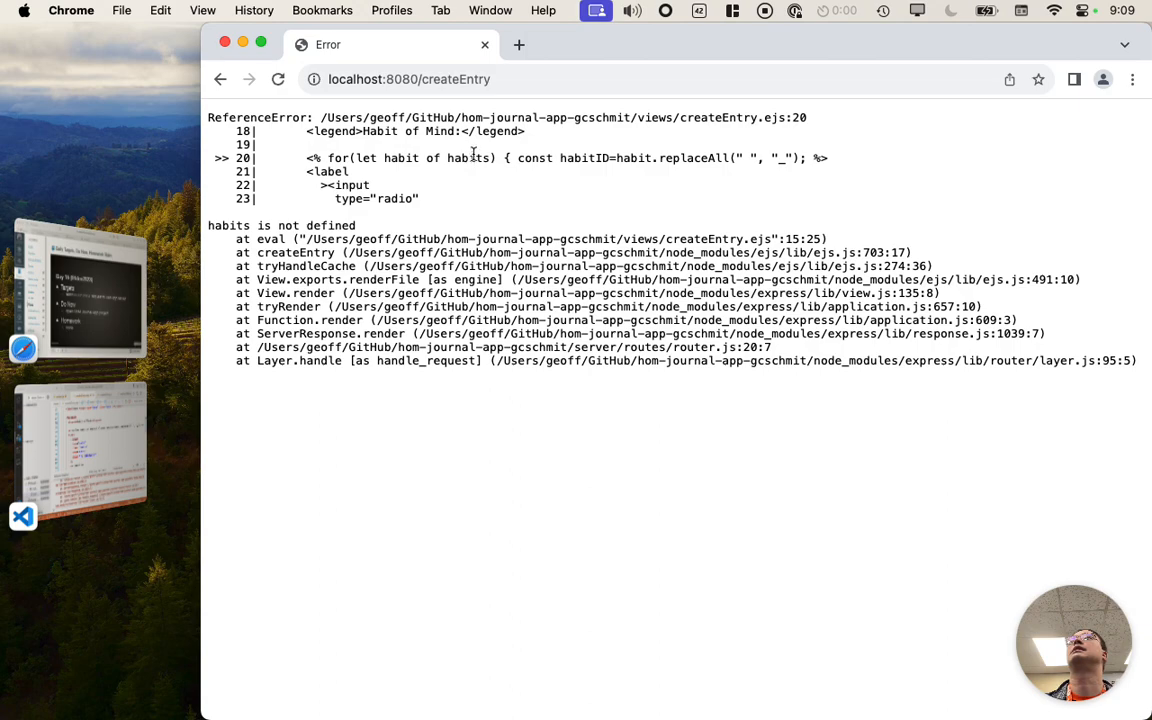
{"action": "double_click", "coordinate": [468, 158]}
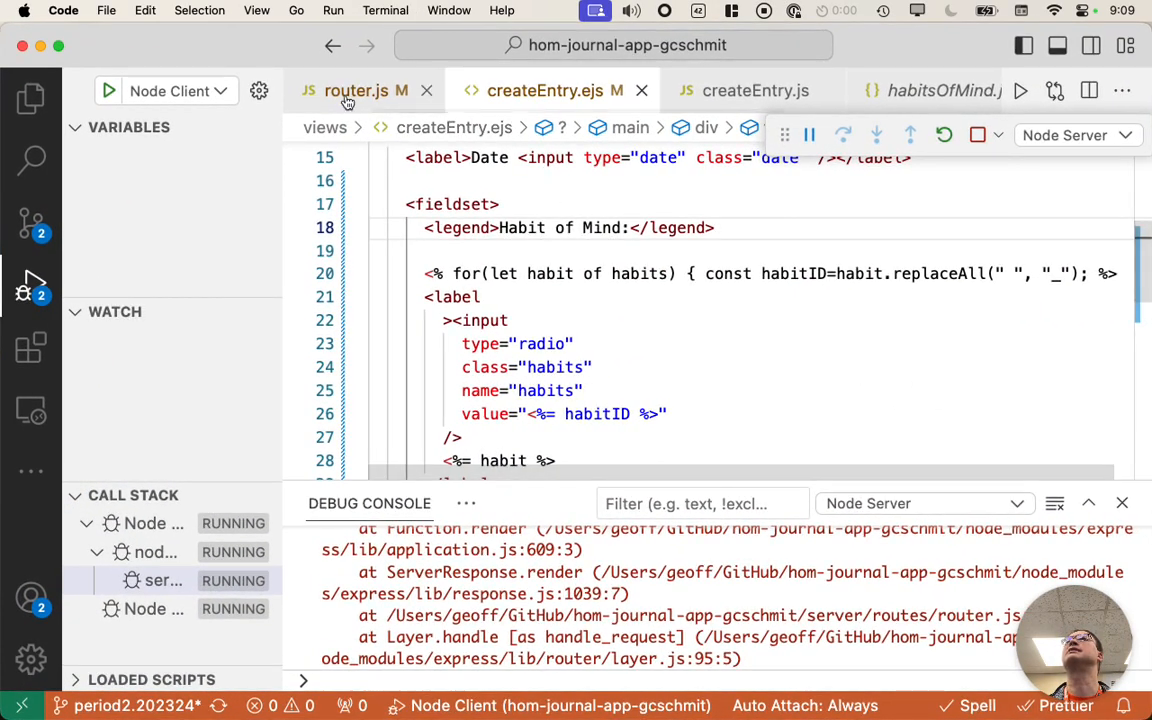
- Copy the habits: habitsOfMind data from the index render into the createEntry render call
{"action": "left_click", "coordinate": [356, 90]}
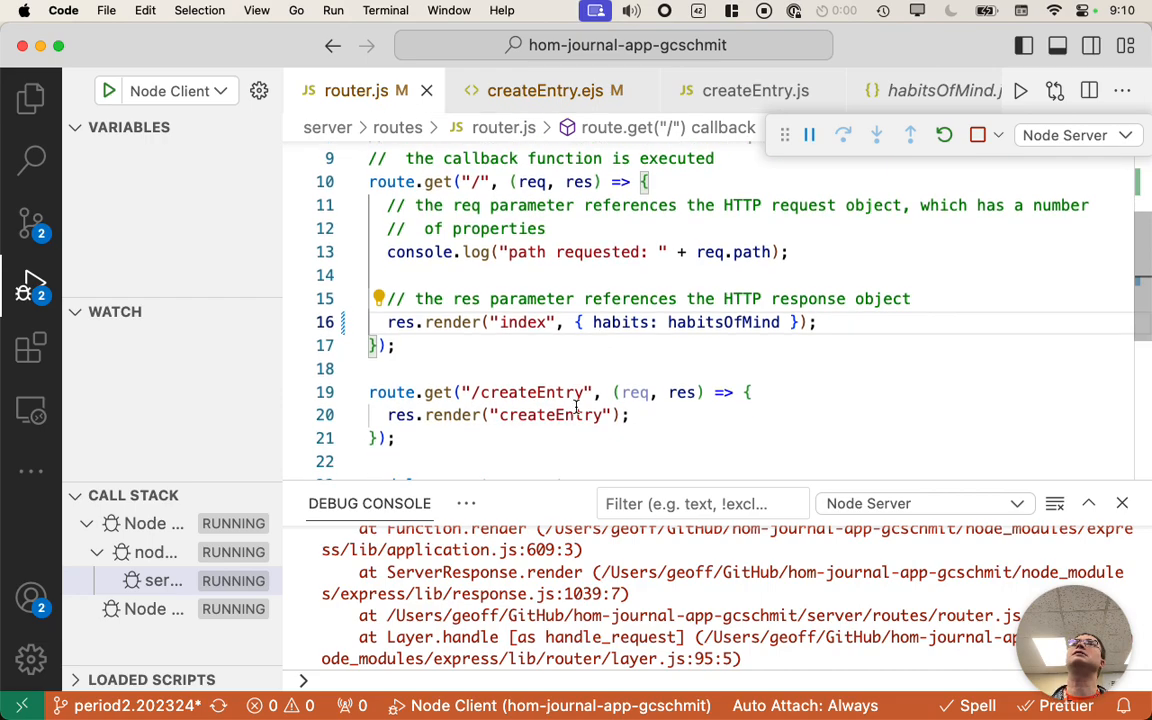
{"action": "scroll", "scroll_direction": "down", "scroll_amount": 3}
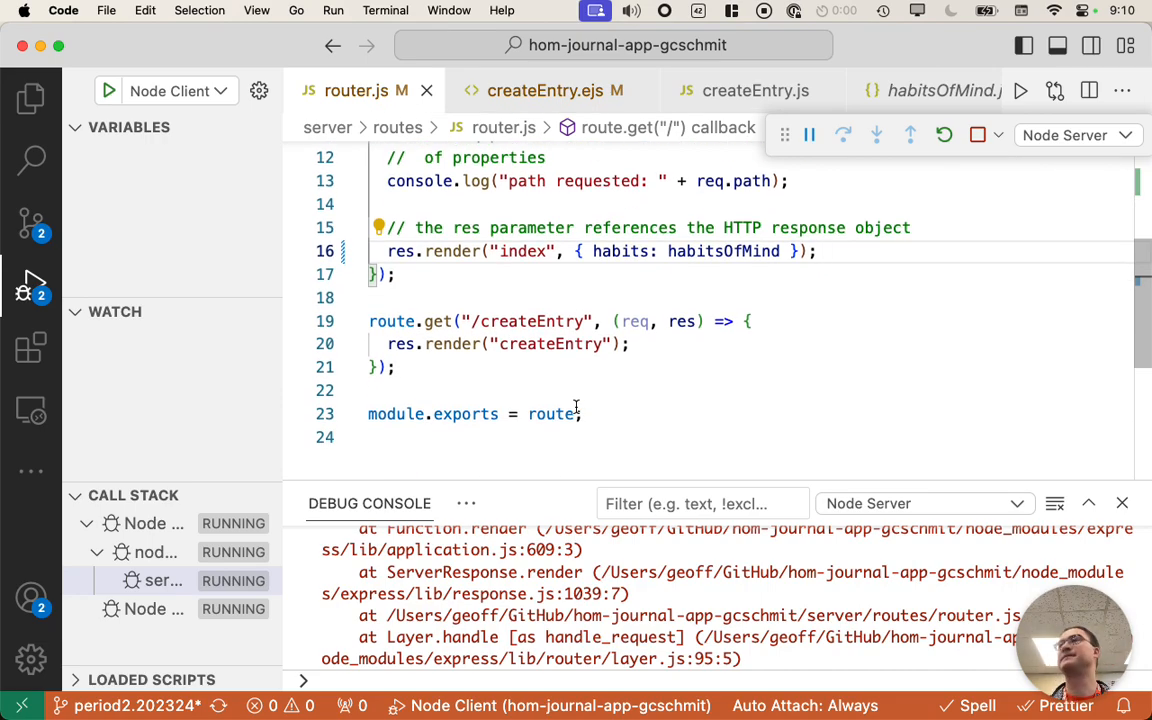
{"action": "mouse_move", "coordinate": [600, 280]}
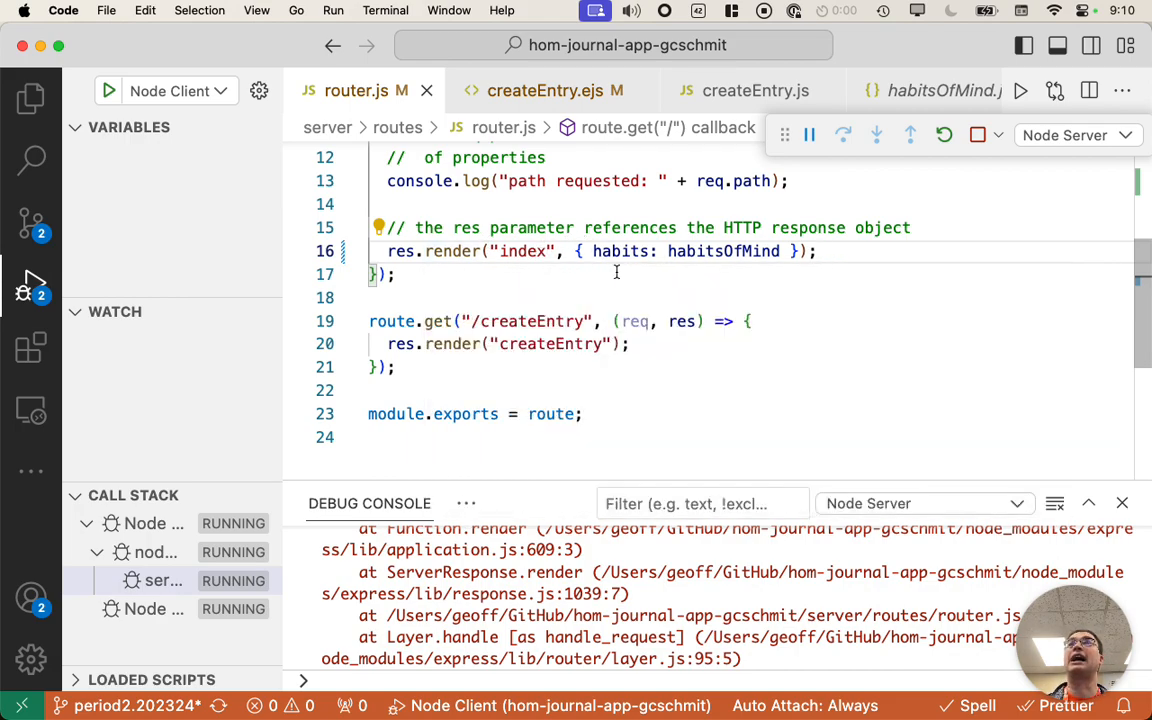
{"action": "double_click", "coordinate": [620, 252]}
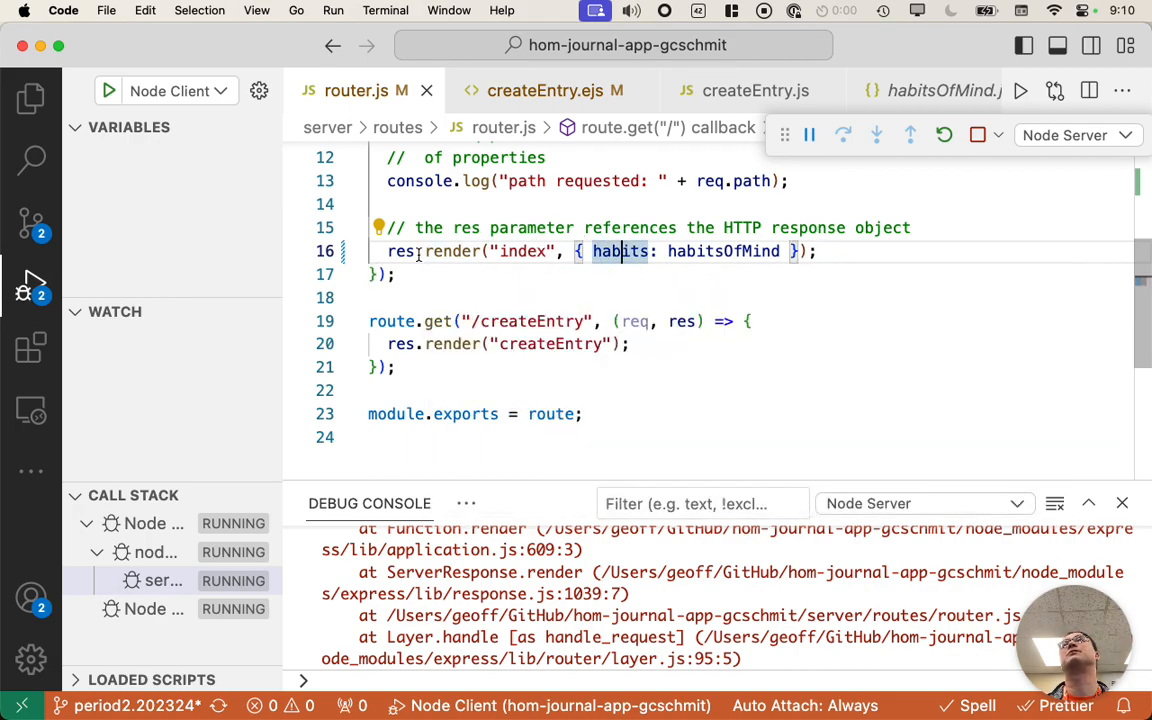
{"action": "double_click", "coordinate": [522, 252]}
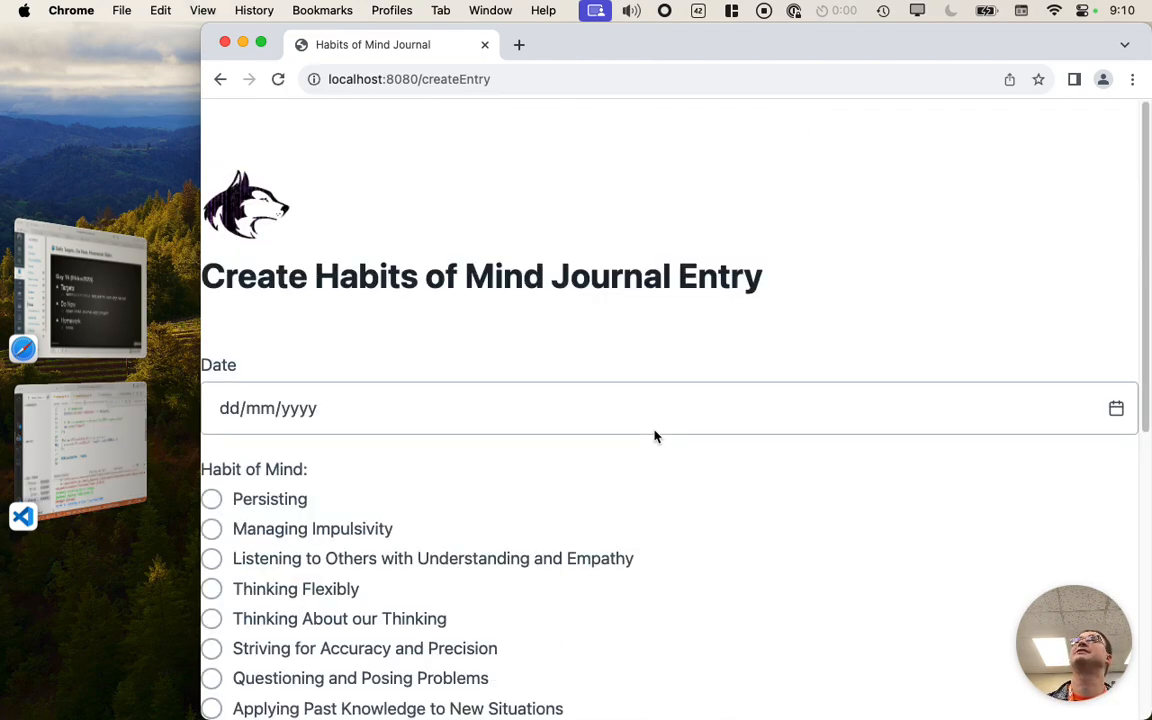
- Fill the Create Entry form with date 05/12/2023, Thinking Interdependently and journal text, and submit
{"action": "scroll", "scroll_direction": "down", "scroll_amount": 3}
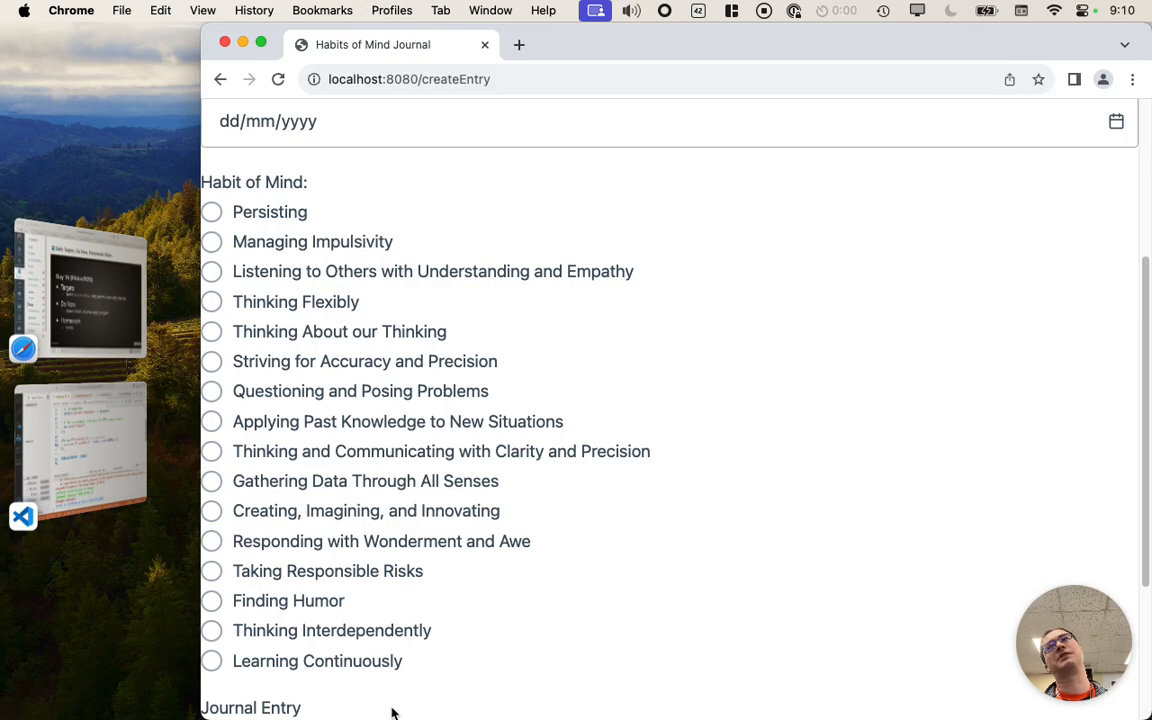
{"action": "mouse_move", "coordinate": [292, 284]}
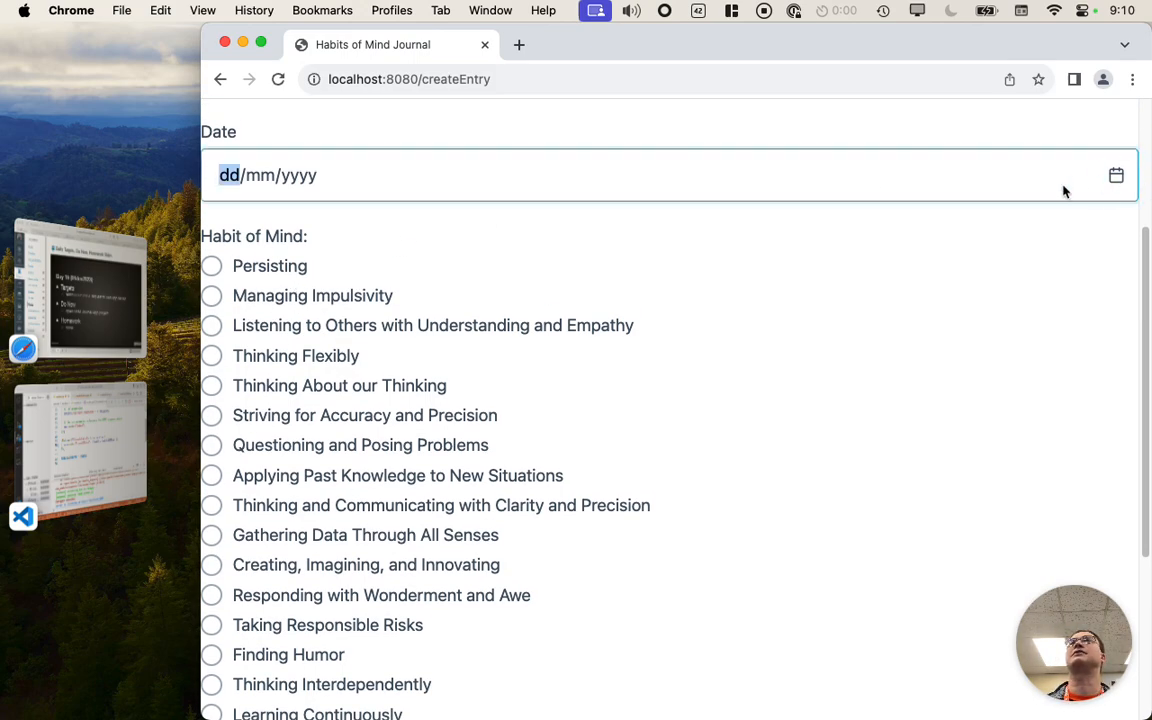
{"action": "left_click", "coordinate": [1116, 176]}
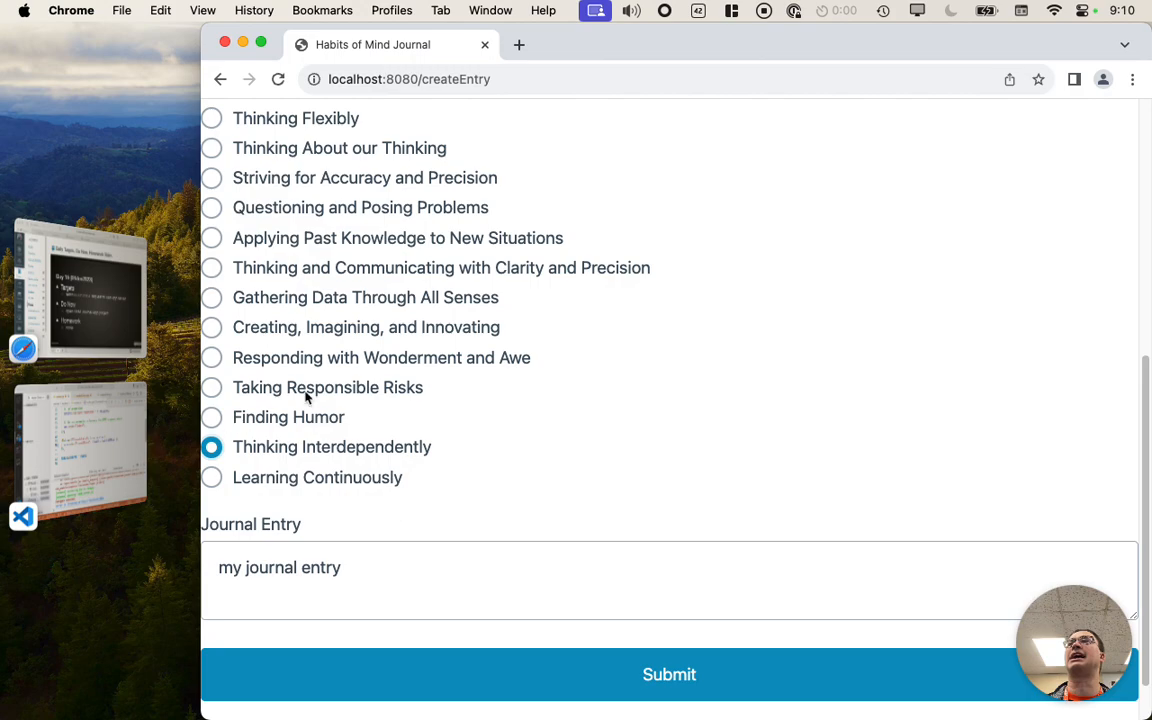
{"action": "mouse_move", "coordinate": [592, 674]}
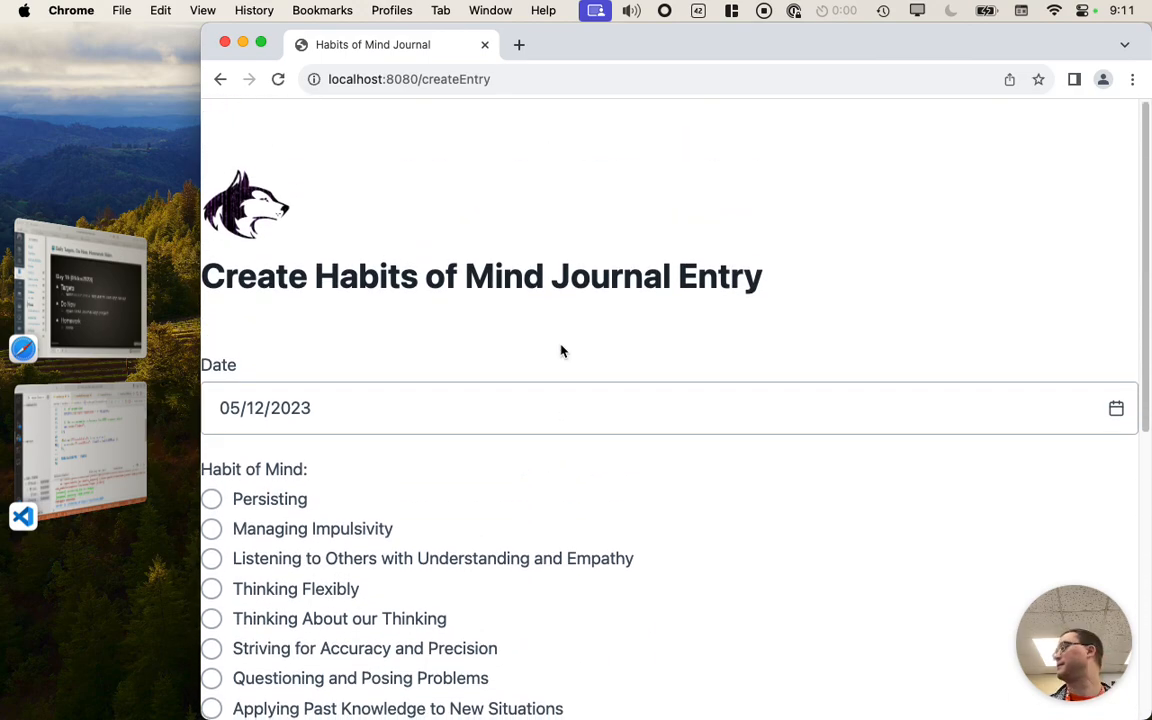
{"action": "scroll", "scroll_direction": "down", "scroll_amount": 3}
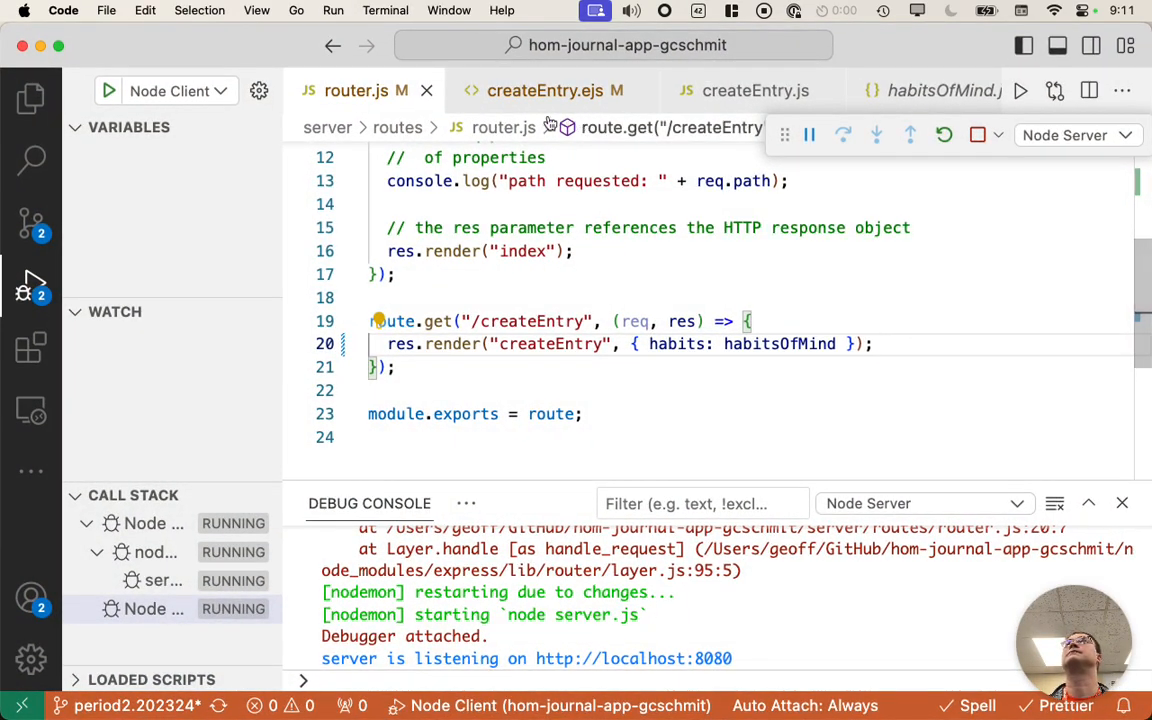
- Review the fieldset's radio input loop over habits in createEntry.ejs
{"action": "left_click", "coordinate": [544, 90]}
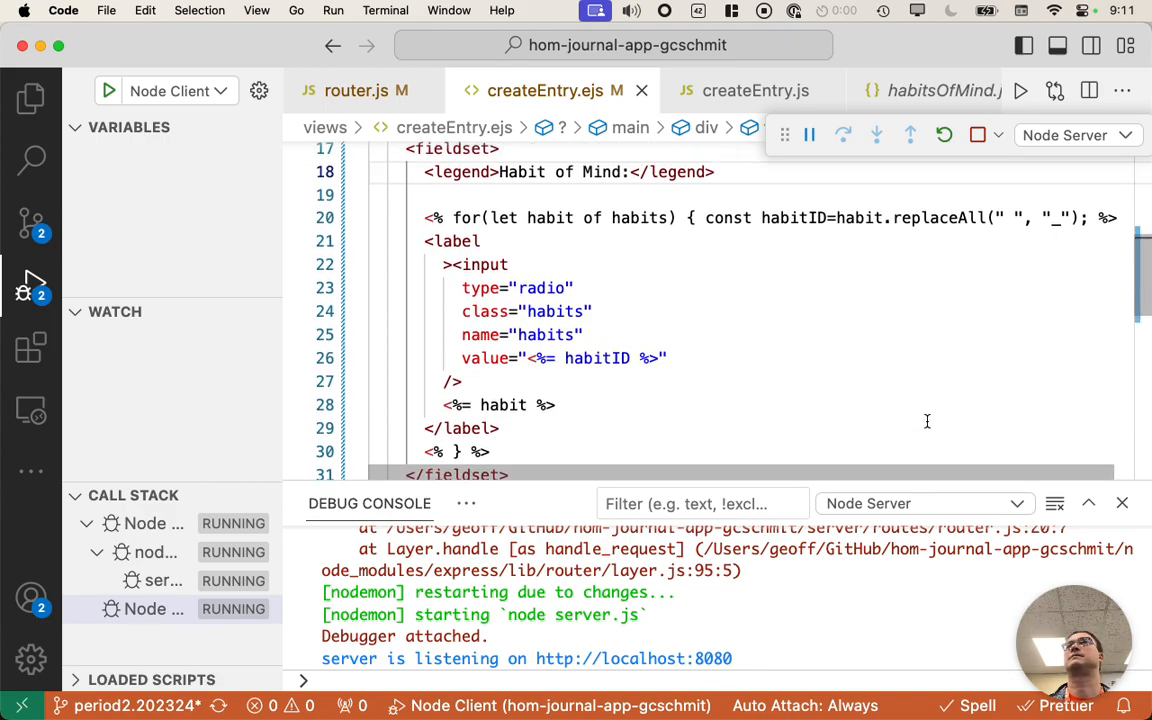
{"action": "left_click_drag", "start_coordinate": [838, 504], "coordinate": [838, 528]}
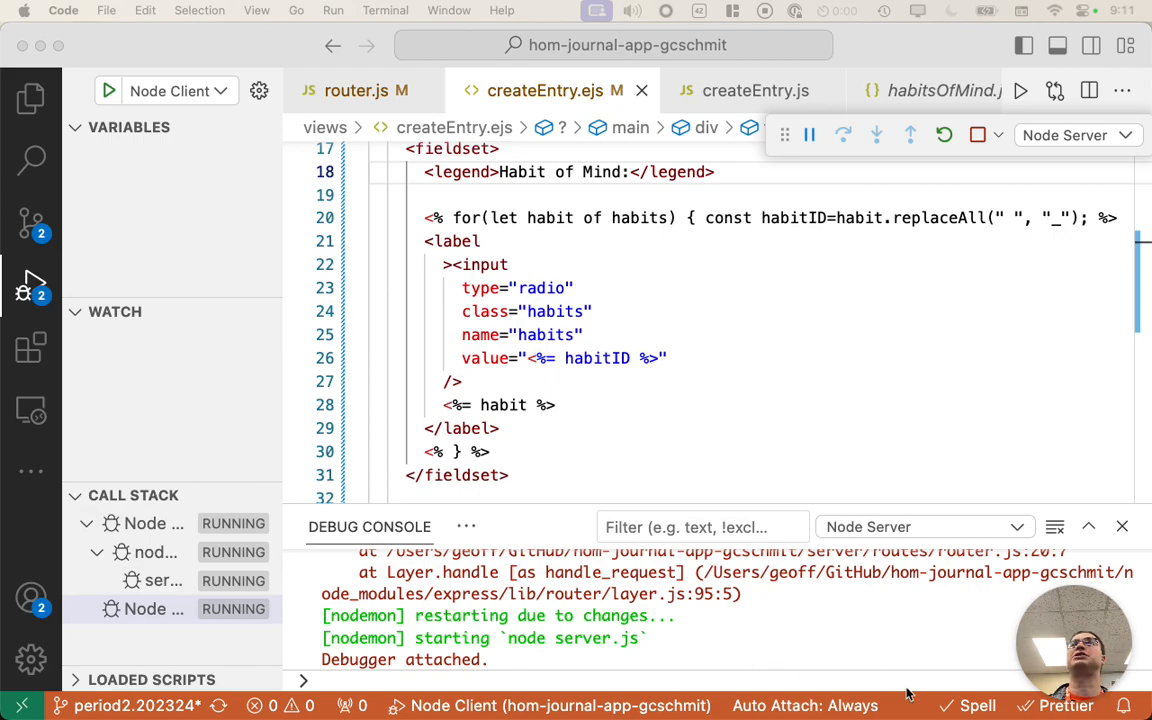
{"action": "mouse_move", "coordinate": [808, 308]}
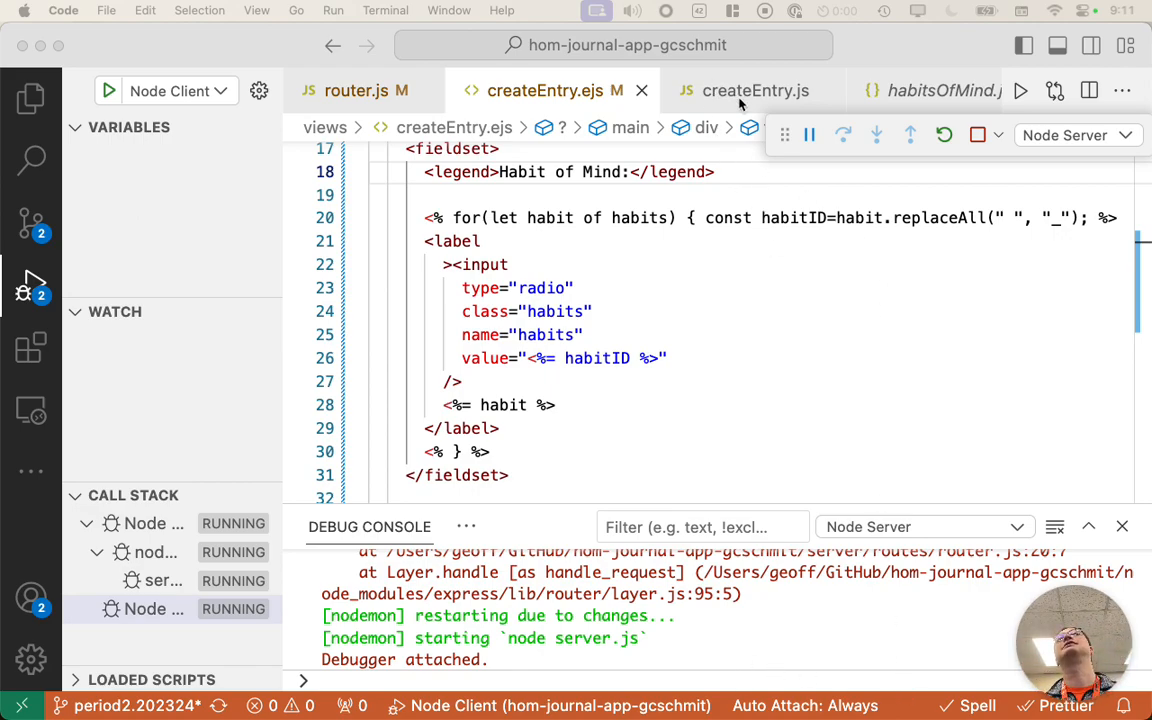
- Replace the habitOfMind selector line with a comment about a more sophisticated select of all input elements
{"action": "left_click", "coordinate": [756, 90]}
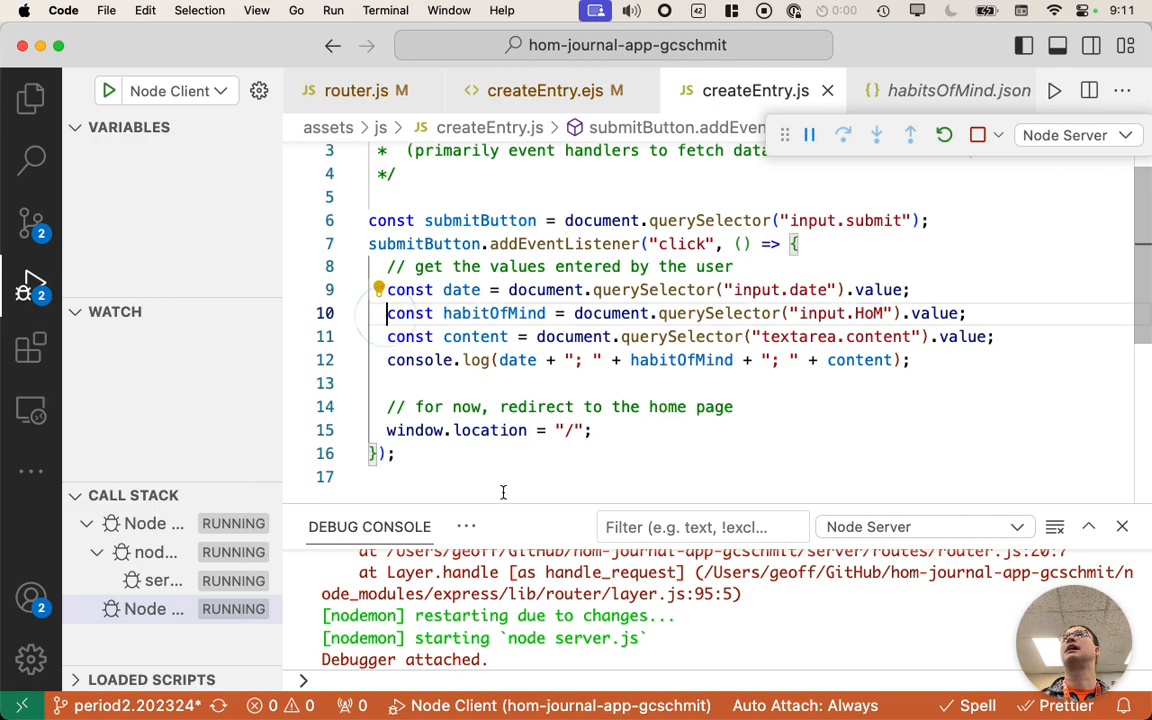
{"action": "mouse_move", "coordinate": [520, 518]}
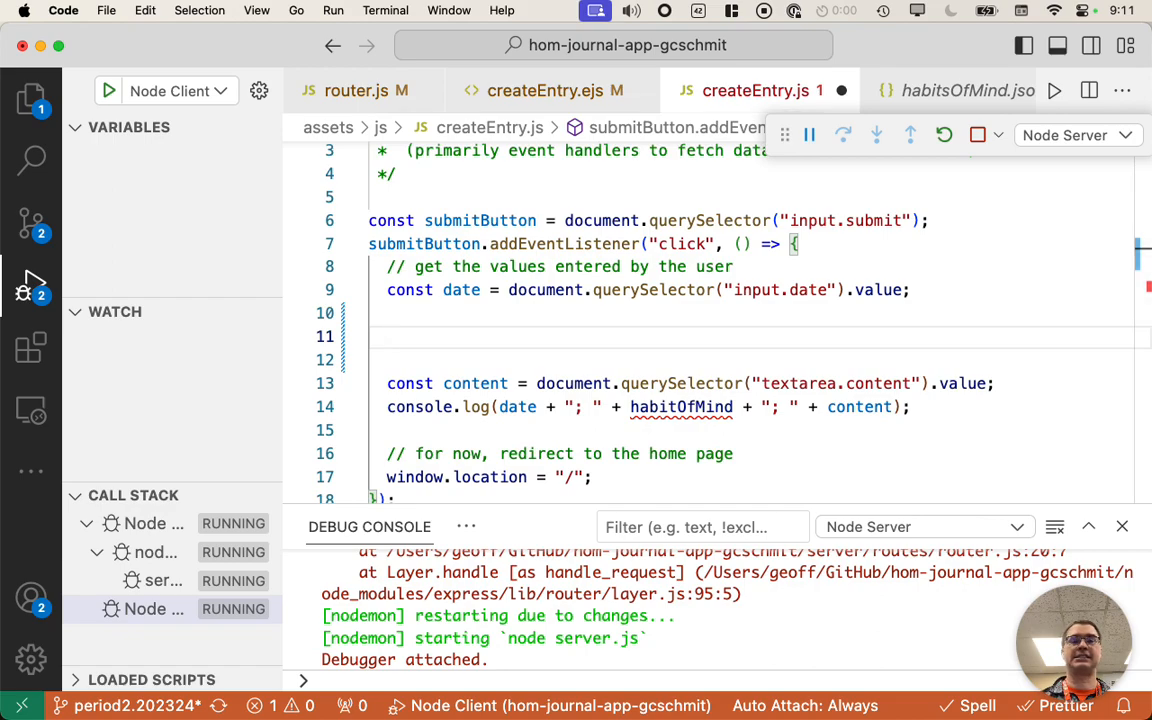
{"action": "type", "text": "// a"}
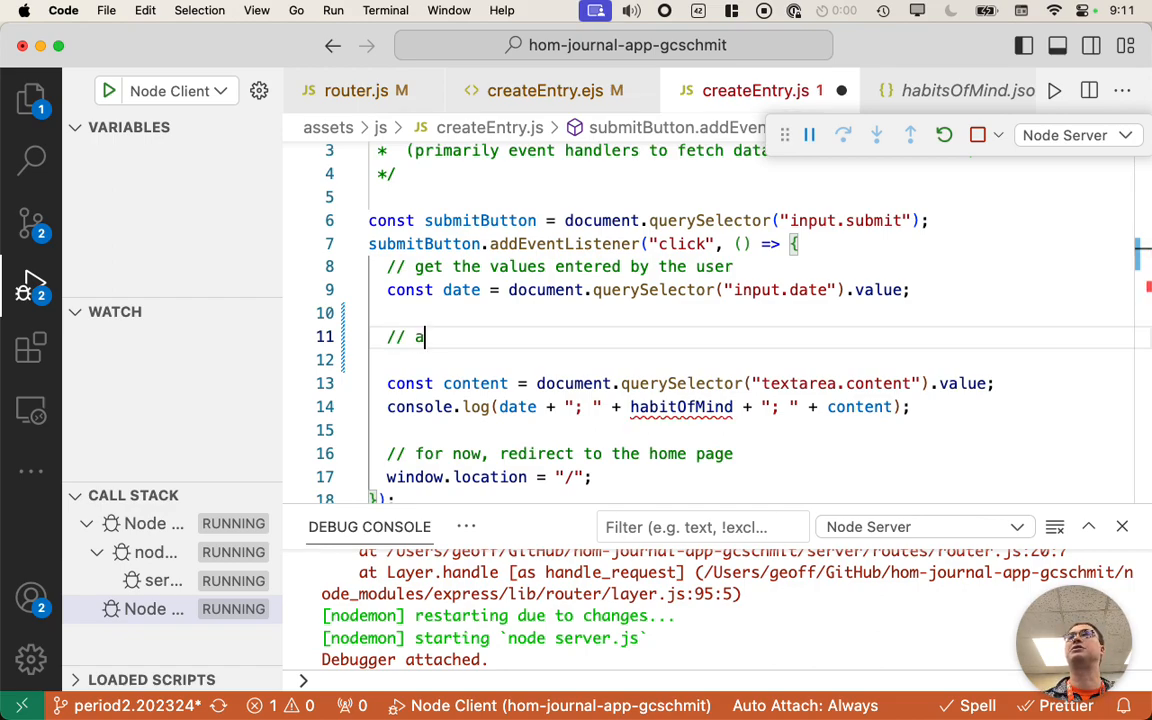
{"action": "type", "text": "more s"}
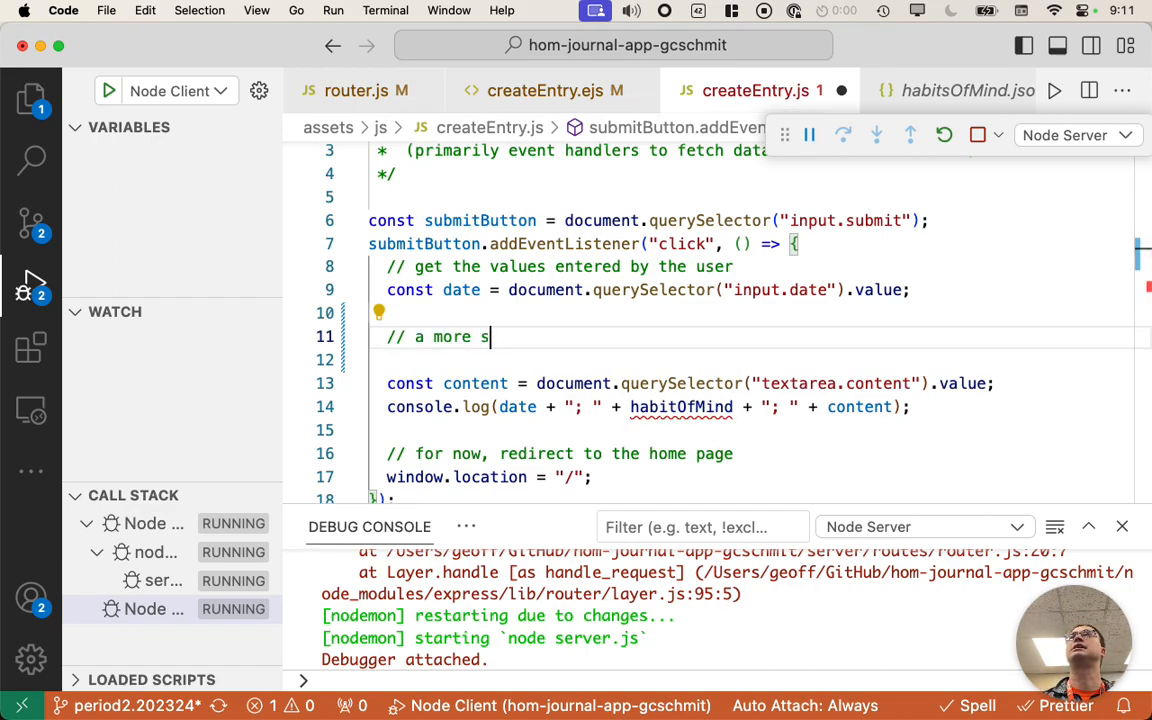
{"action": "type", "text": "ophisticated"}
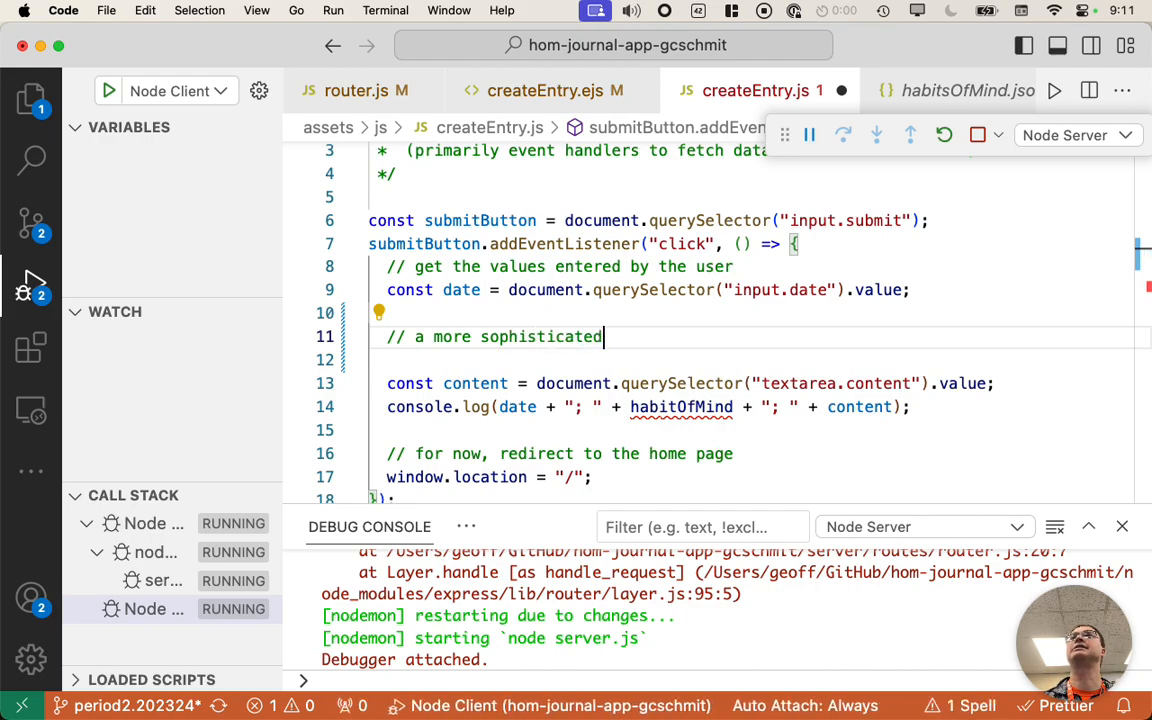
{"action": "type", "text": "select"}
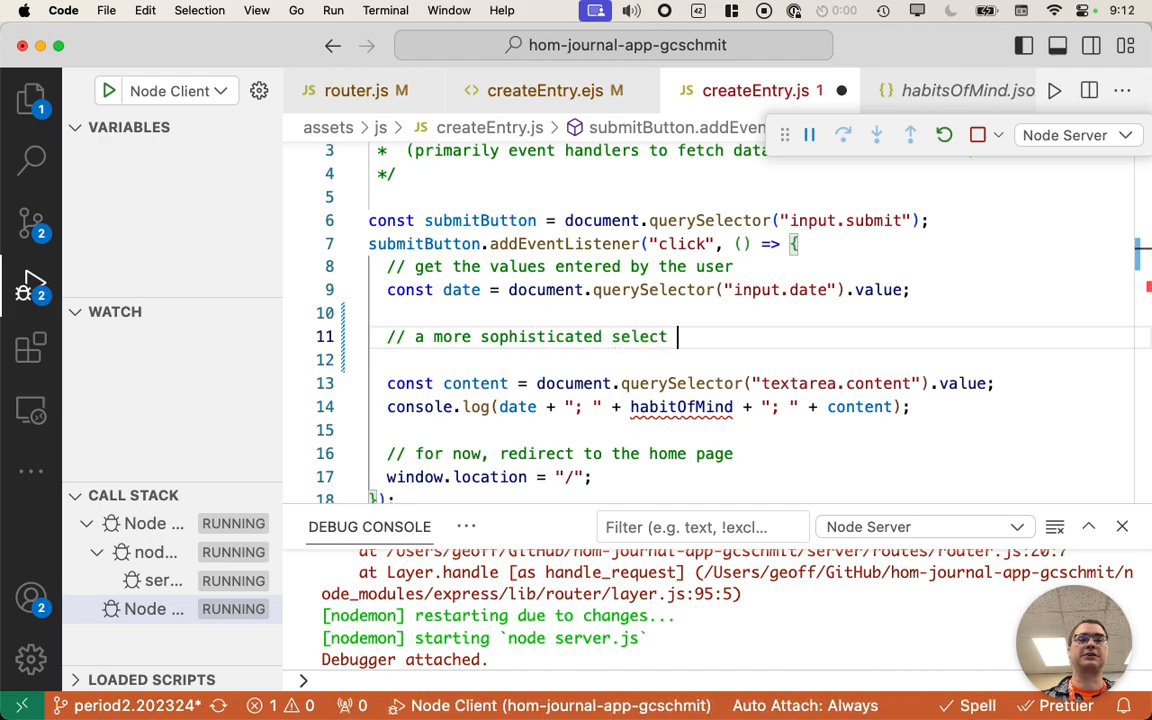
{"action": "type", "text": "that selects"}
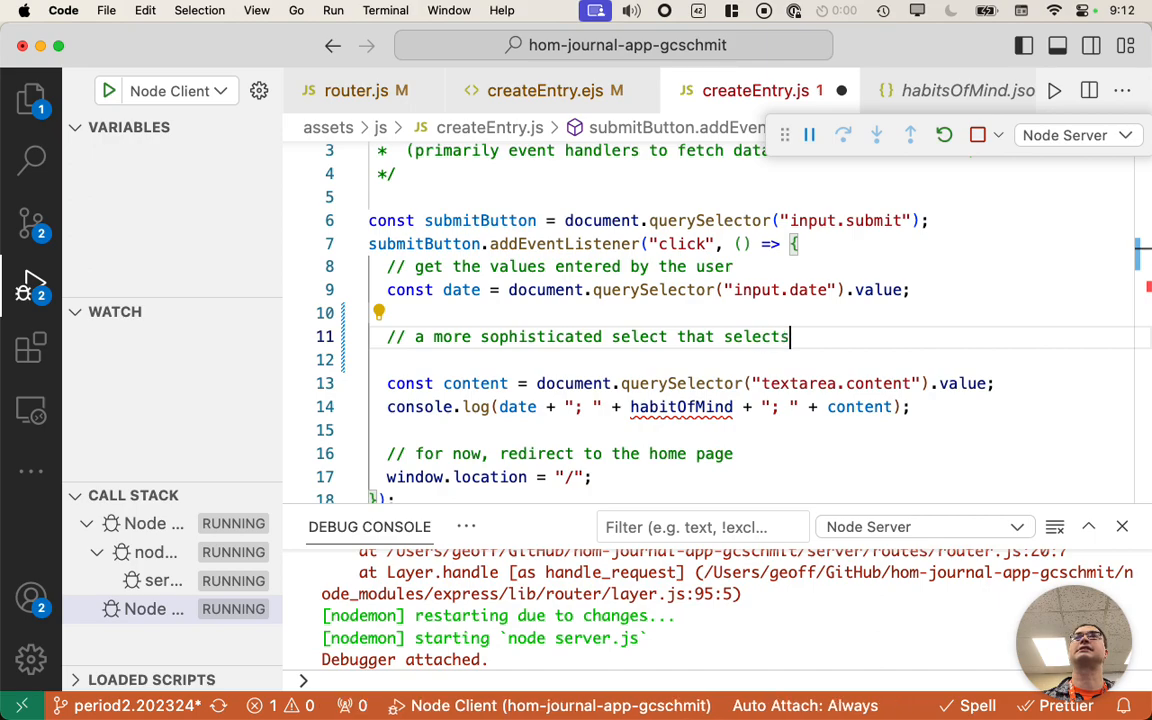
{"action": "type", "text": "all input elements of class"}
{"action": "type", "text": "//  habits"}
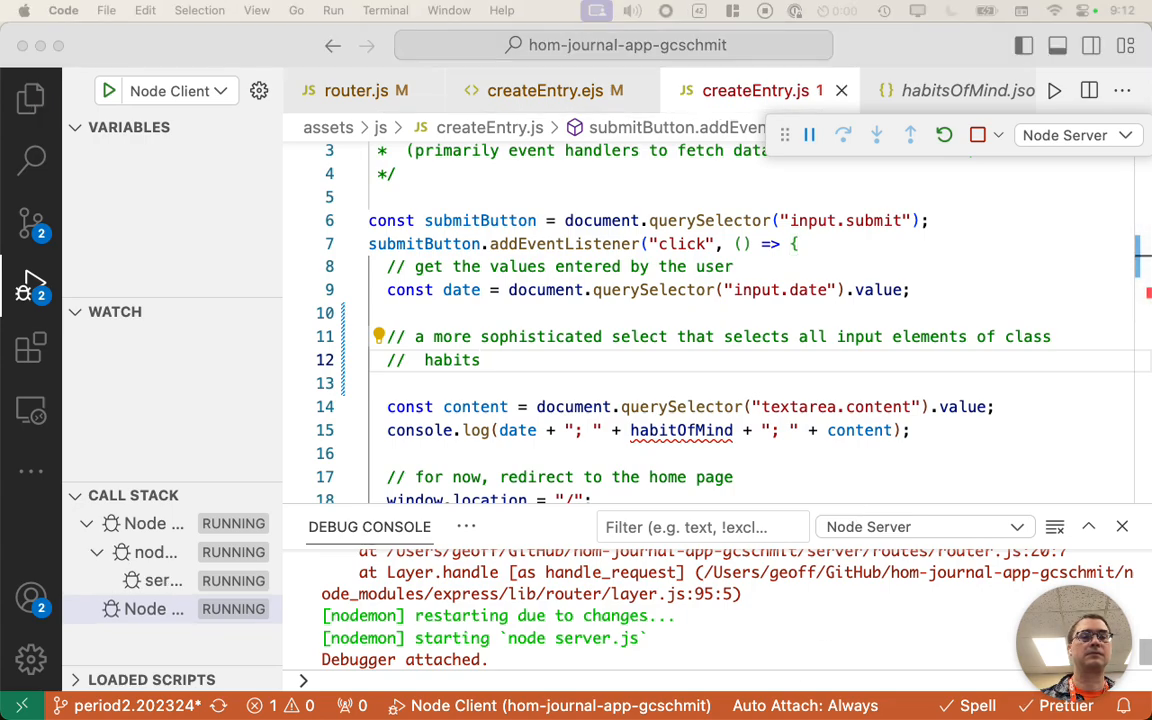
{"action": "mouse_move", "coordinate": [510, 374]}
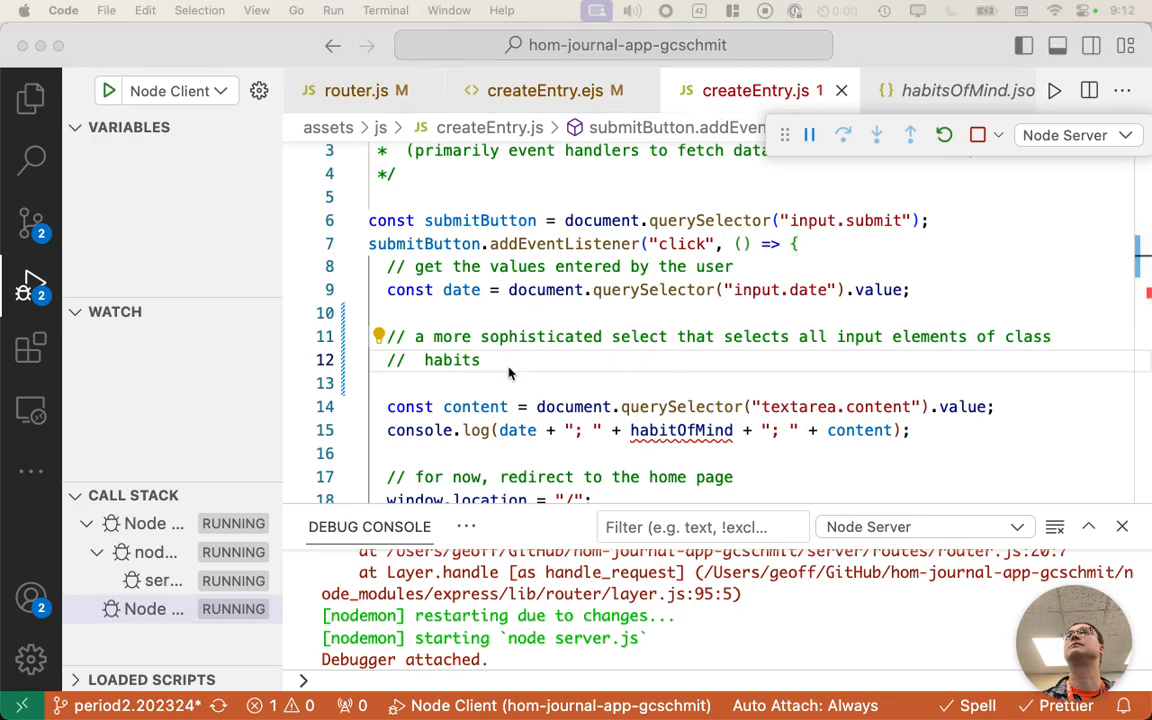
- Finish the comment and declare habitOfMindButtons with querySelectorAll("input.habits:checked")
{"action": "type", "text": "that are checked"}
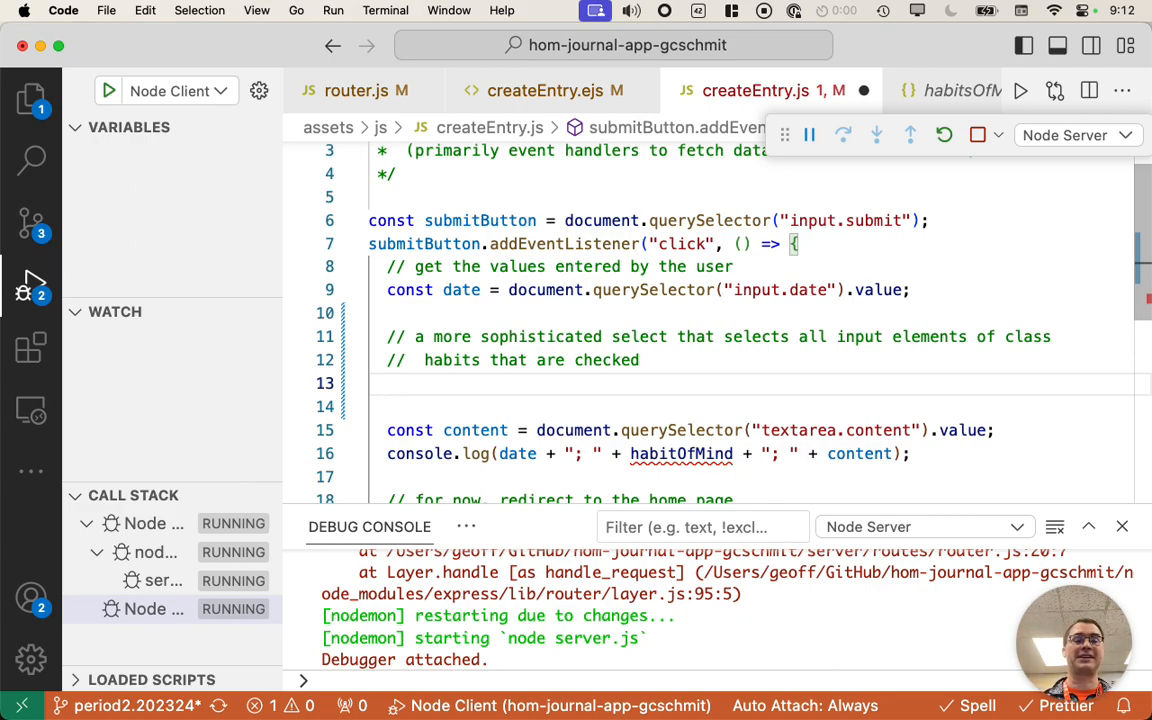
{"action": "type", "text": "const"}
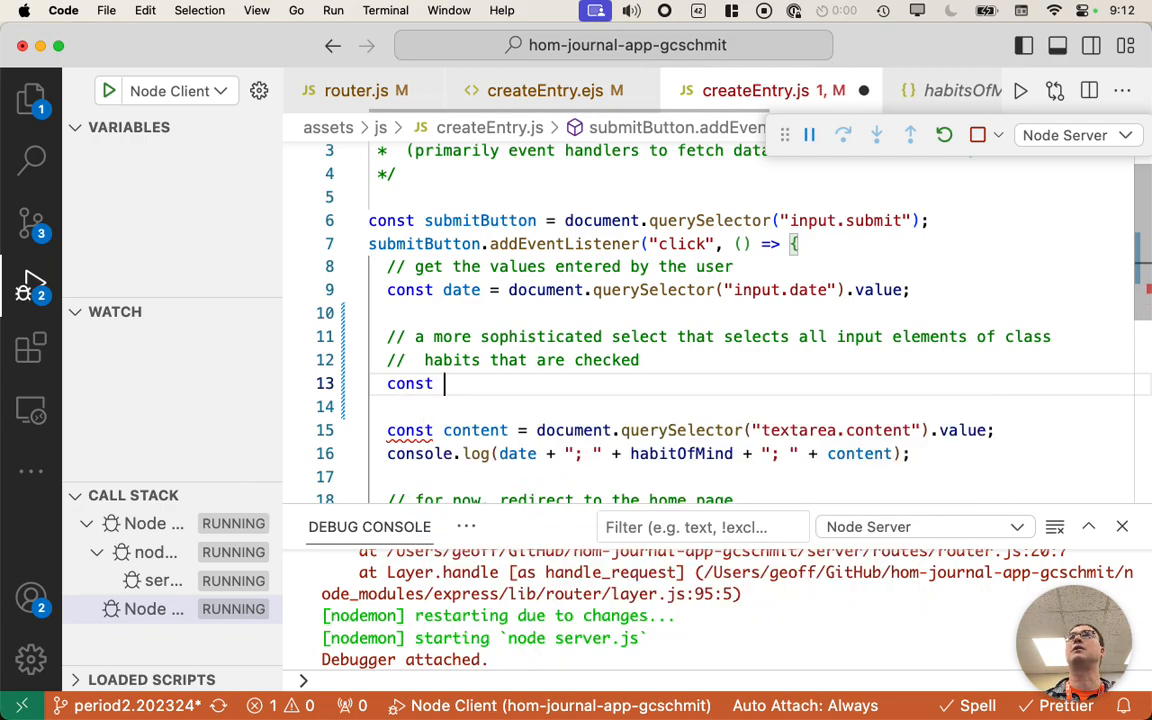
{"action": "type", "text": "habitOfMindButtons = document.querySelectorAll(\""}
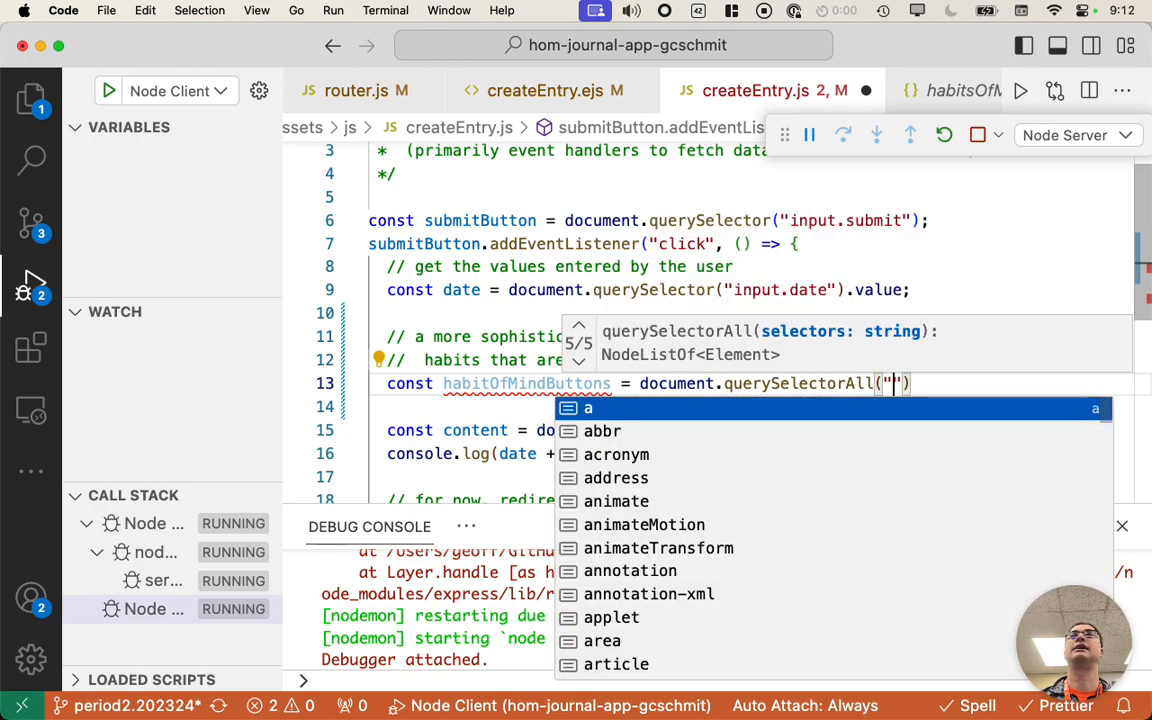
{"action": "type", "text": "input"}
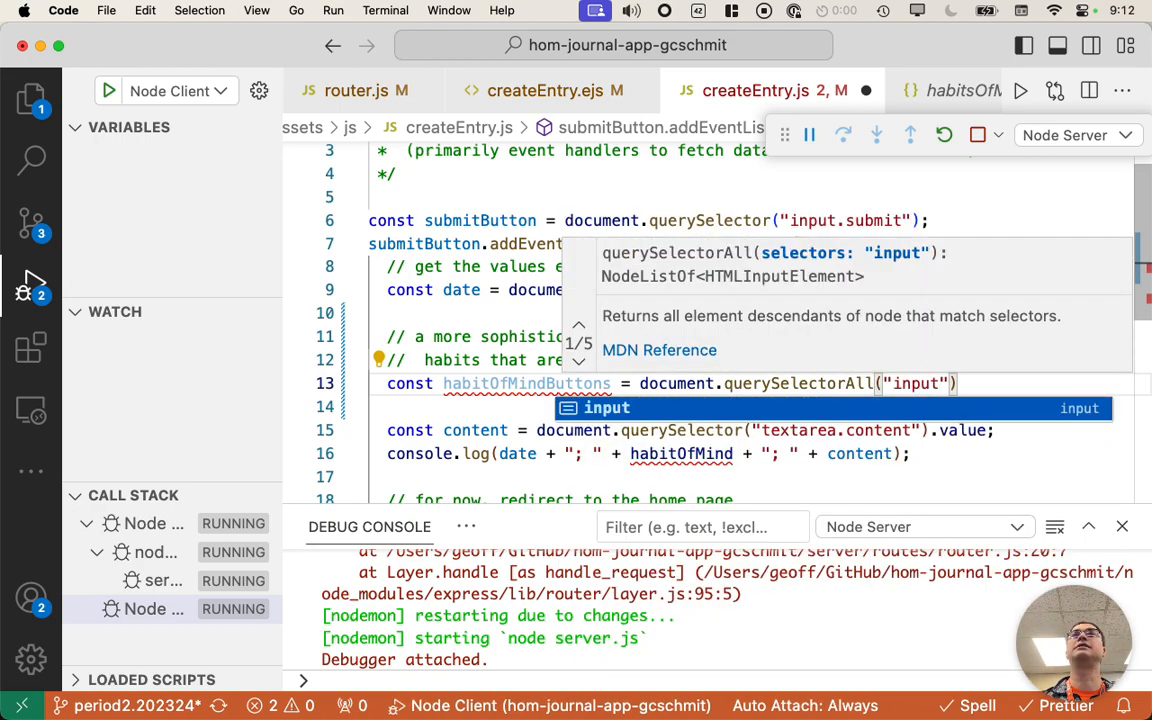
{"action": "type", "text": ".habits"}
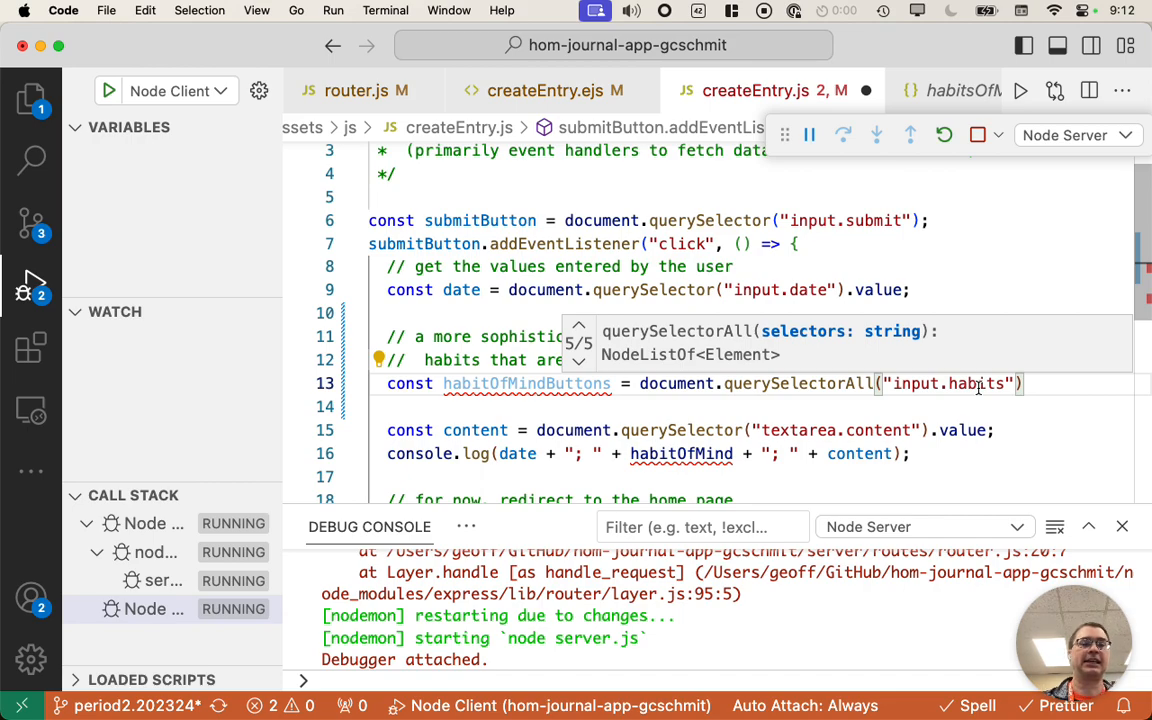
{"action": "type", "text": ":"}
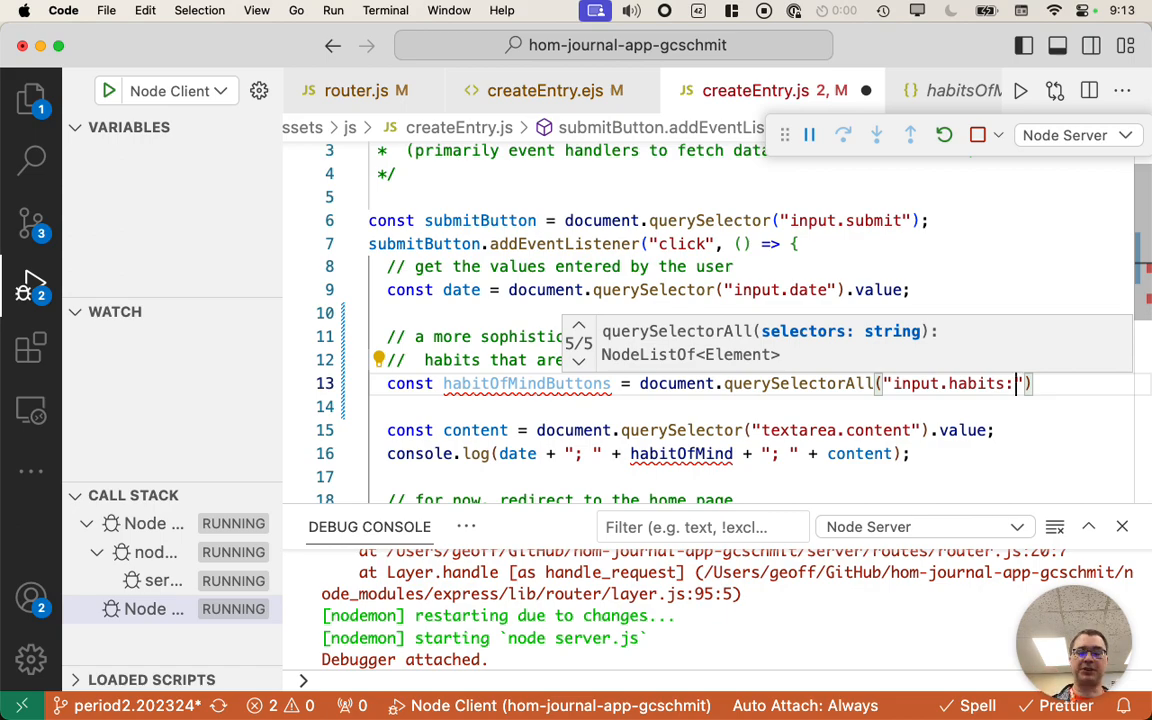
{"action": "type", "text": "che"}
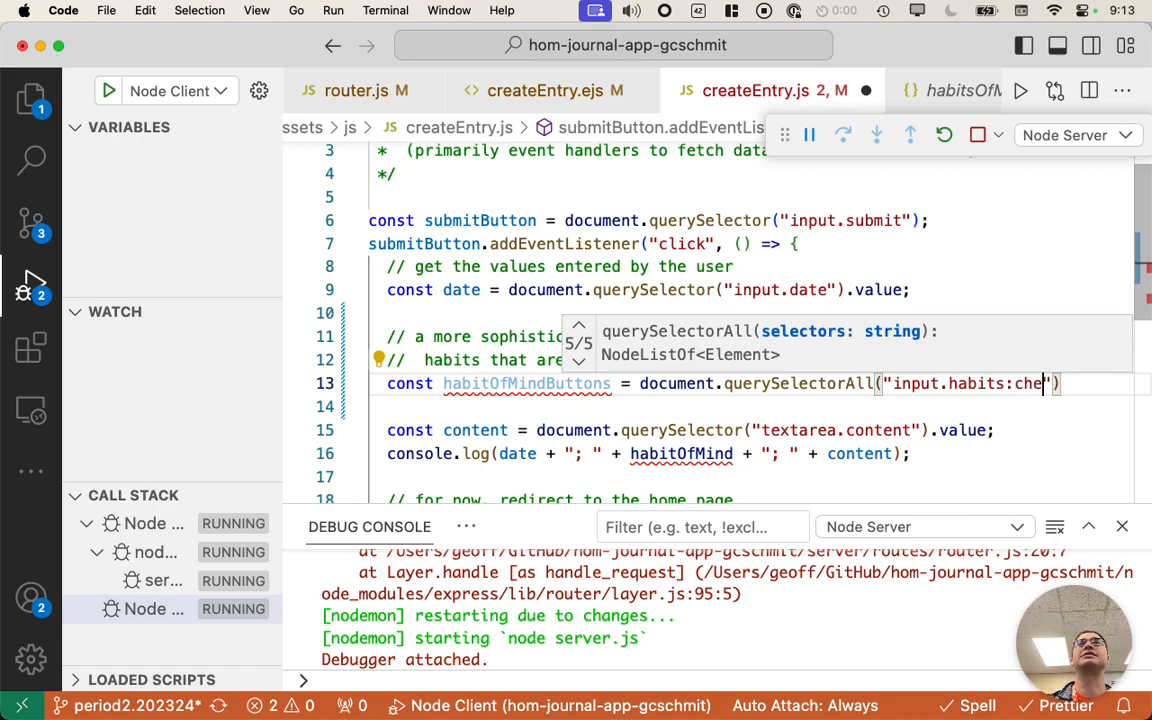
{"action": "type", "text": "cked"}
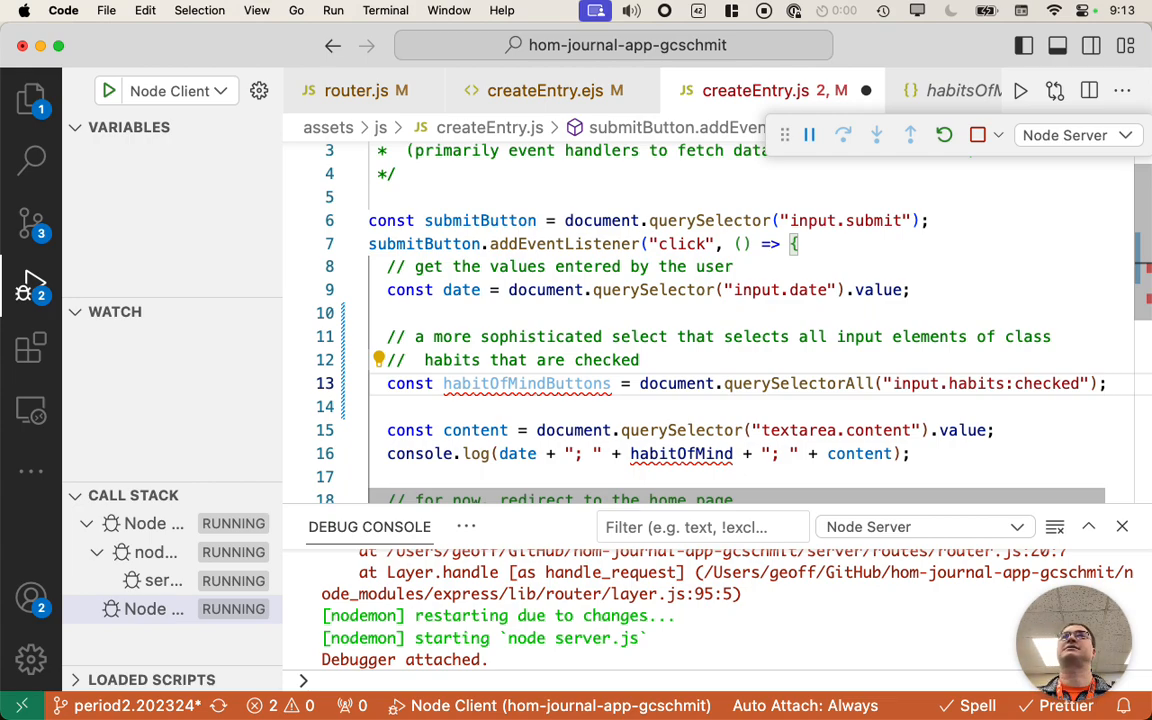
- Set habitOfMind to habitOfMindButtons[0].value when length > 0, otherwise null
{"action": "type", "text": "const"}
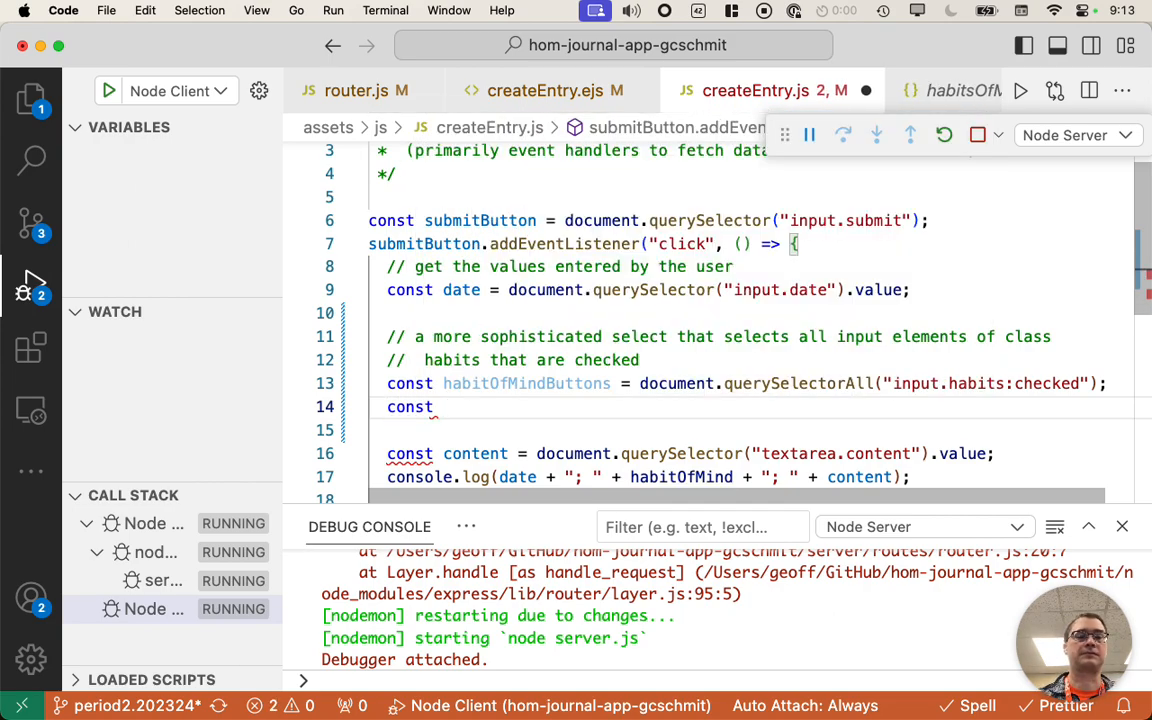
{"action": "type", "text": "habitOfMind ="}
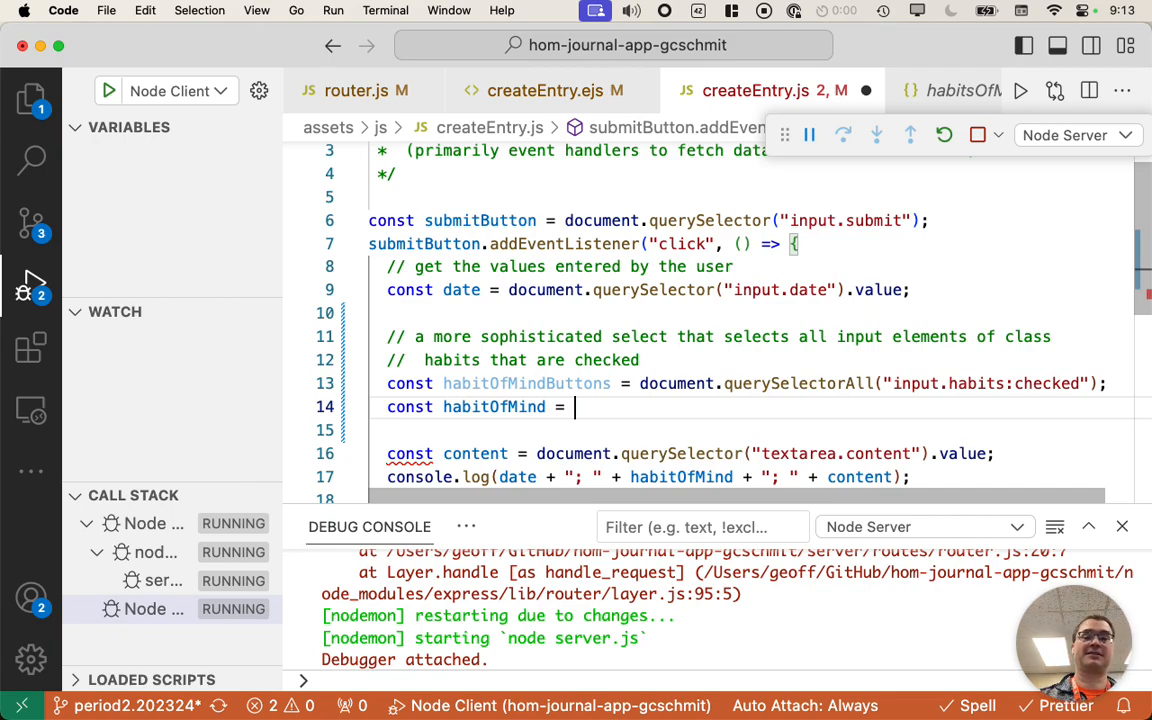
{"action": "type", "text": "habitOfMindButtons"}
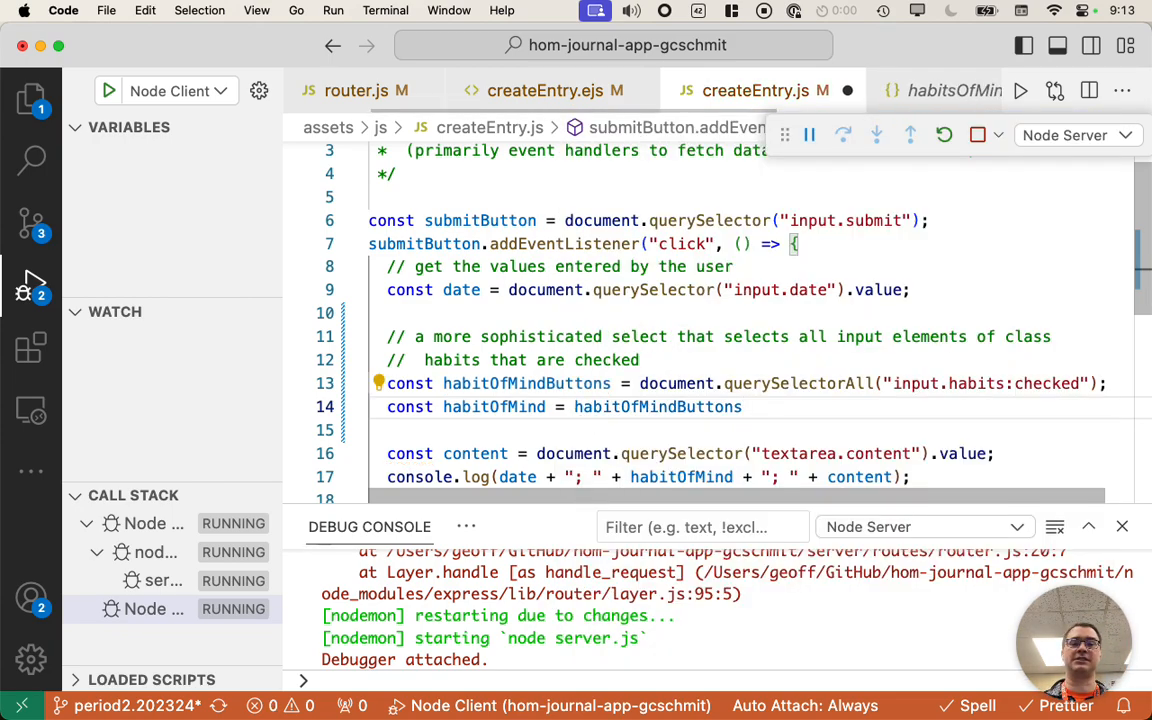
{"action": "type", "text": ".length >"}
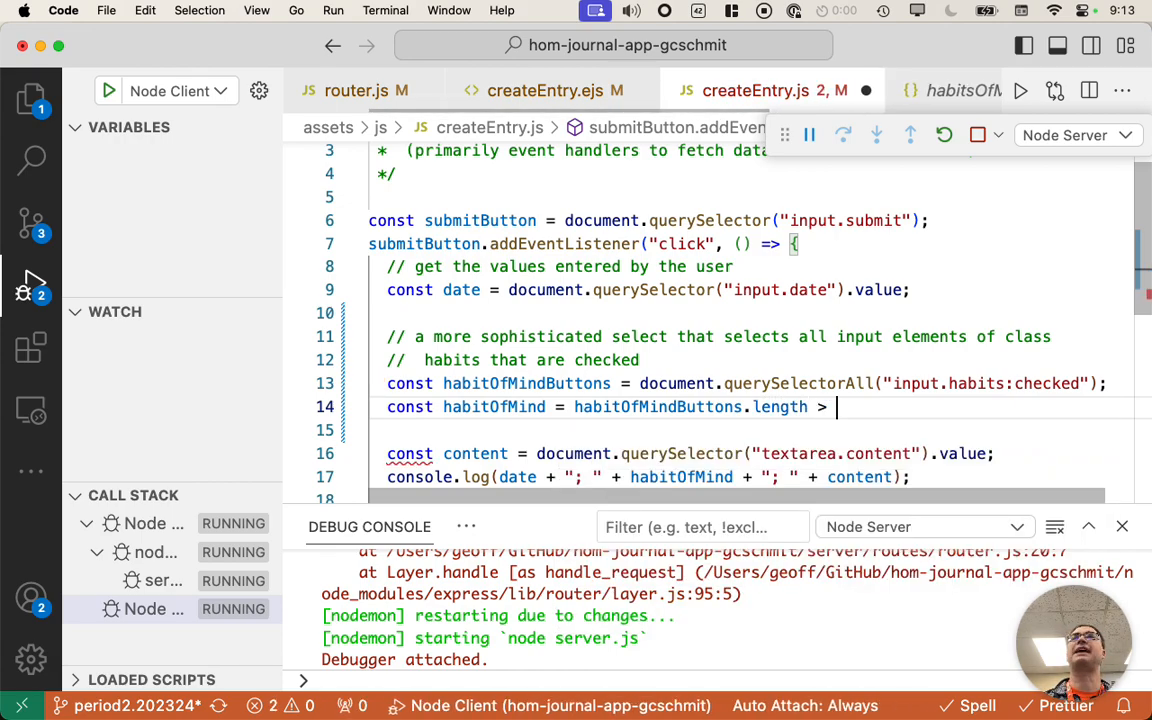
{"action": "type", "text": "0"}
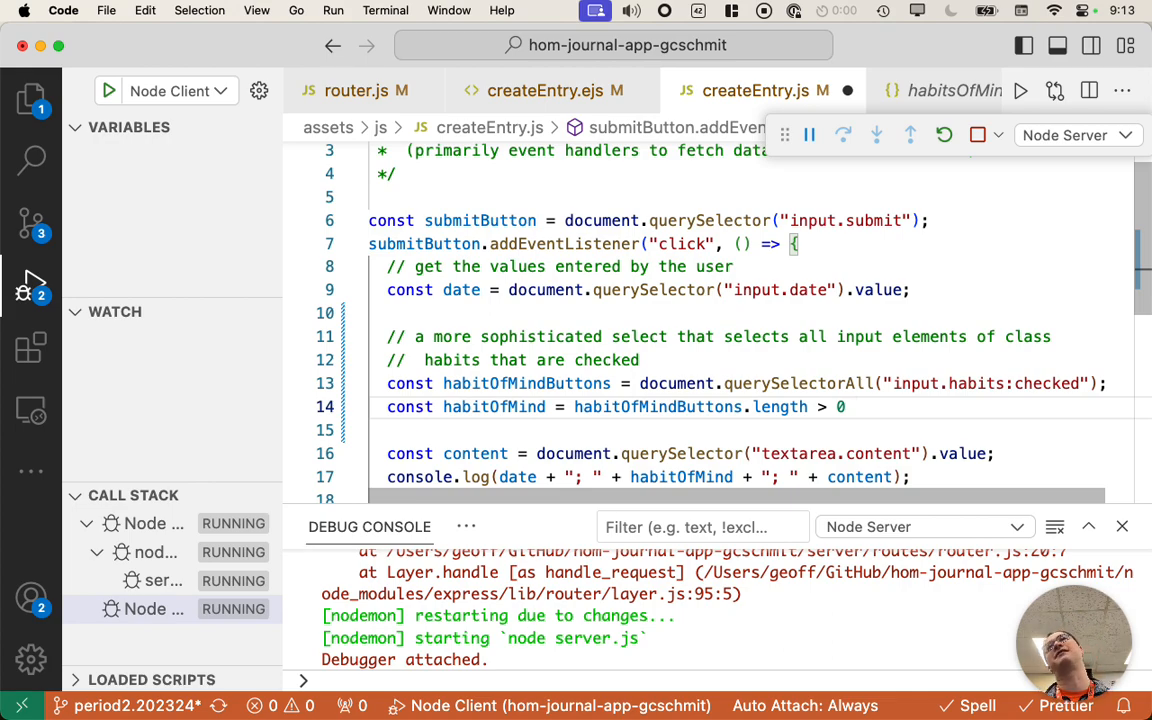
{"action": "type", "text": "?"}
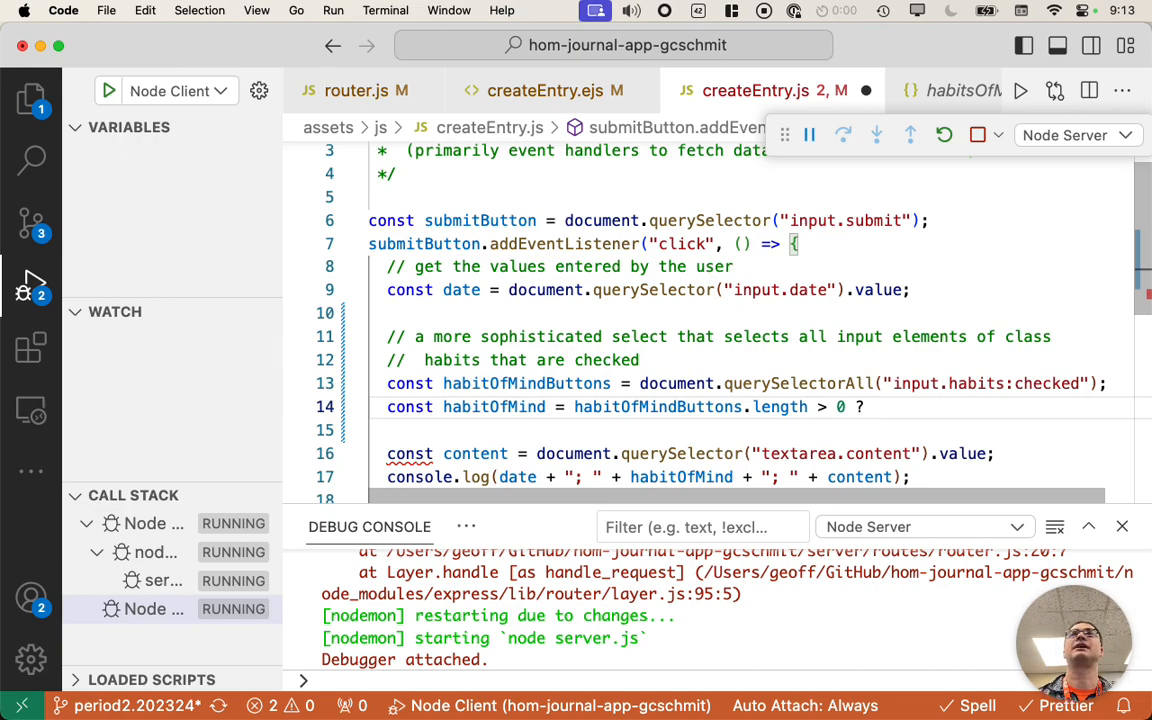
{"action": "type", "text": "habitOfMindButtons[0].value :"}
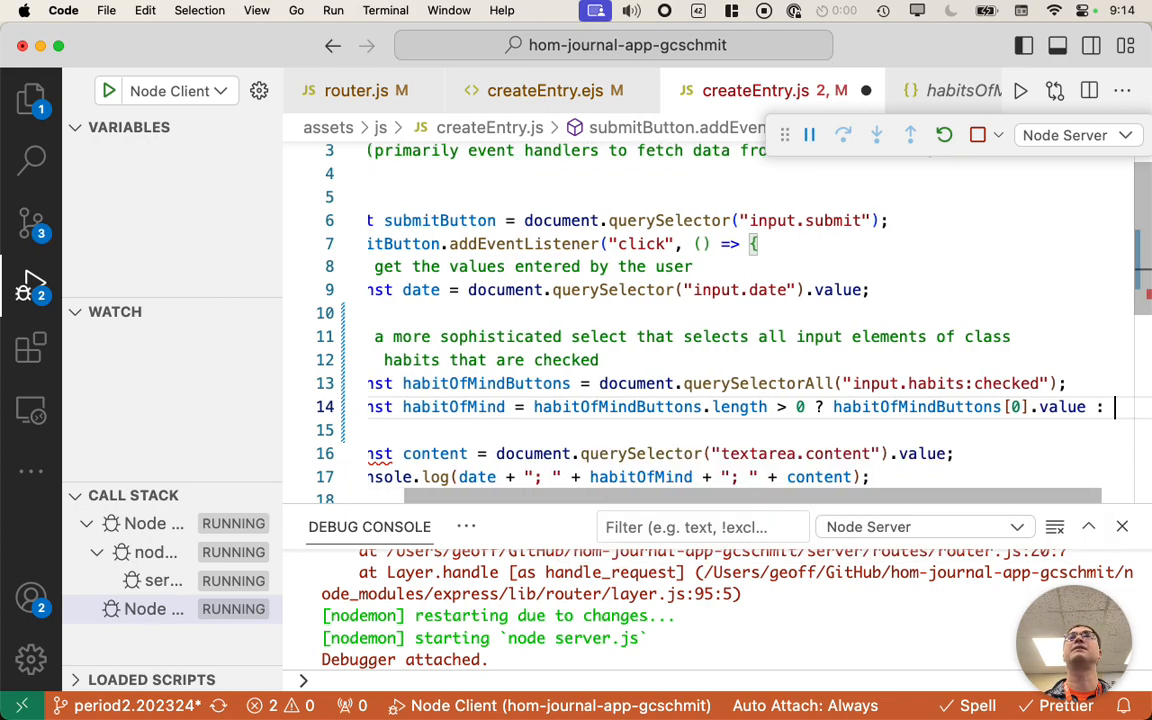
{"action": "type", "text": "null;"}
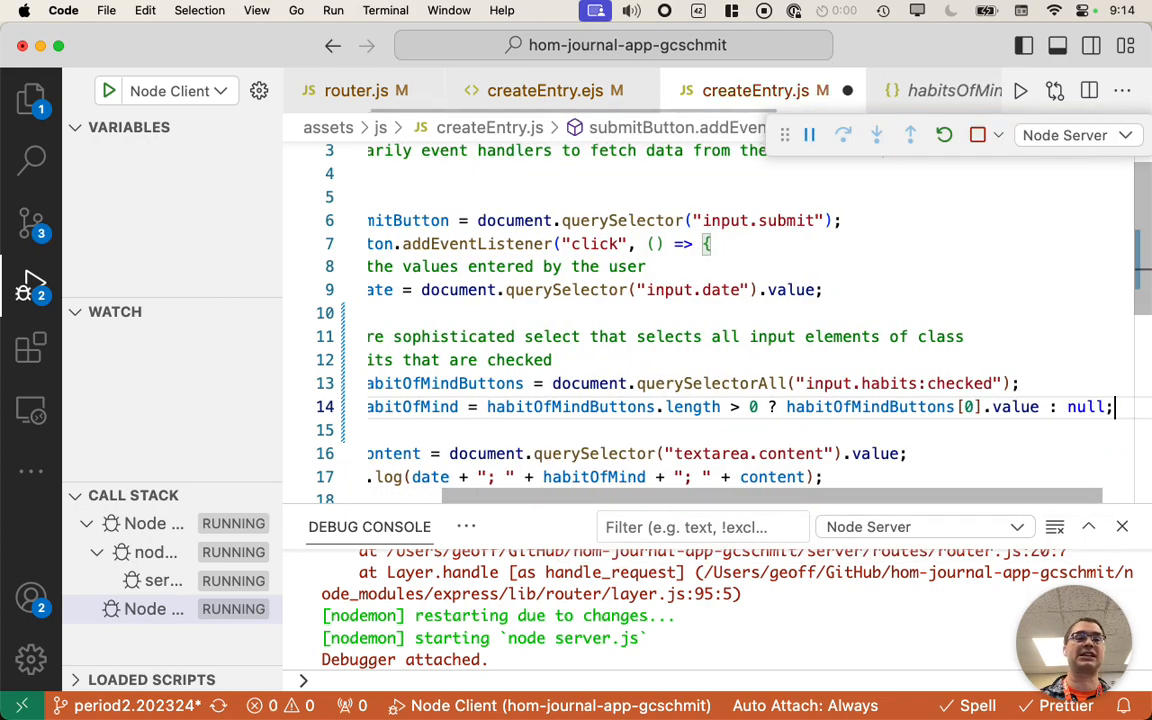
- Wrap the habitOfMind statement over two lines and check the first-button index
{"action": "scroll", "scroll_direction": "up", "scroll_amount": 3}
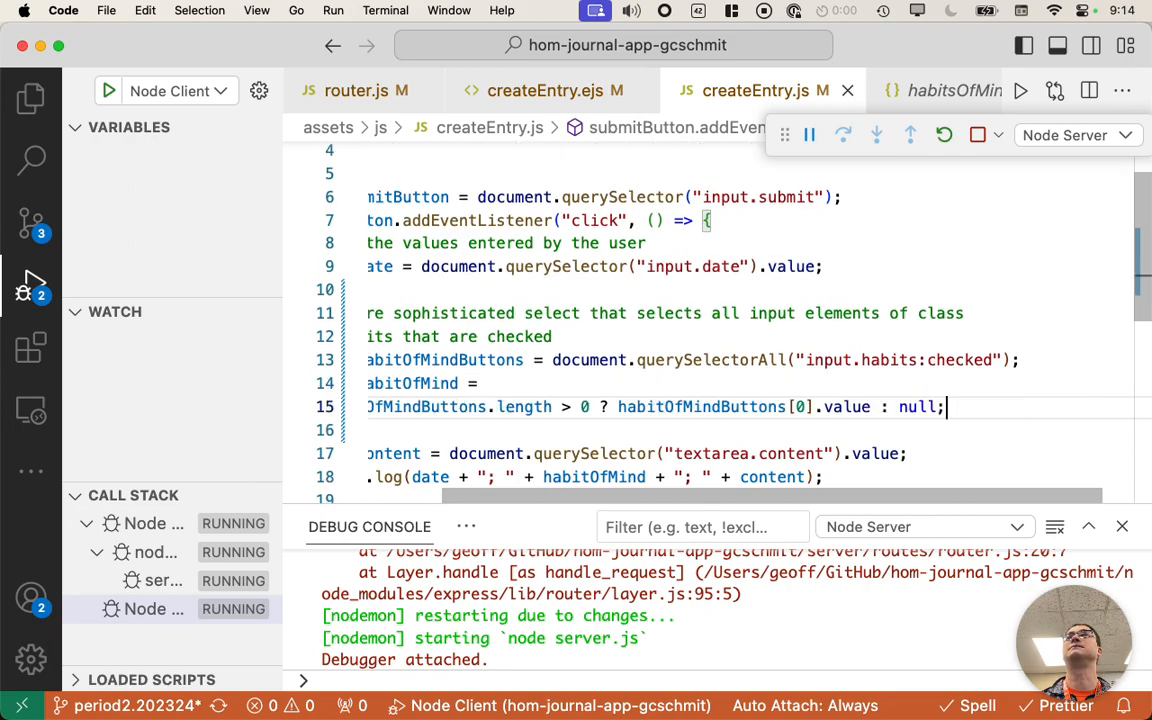
{"action": "scroll", "scroll_direction": "left", "scroll_amount": 3}
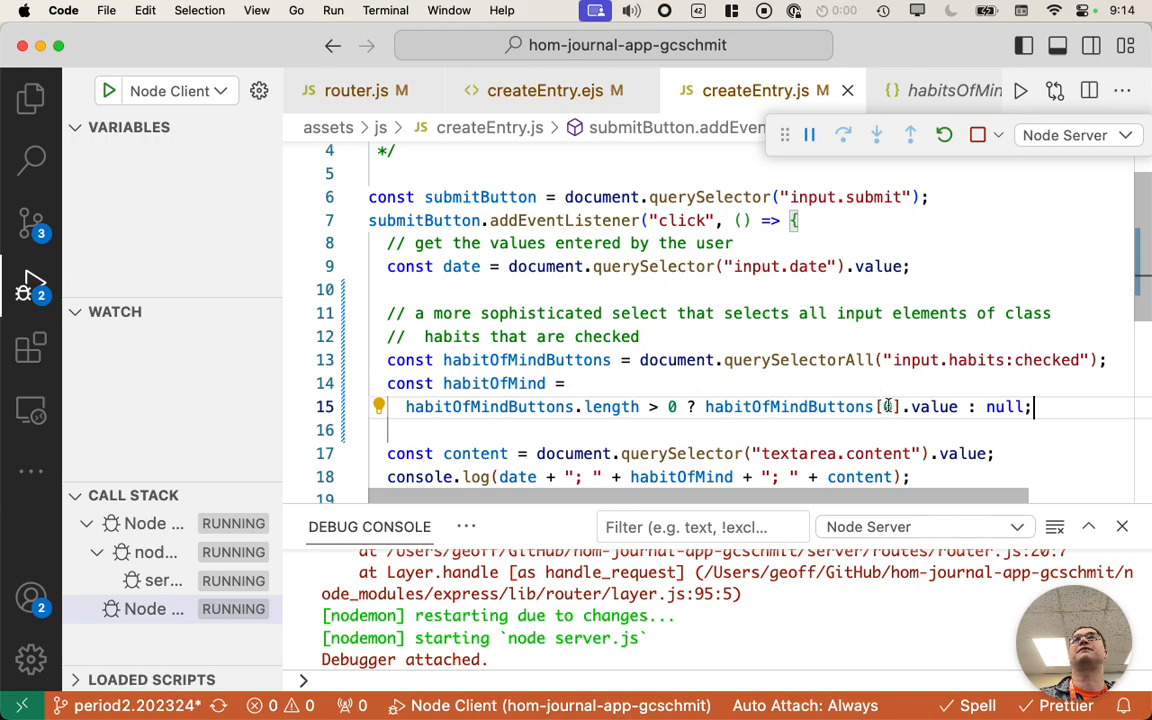
{"action": "double_click", "coordinate": [492, 384]}
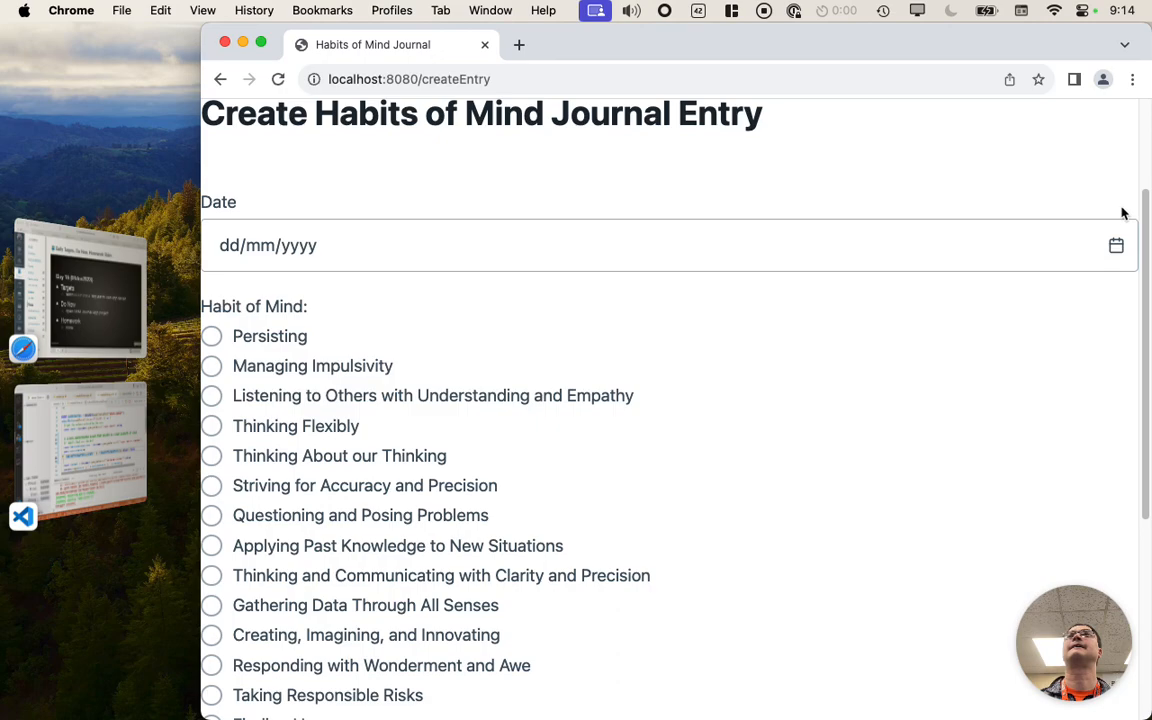
- Submit an entry dated 04/12/2023 with Thinking Interdependently checked, then reopen Create Entry
{"action": "left_click", "coordinate": [1116, 244]}
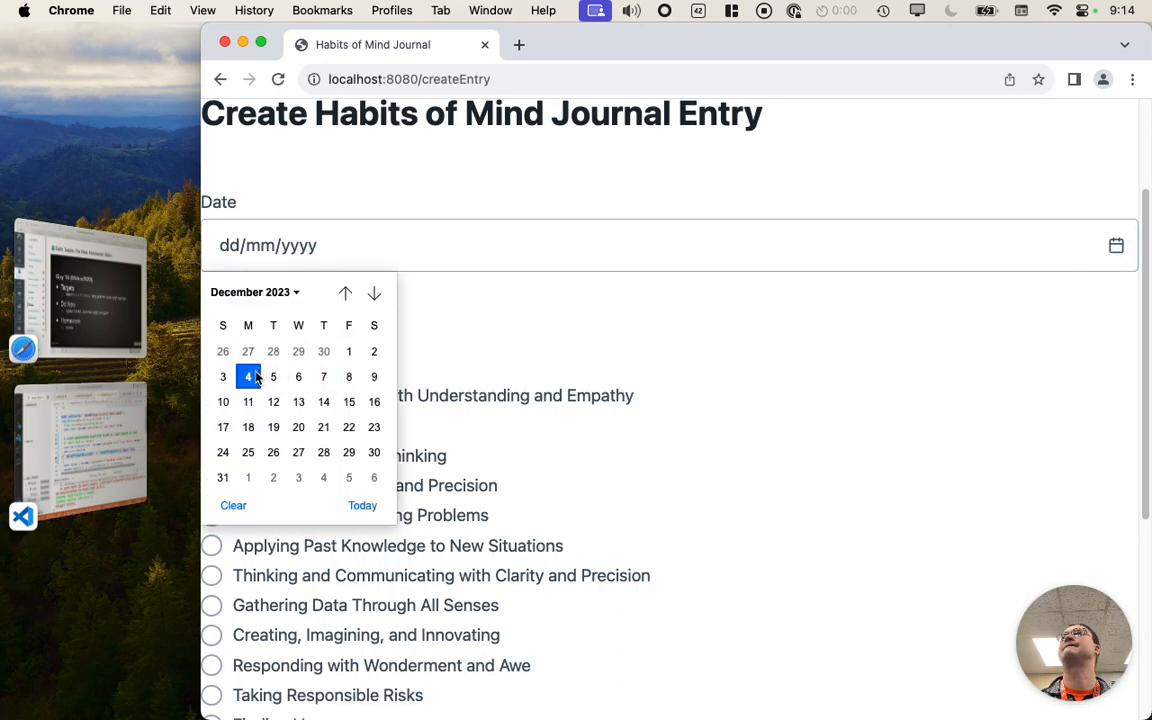
{"action": "left_click", "coordinate": [248, 376]}
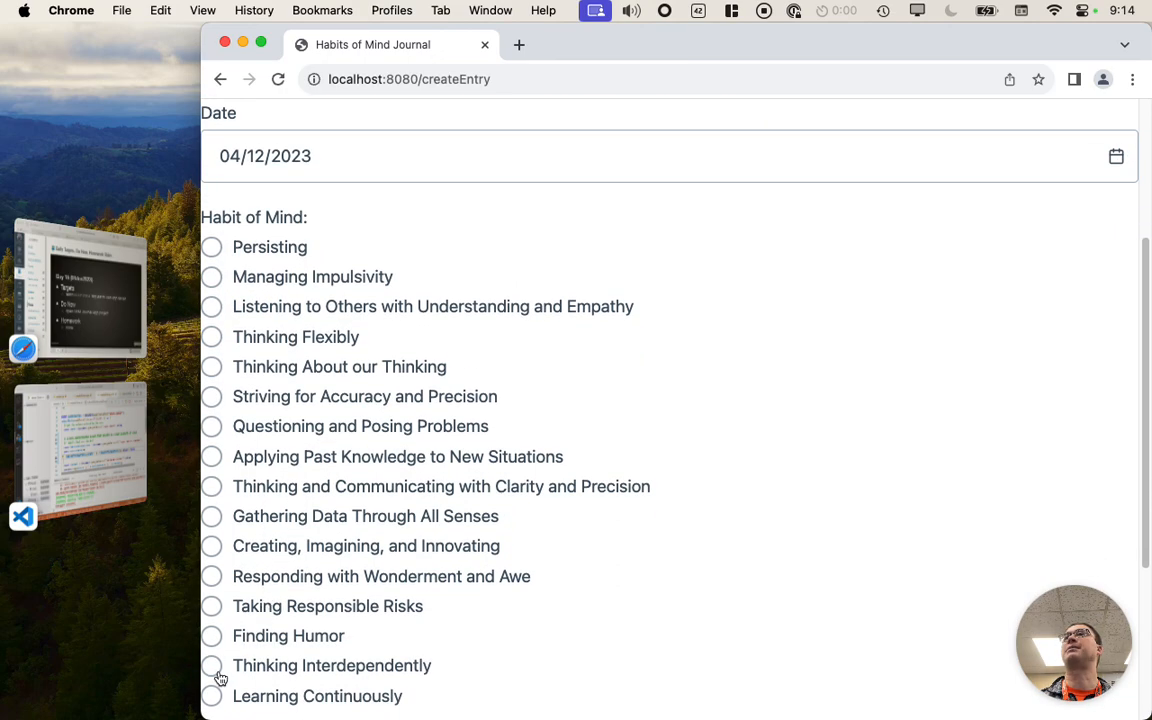
{"action": "left_click", "coordinate": [212, 664]}
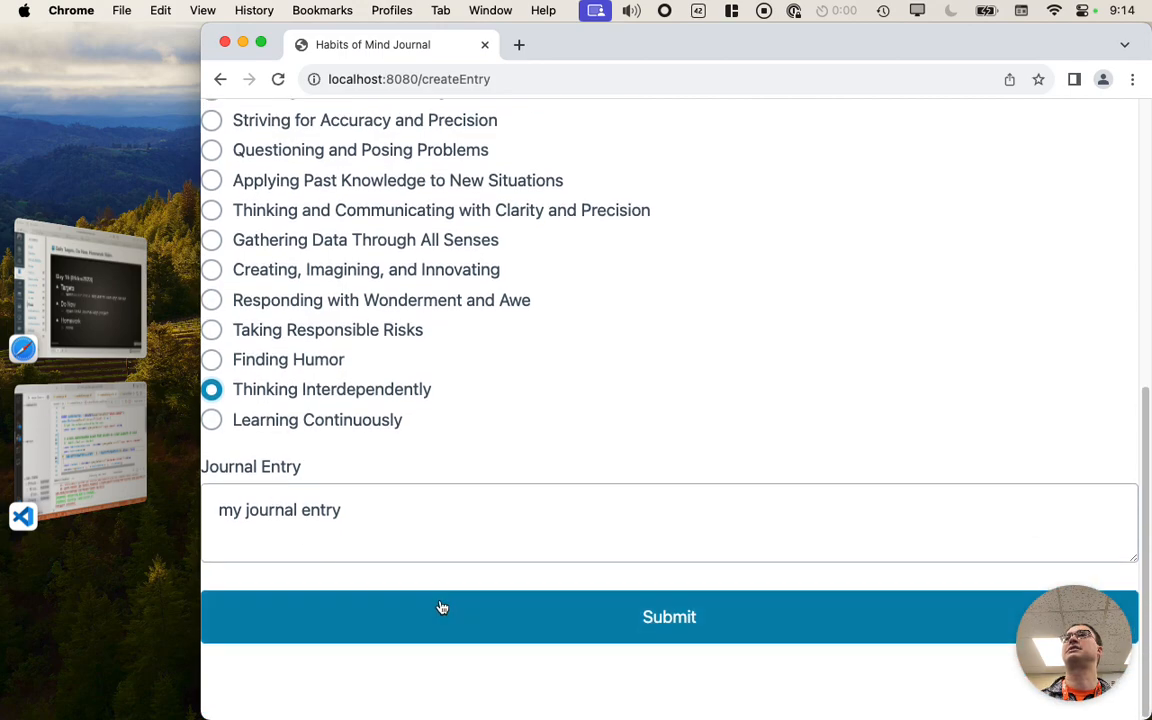
{"action": "mouse_move", "coordinate": [716, 618]}
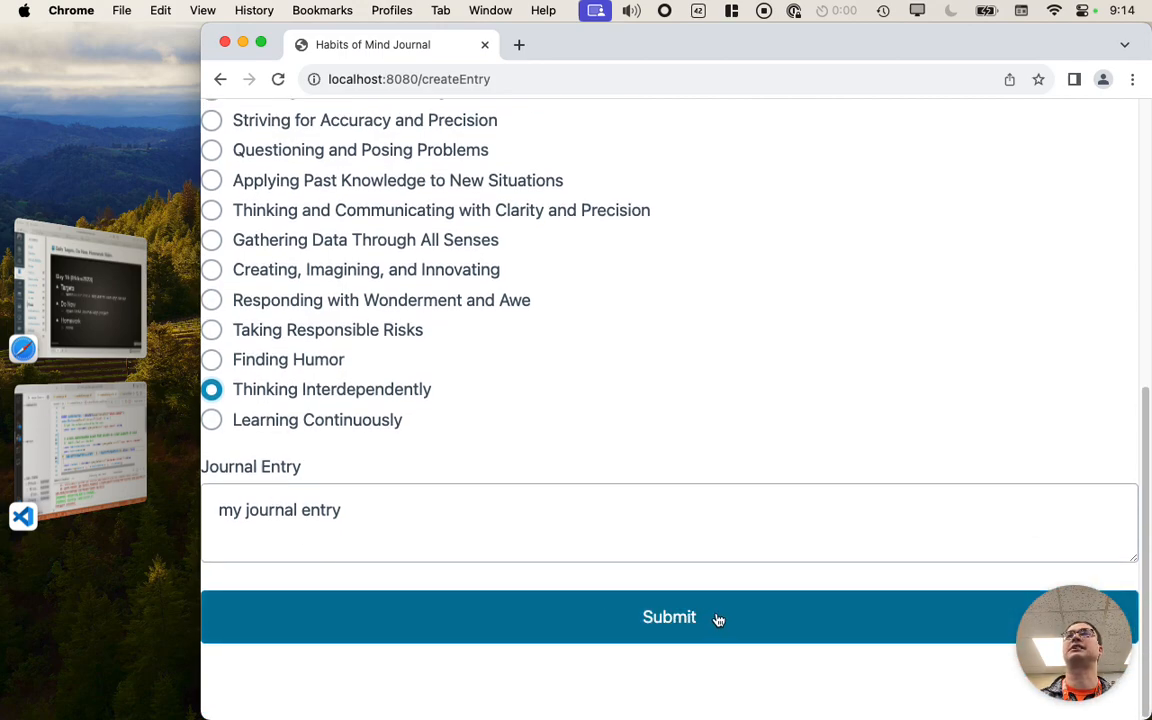
{"action": "left_click", "coordinate": [668, 616]}
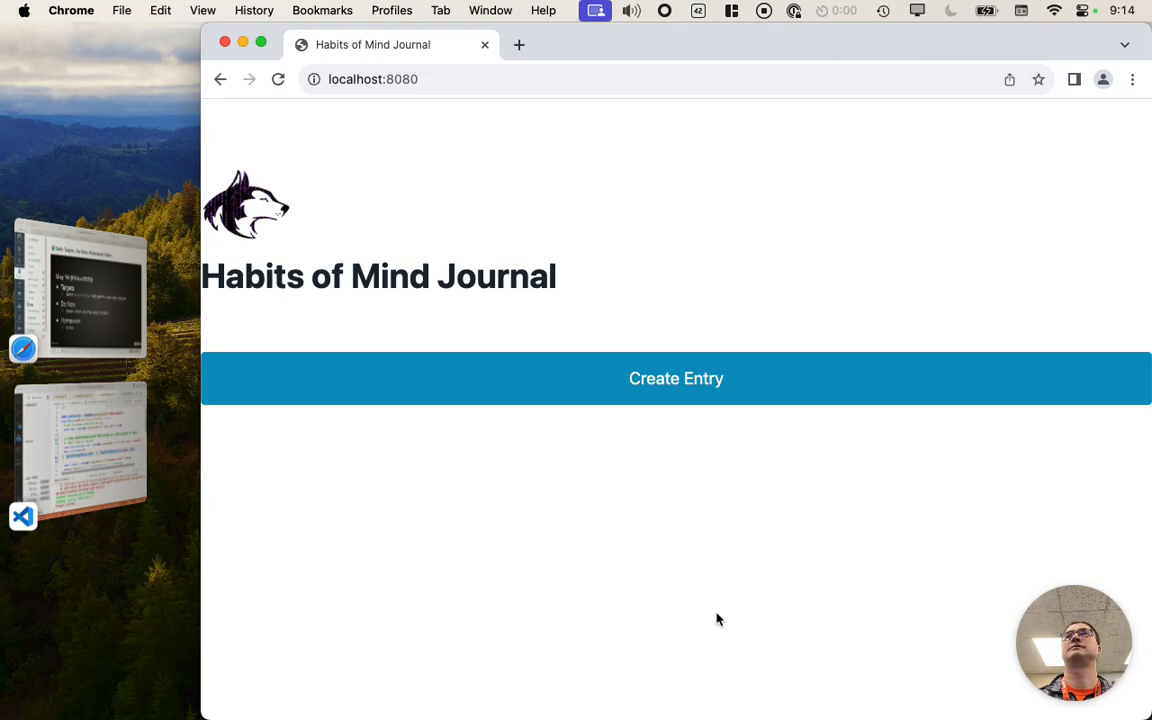
{"action": "mouse_move", "coordinate": [676, 378]}
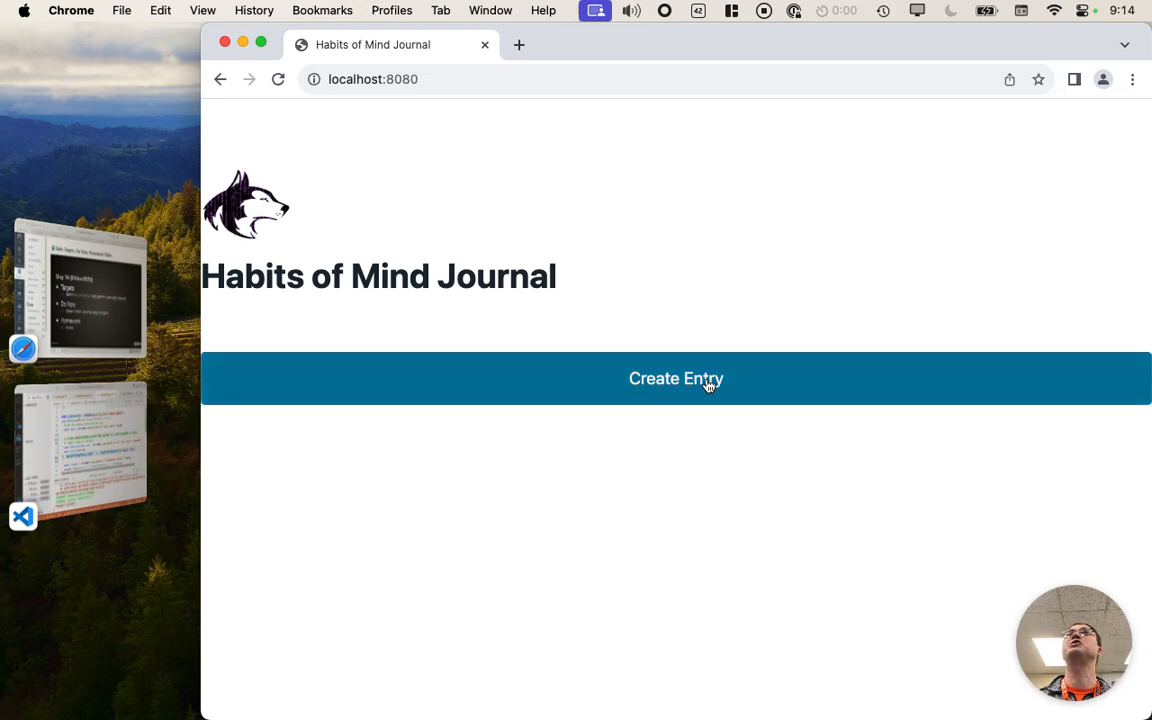
{"action": "left_click", "coordinate": [676, 378]}
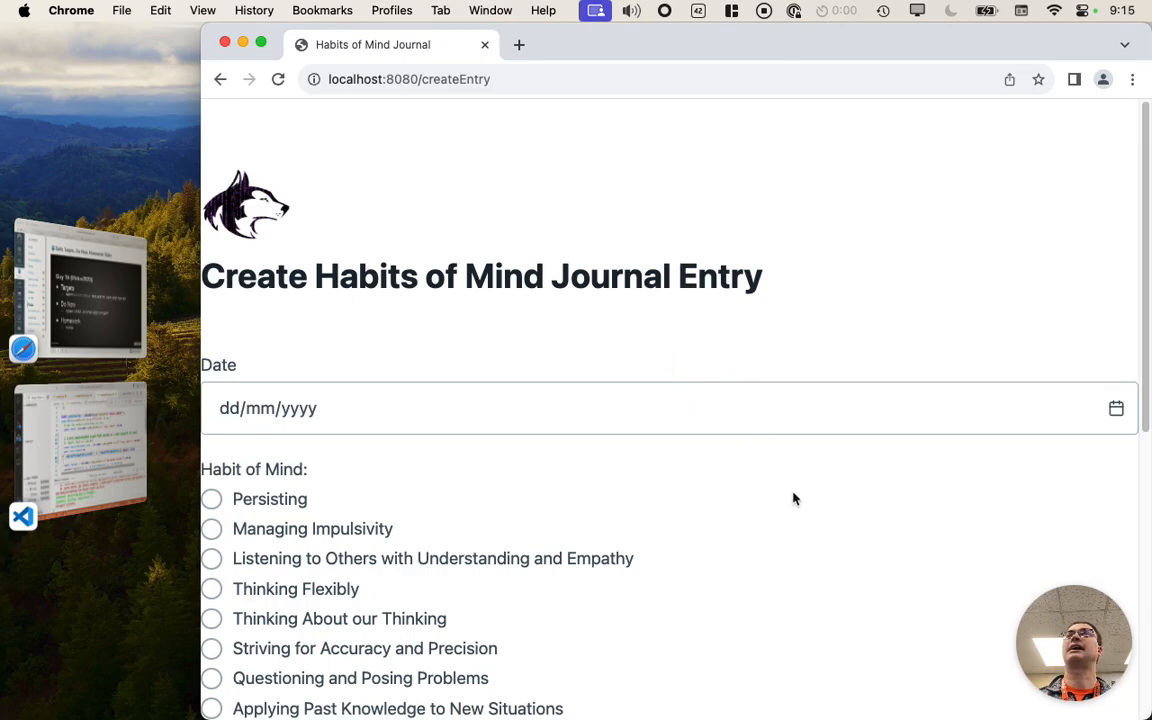
{"action": "scroll", "scroll_direction": "down", "scroll_amount": 3}
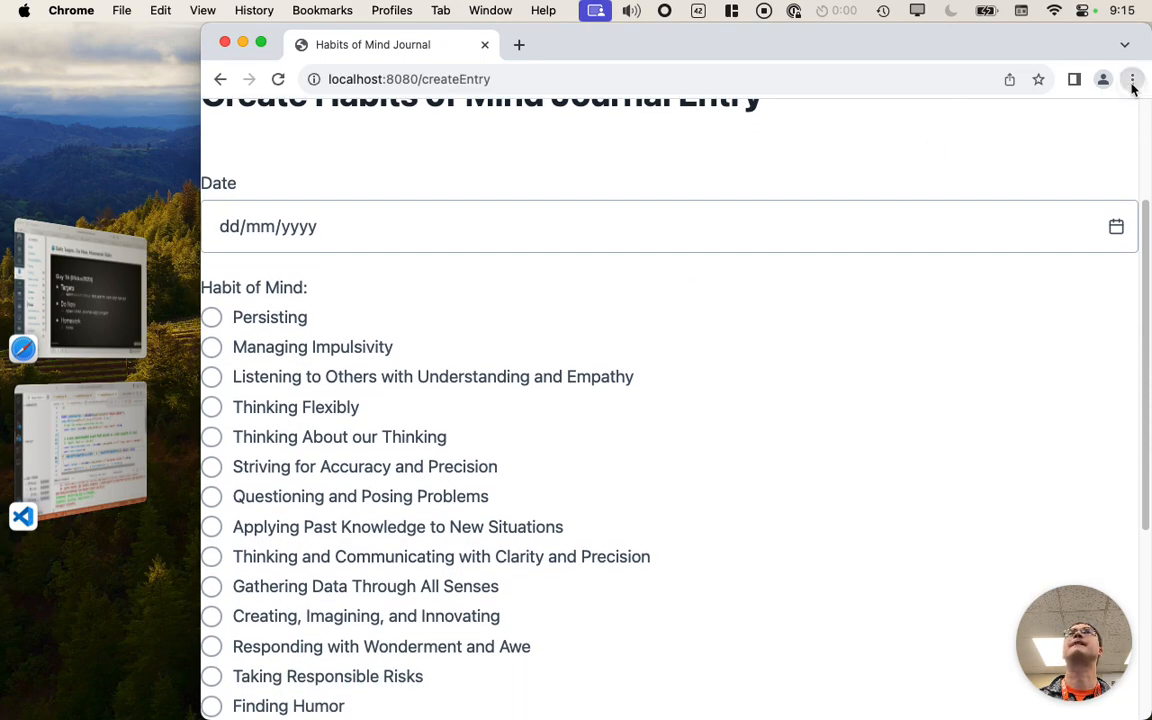
- Launch Developer Tools from More Tools and glance at the Sources workspace
{"action": "left_click", "coordinate": [1132, 80]}
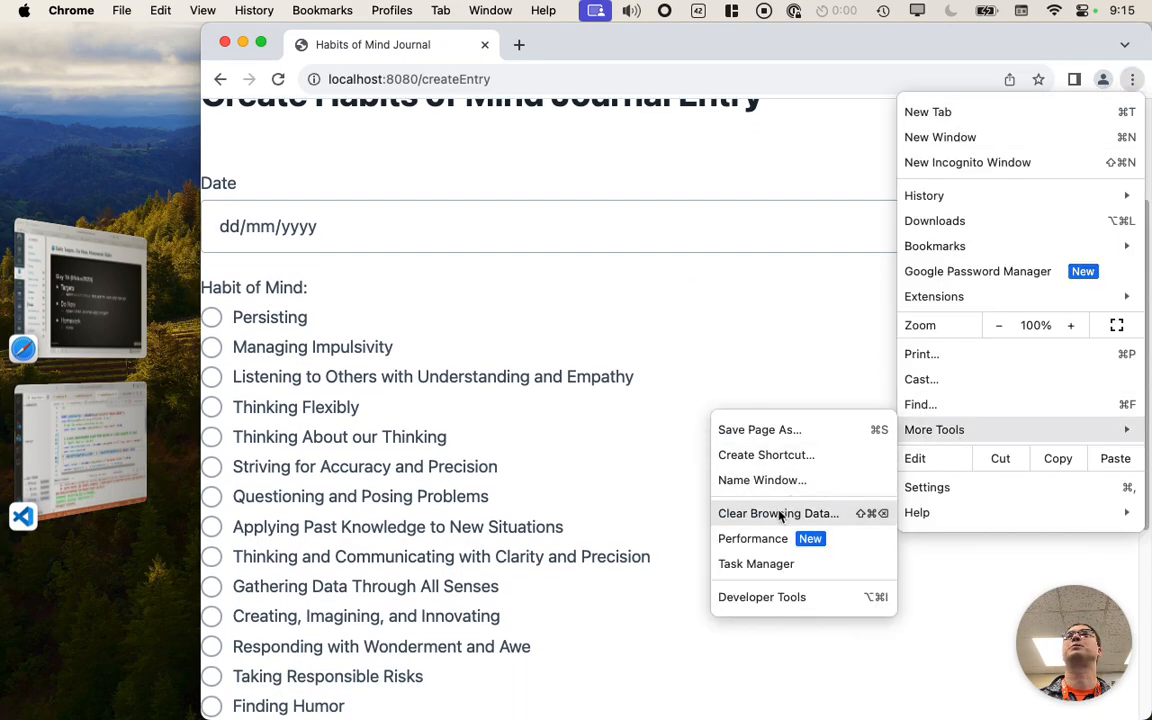
{"action": "left_click", "coordinate": [762, 596]}
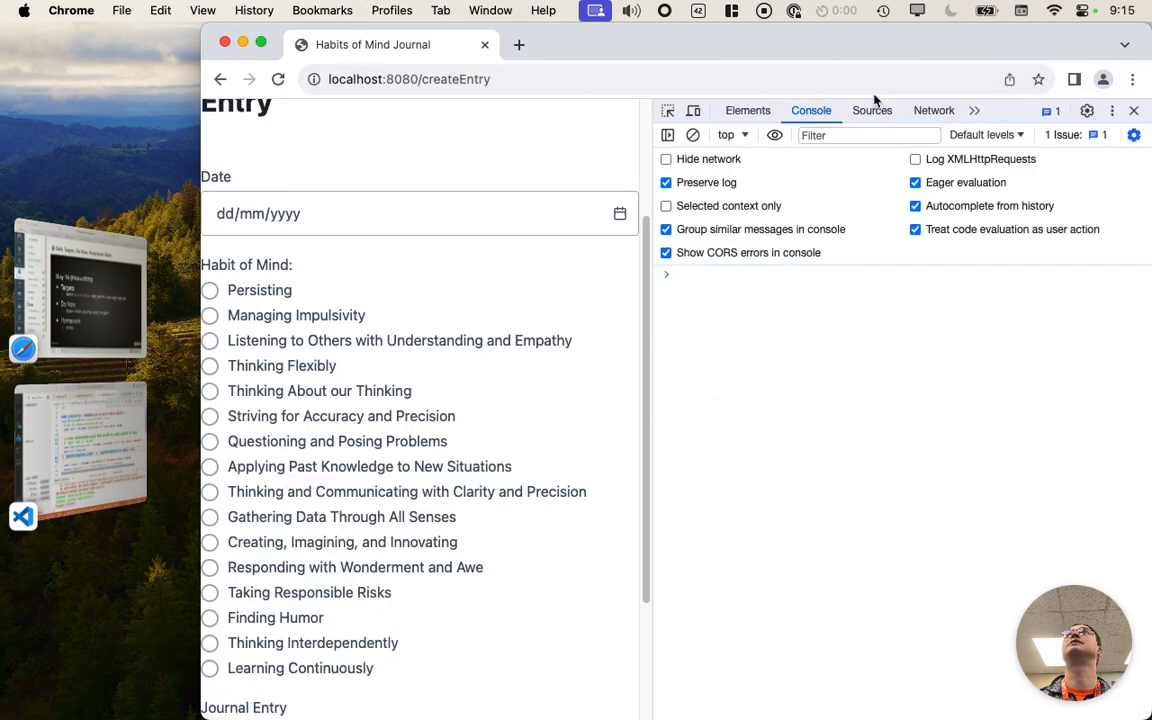
{"action": "left_click", "coordinate": [872, 110]}
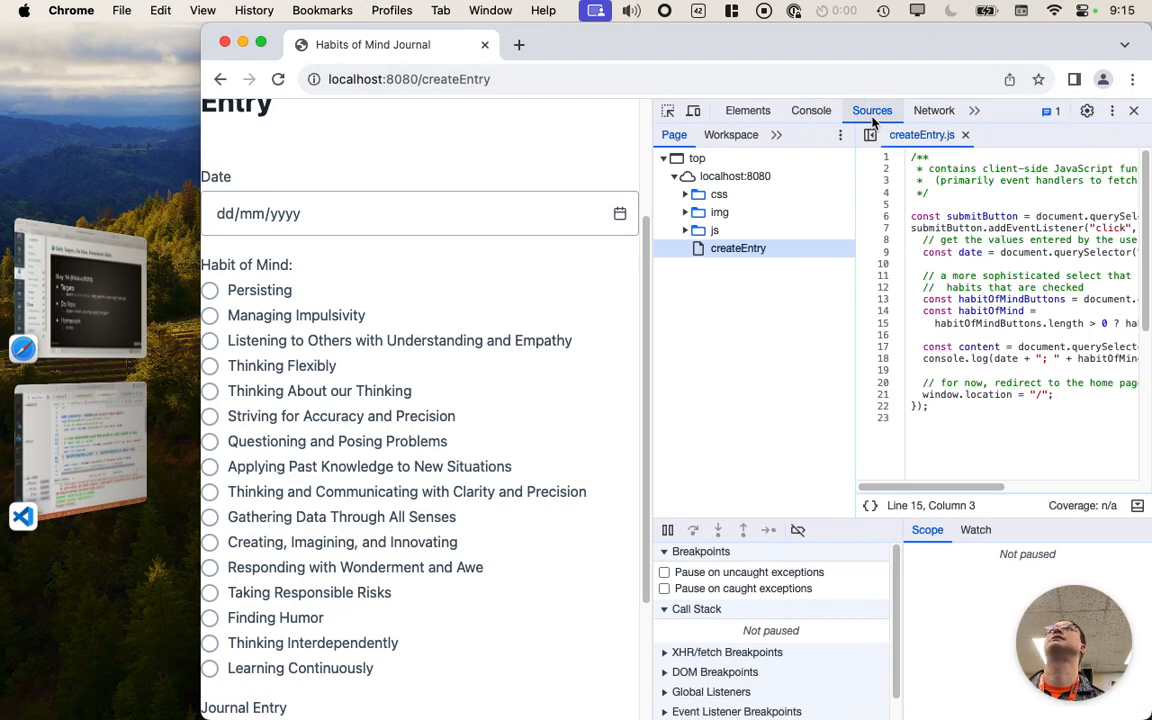
{"action": "left_click", "coordinate": [730, 134]}
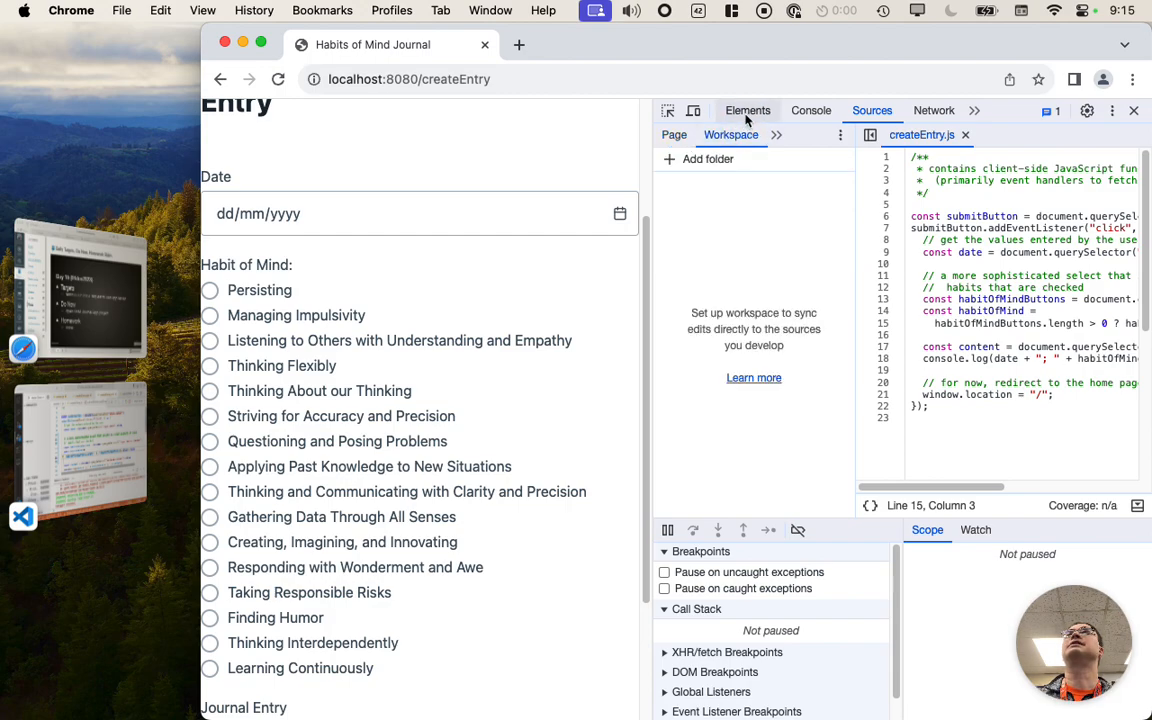
- In Elements, expand main, the form div and the habits fieldset down to the labels
{"action": "left_click", "coordinate": [748, 110]}
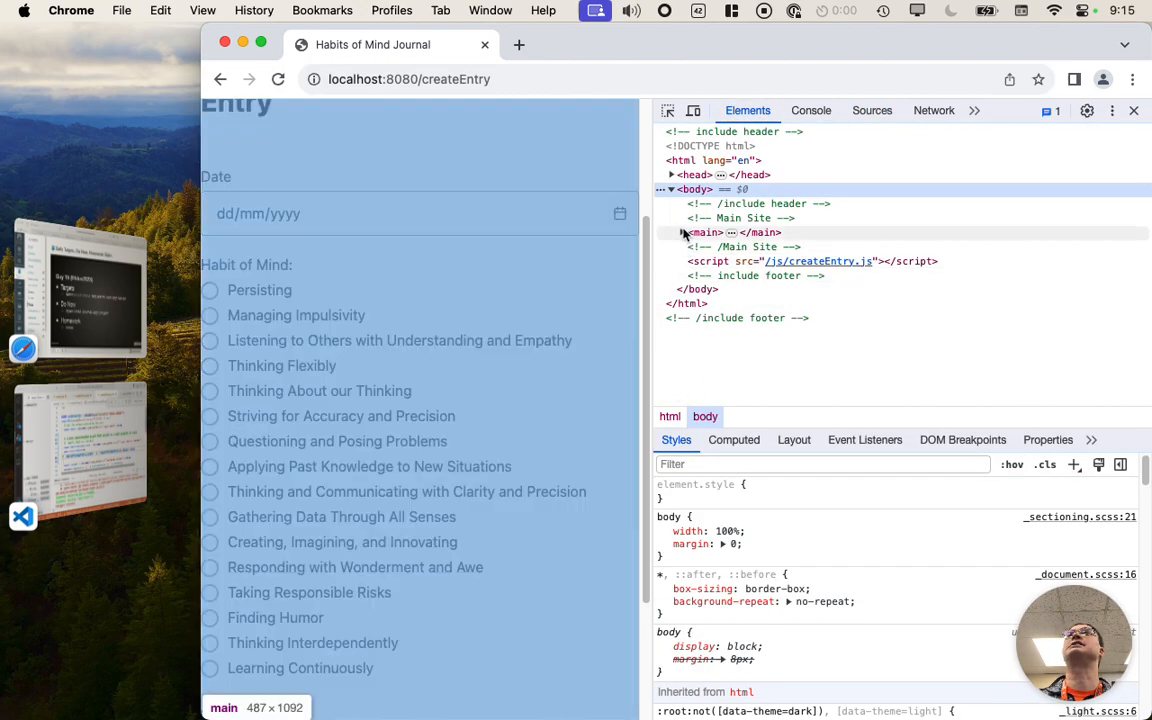
{"action": "left_click", "coordinate": [680, 232]}
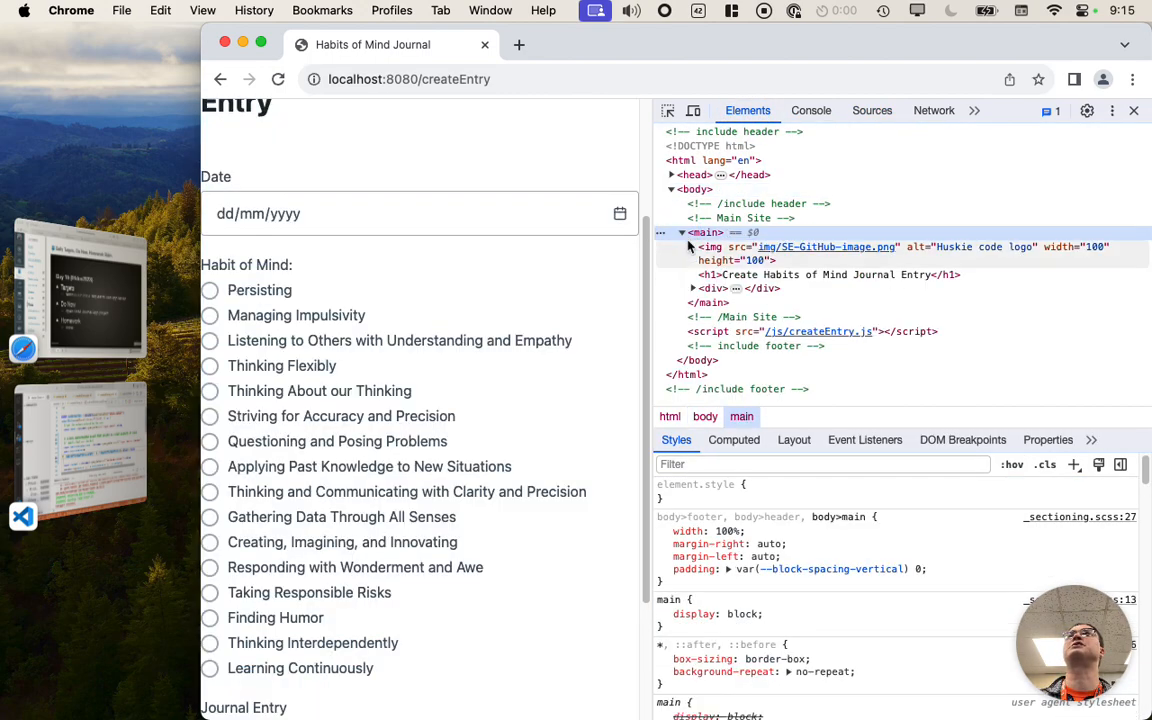
{"action": "left_click", "coordinate": [692, 288]}
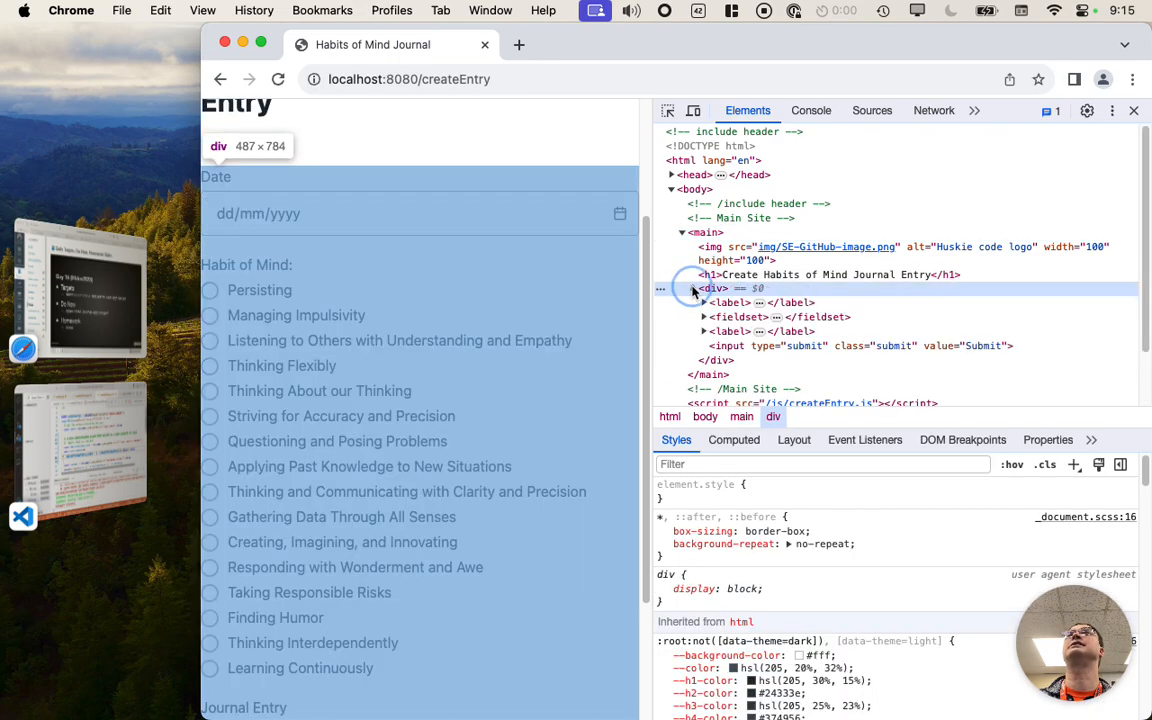
{"action": "left_click", "coordinate": [704, 316]}
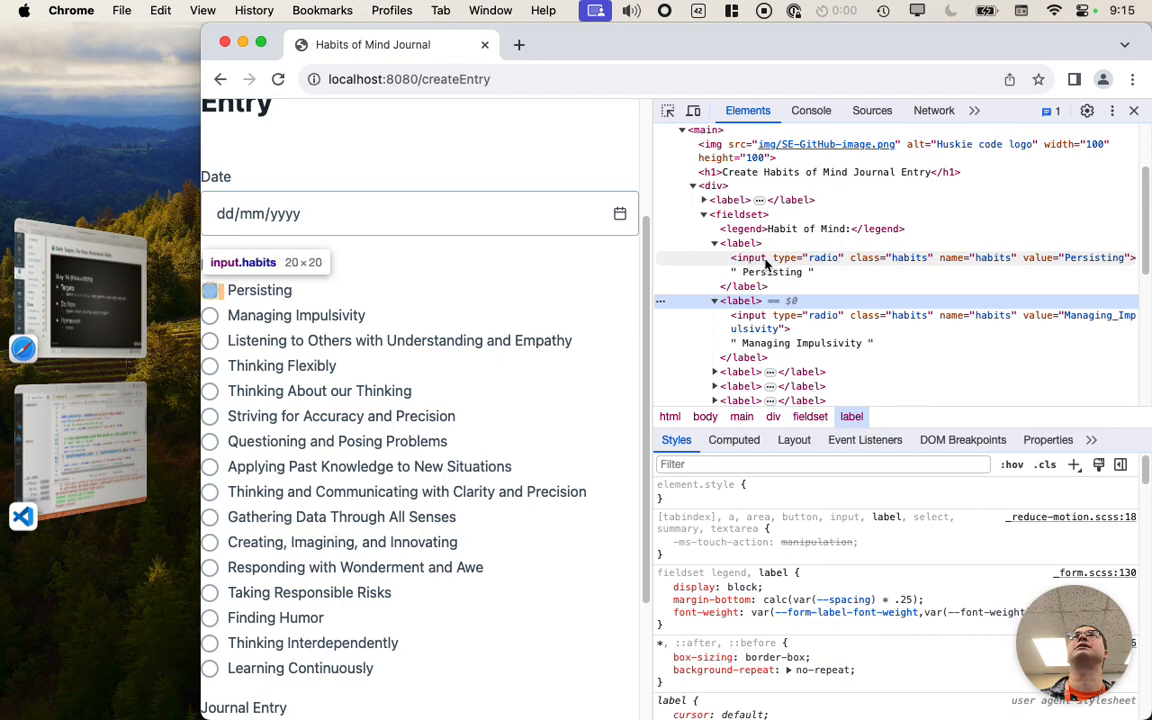
{"action": "mouse_move", "coordinate": [992, 268]}
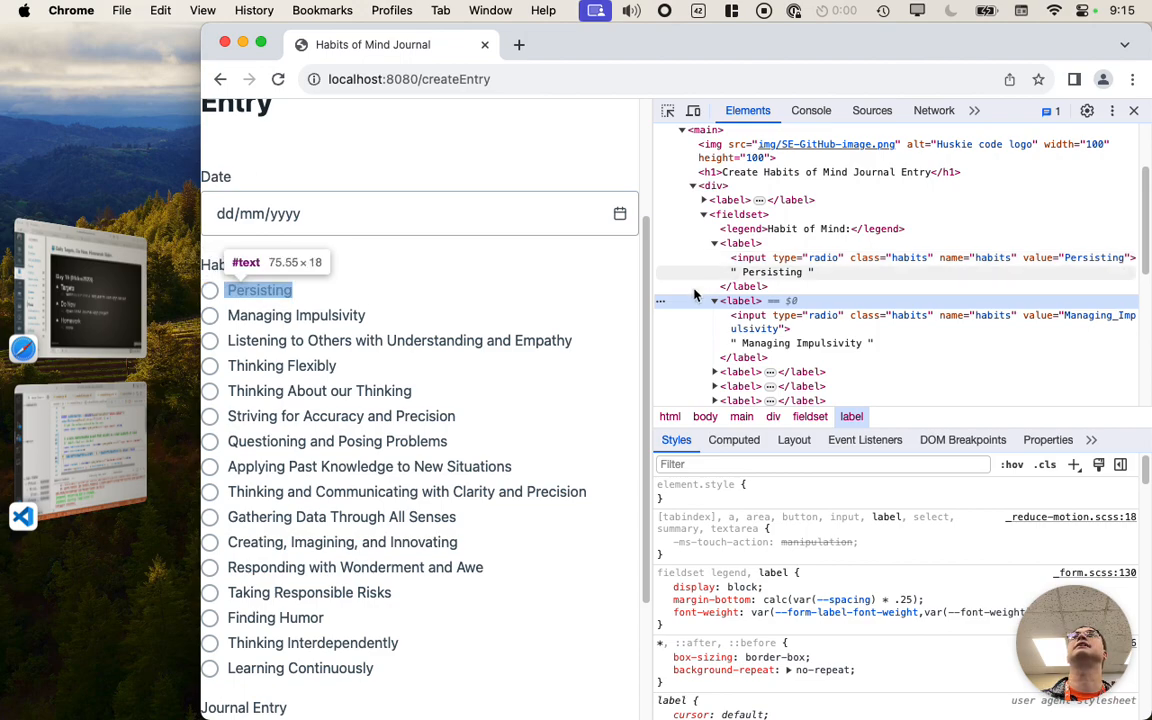
{"action": "mouse_move", "coordinate": [742, 228]}
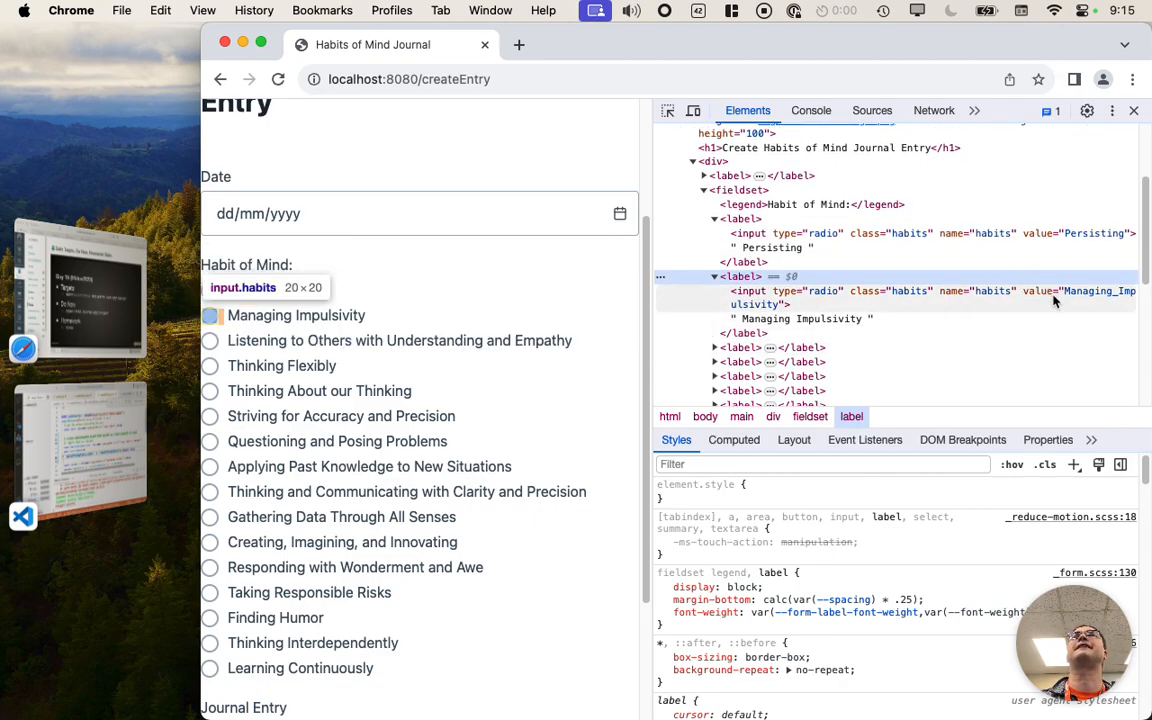
{"action": "mouse_move", "coordinate": [1122, 300]}
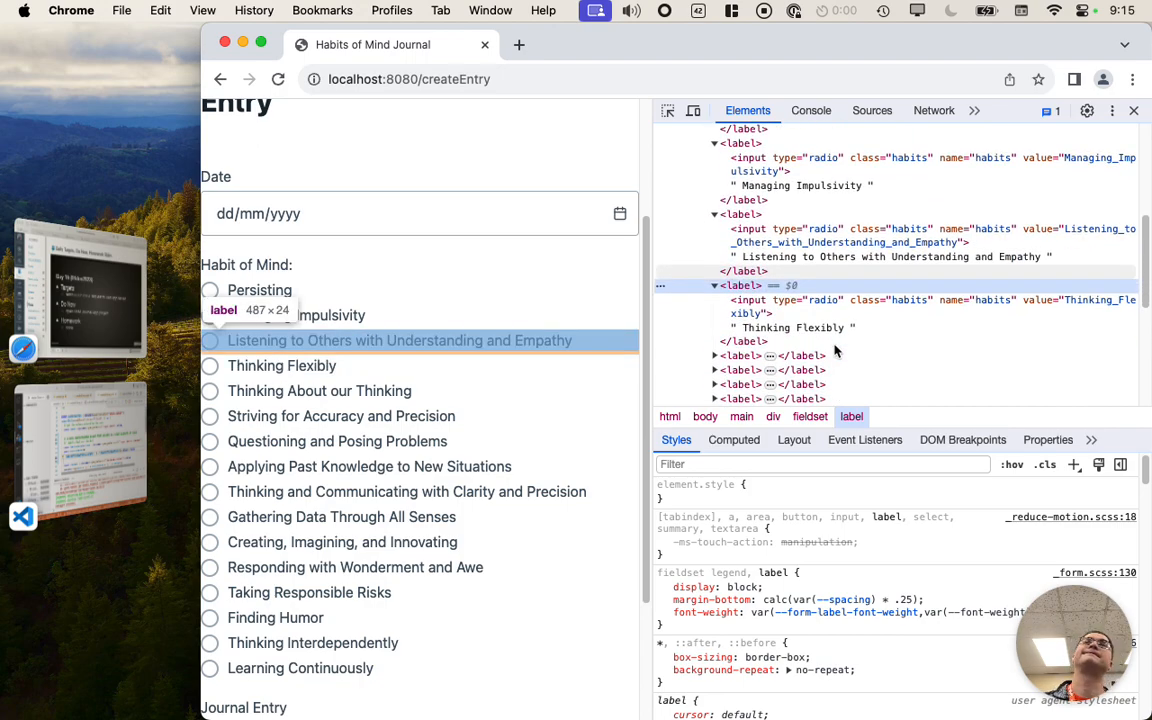
{"action": "mouse_move", "coordinate": [124, 436]}
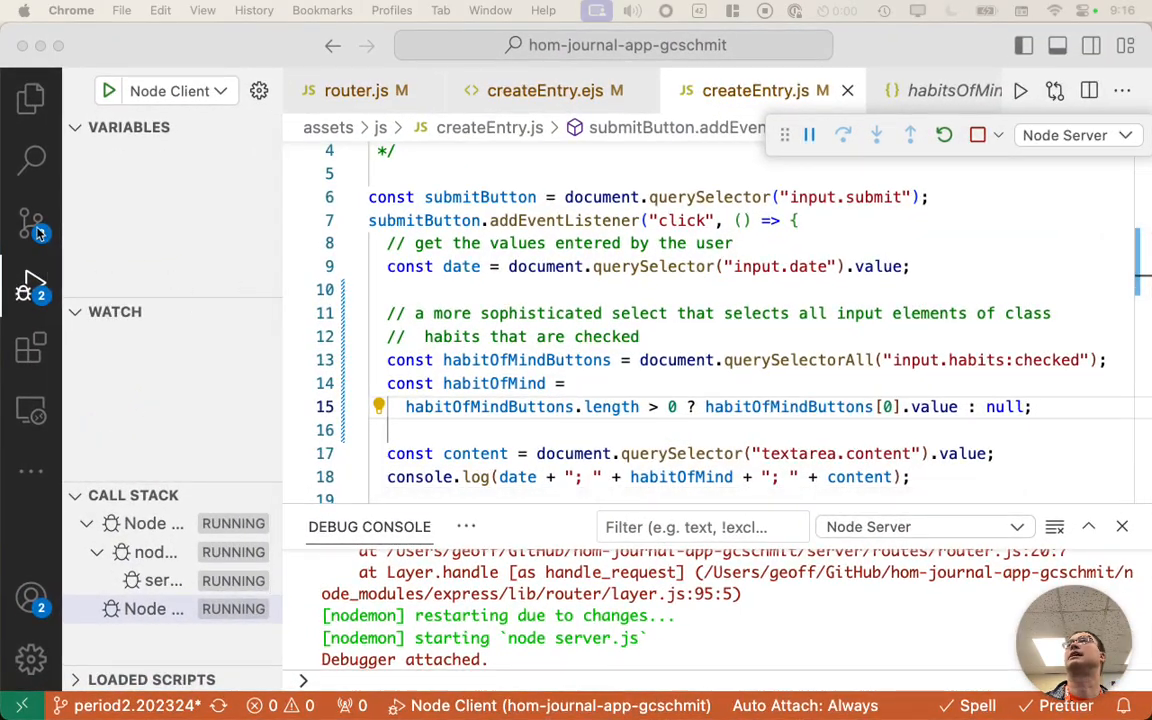
- Commit the three changed files with the message 'generate HTML dynamically for HoM radio buttons'
{"action": "left_click", "coordinate": [30, 224]}
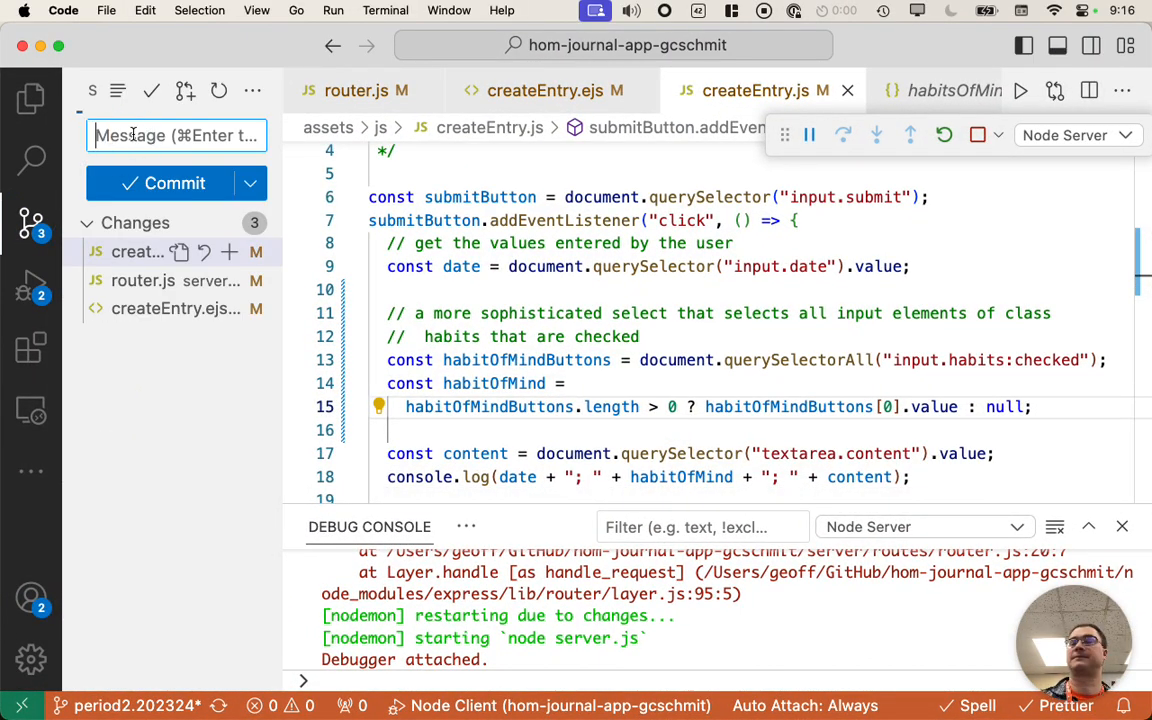
{"action": "type", "text": "ge"}
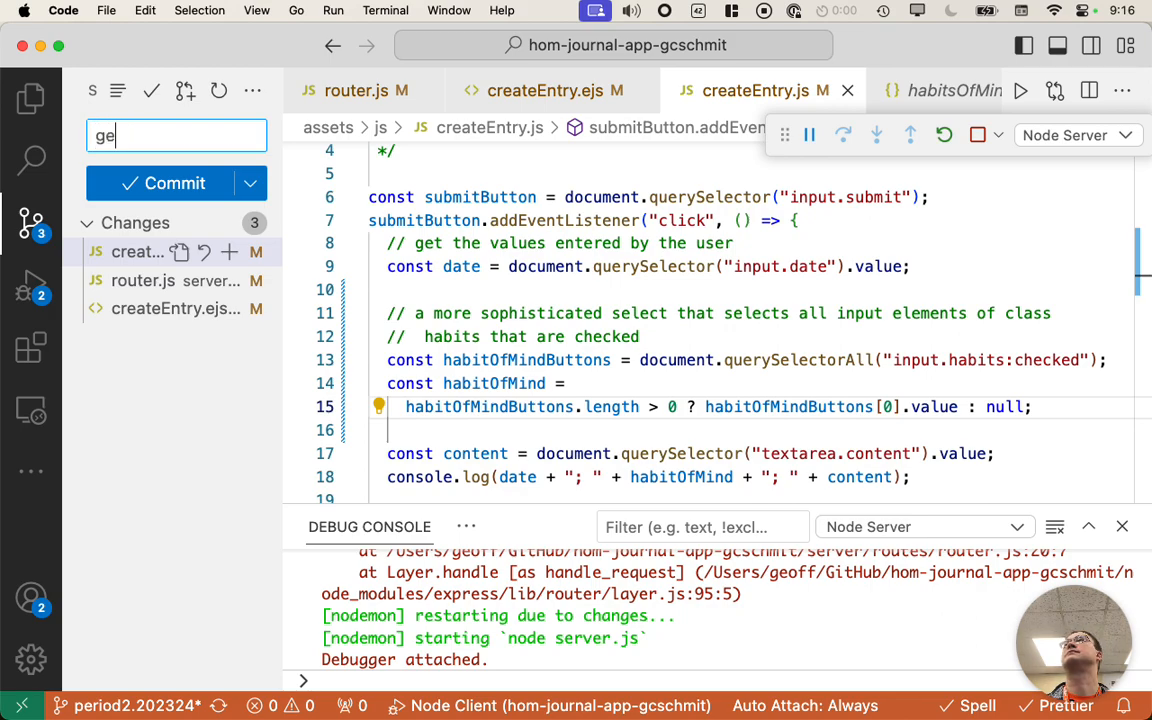
{"action": "type", "text": "nerate HTML dynamically for"}
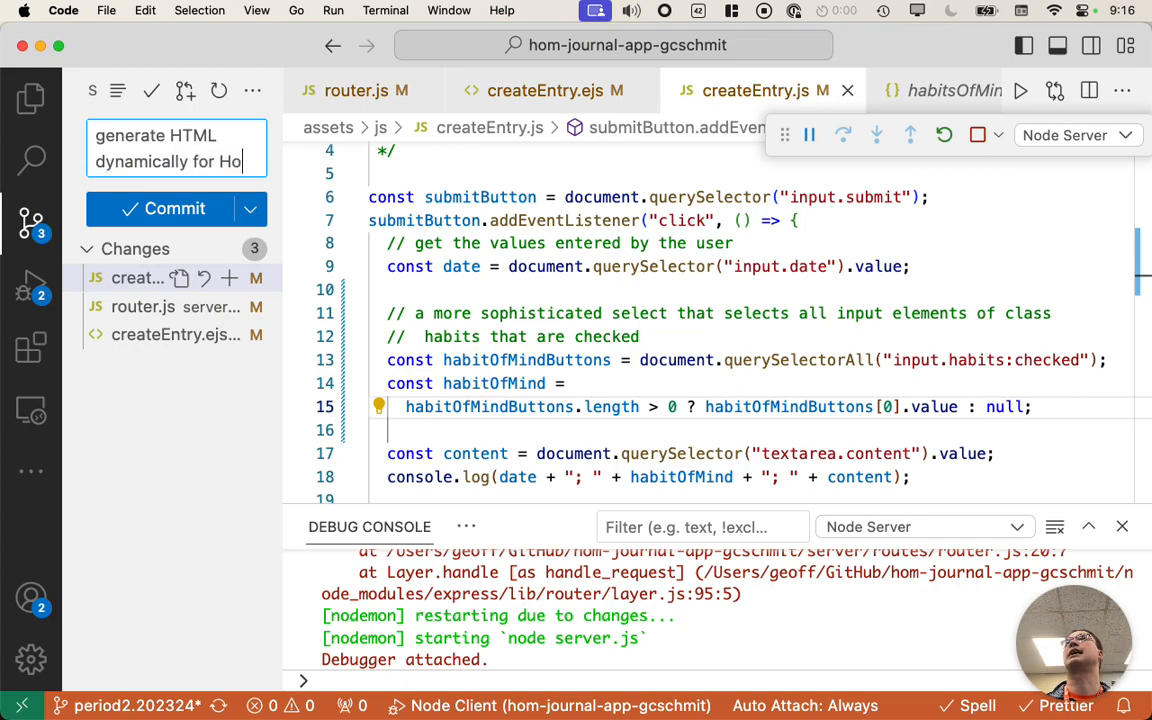
{"action": "type", "text": "HoM radio buttons"}
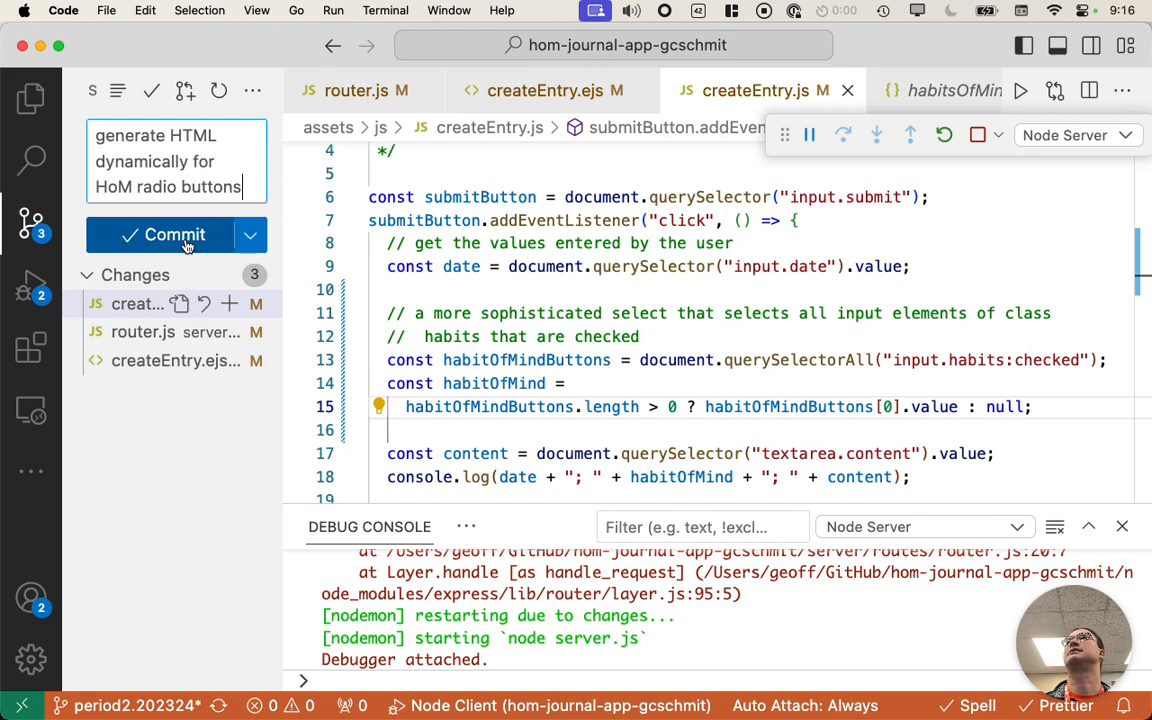
{"action": "left_click", "coordinate": [176, 234]}
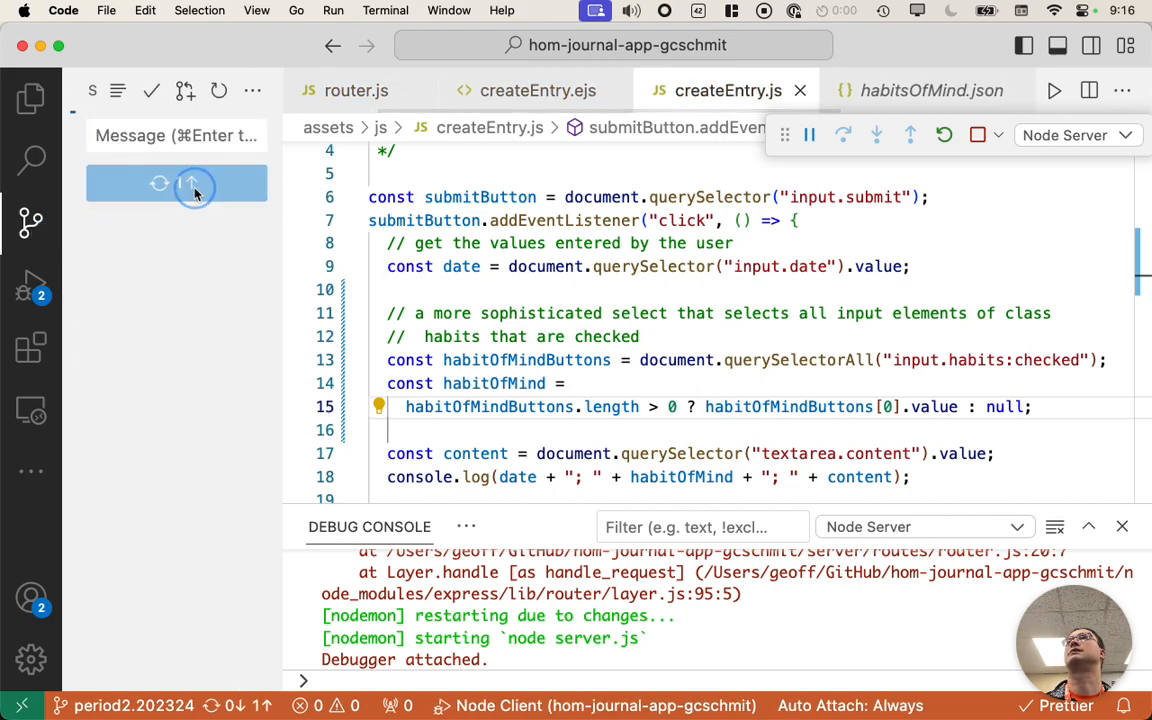